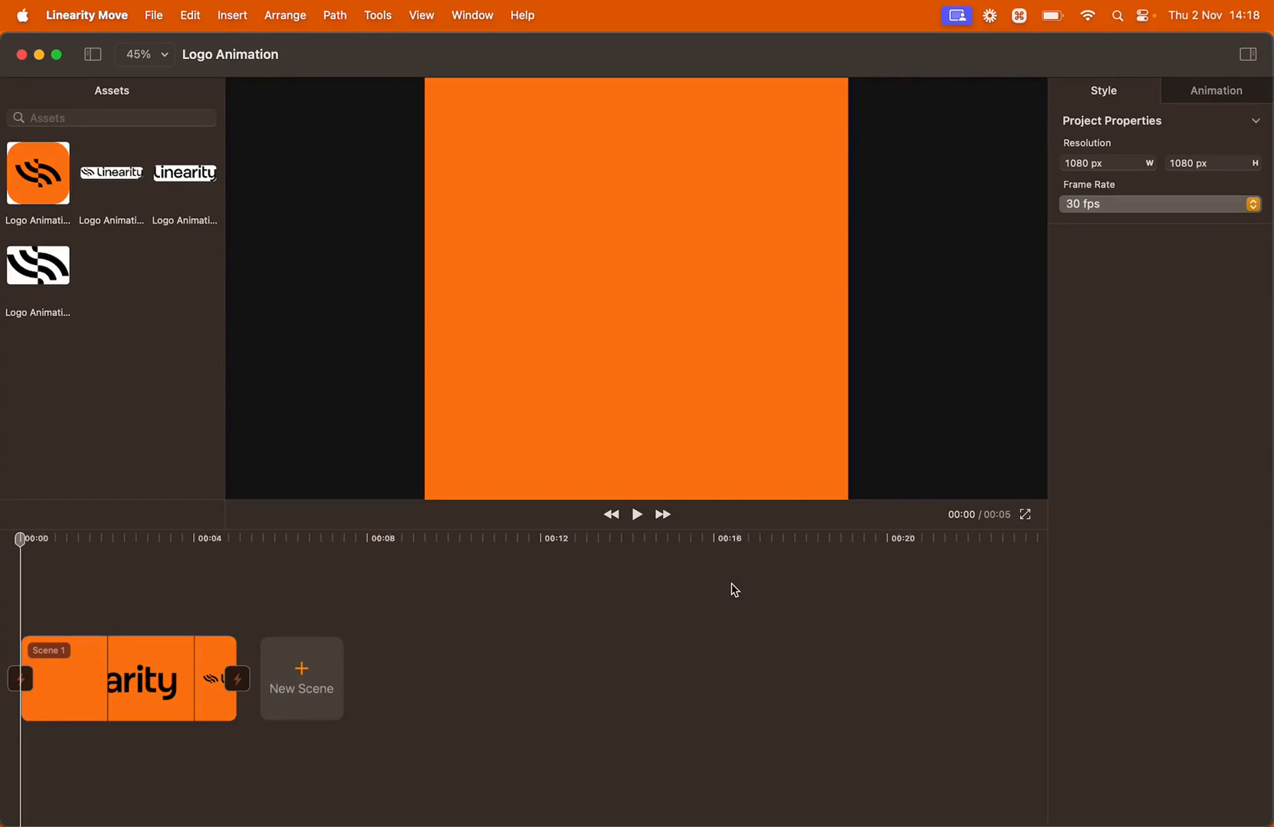
pyautogui.moveTo(692, 569)
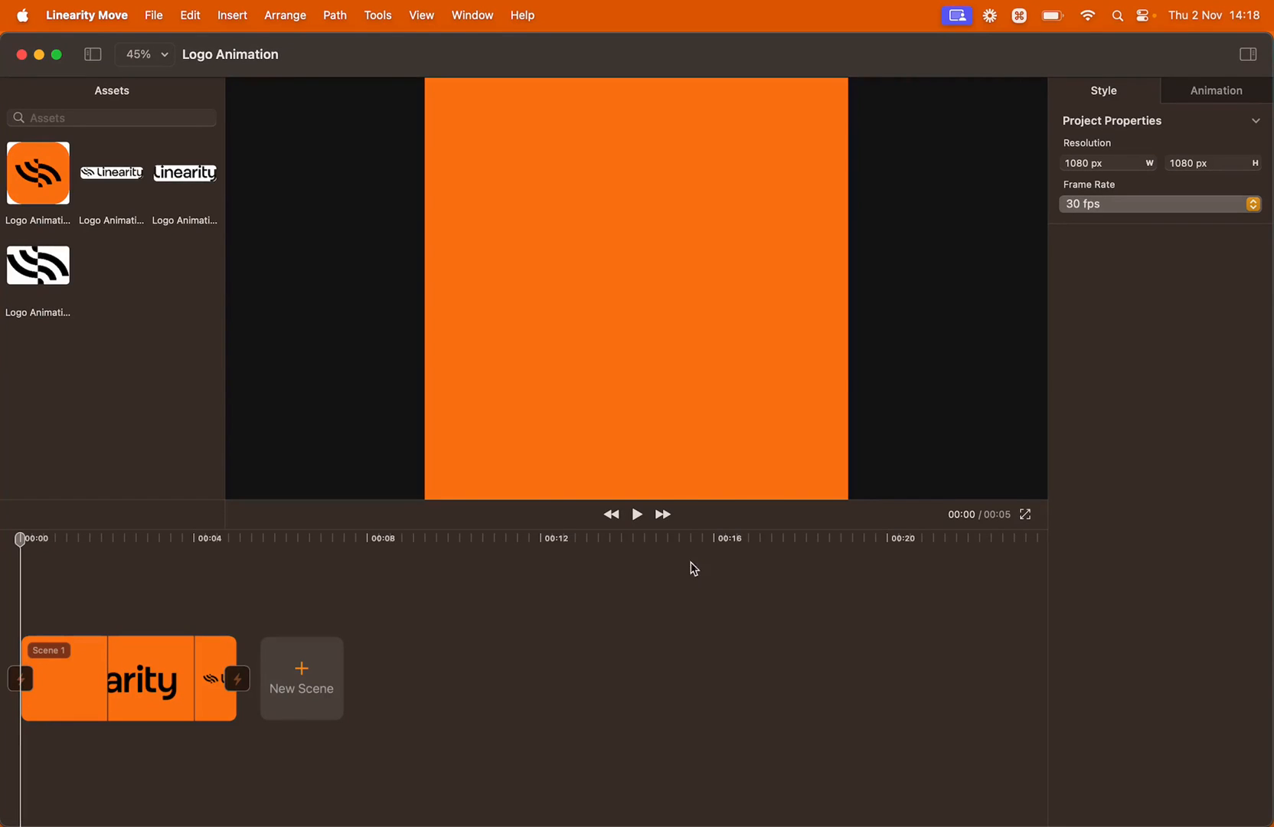
# - Preview the existing logo animation, then start a new project via File > New
pyautogui.click(637, 513)
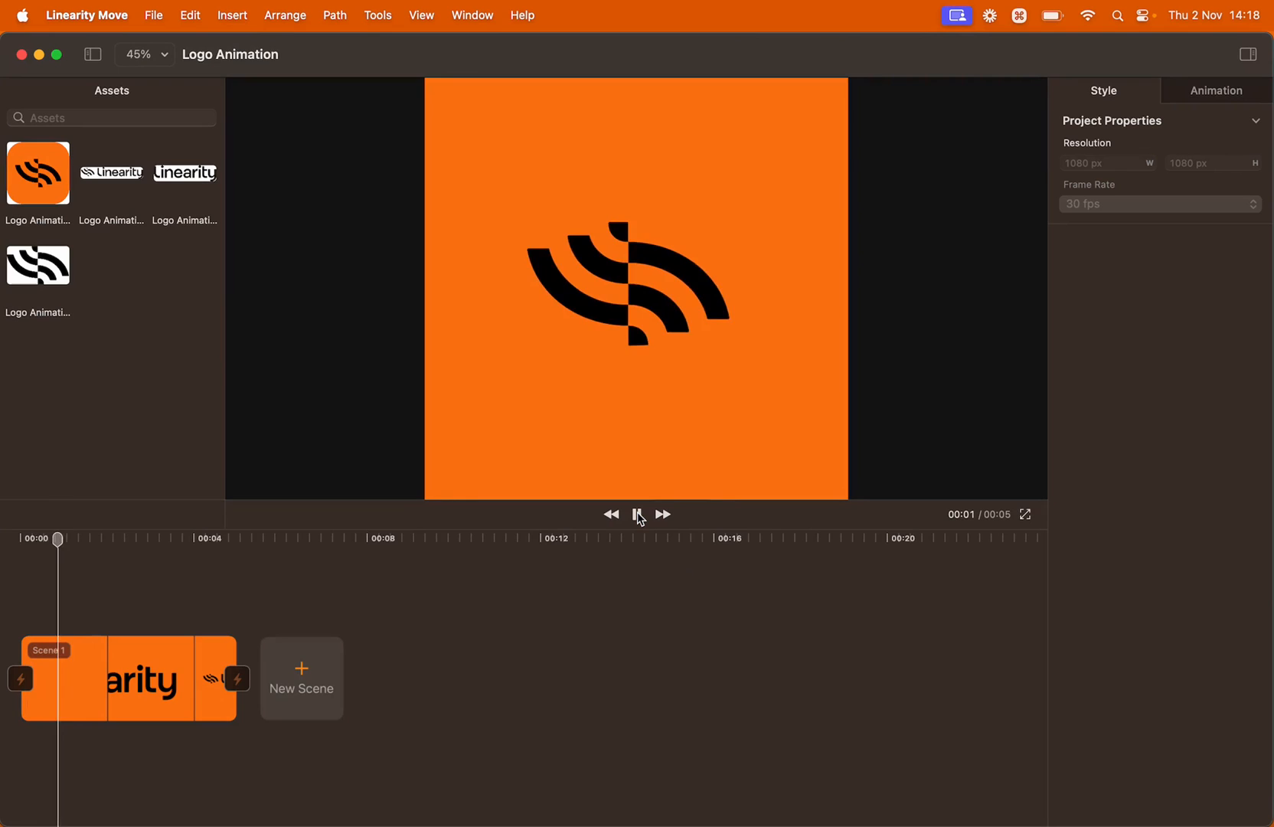
pyautogui.click(637, 515)
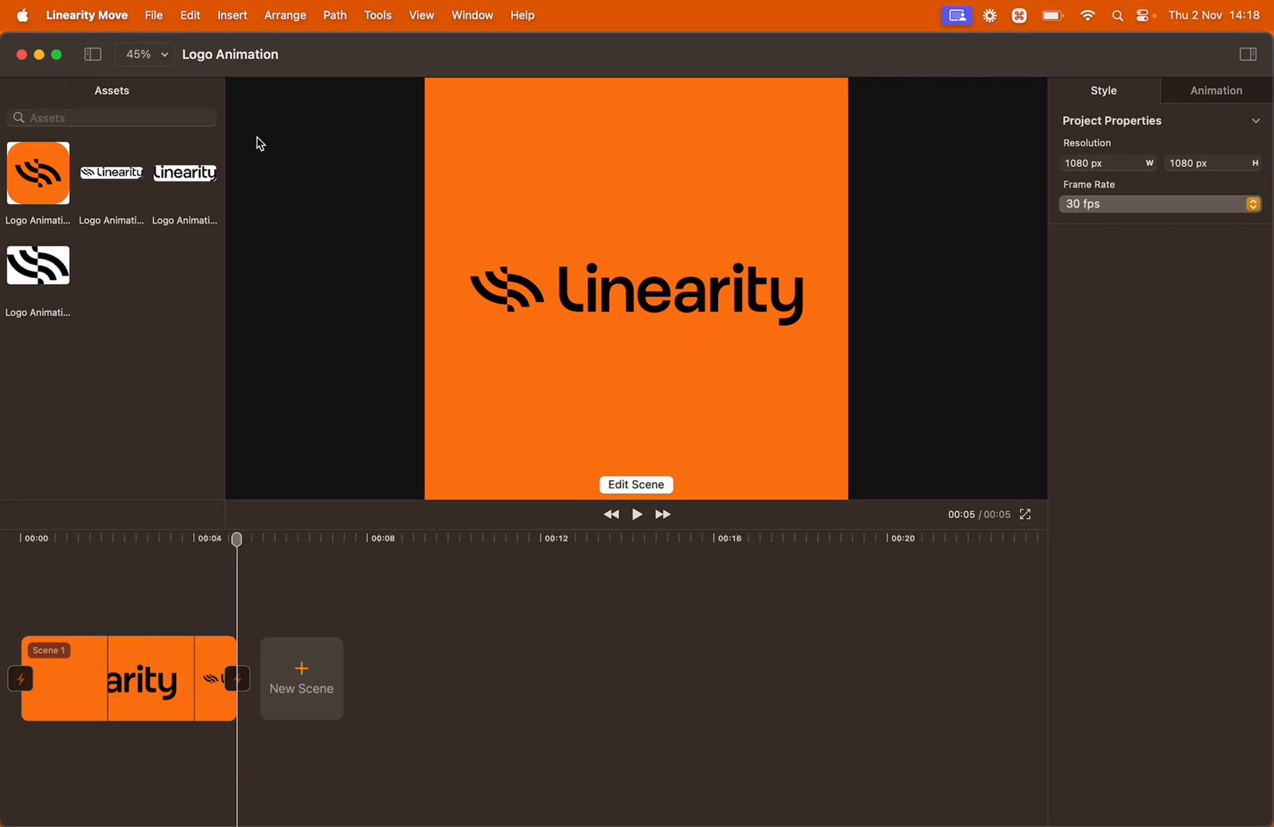
pyautogui.click(153, 15)
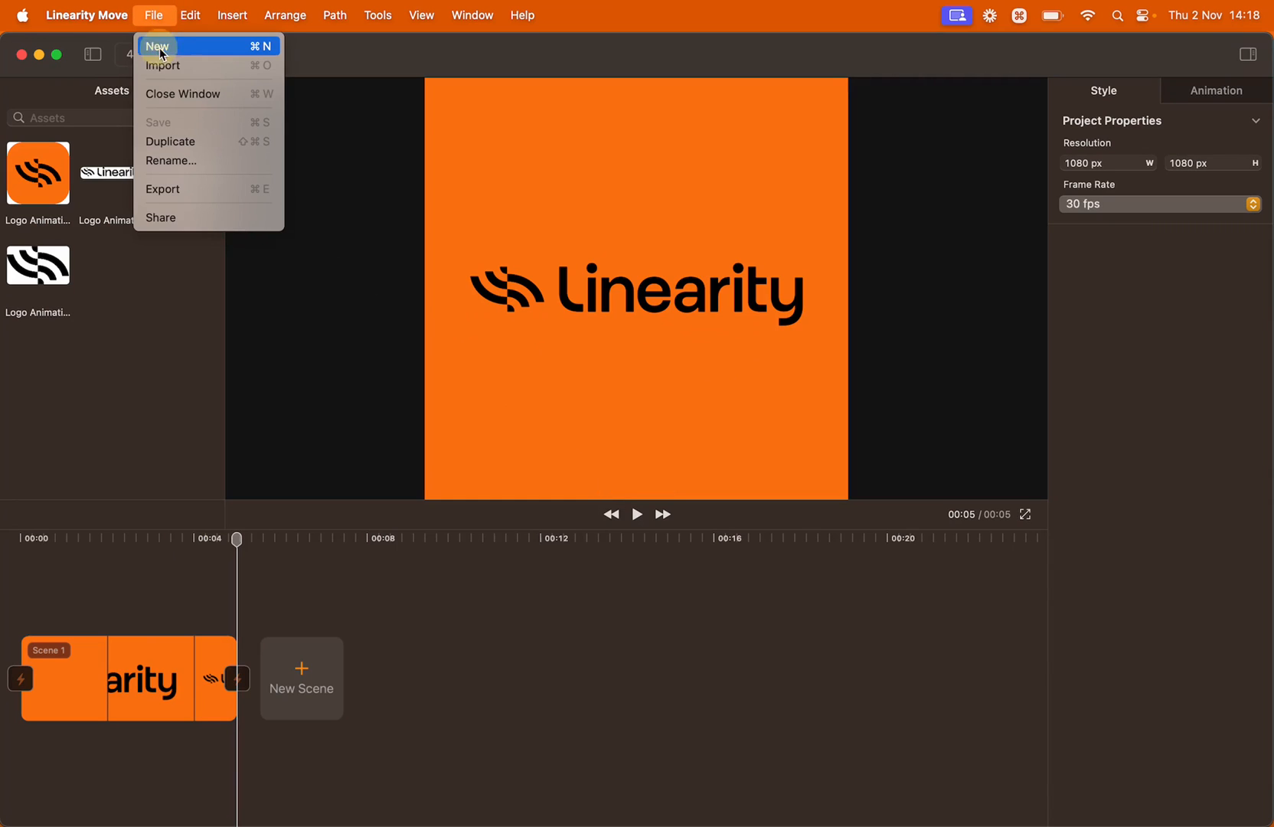
pyautogui.click(158, 46)
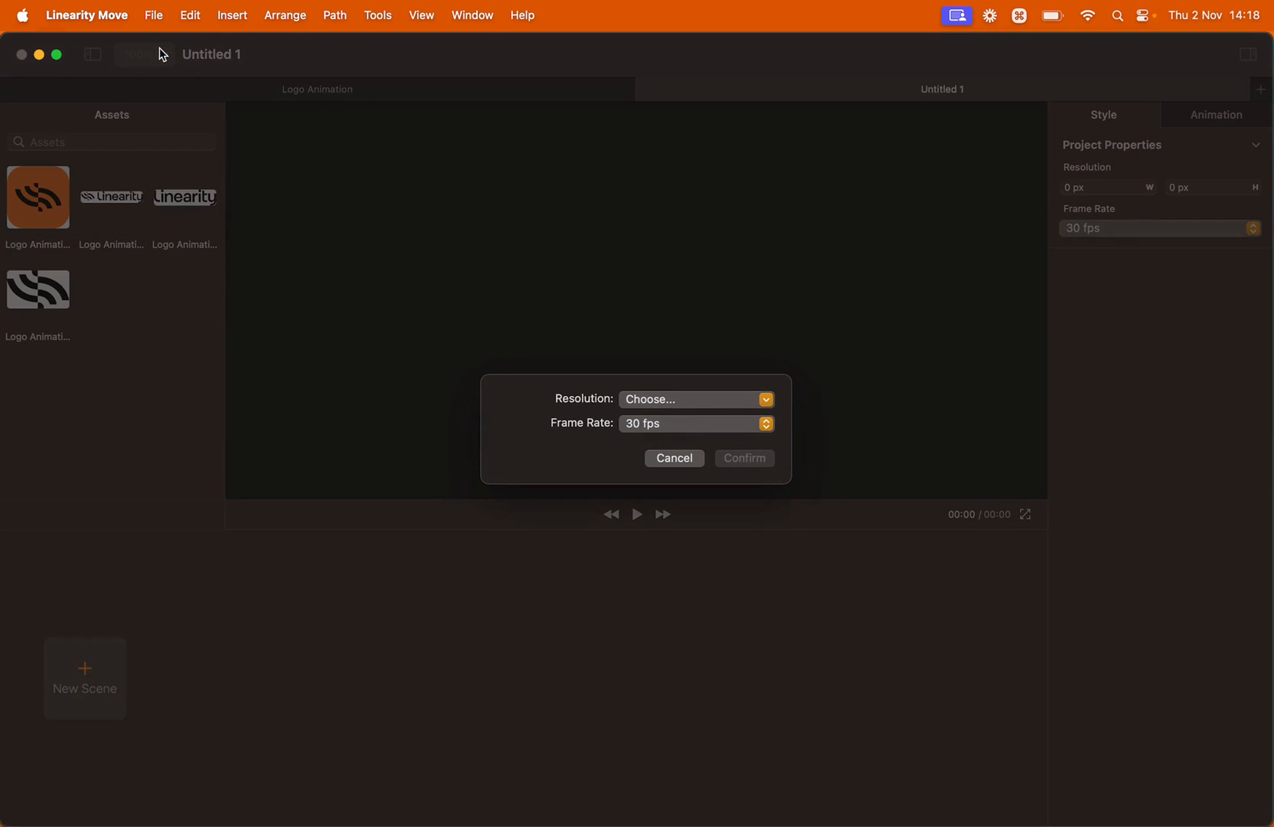
# - Choose the Square 1080 × 1080 resolution, keep 30 fps and confirm the project
pyautogui.click(692, 399)
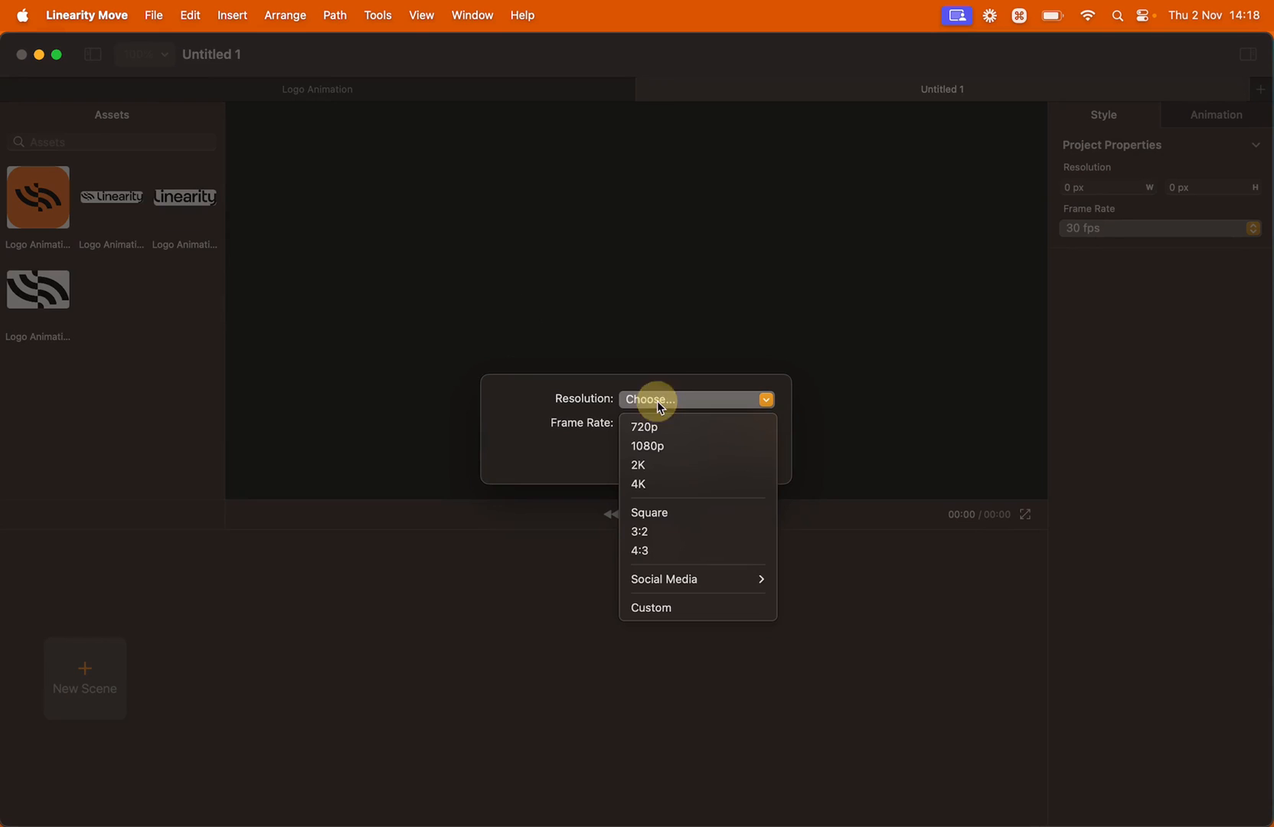
pyautogui.click(648, 511)
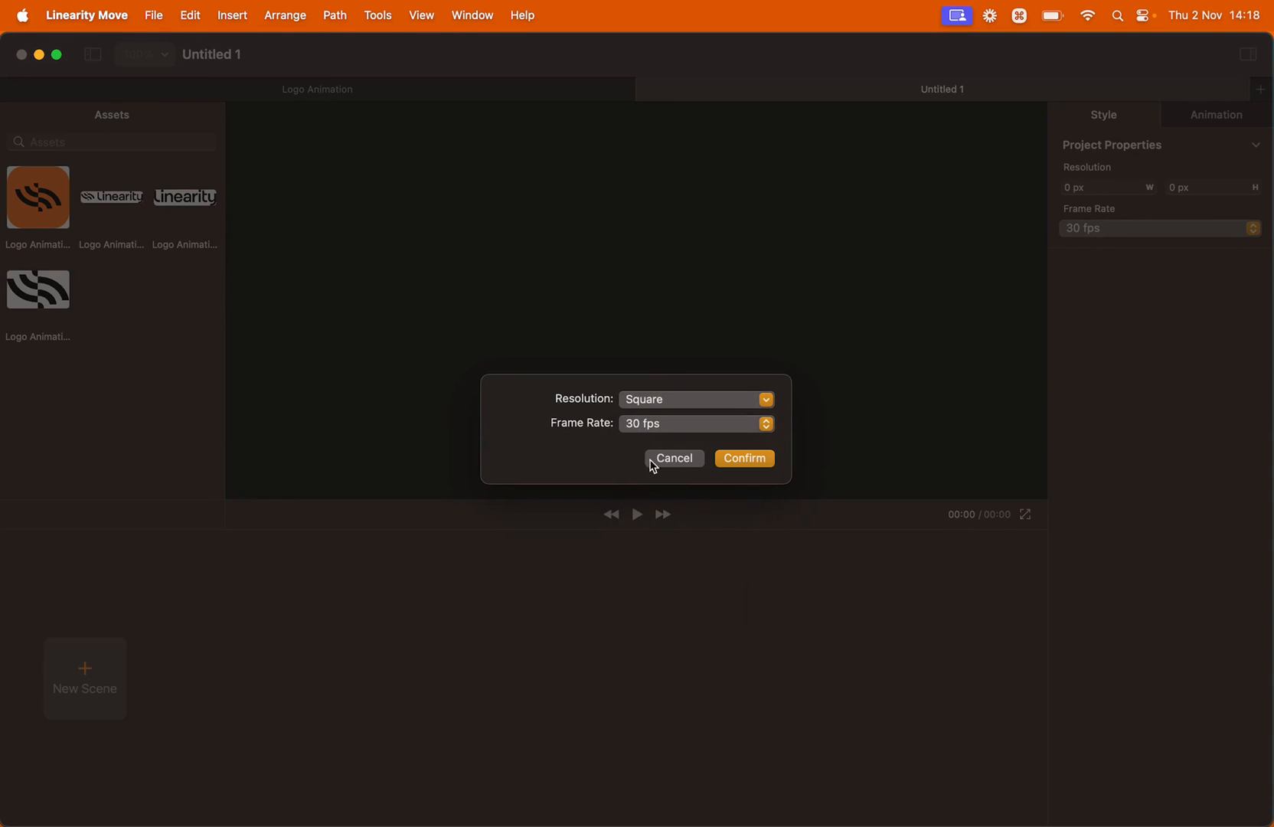
pyautogui.moveTo(646, 425)
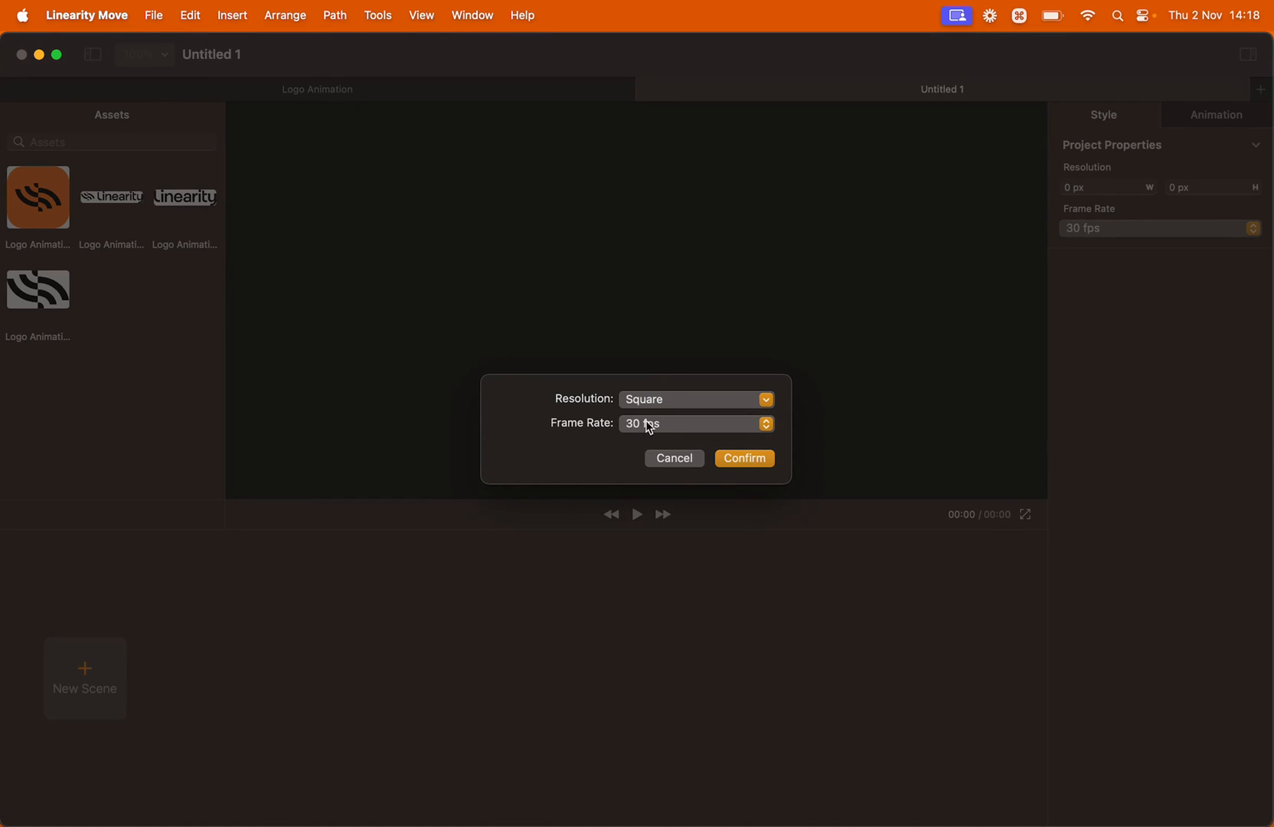
pyautogui.click(743, 458)
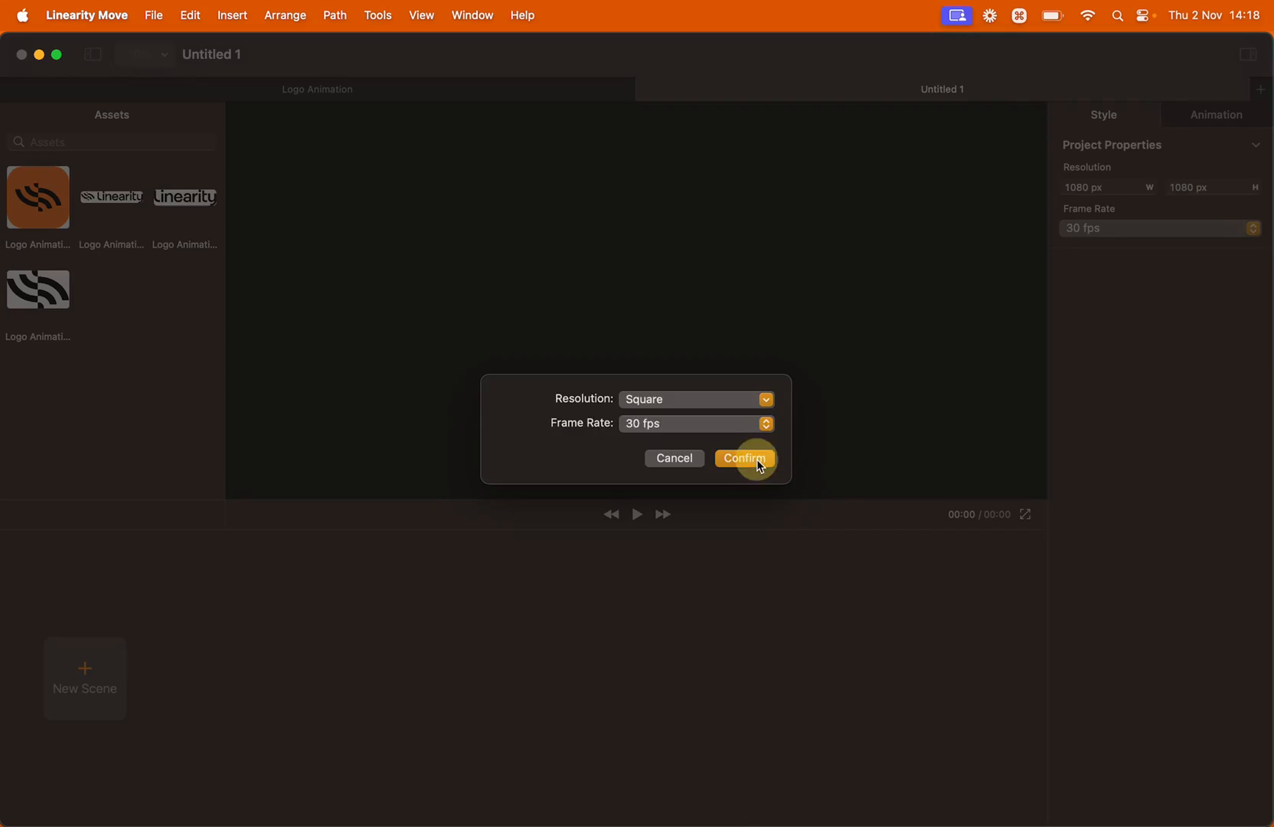
pyautogui.click(745, 458)
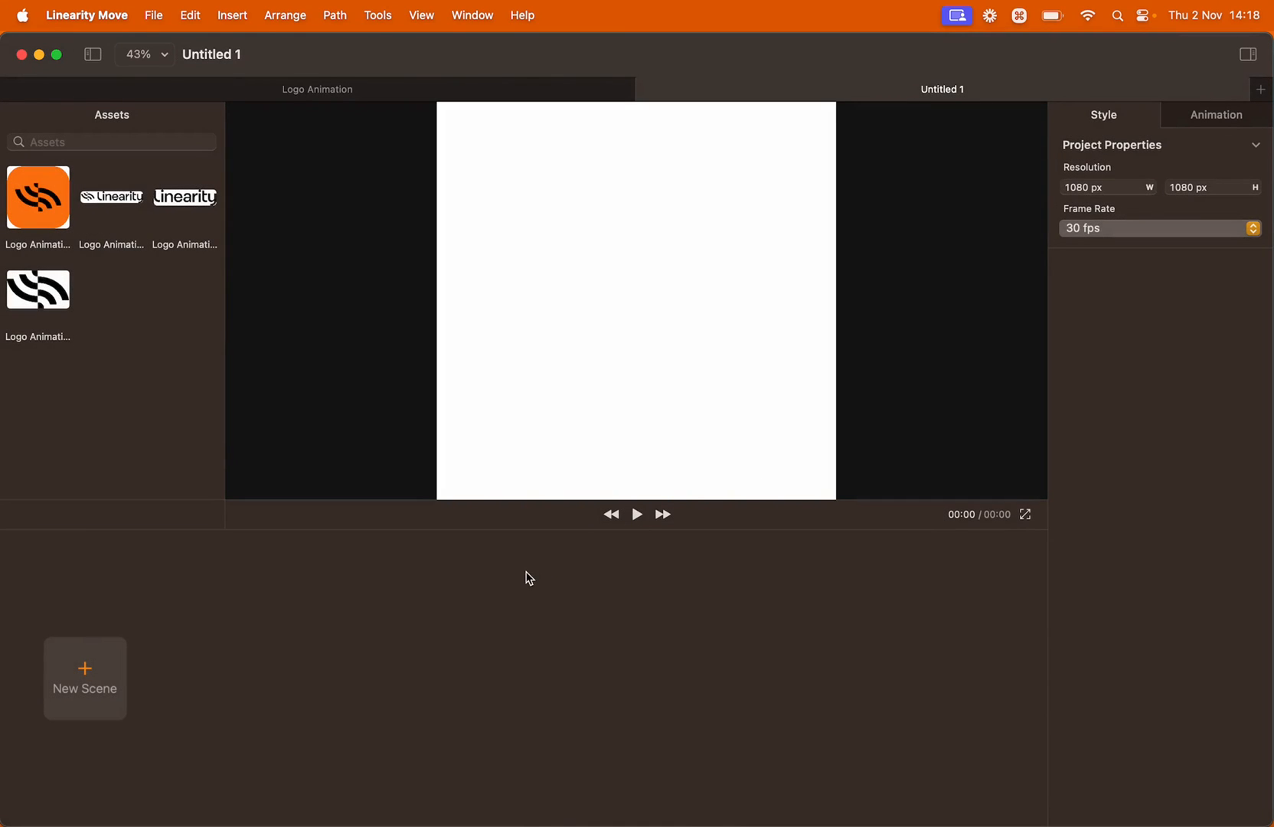
pyautogui.moveTo(84, 677)
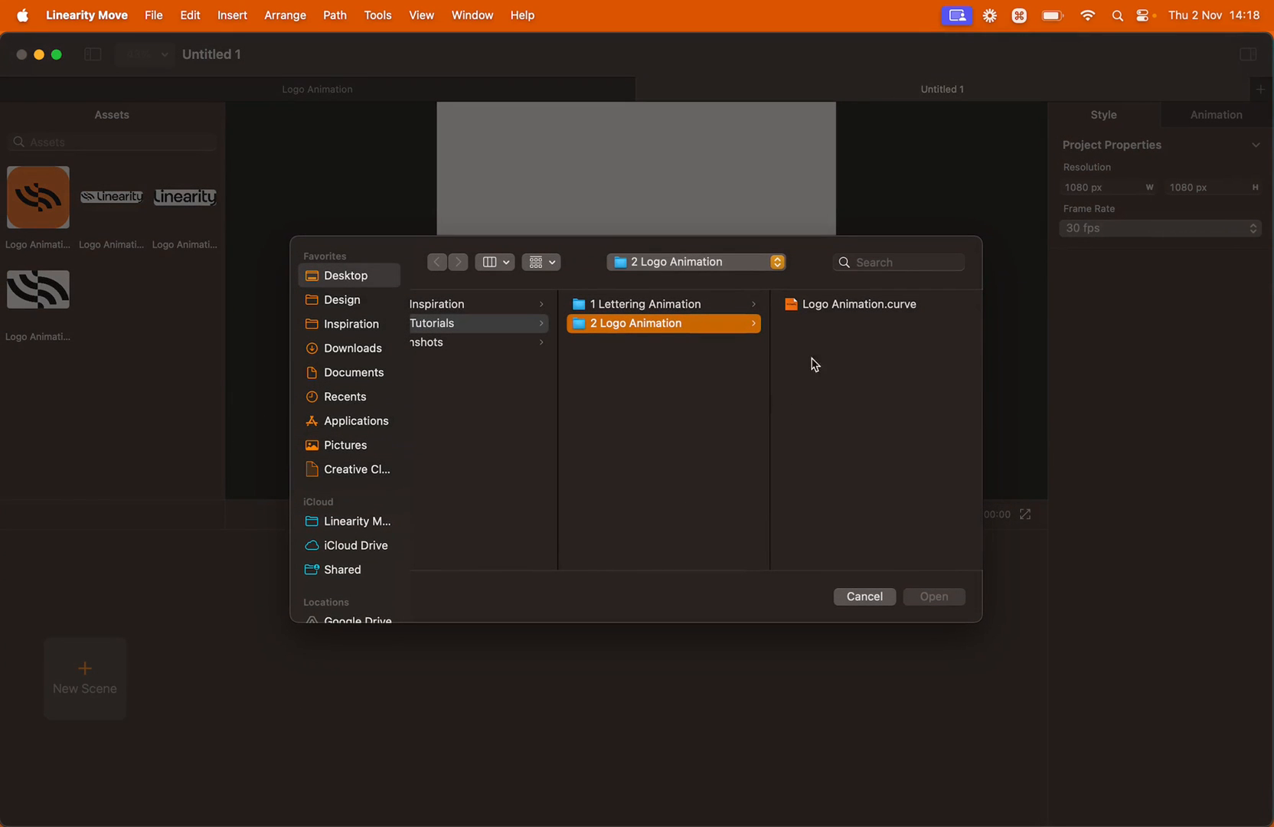
# - Import Logo Animation.curve and add its Logo Animation artboard as Scene 1
pyautogui.click(848, 303)
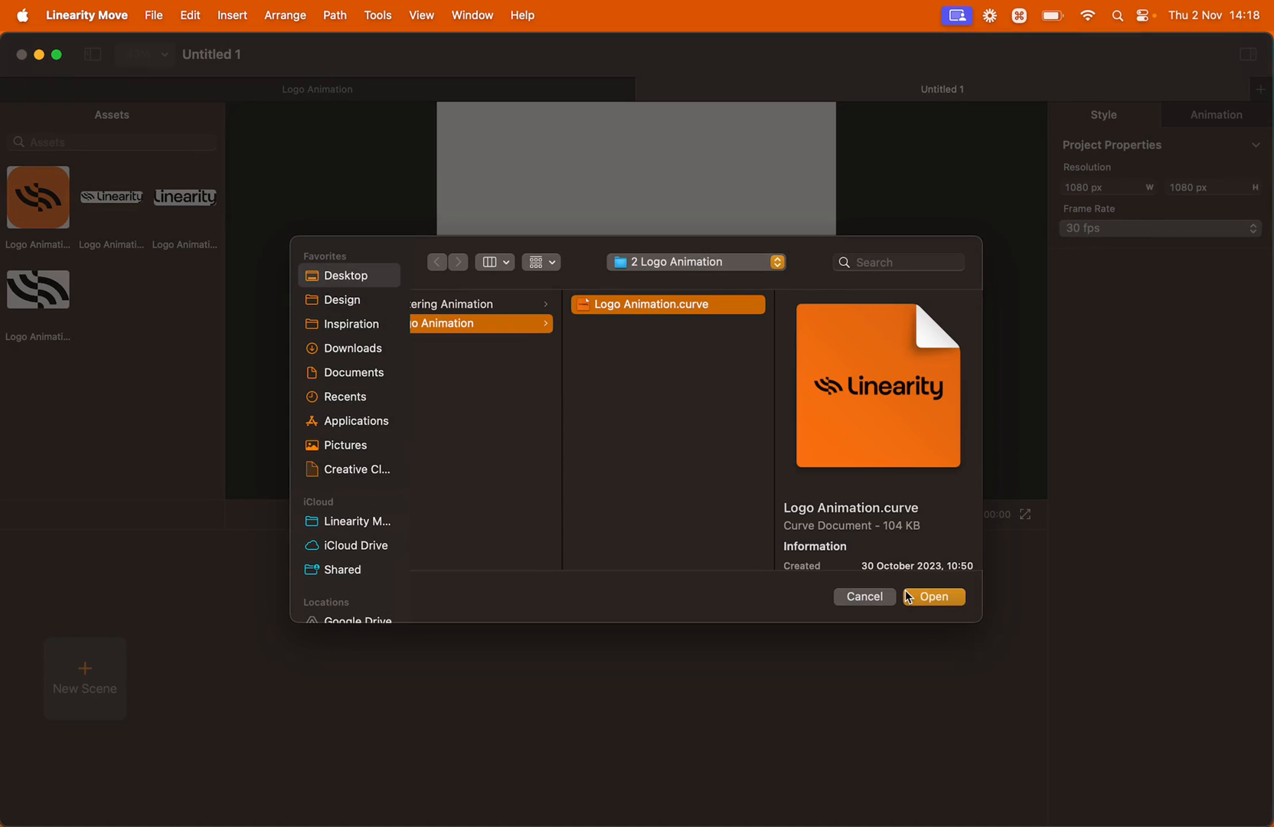
pyautogui.click(933, 596)
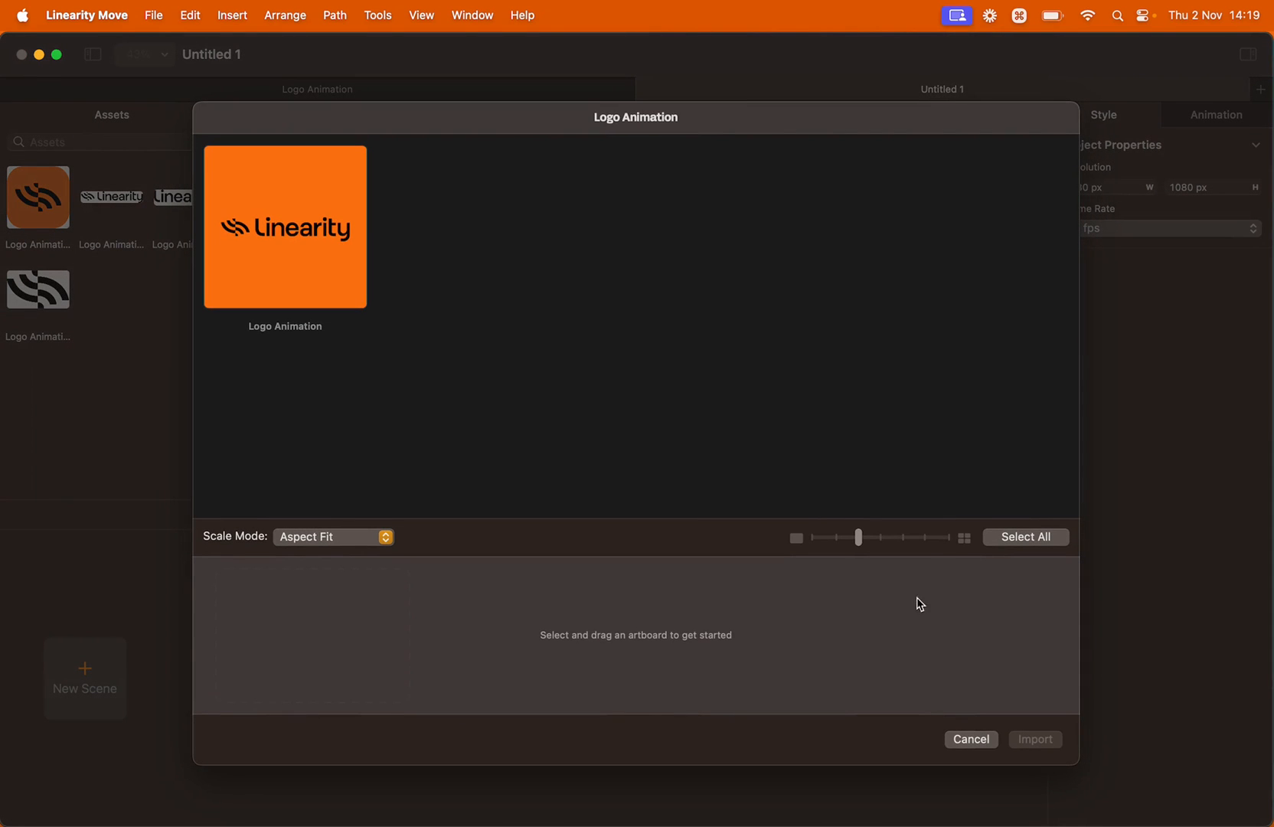
pyautogui.moveTo(386, 364)
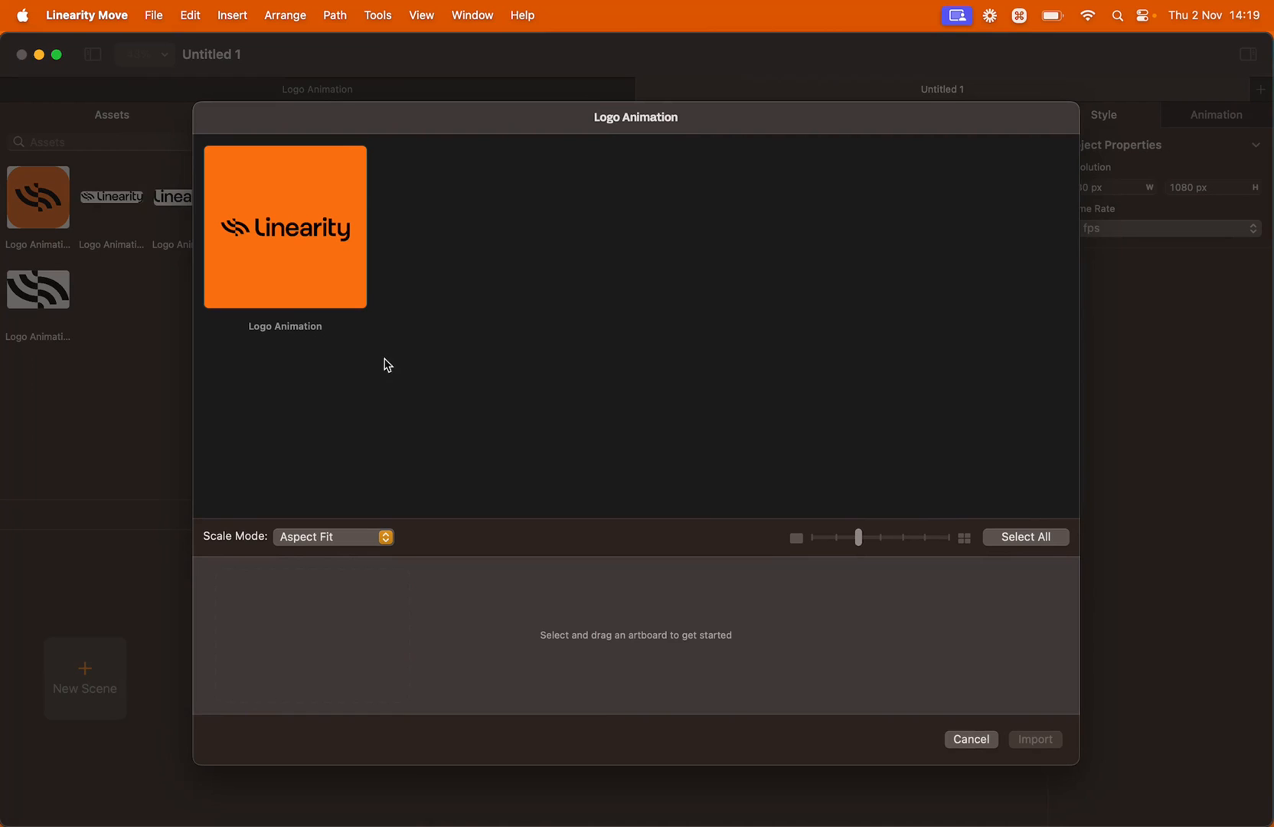
pyautogui.moveTo(475, 442)
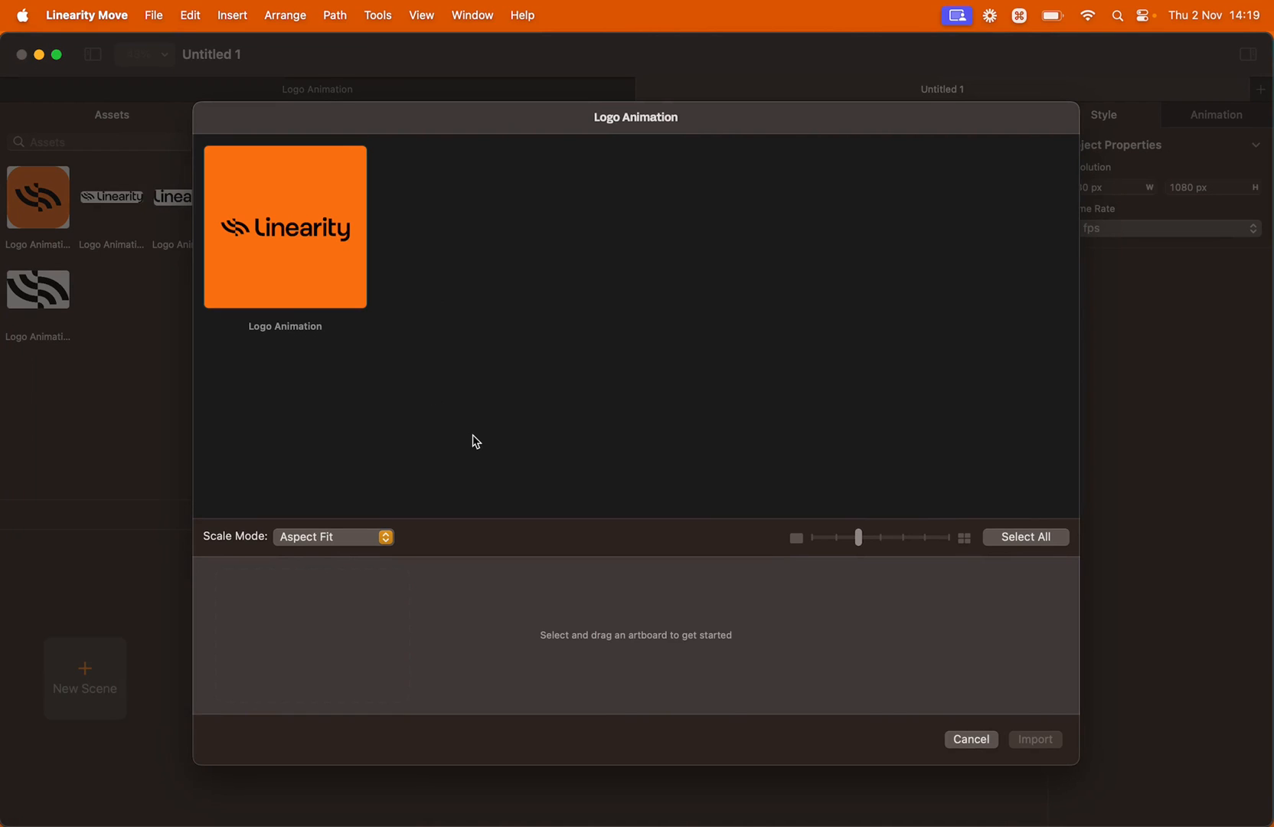
pyautogui.moveTo(362, 314)
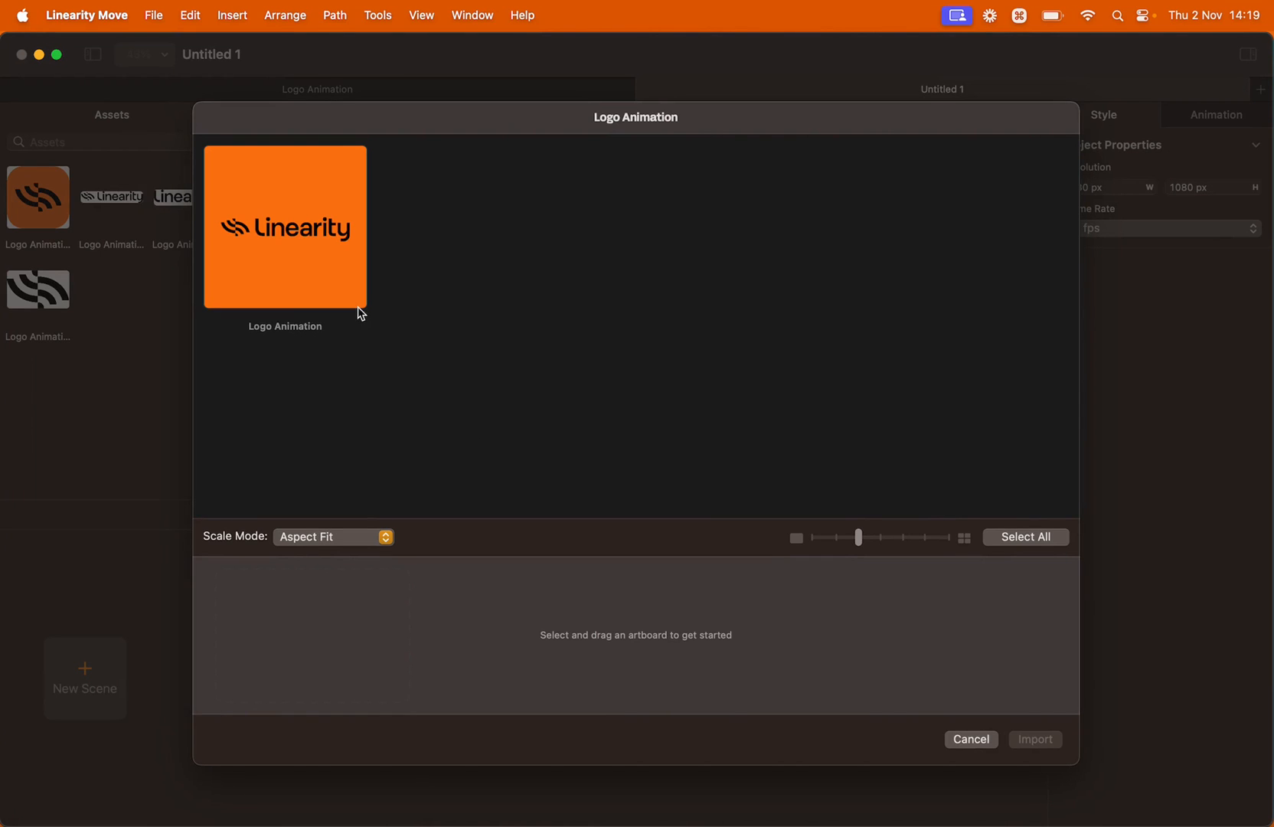
pyautogui.click(285, 225)
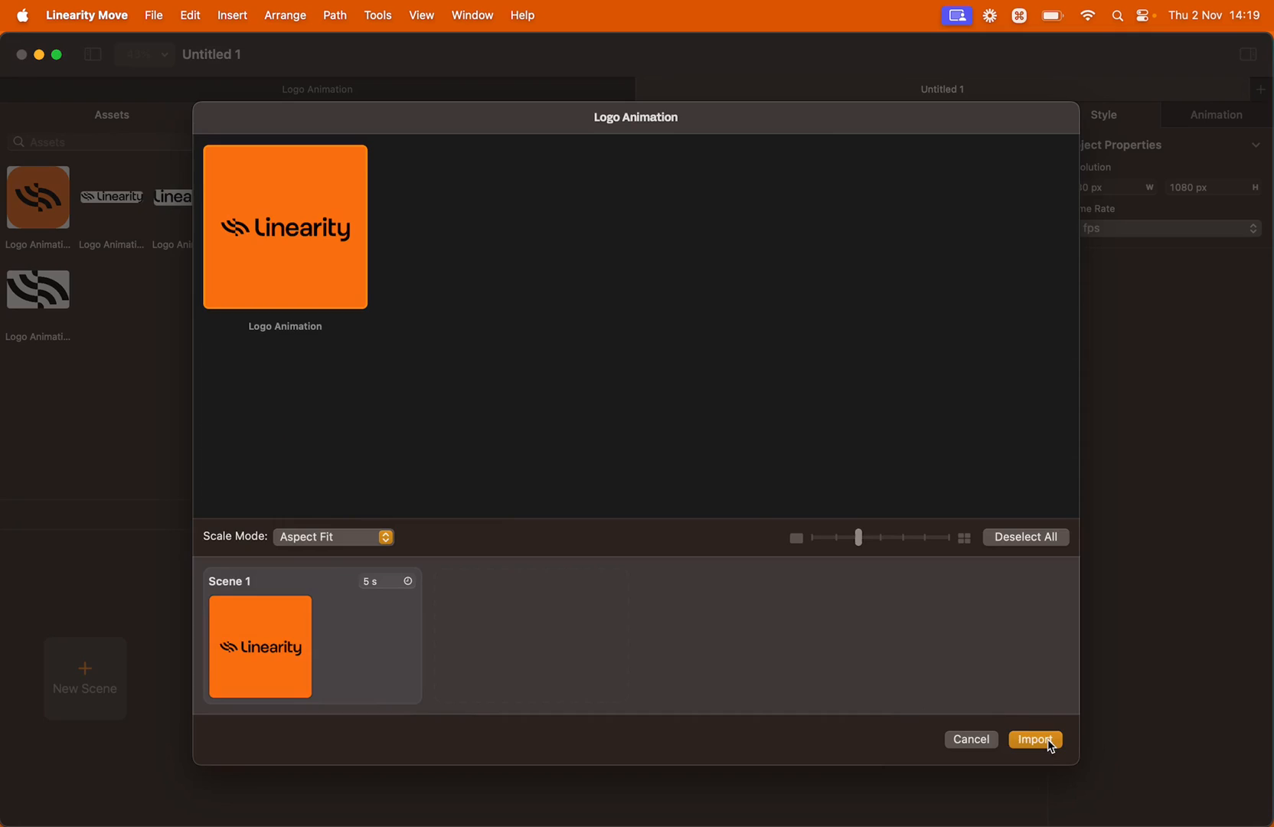
pyautogui.click(1034, 739)
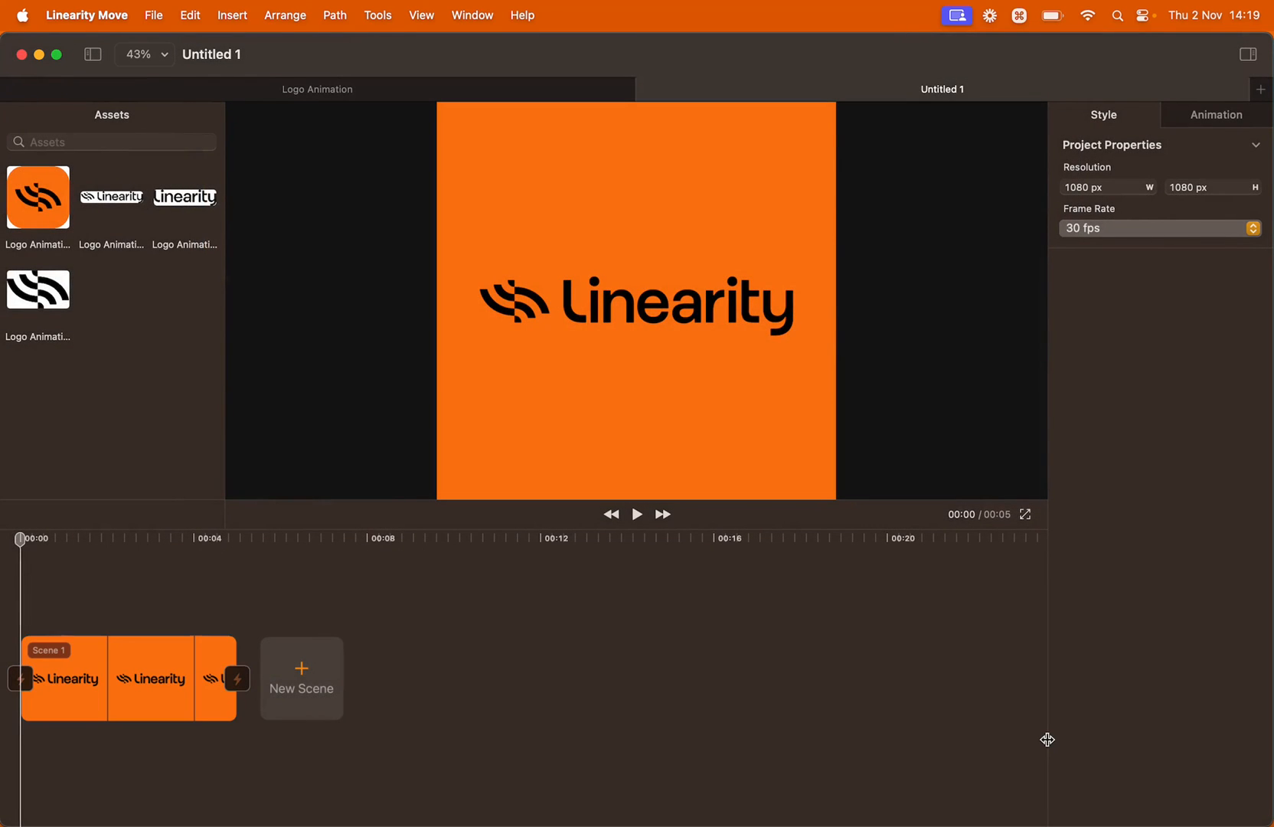
pyautogui.moveTo(170, 674)
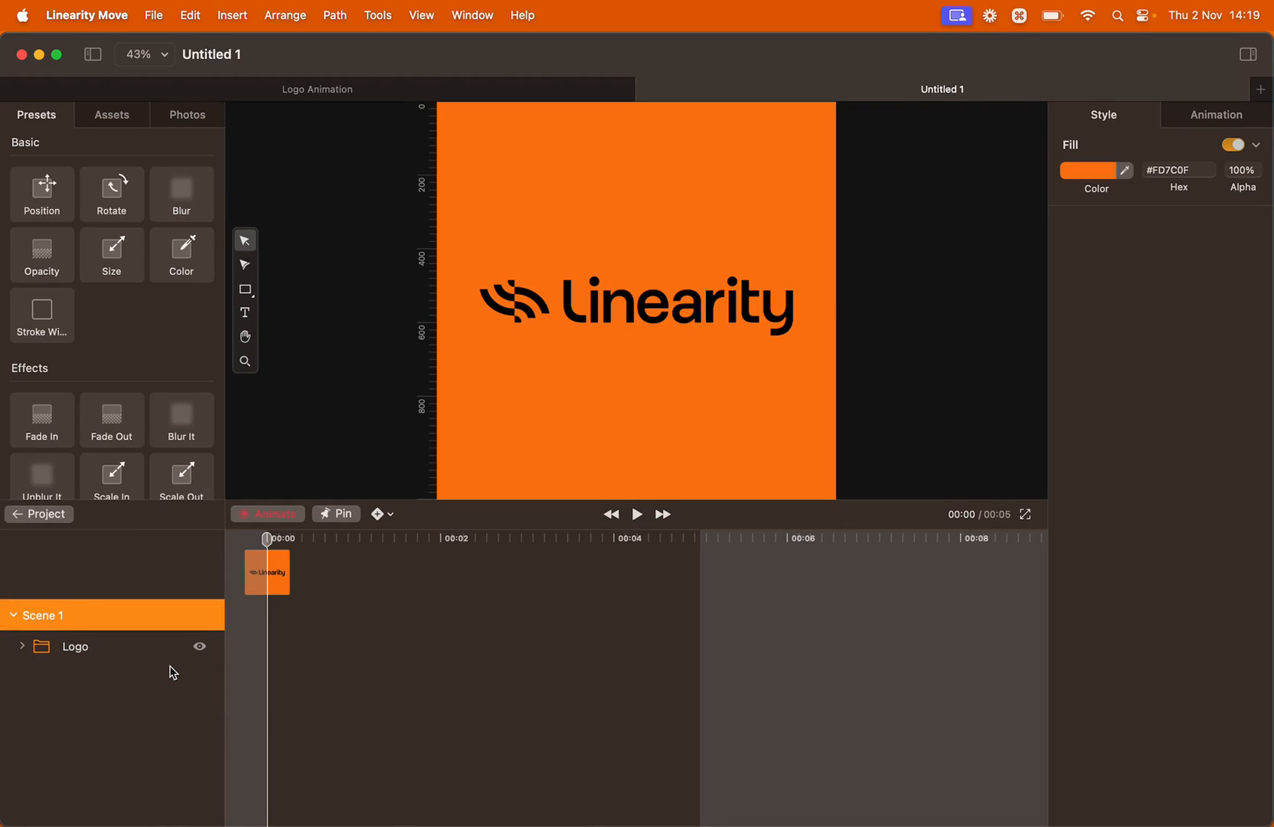
# - Expand the Logo group, select Logo and Logotype, and reveal Logotype's letter layers
pyautogui.click(23, 646)
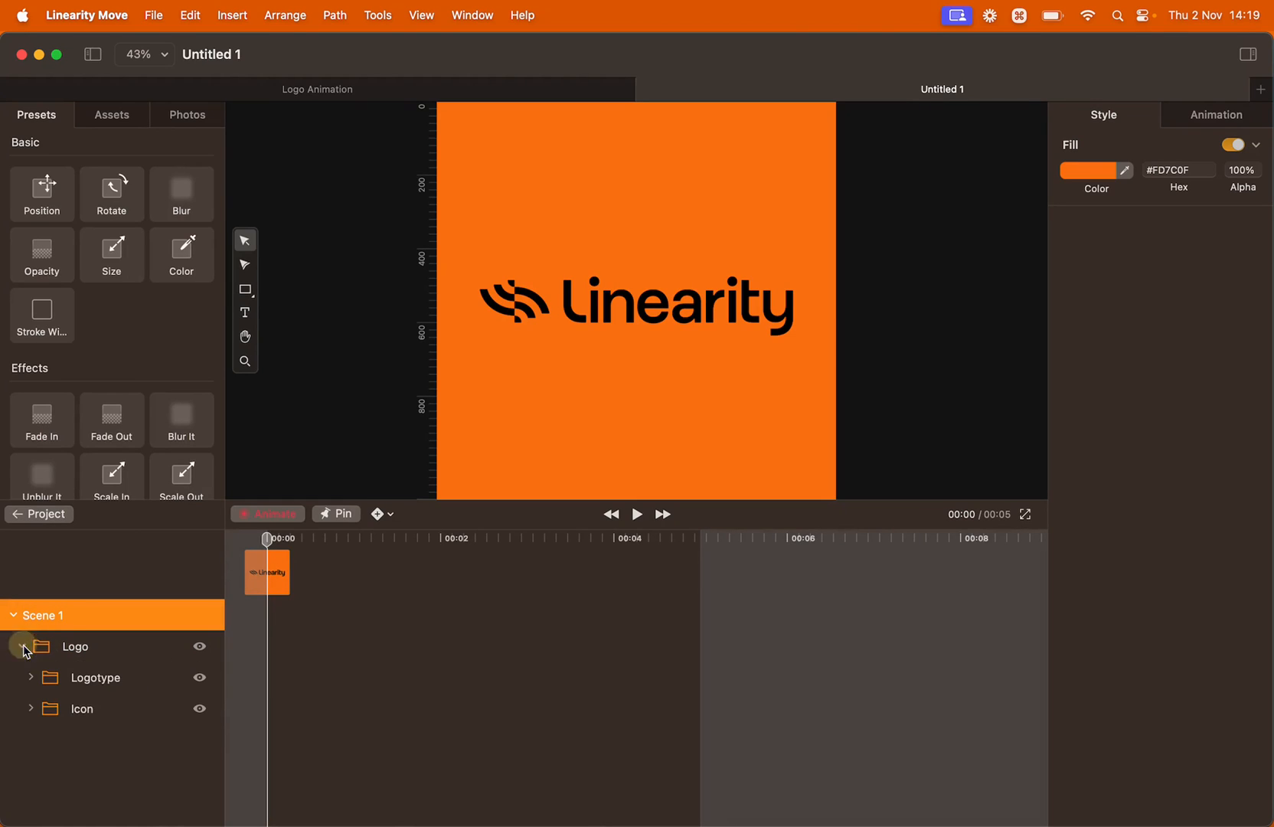
pyautogui.moveTo(108, 656)
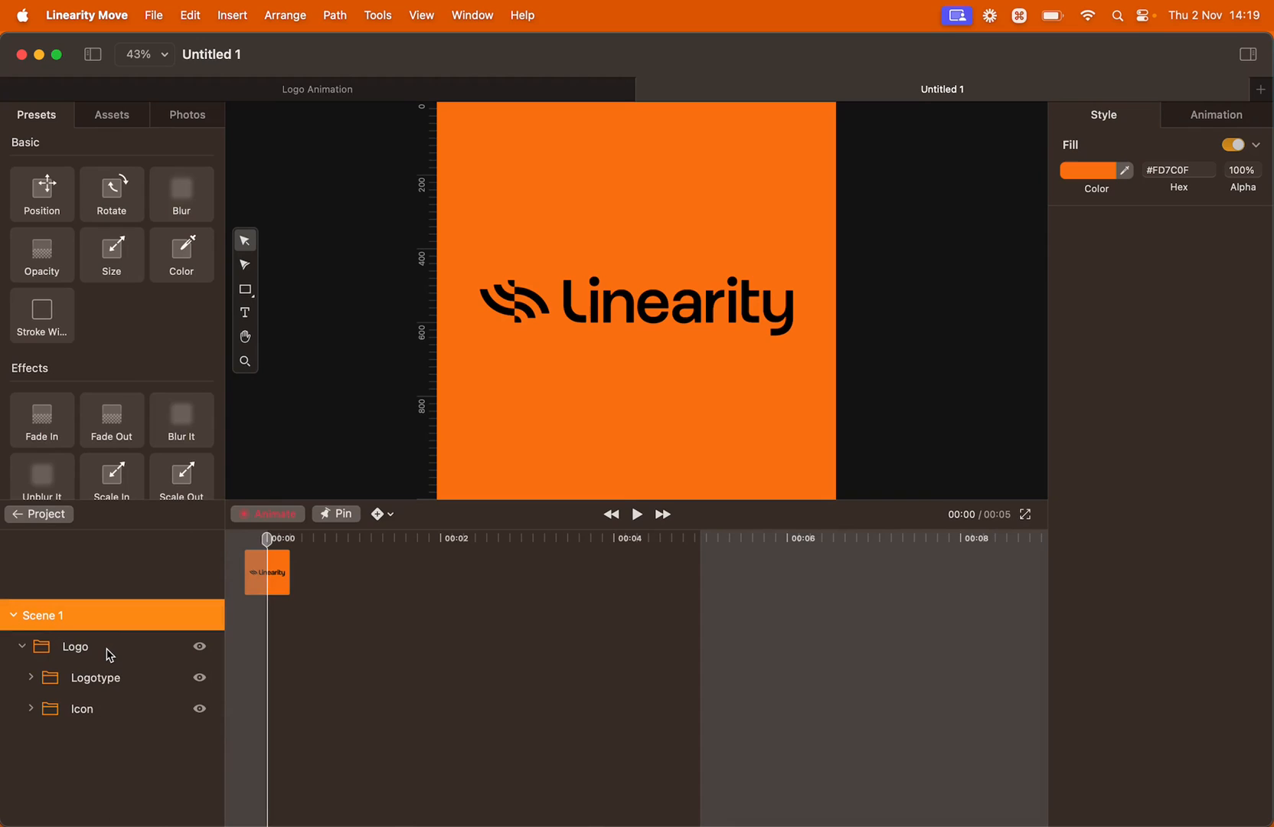
pyautogui.click(75, 646)
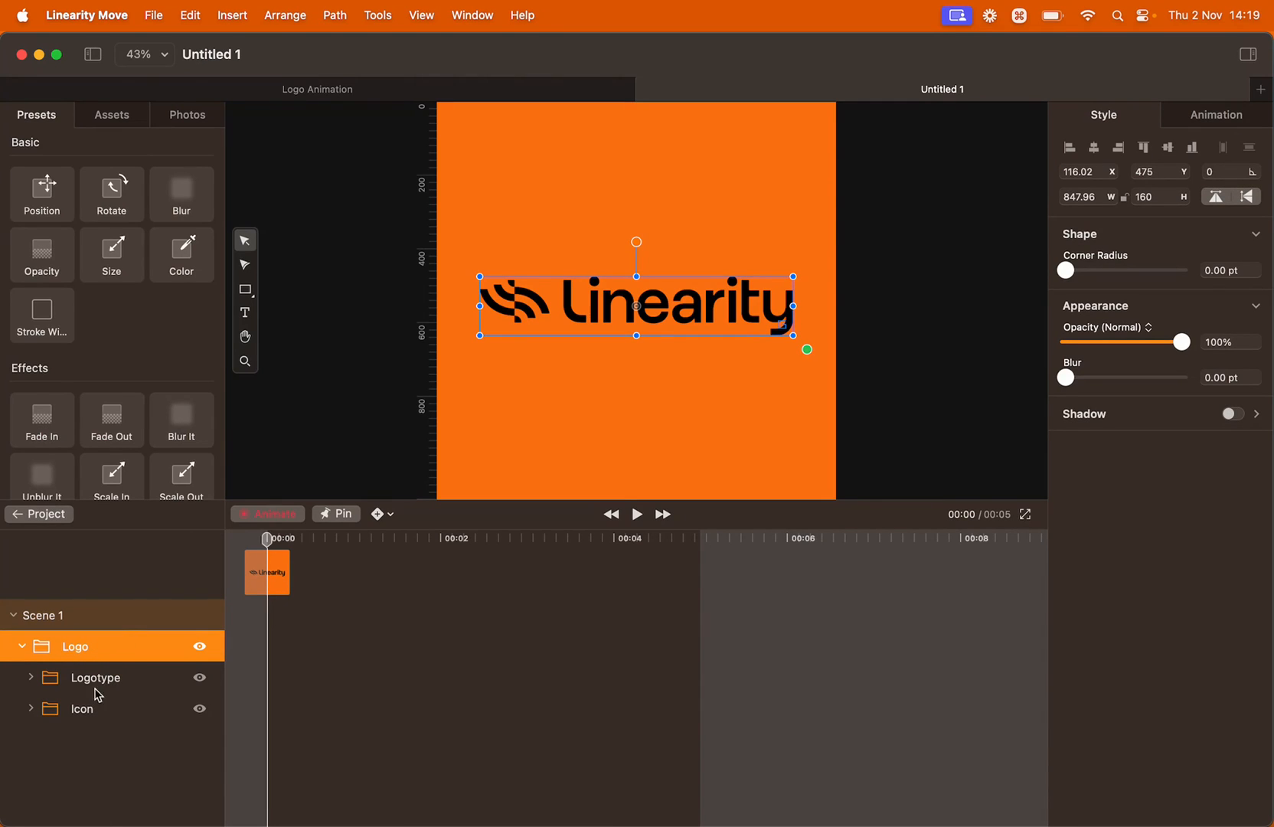
pyautogui.click(95, 677)
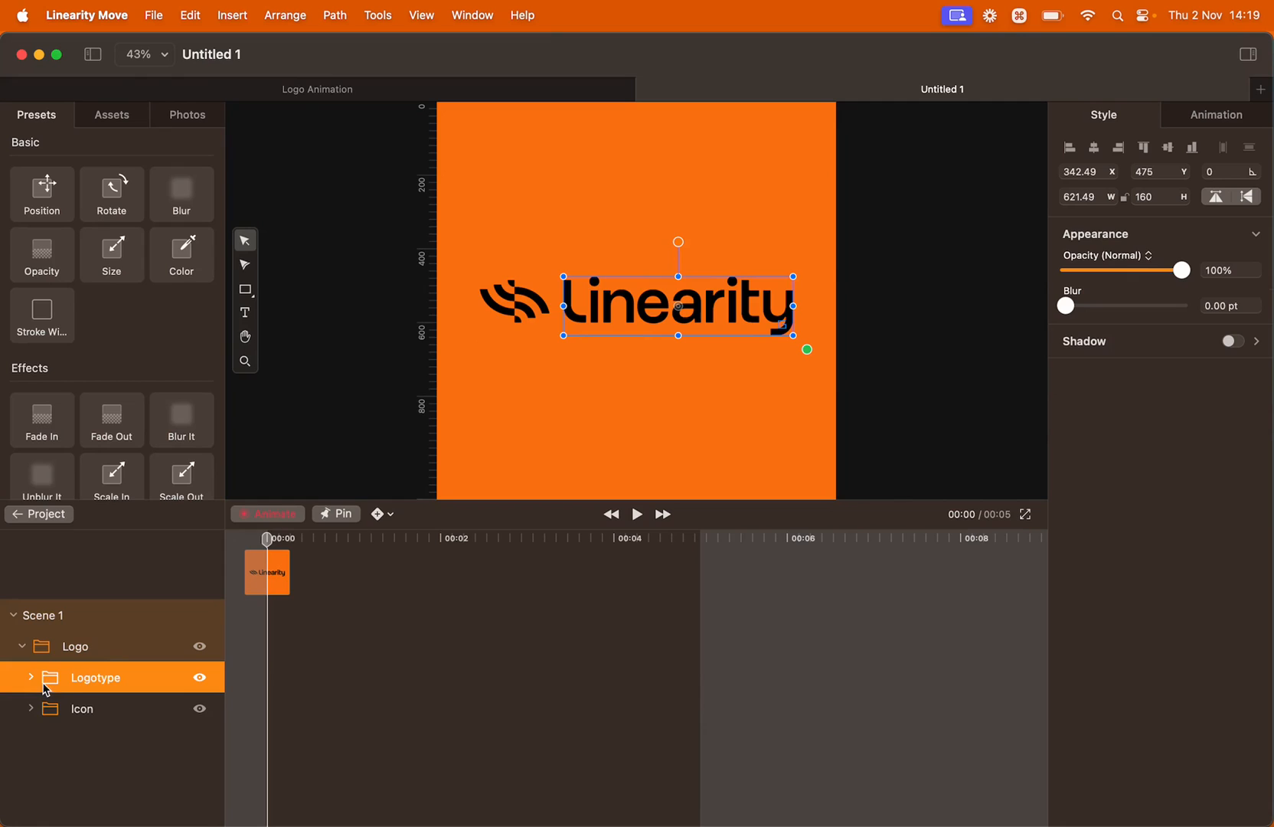
pyautogui.click(31, 677)
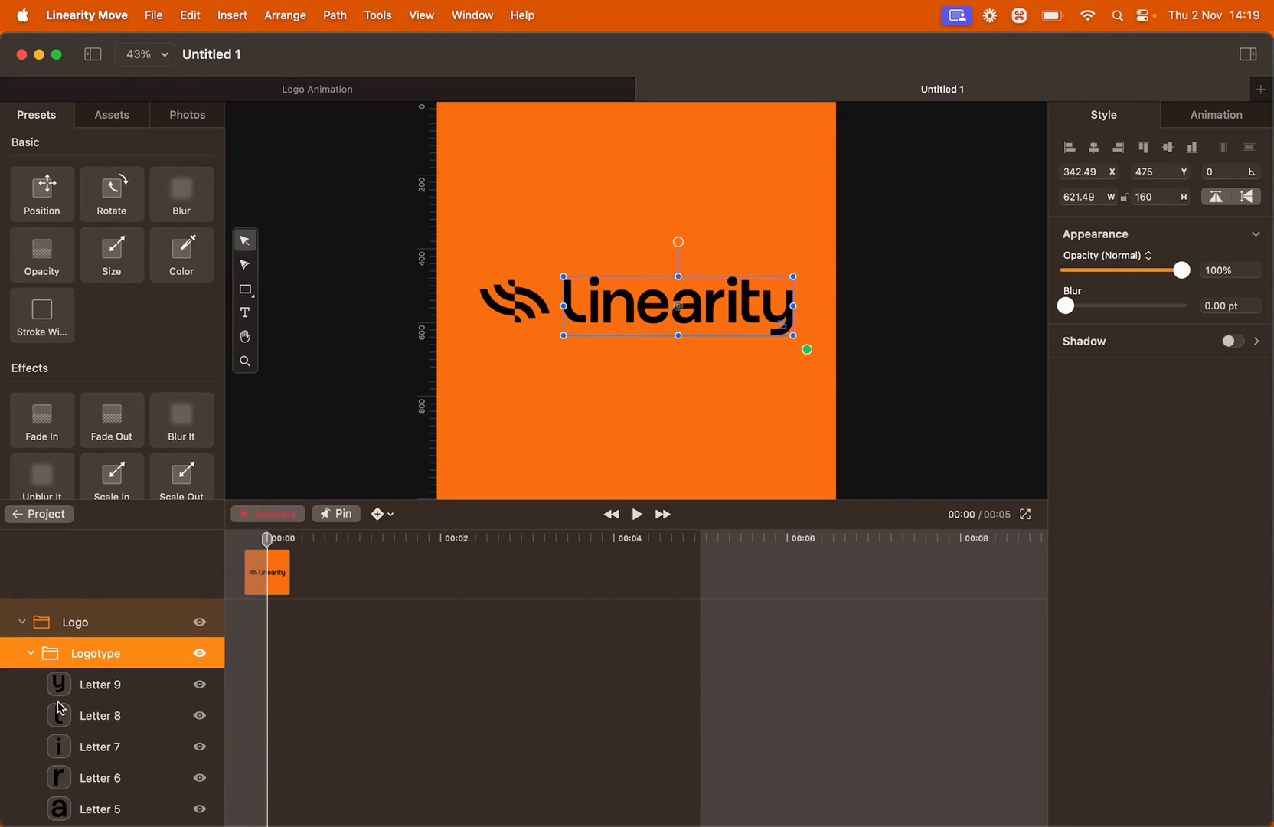
pyautogui.click(31, 677)
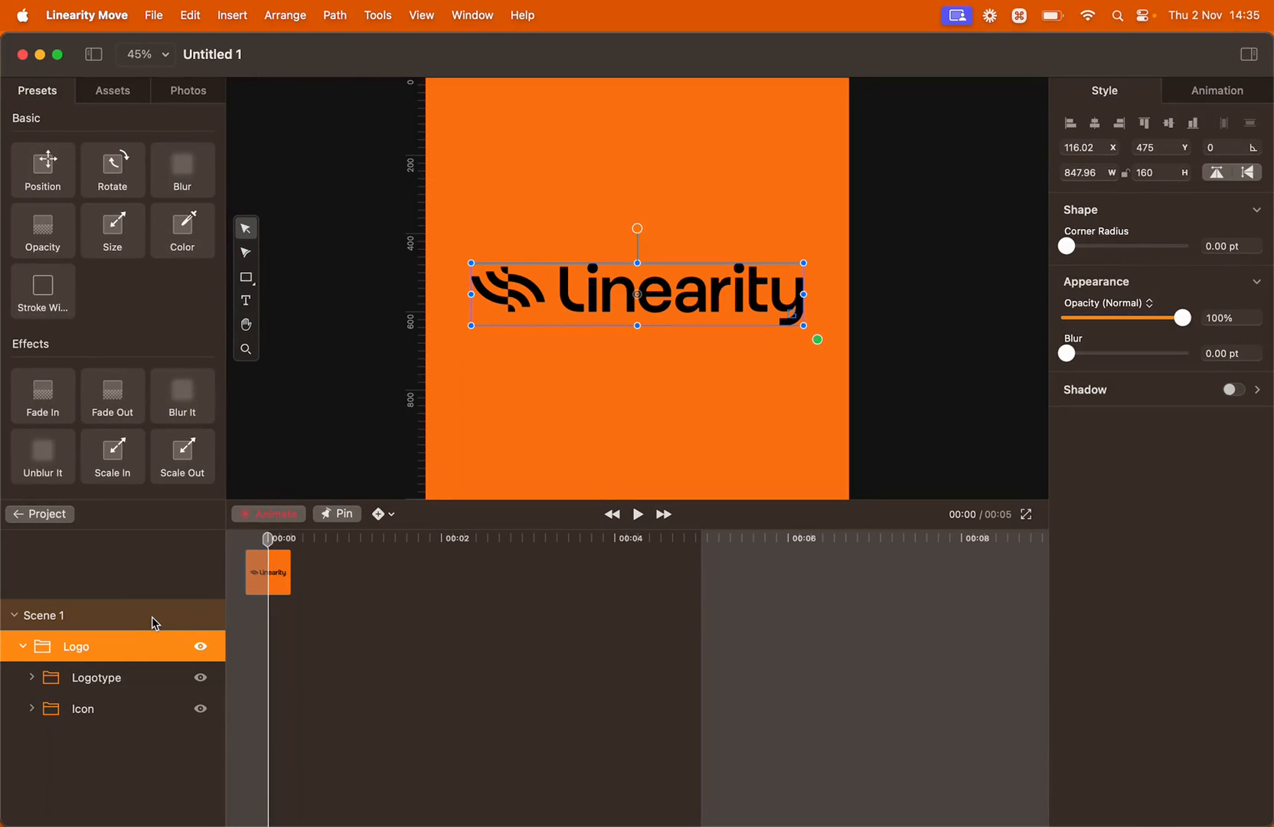
pyautogui.moveTo(248, 564)
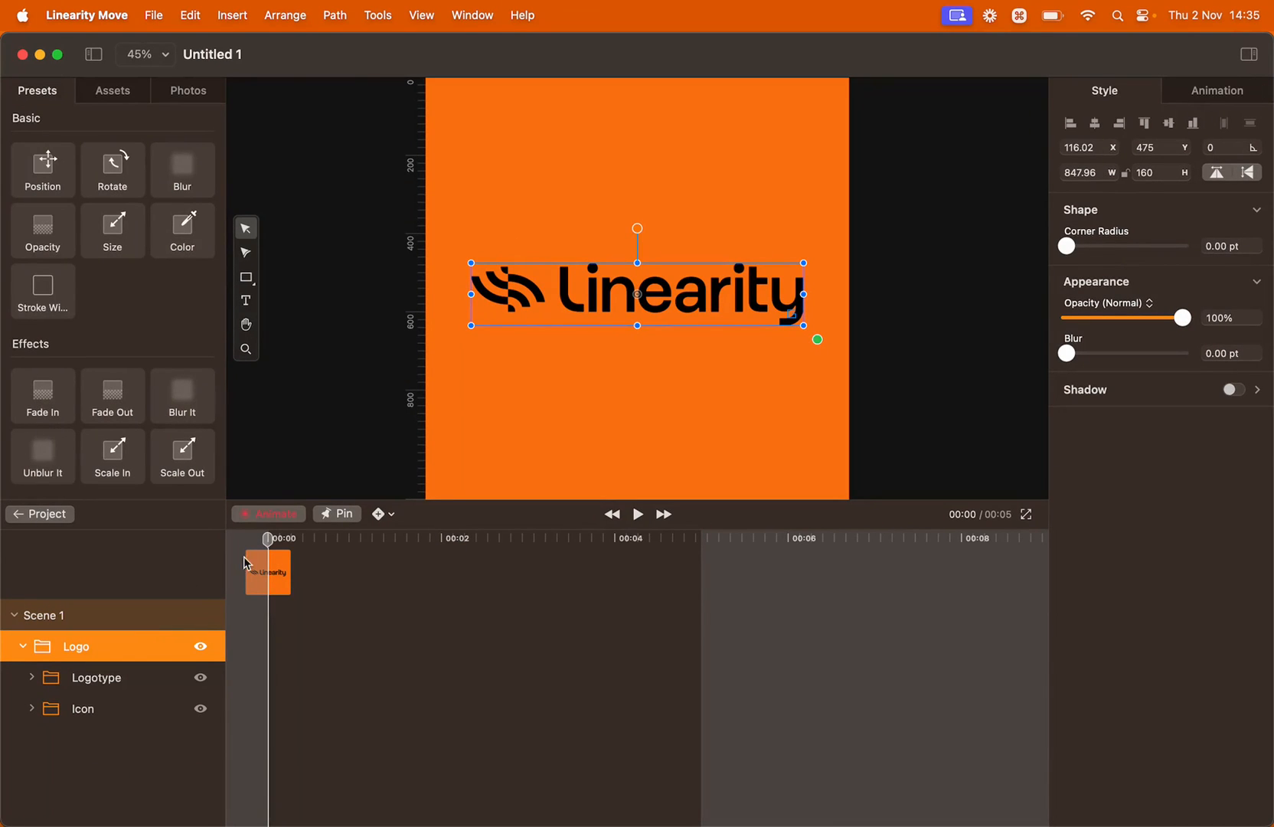
# - Pick the Rectangle tool from the floating toolbar
pyautogui.click(357, 451)
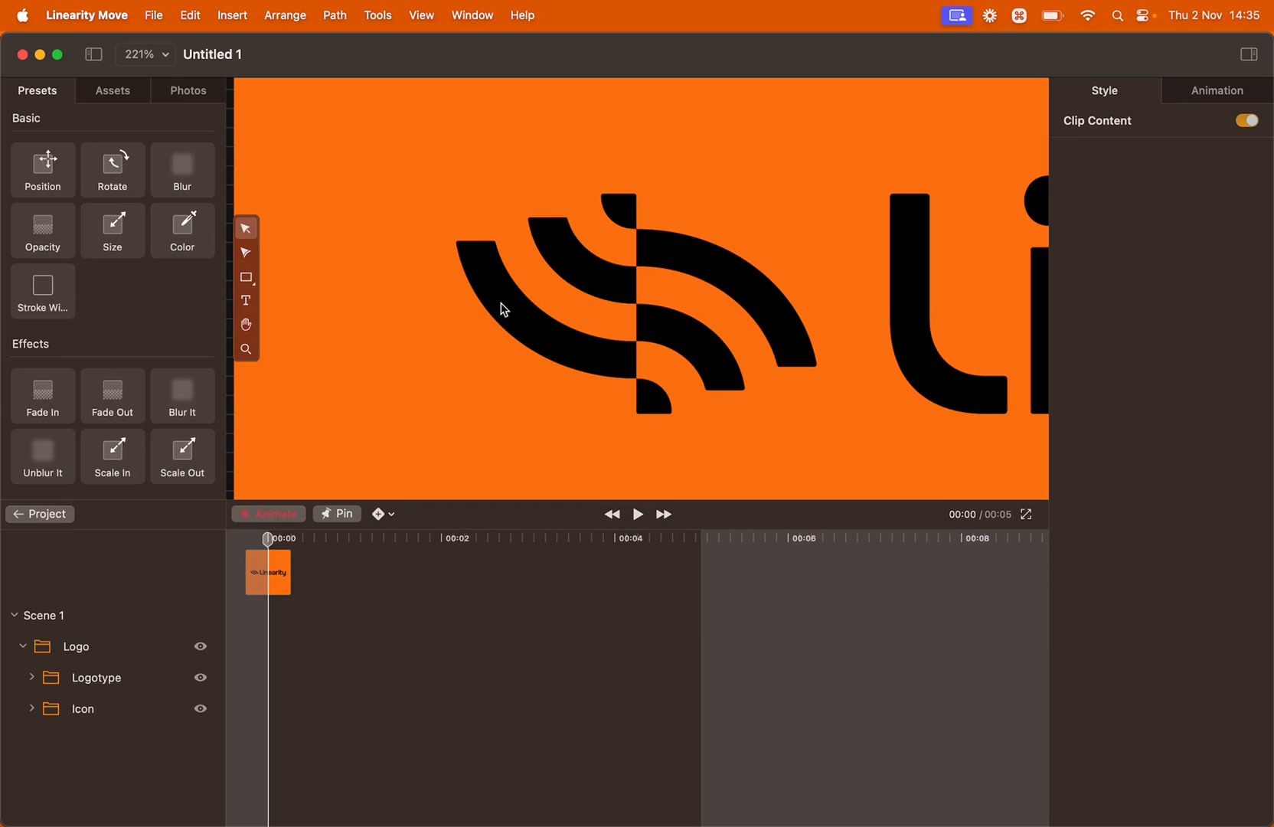
pyautogui.moveTo(315, 501)
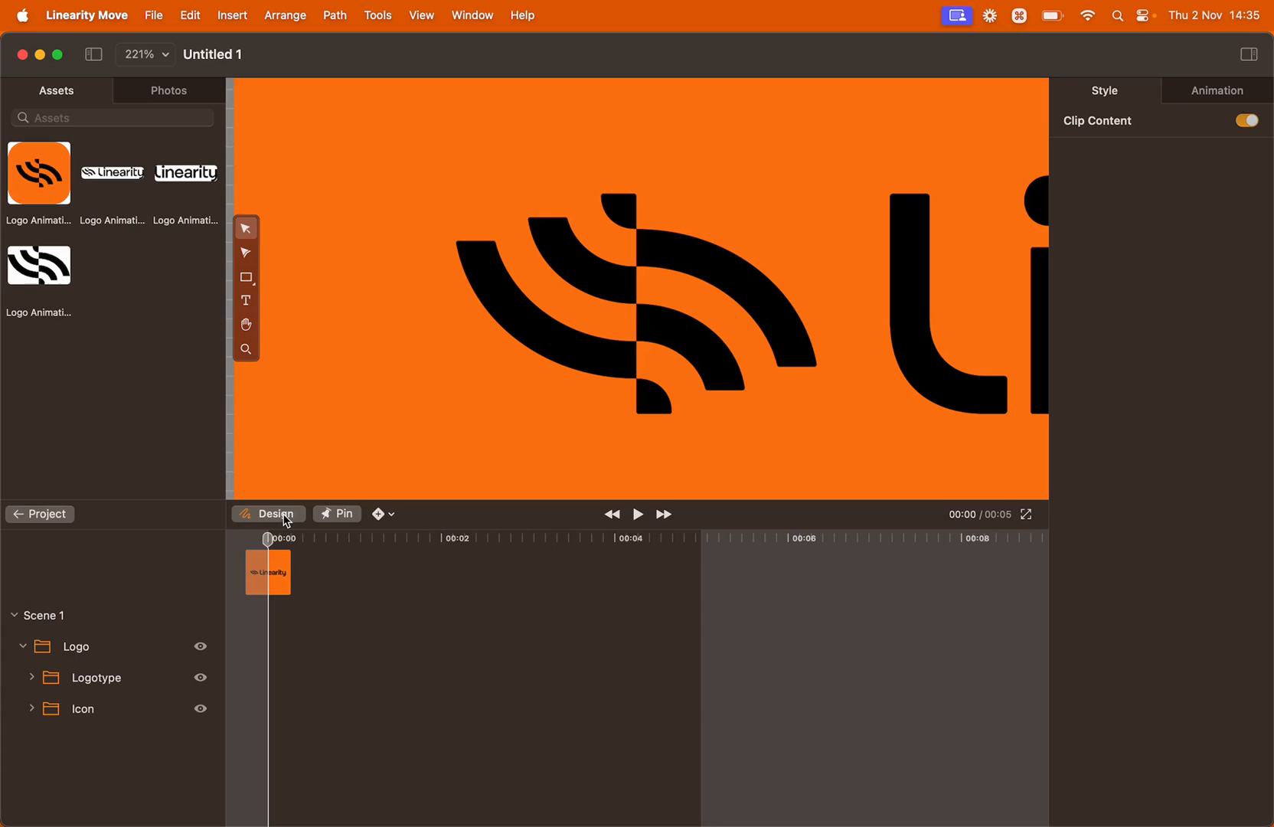
pyautogui.moveTo(292, 418)
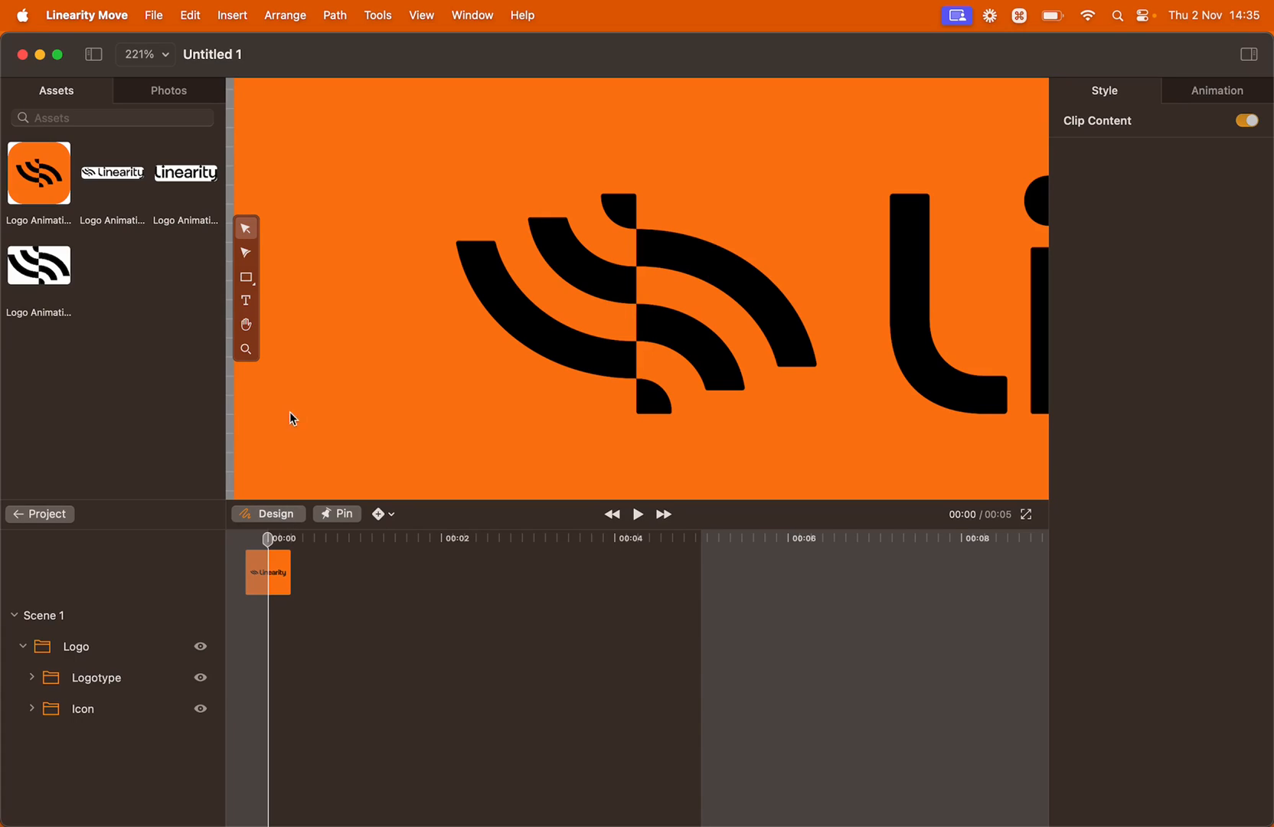
pyautogui.moveTo(245, 277)
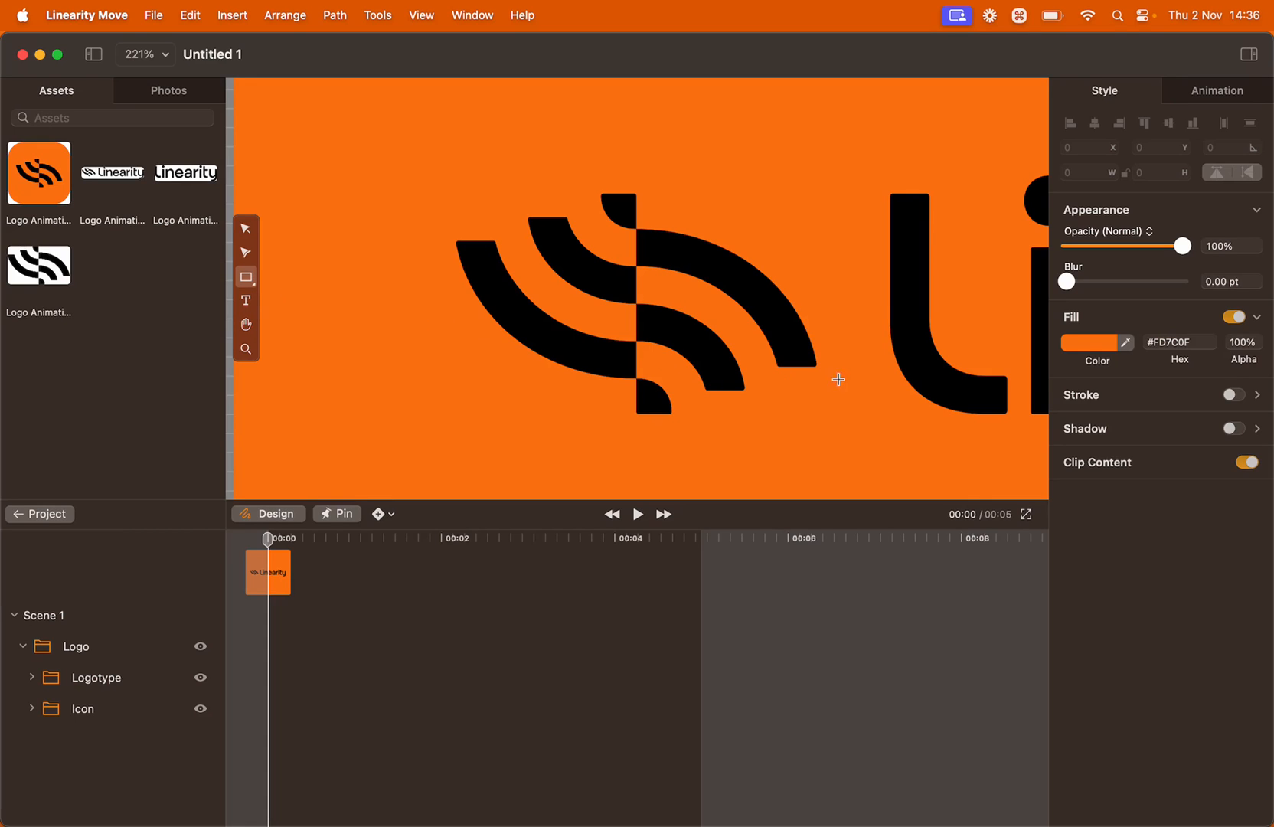
pyautogui.moveTo(1092, 350)
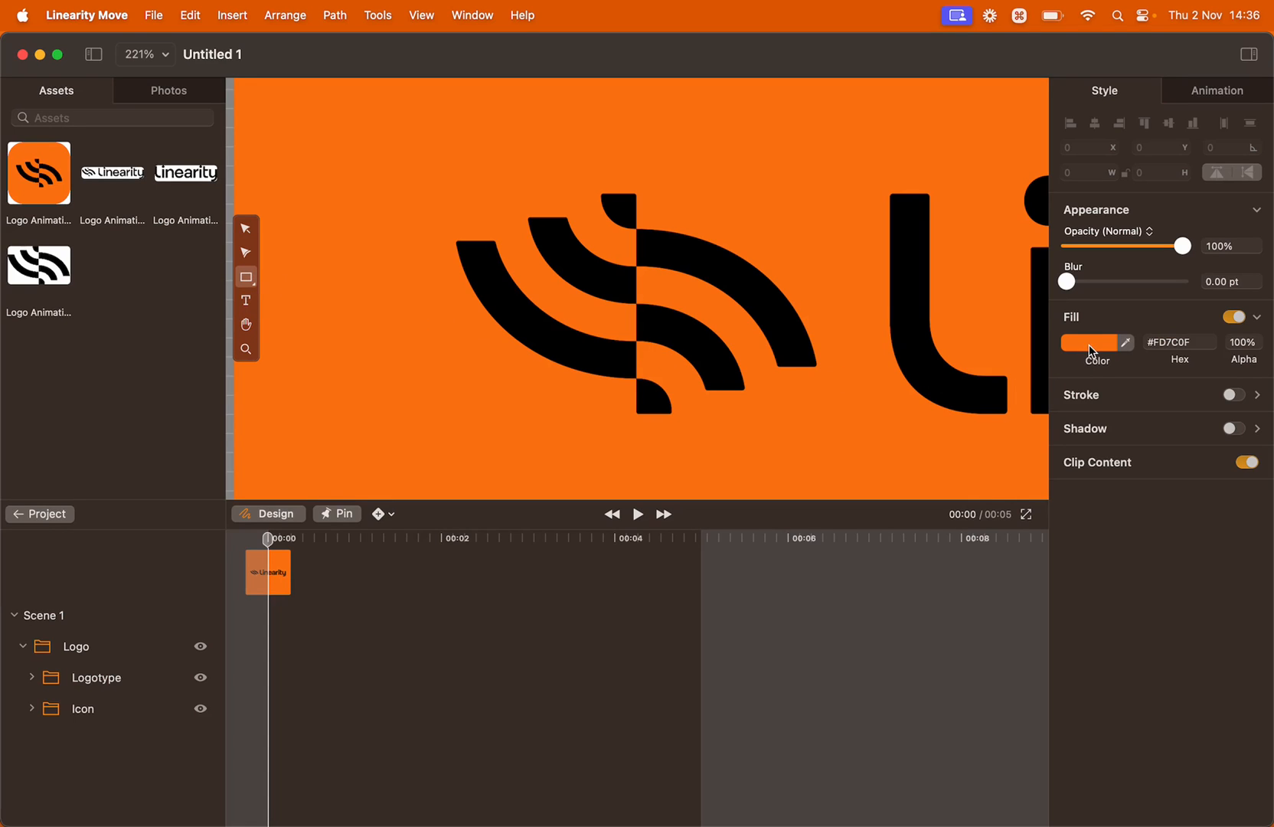
# - Set the fill to the recent blue and draw a Shift-constrained square over the icon's left half
pyautogui.click(1092, 342)
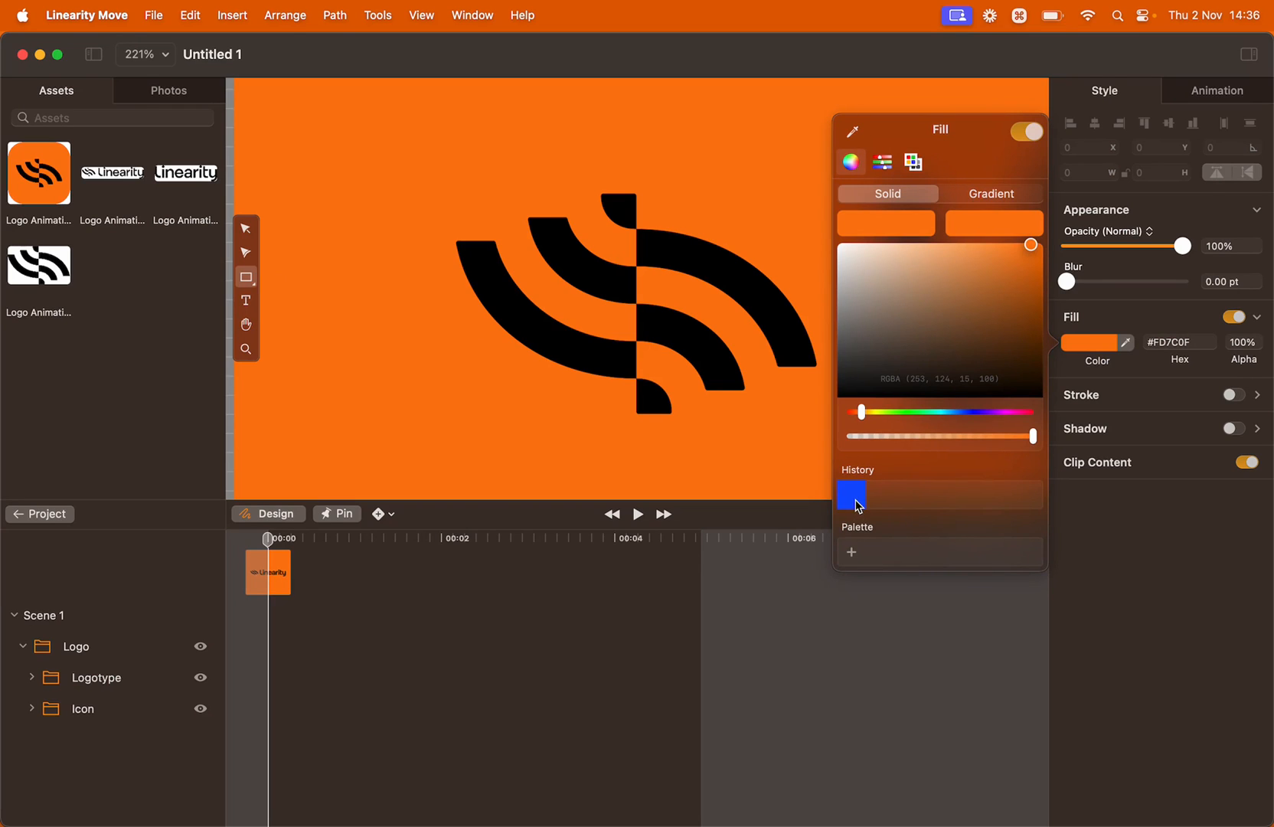
pyautogui.click(852, 495)
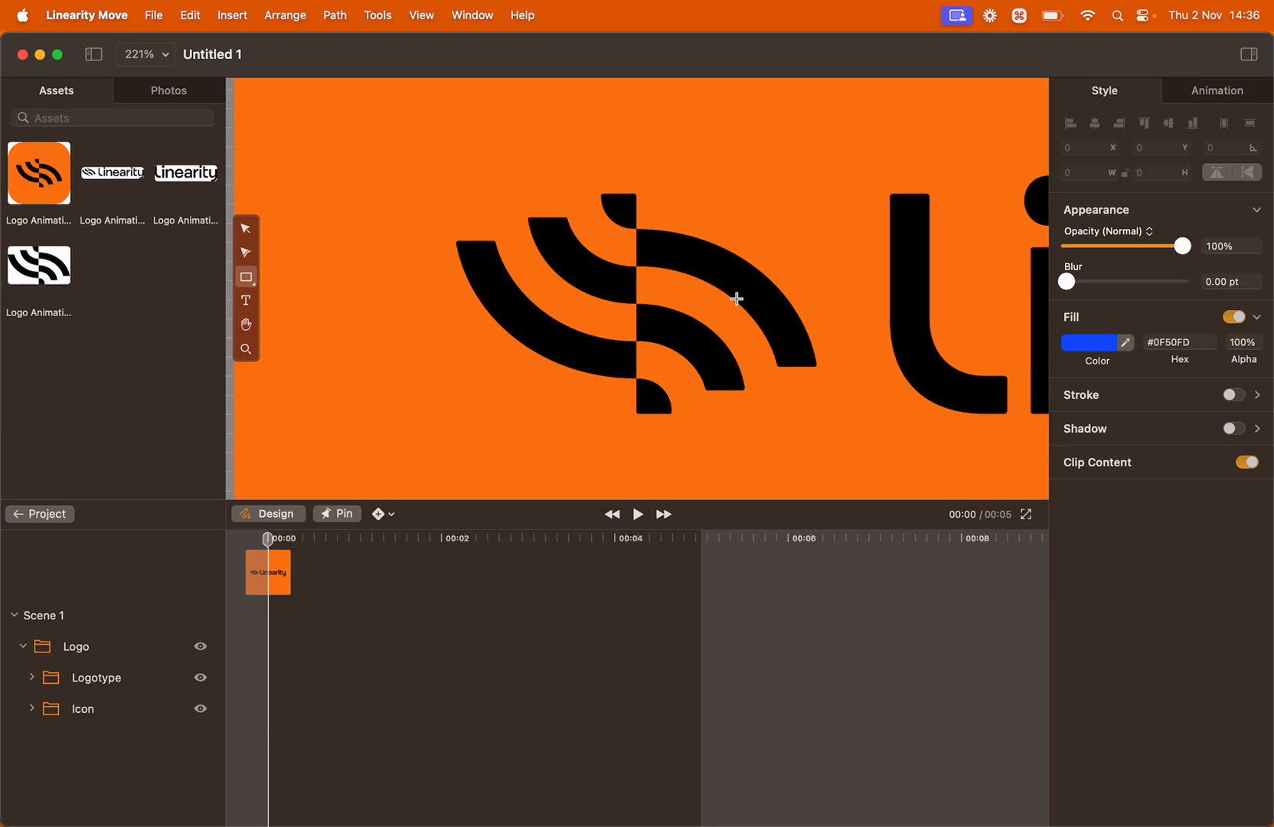
pyautogui.moveTo(641, 216)
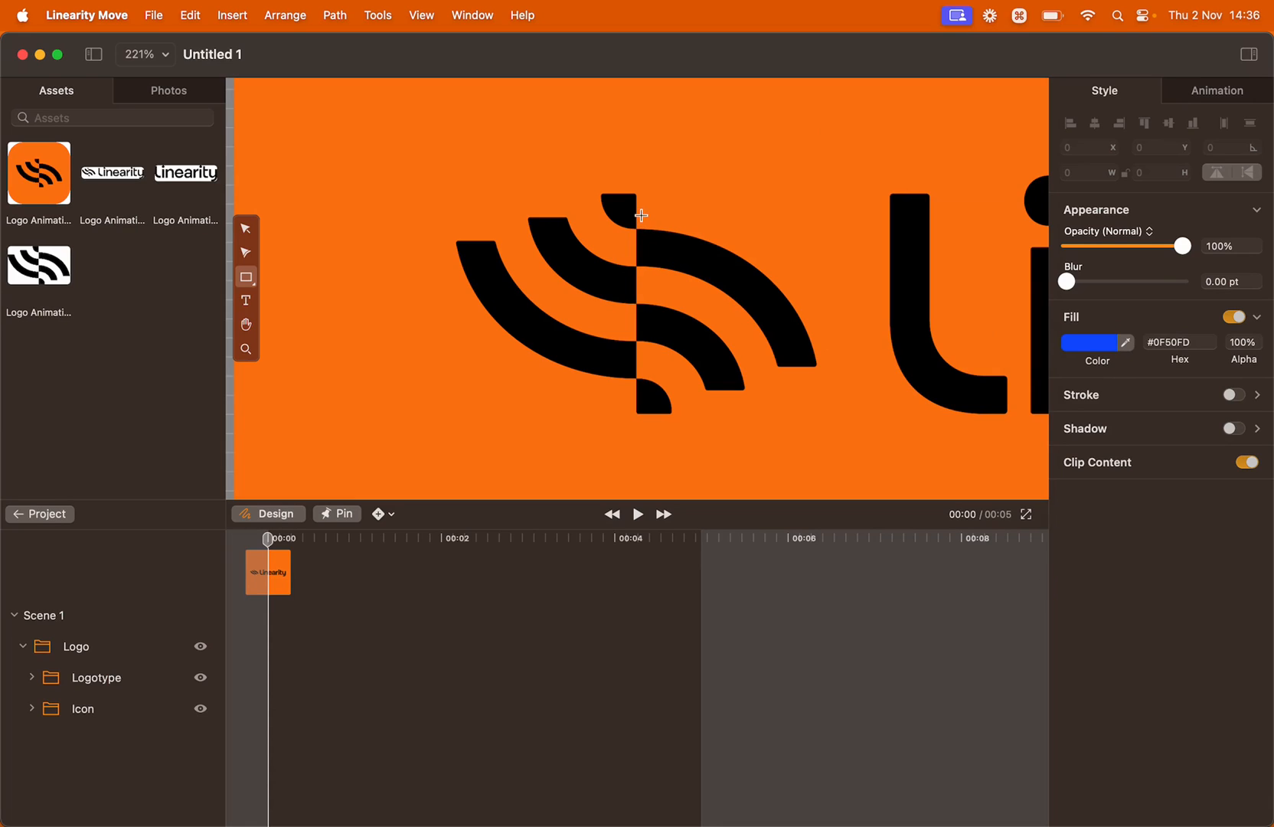
pyautogui.moveTo(638, 185)
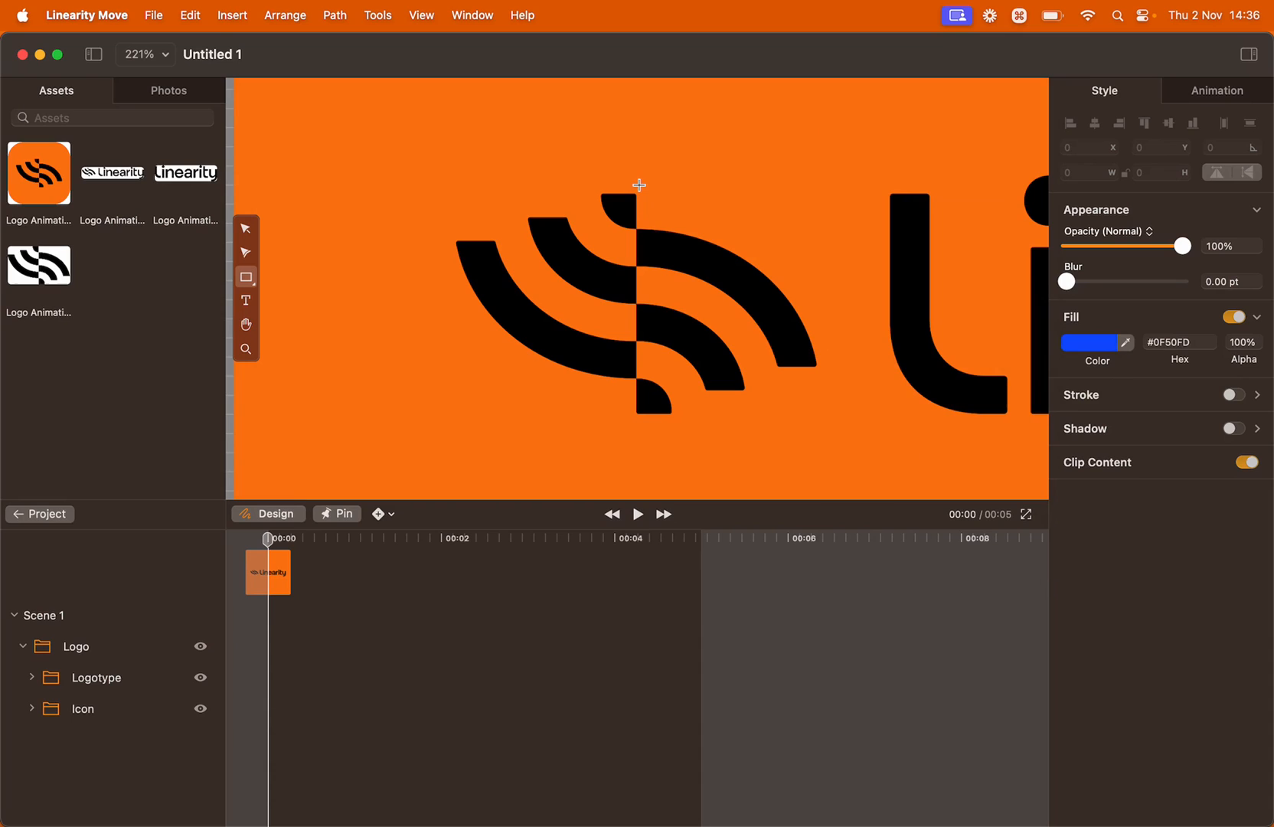
pyautogui.press('shift')
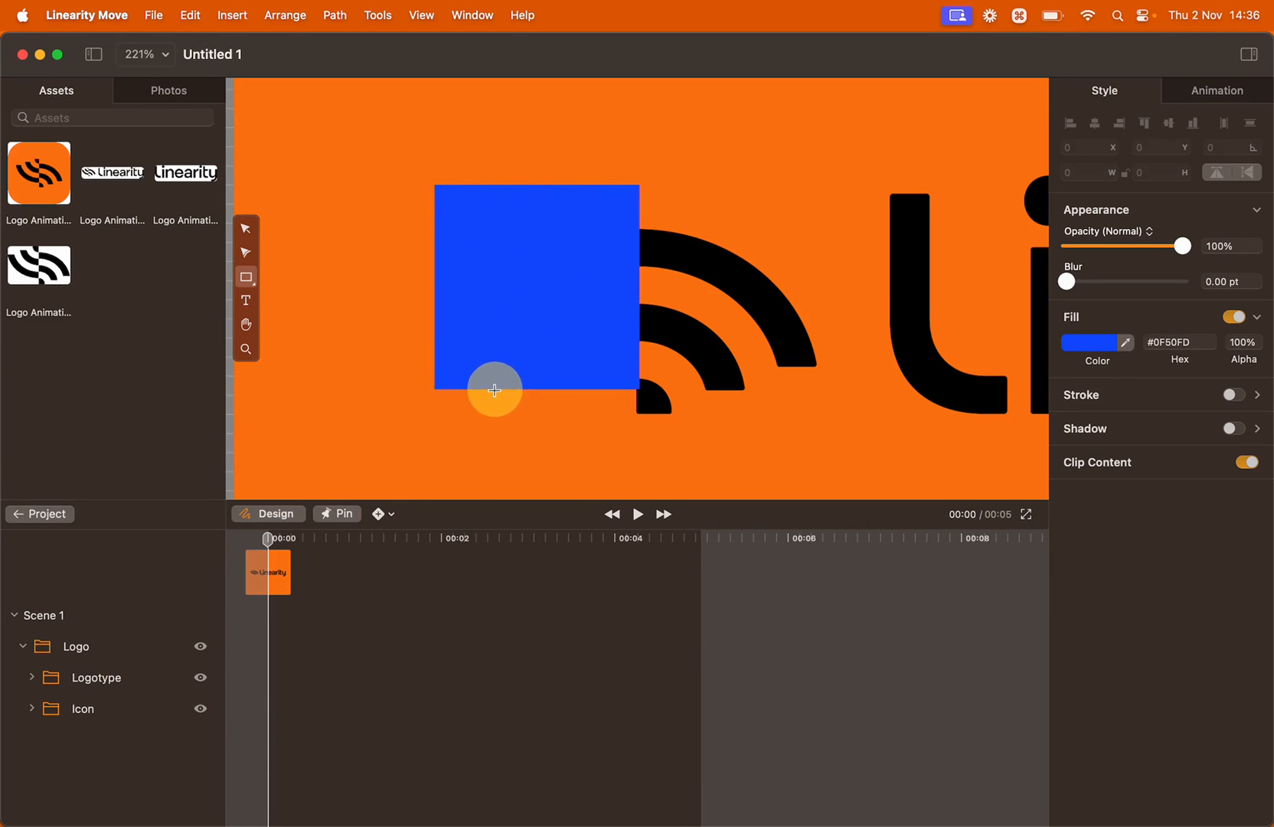
pyautogui.click(525, 297)
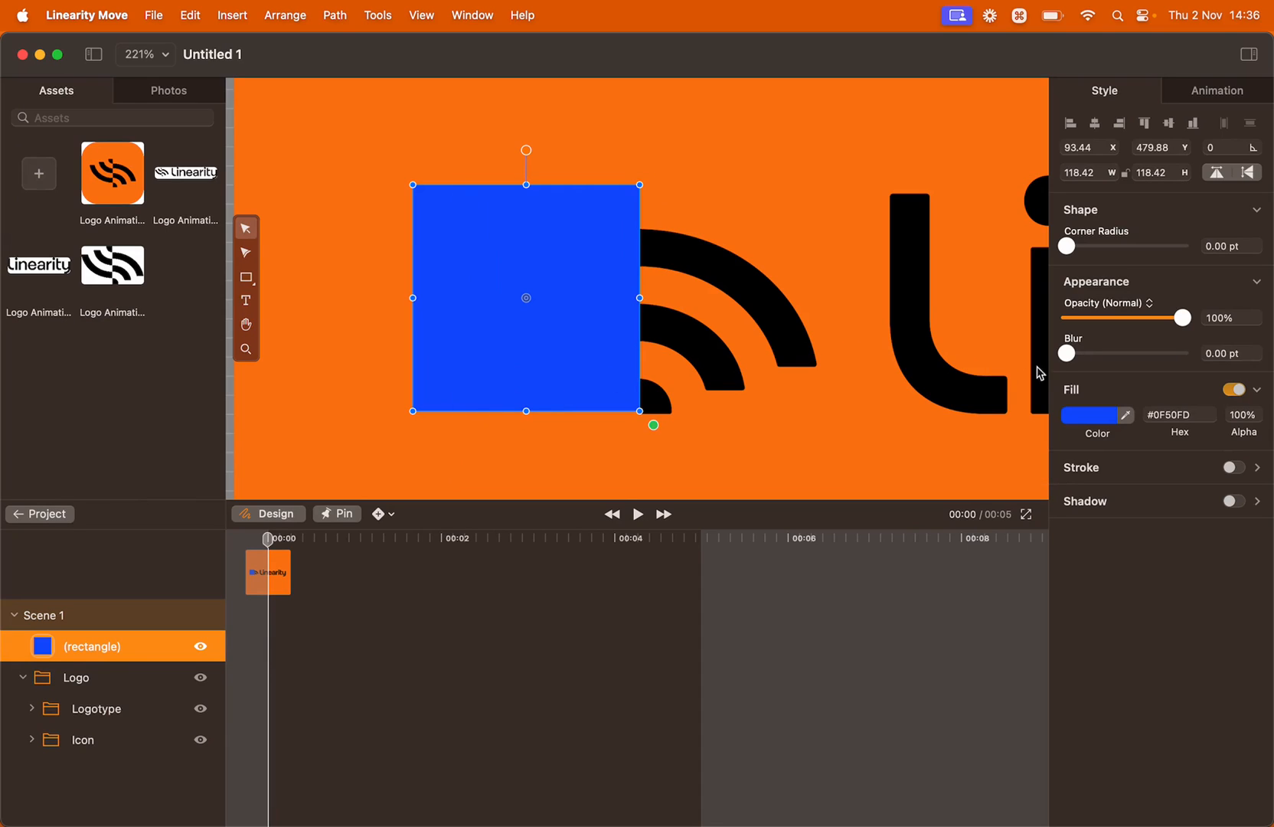
pyautogui.moveTo(1127, 327)
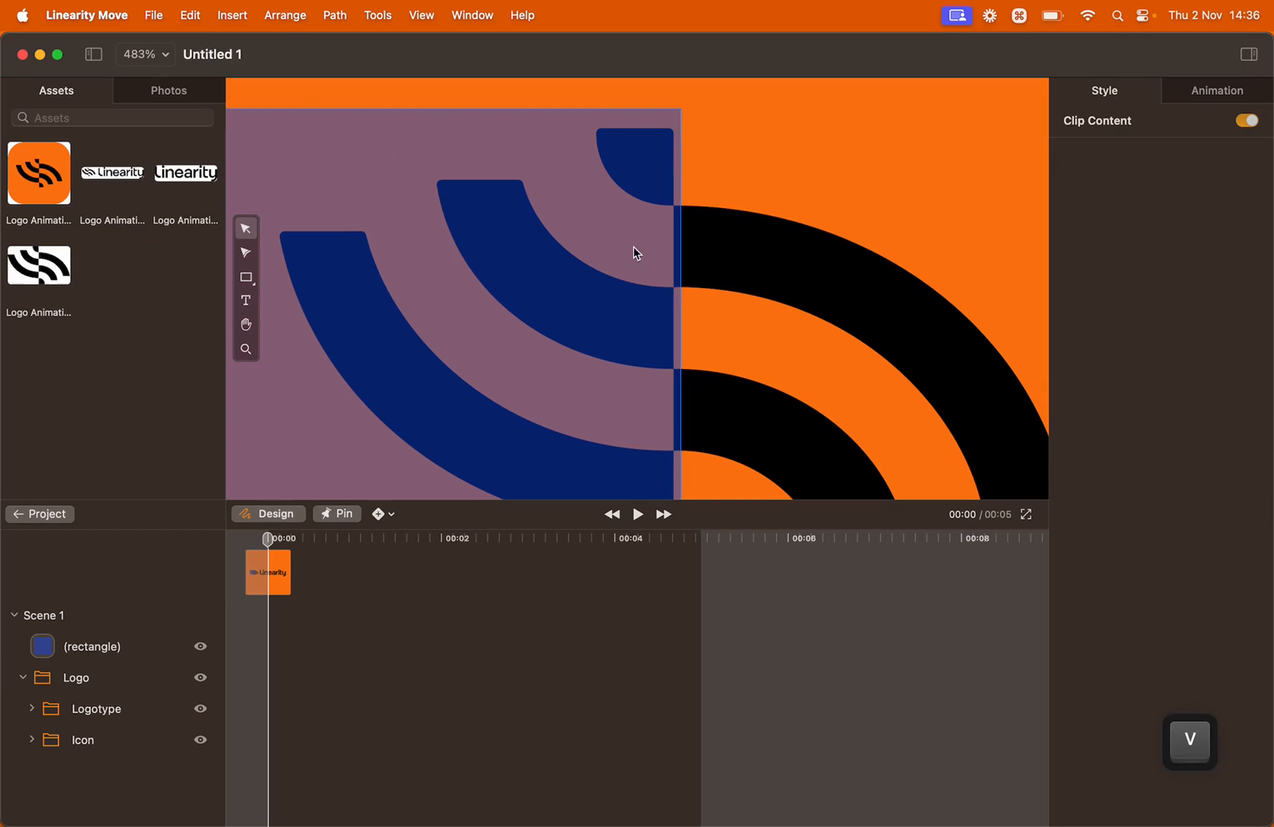
# - Set the square's opacity to 47% and place a pasted copy over the icon's right half
pyautogui.click(627, 239)
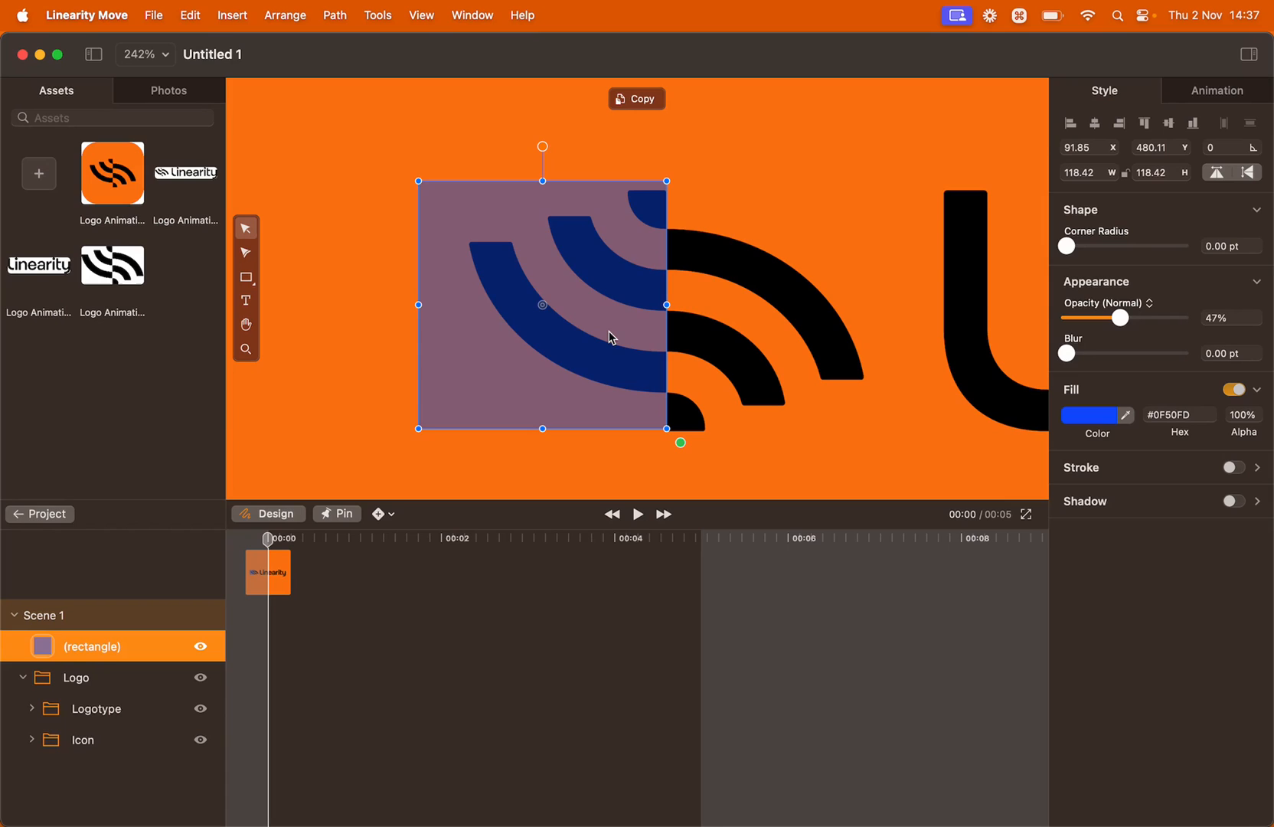
pyautogui.click(635, 98)
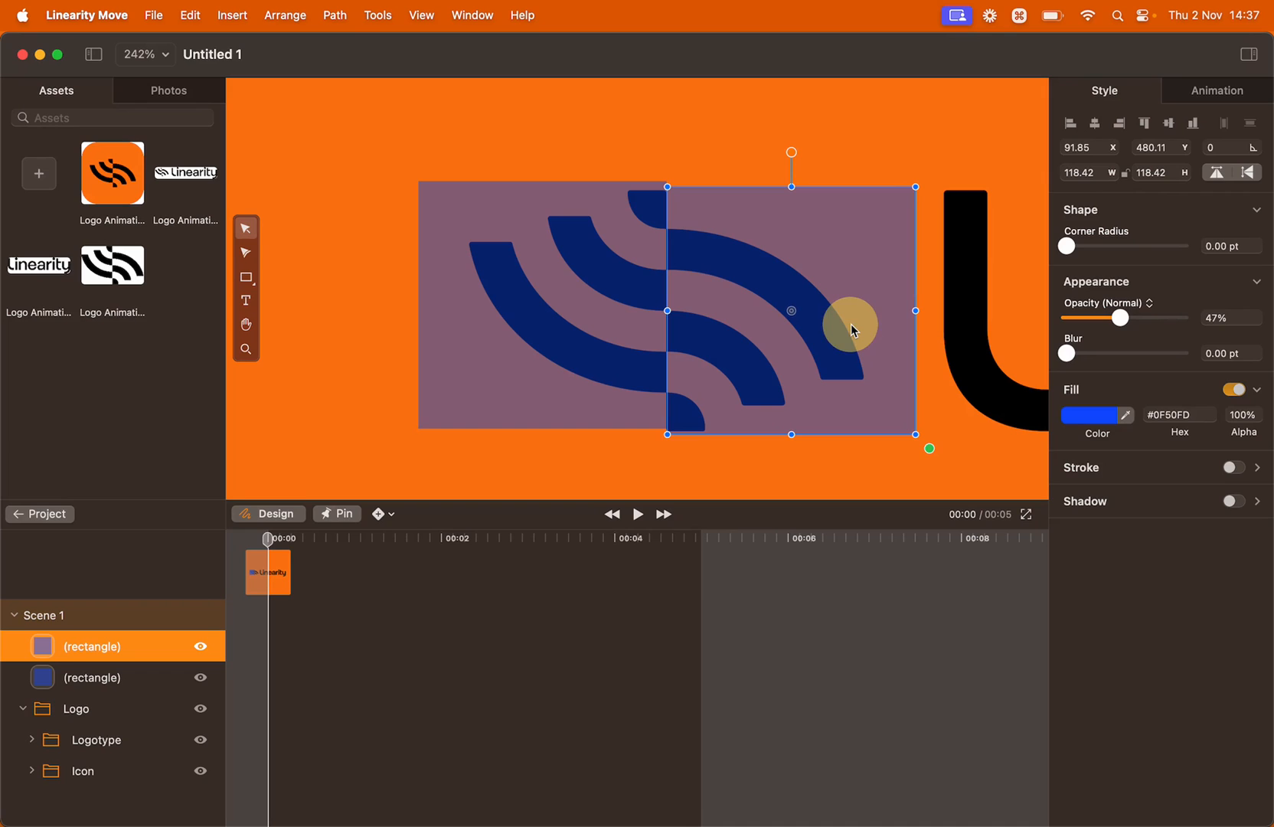
pyautogui.scroll(3)
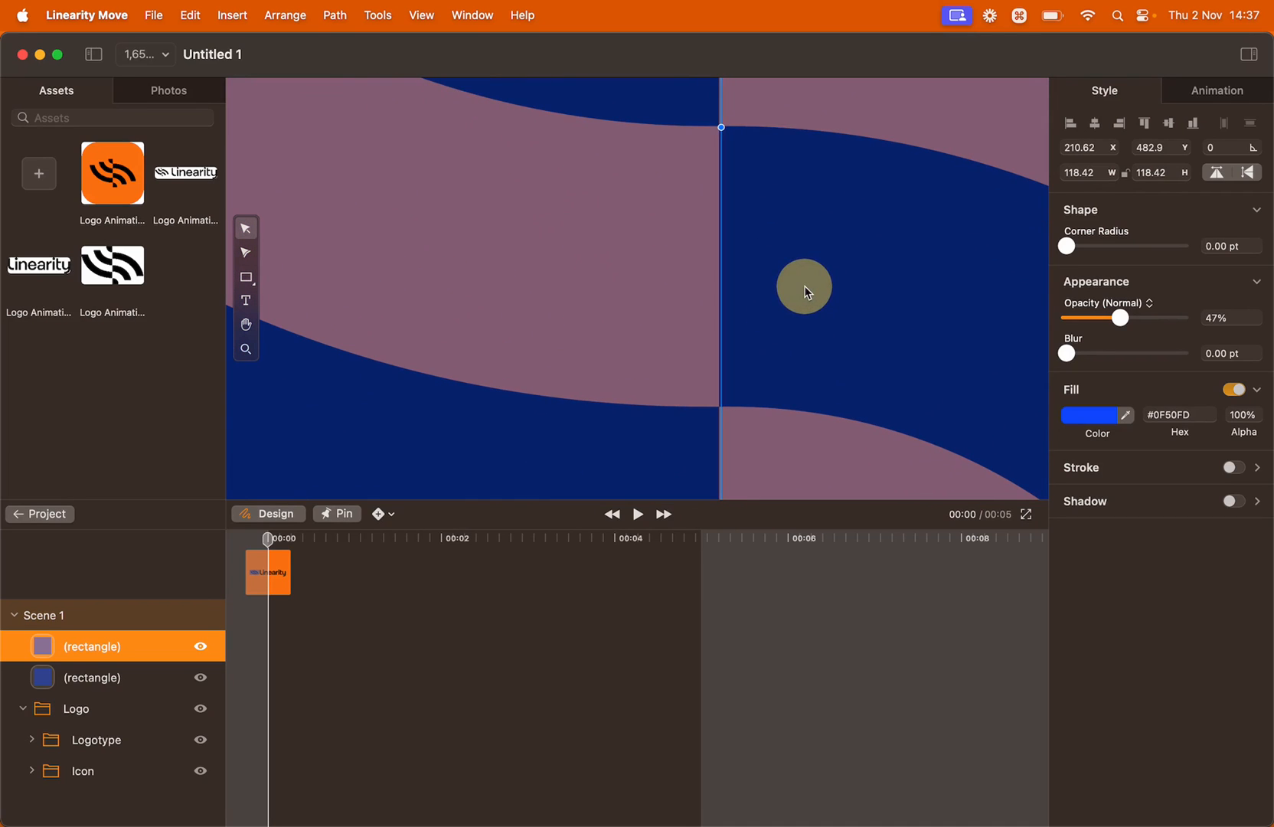
pyautogui.click(92, 677)
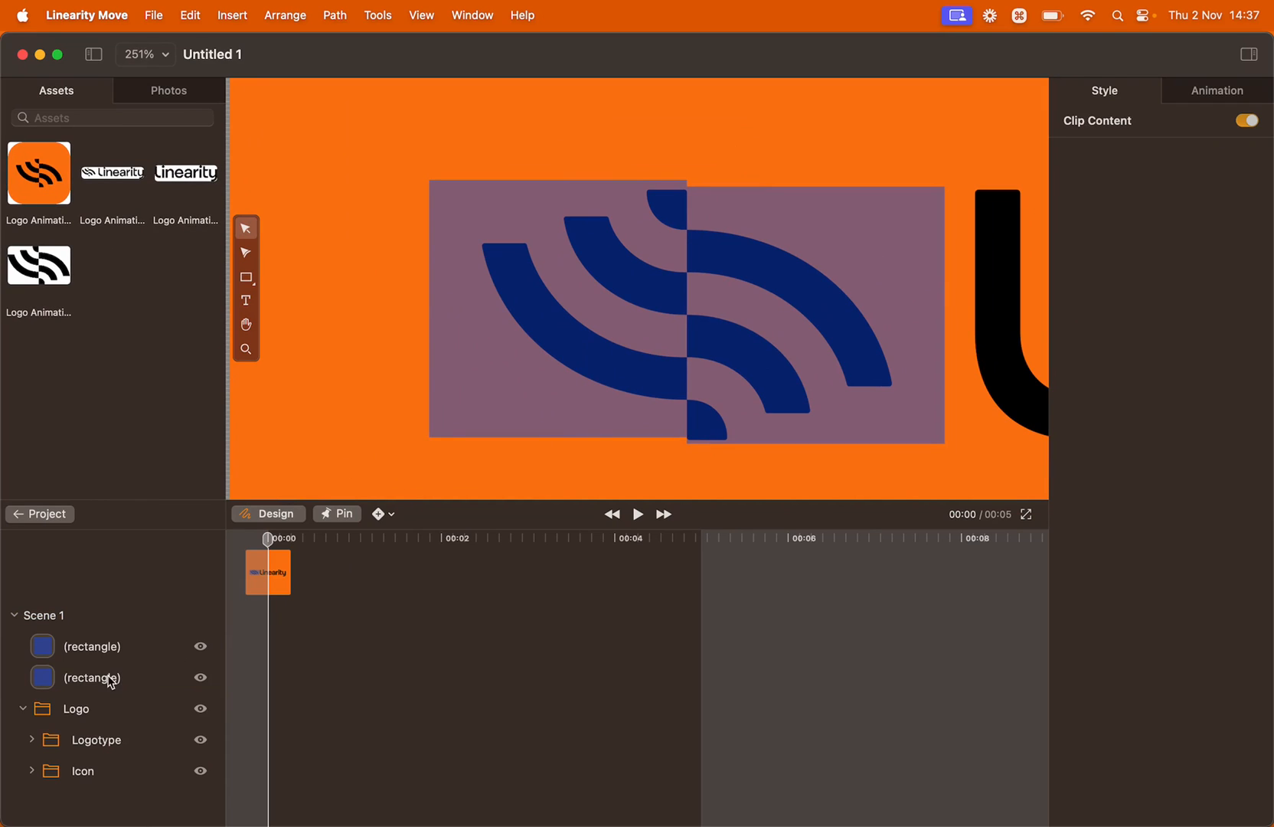
# - Rename the two rectangle layers to Square Left and Square Right
pyautogui.doubleClick(92, 677)
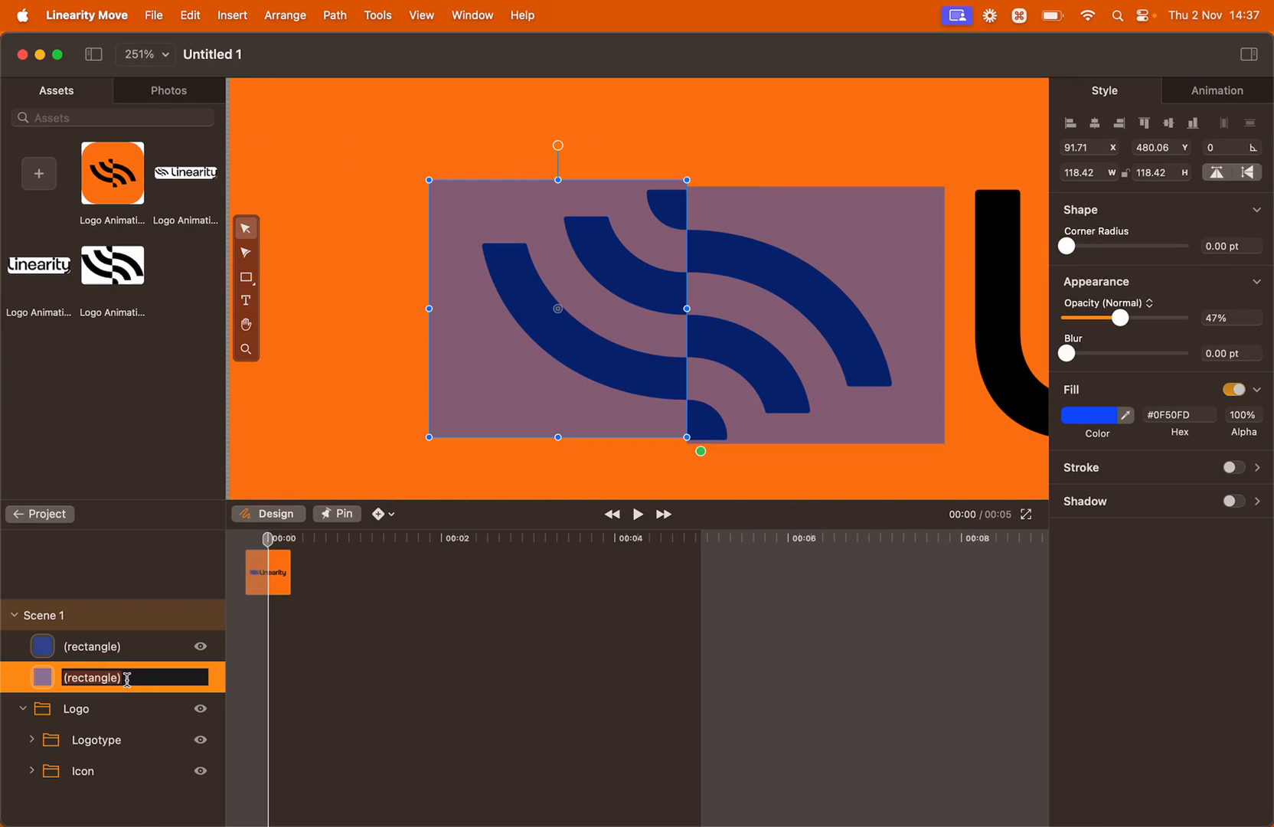
pyautogui.write('Square Left')
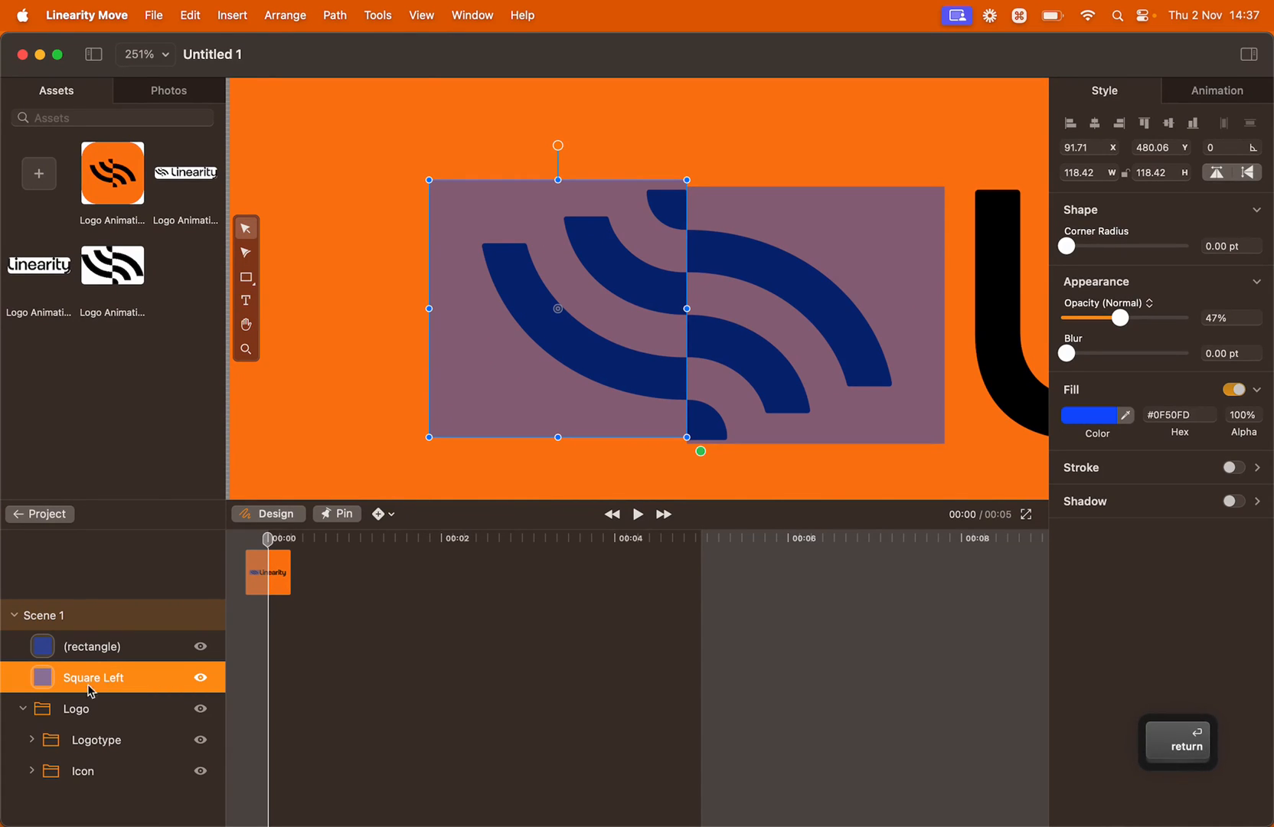
pyautogui.doubleClick(90, 646)
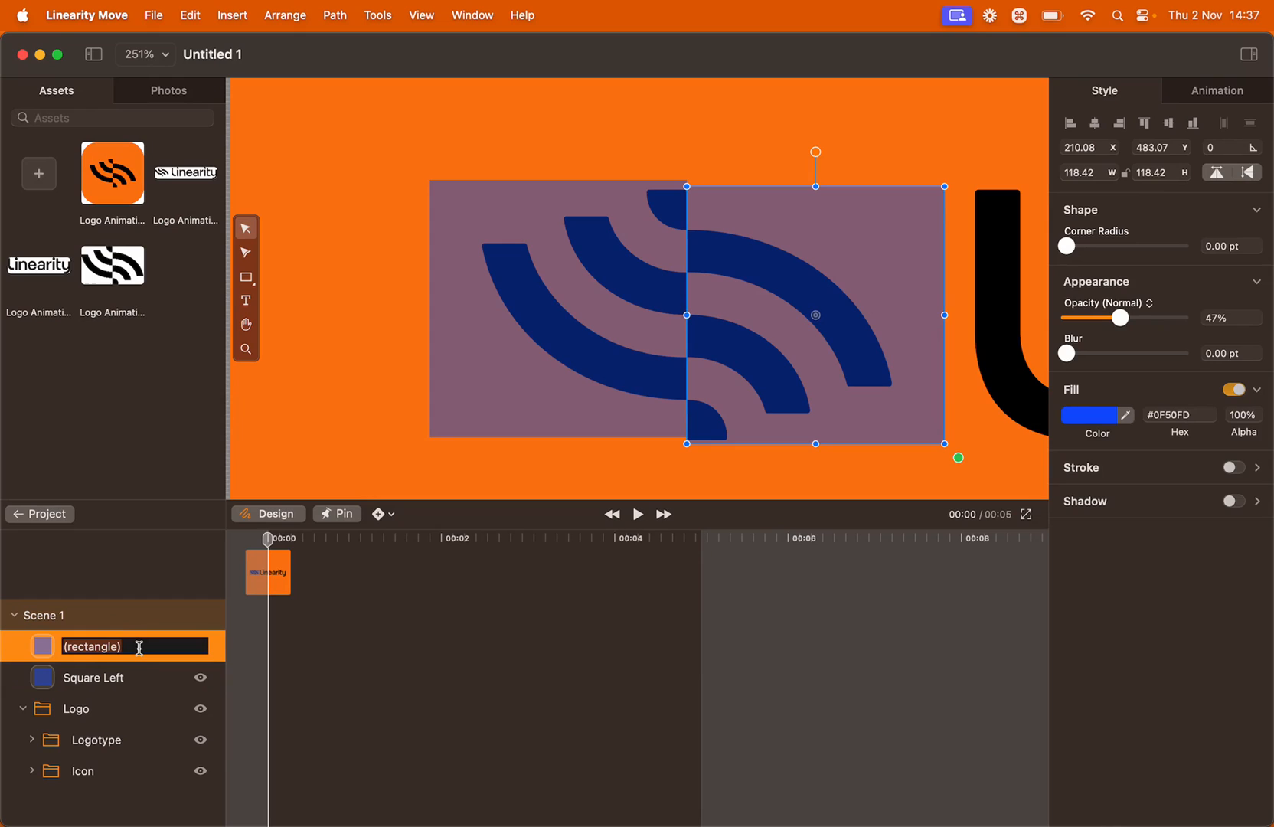
pyautogui.write('Squa')
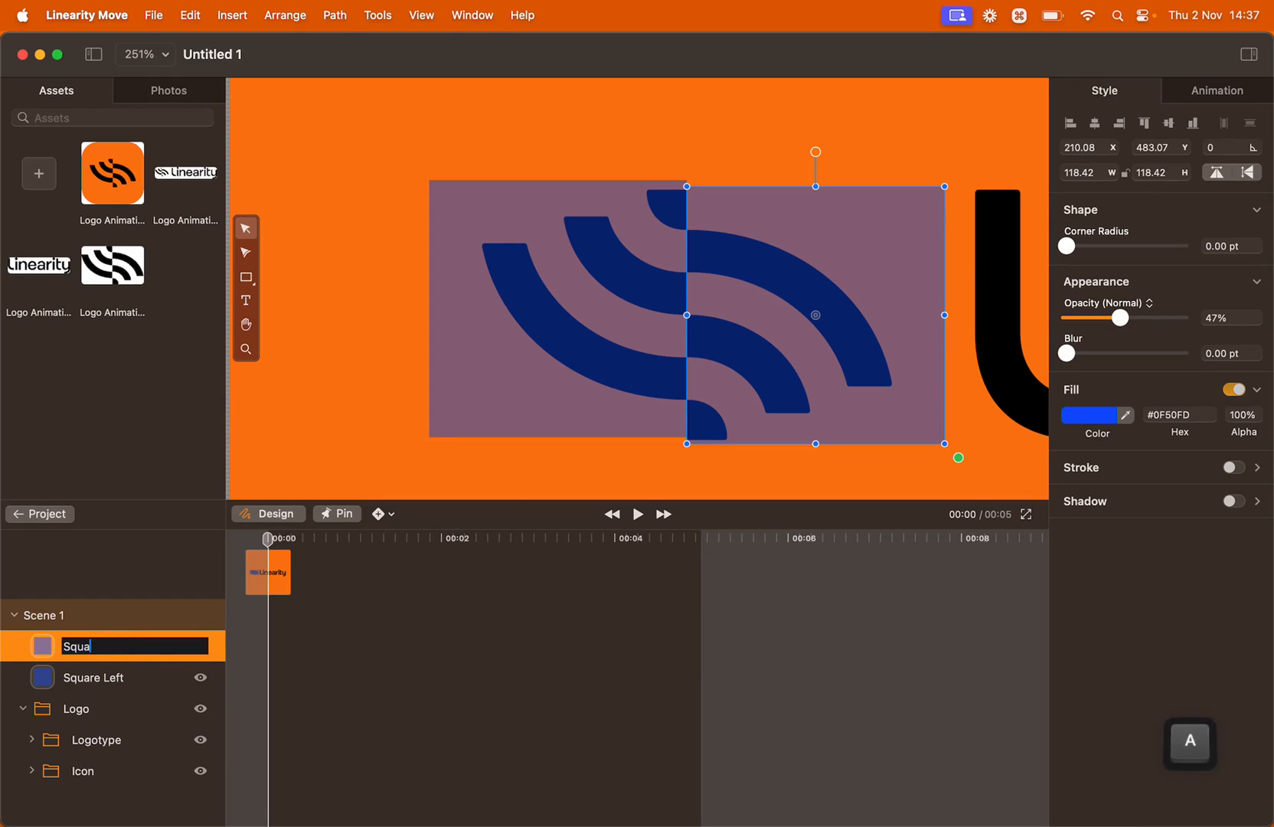
pyautogui.write('Square Right')
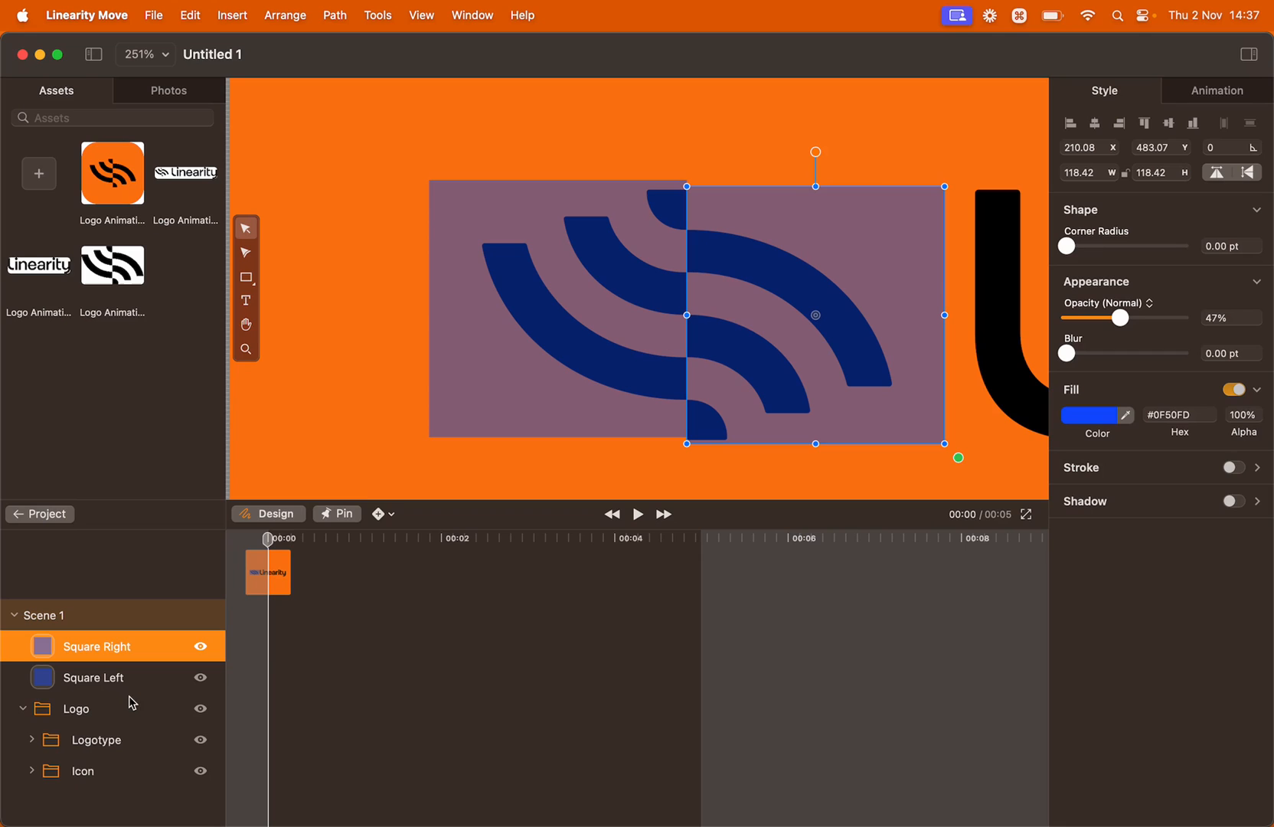
pyautogui.click(459, 478)
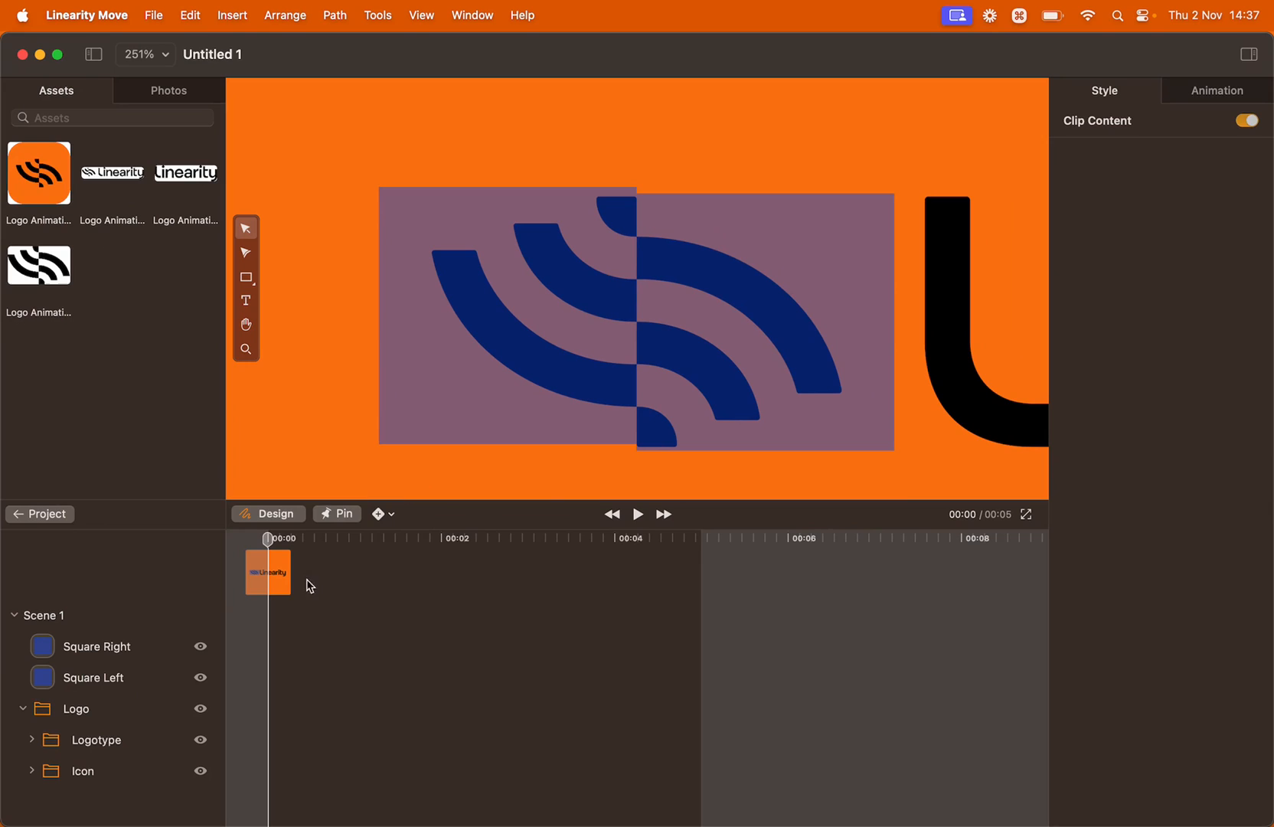
# - Expand the Icon group and move Square Left into it
pyautogui.click(32, 771)
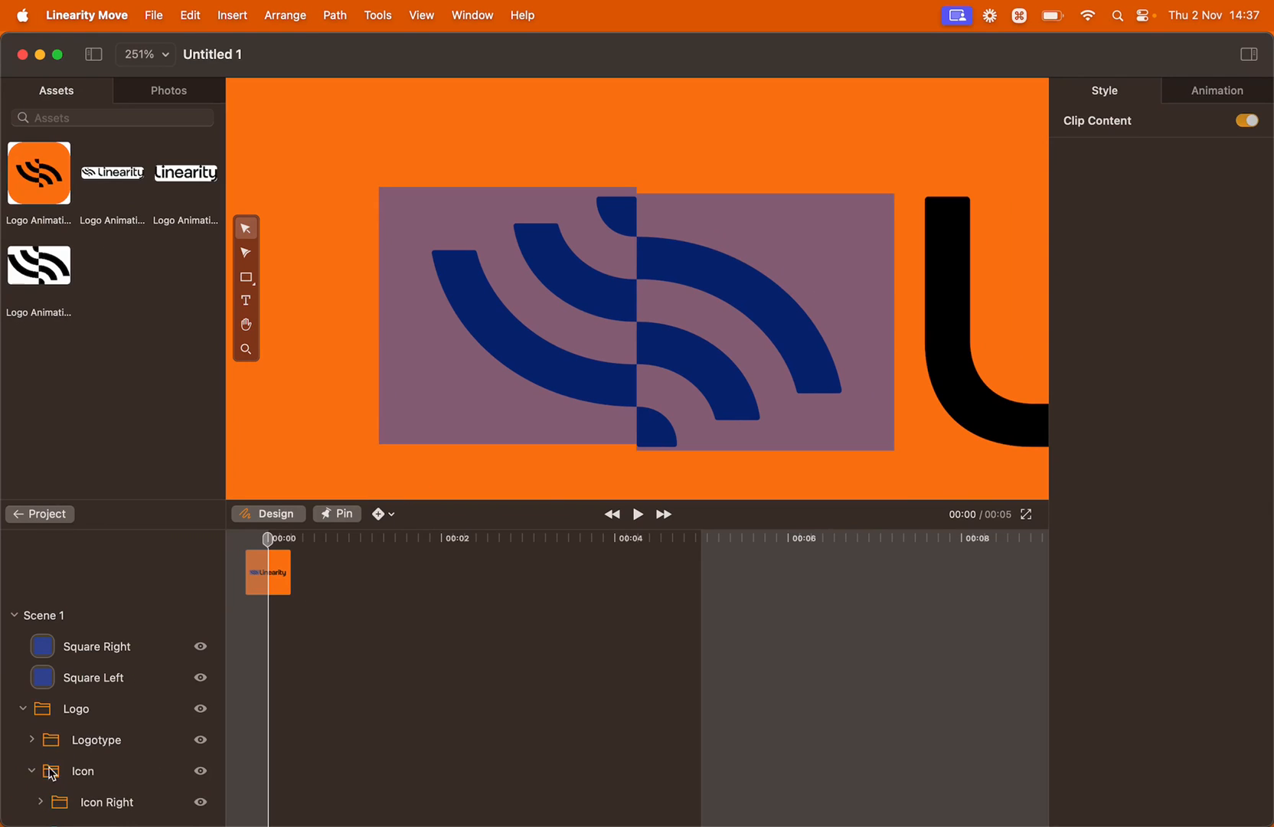
pyautogui.scroll(-3)
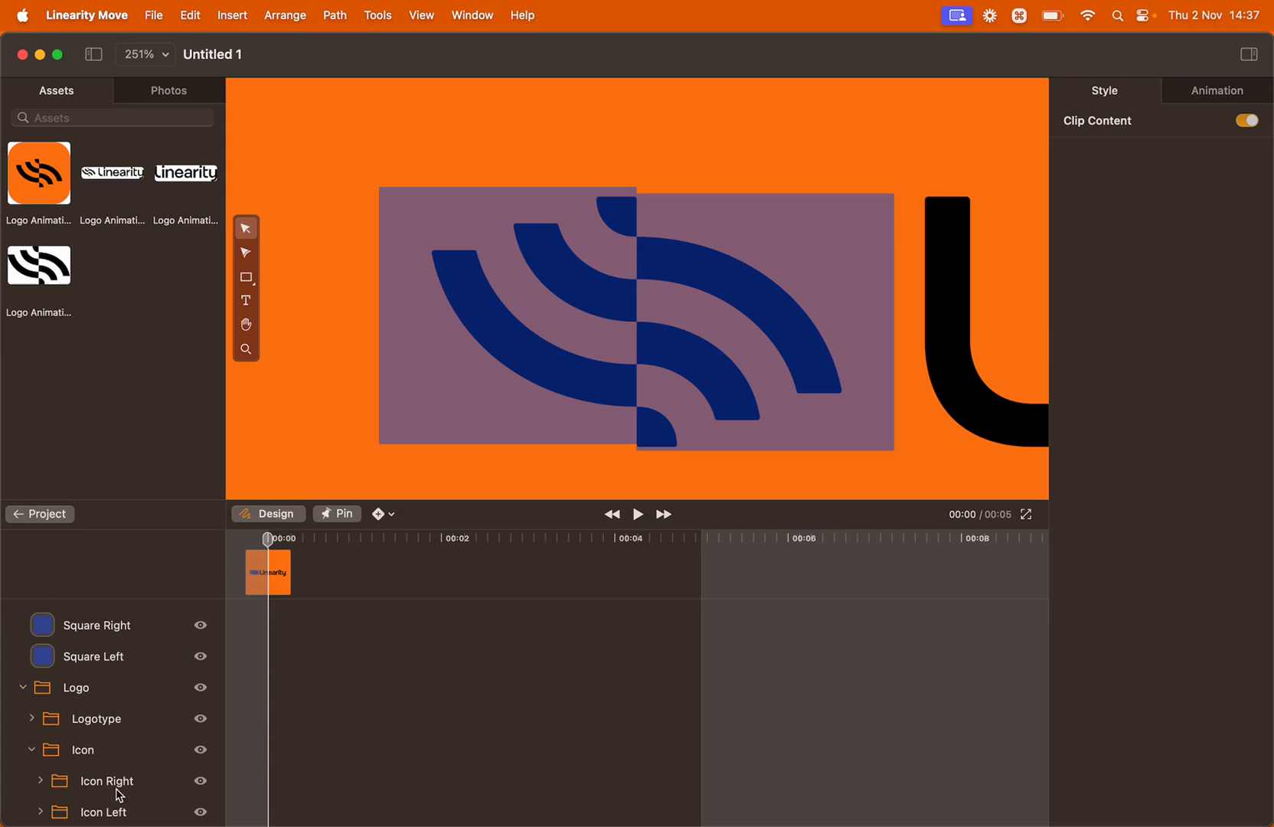
pyautogui.moveTo(130, 821)
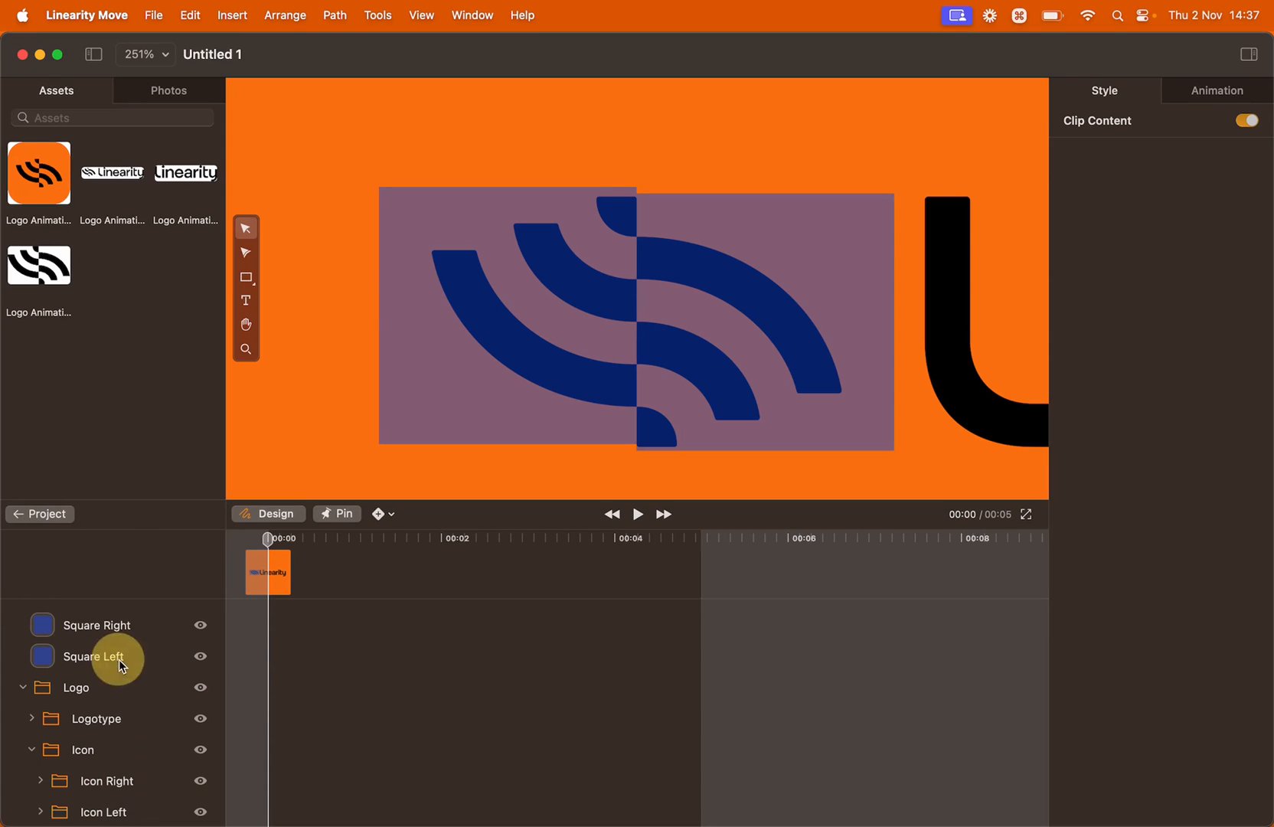
pyautogui.click(100, 657)
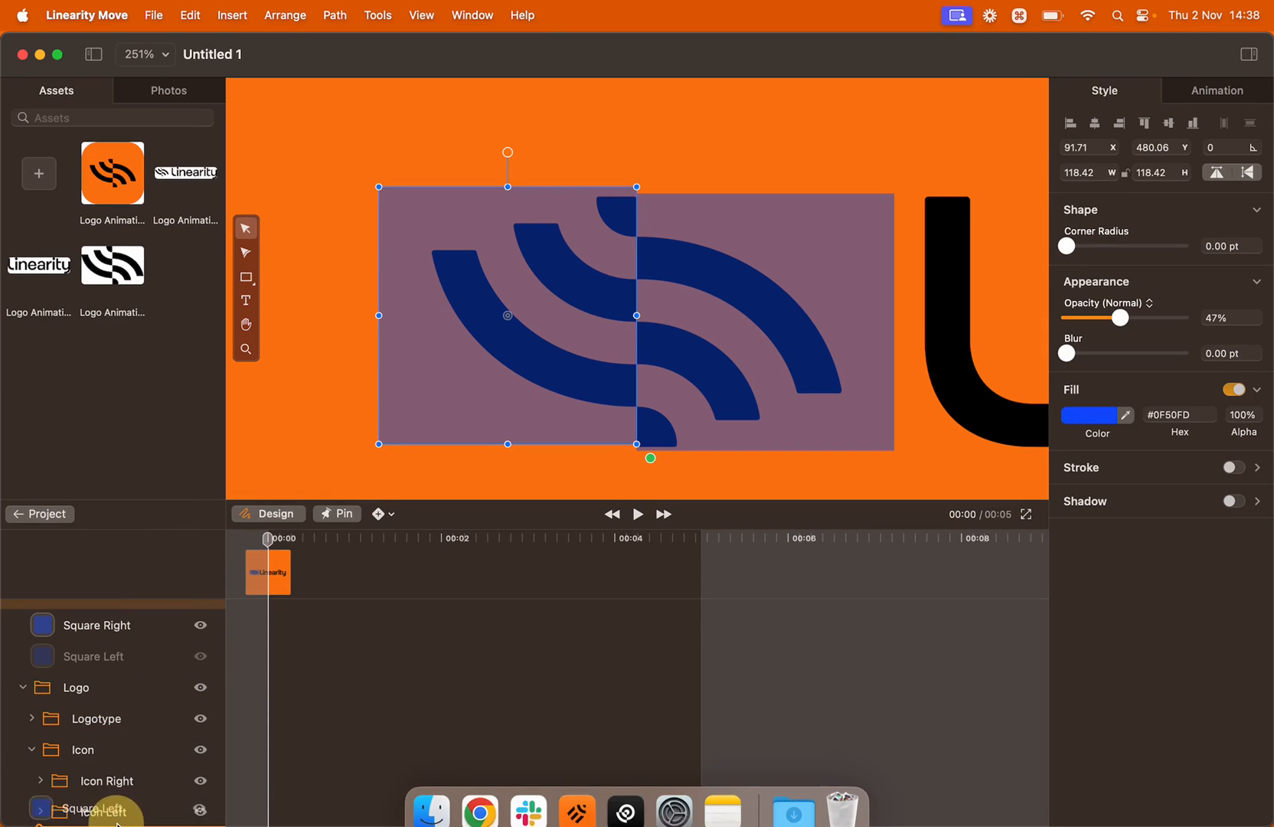
pyautogui.click(110, 810)
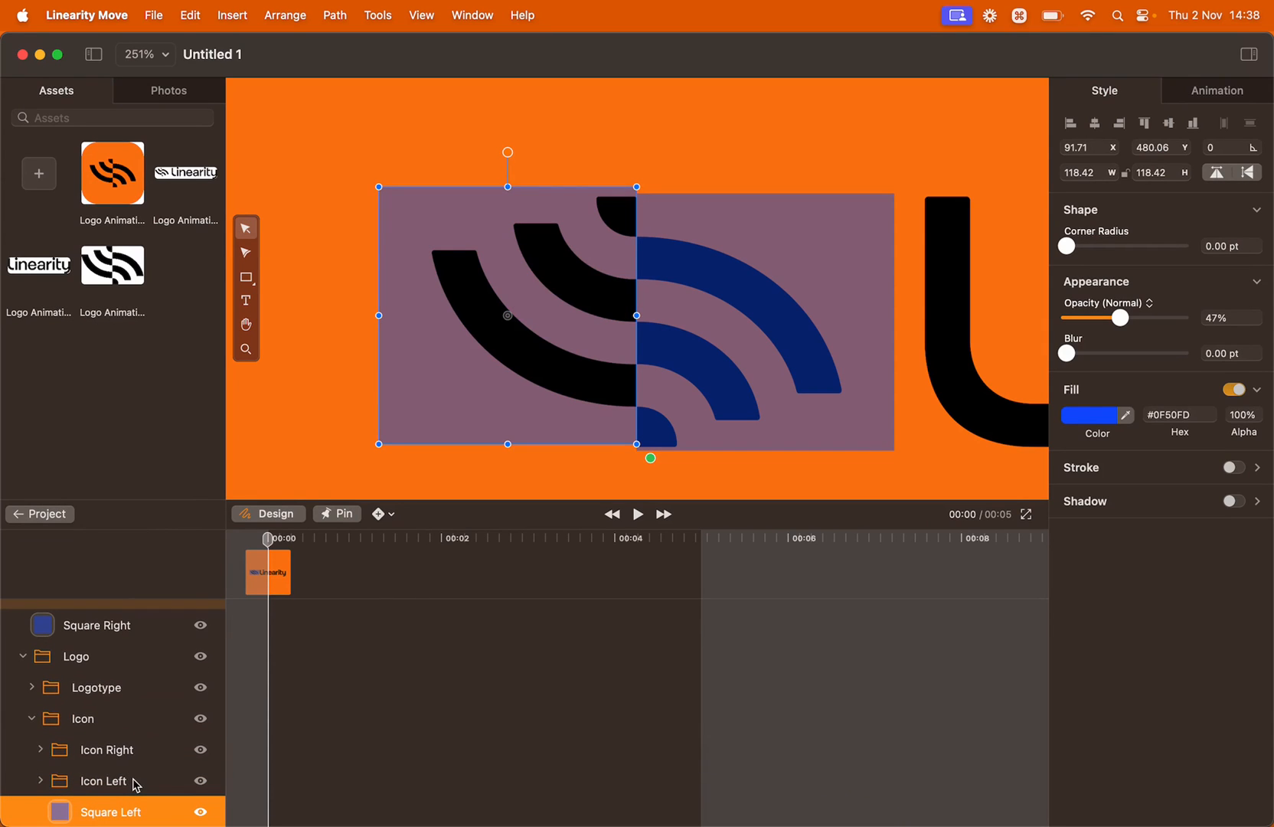
# - Mask Icon Left with Square Left via Mask Selection and name the group Mask Left
pyautogui.click(102, 781)
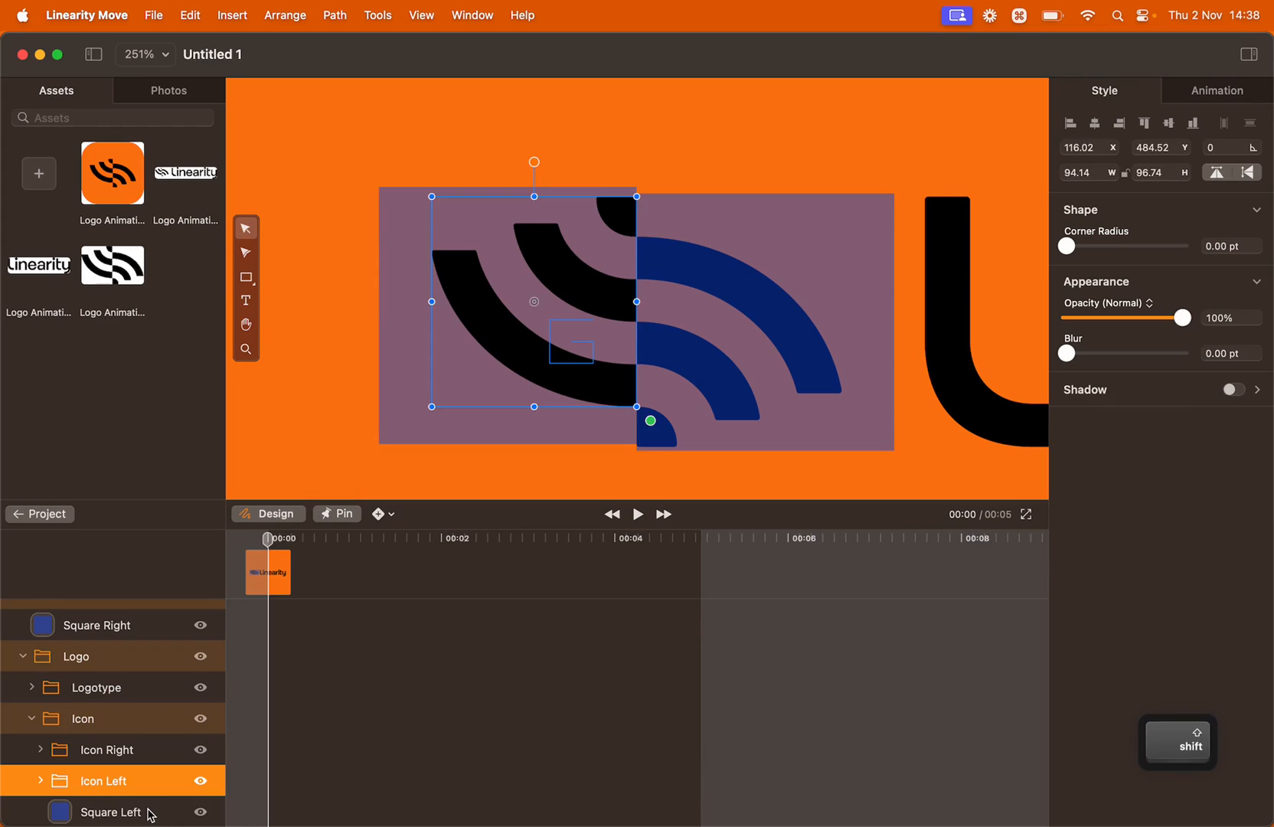
pyautogui.click(109, 812)
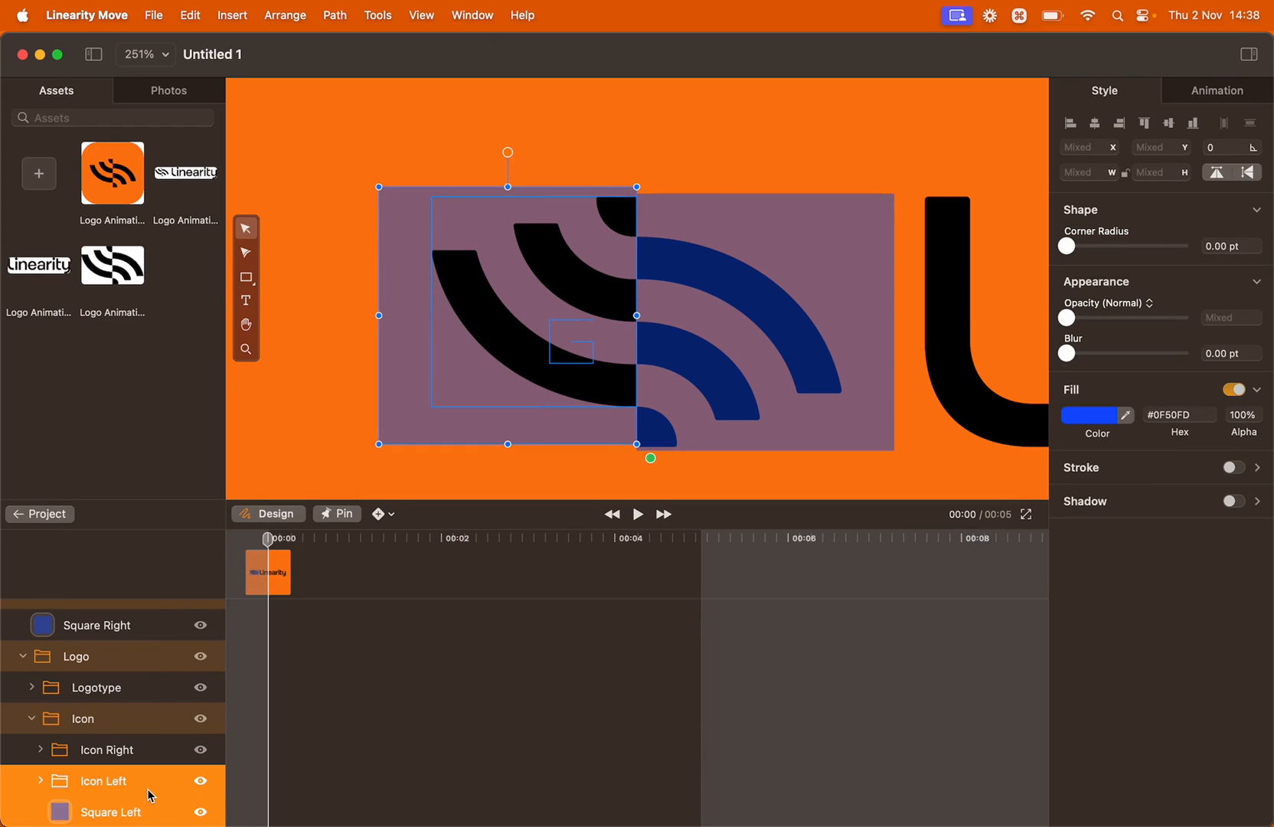
pyautogui.rightClick(106, 781)
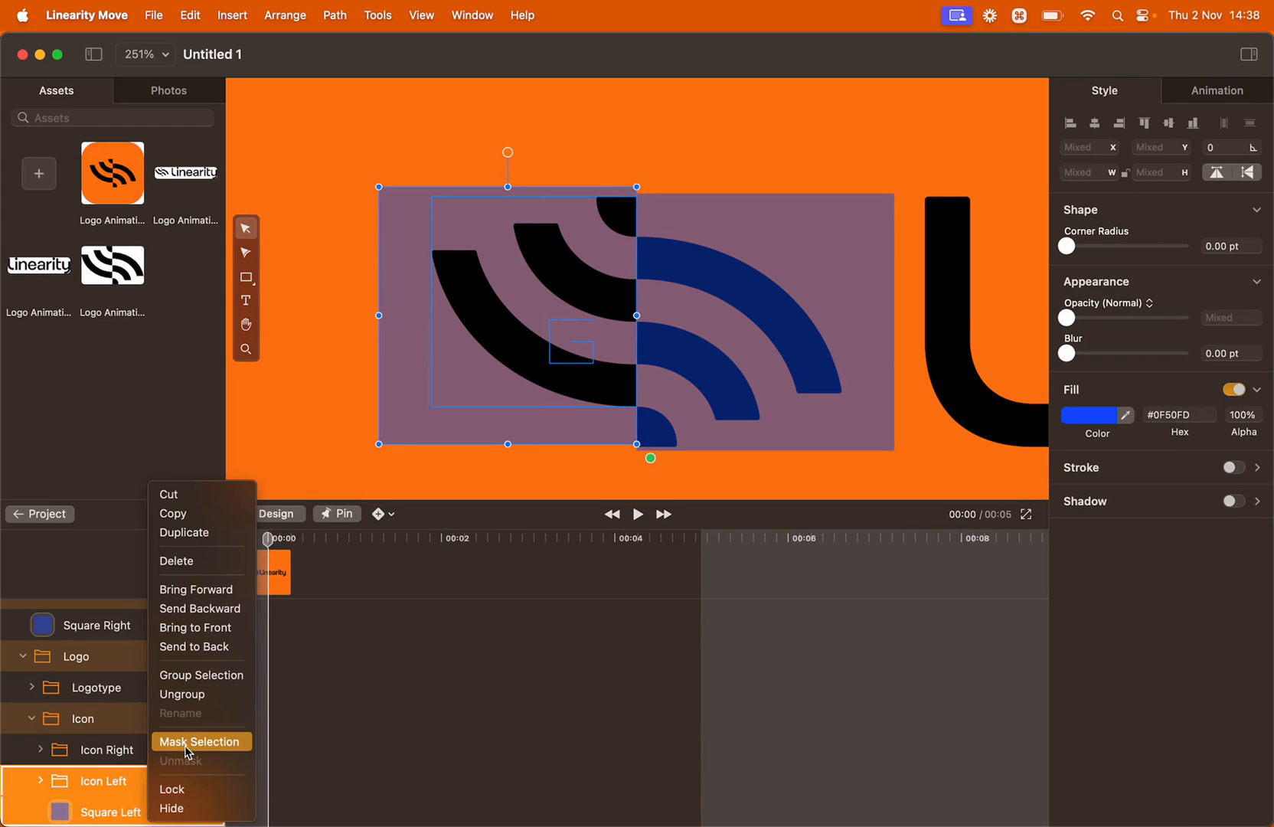
pyautogui.click(200, 741)
pyautogui.write('Mas')
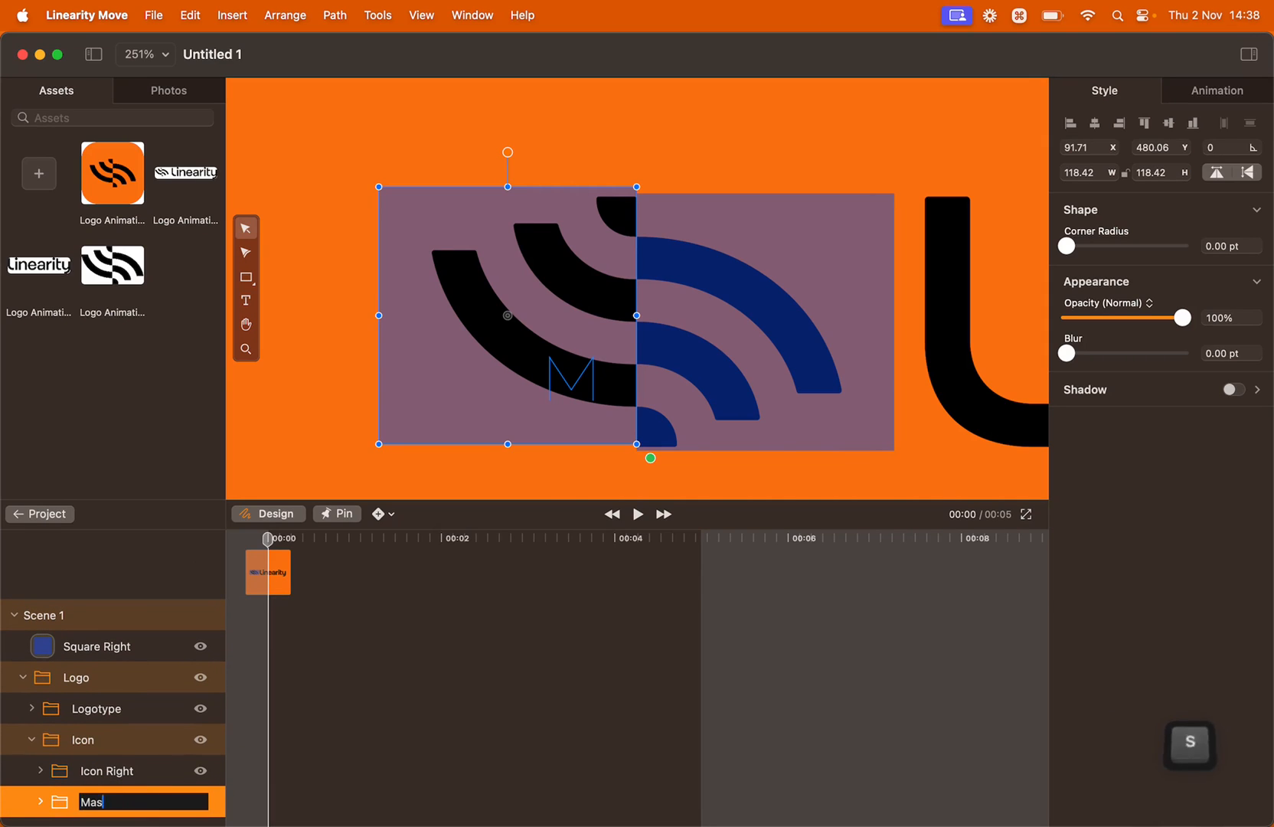
pyautogui.press('Return')
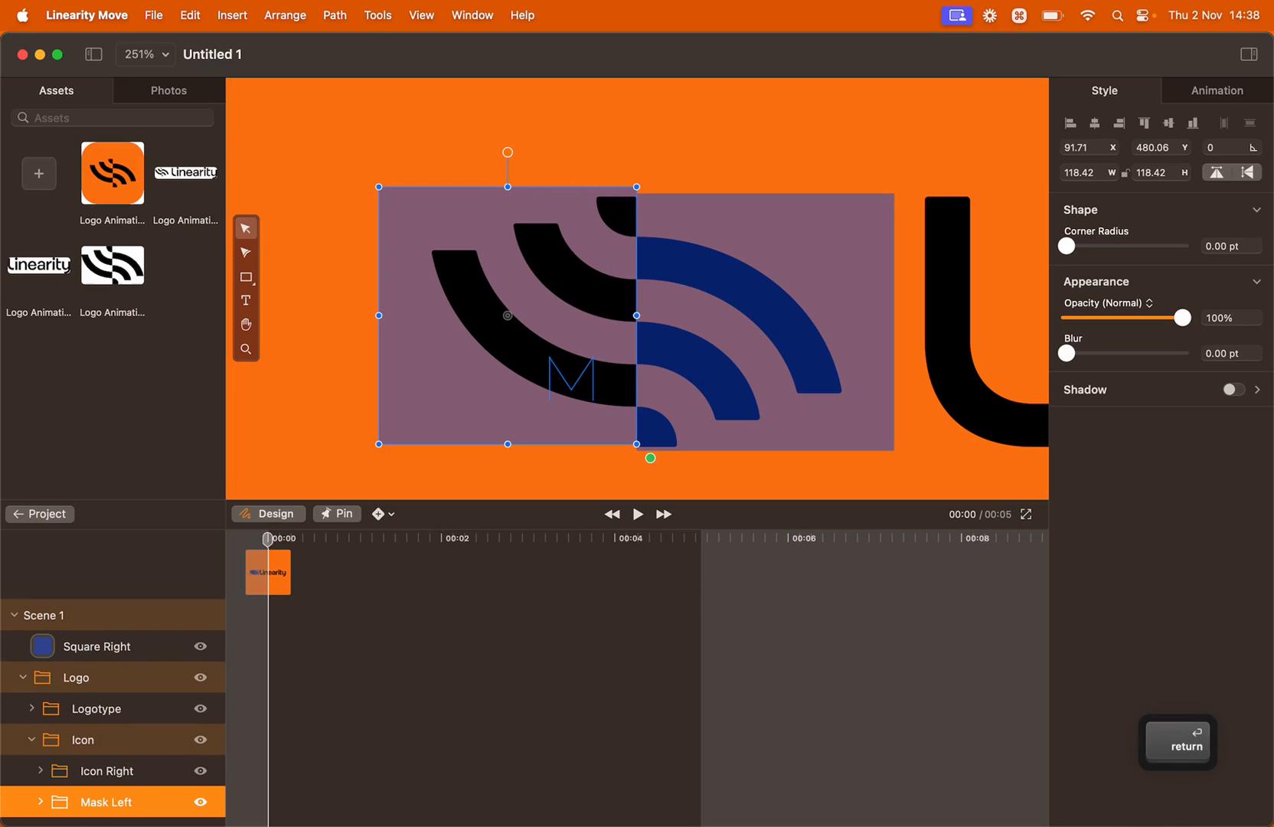
pyautogui.click(95, 646)
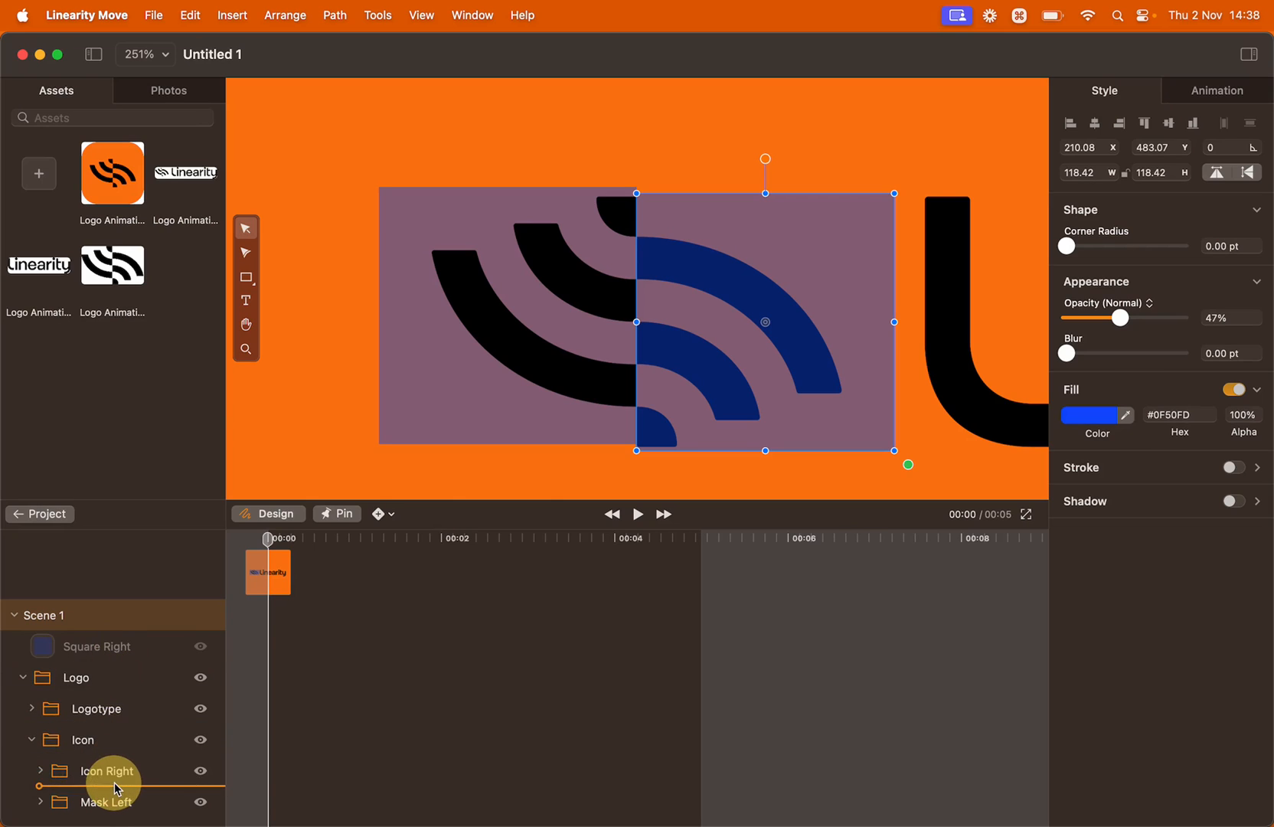
# - Move Square Right into Icon, mask Icon Right with it, and name the group Mask Right
pyautogui.click(113, 770)
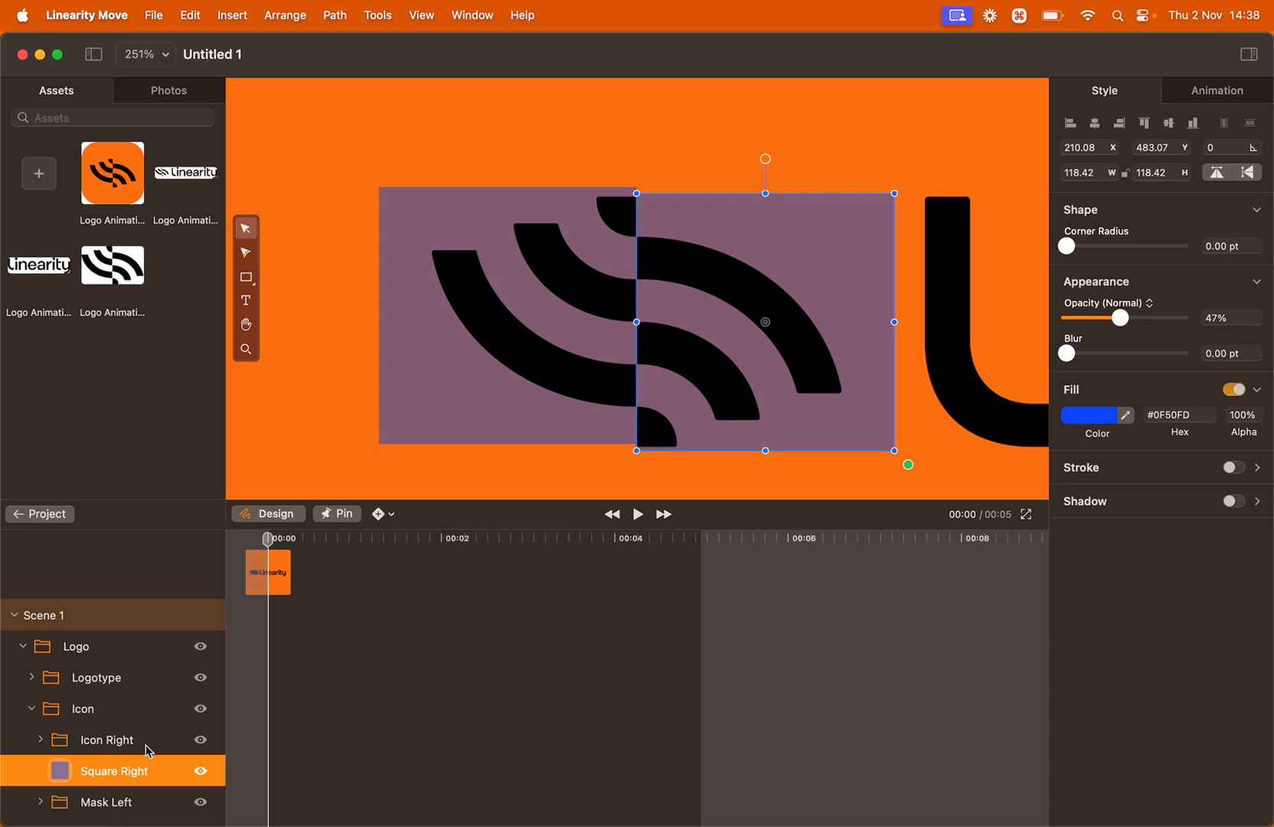
pyautogui.click(106, 740)
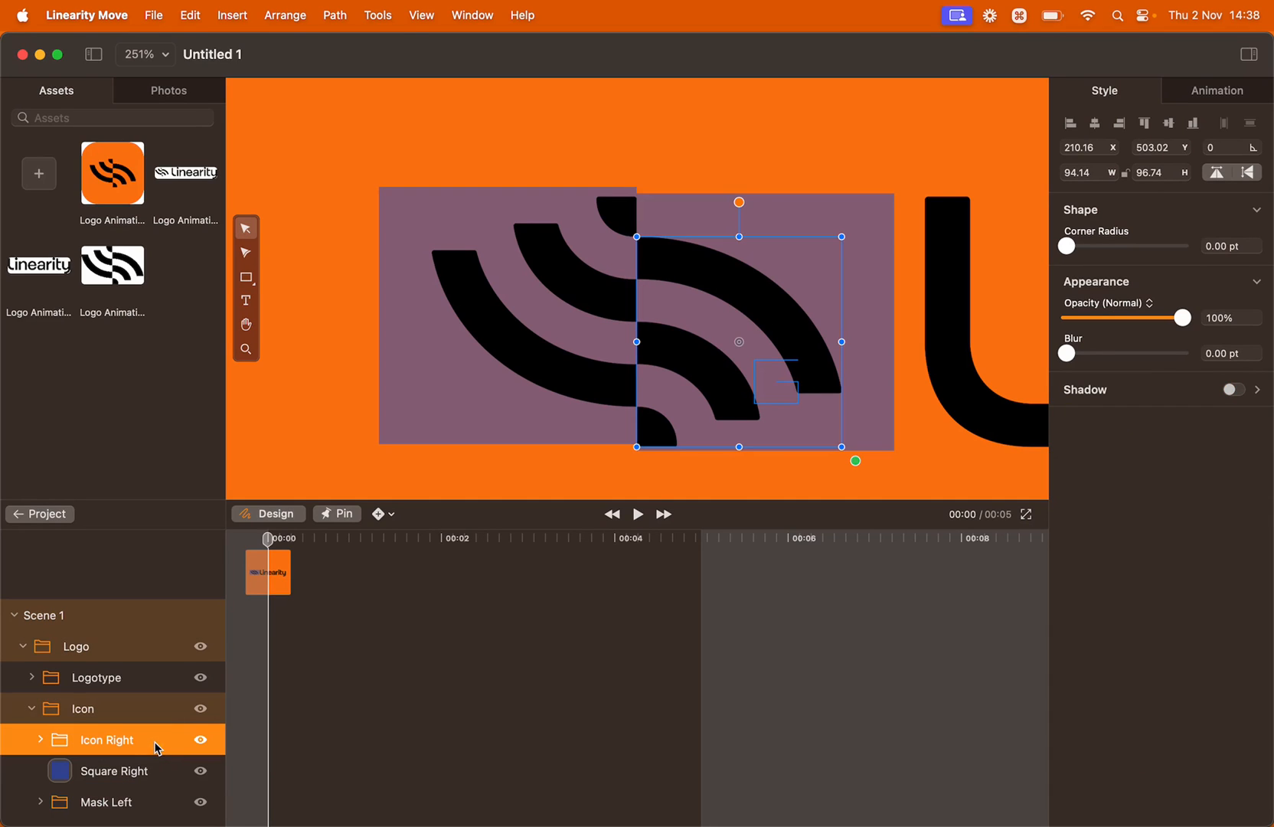
pyautogui.click(113, 770)
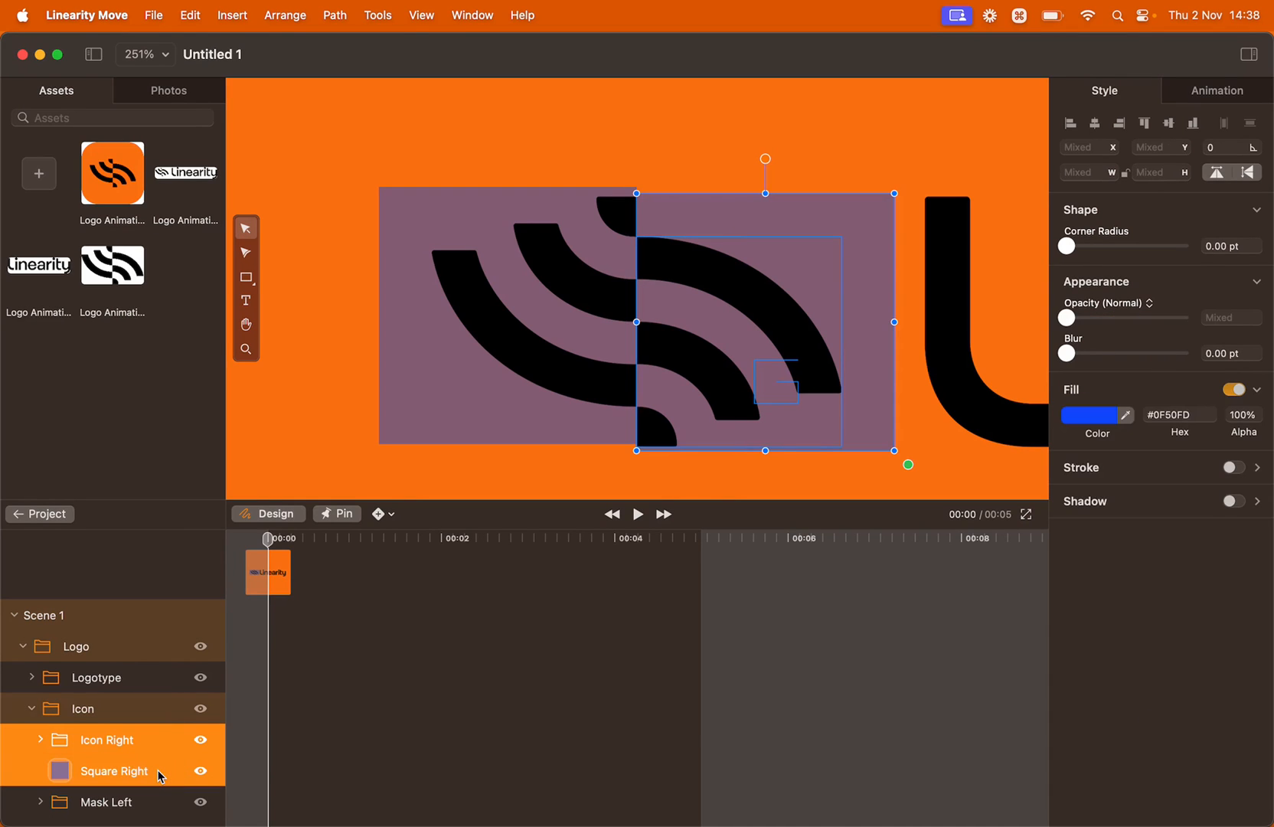
pyautogui.rightClick(114, 771)
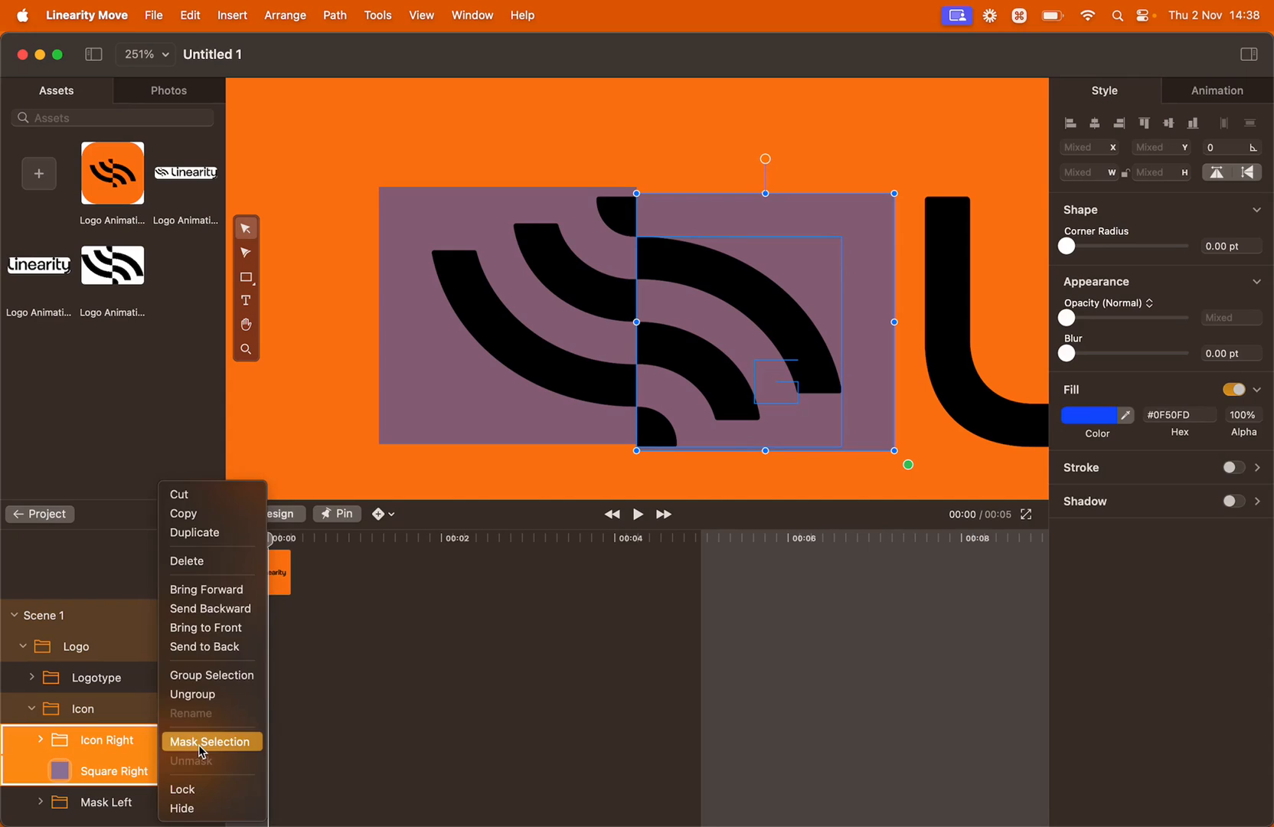
pyautogui.click(209, 741)
pyautogui.write('Mask Ri')
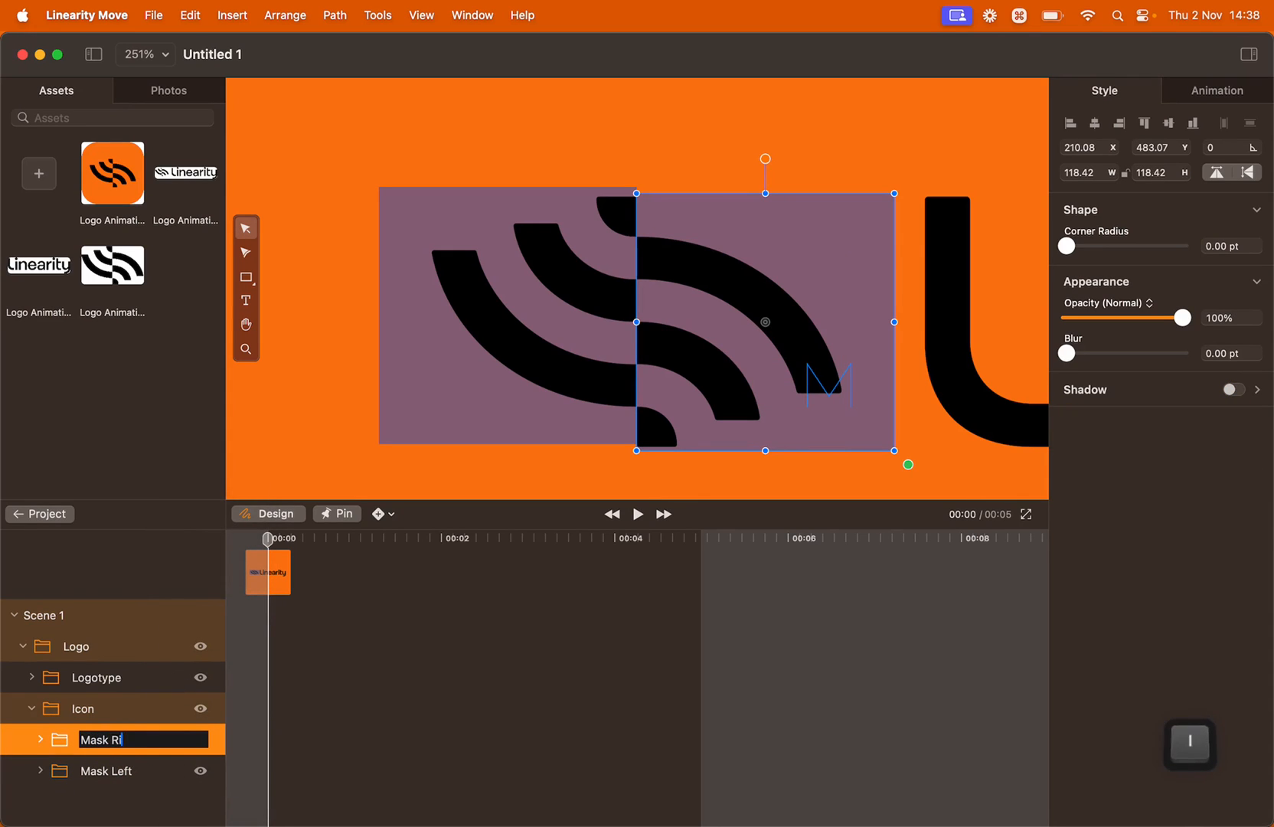
pyautogui.press('Return')
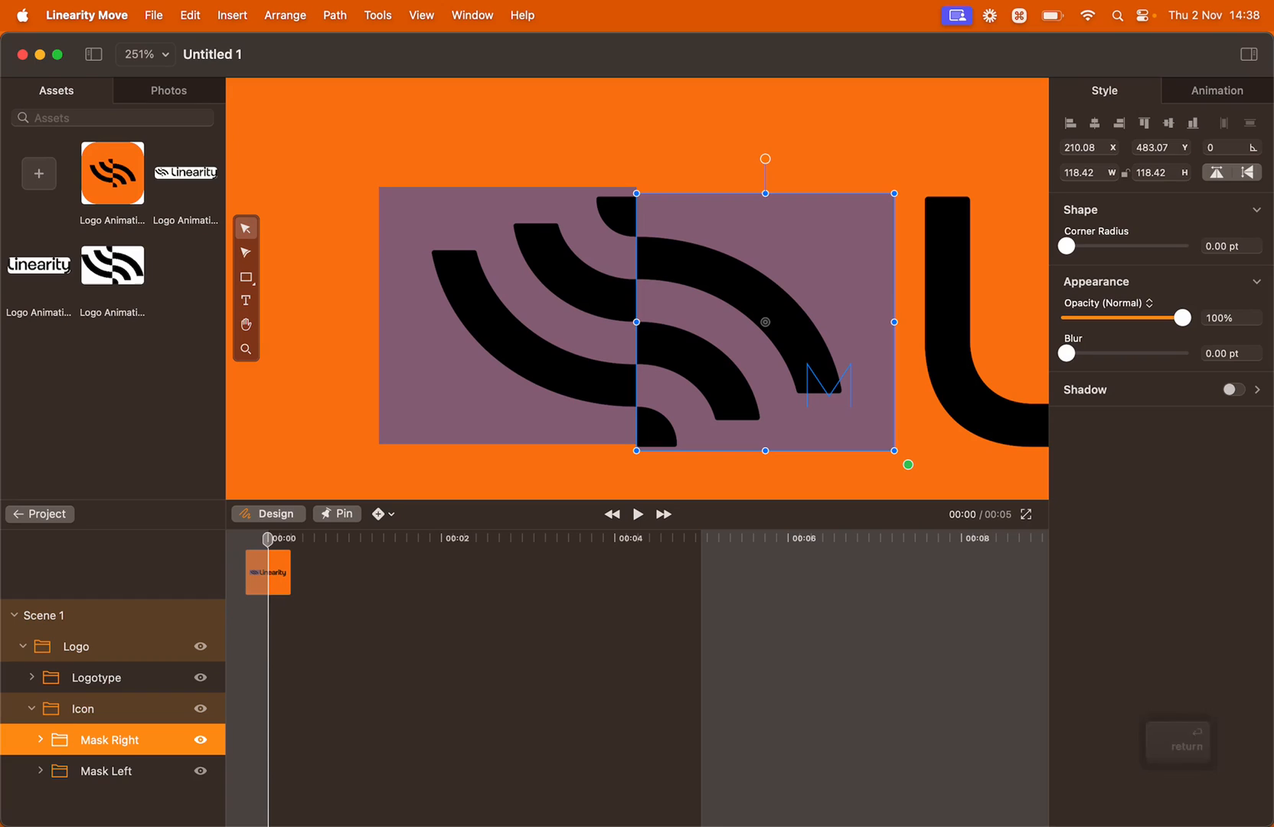
pyautogui.click(30, 740)
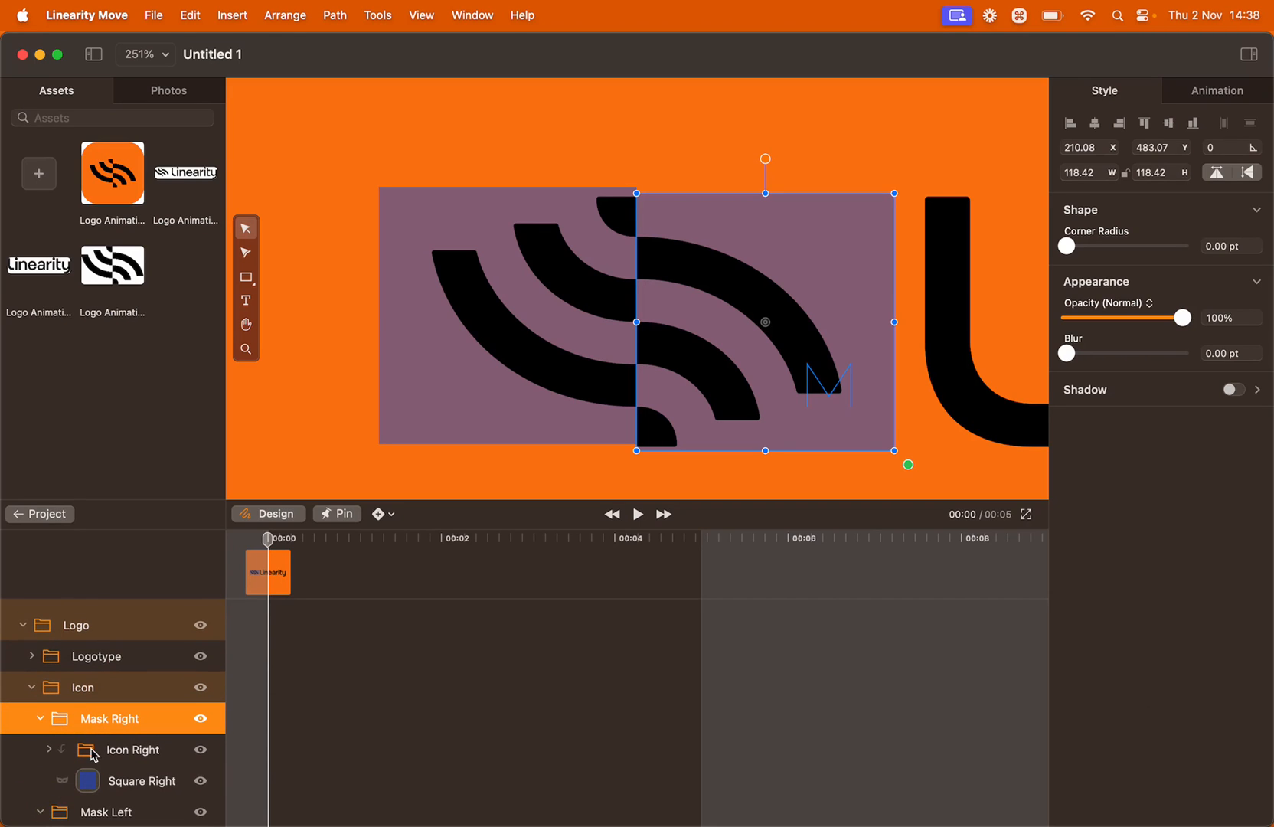
# - Turn off the Fill on Square Right and Square Left so the icon halves show cleanly
pyautogui.click(140, 718)
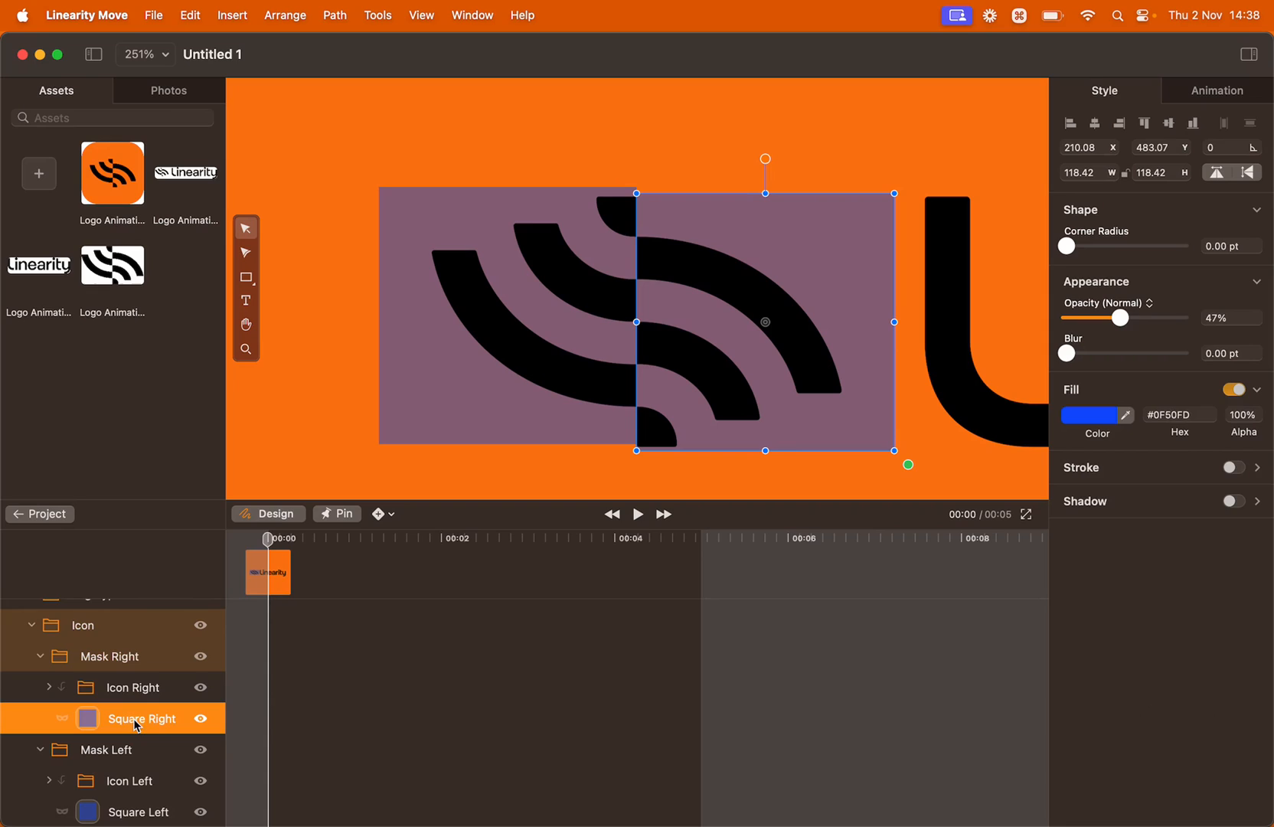
pyautogui.moveTo(786, 585)
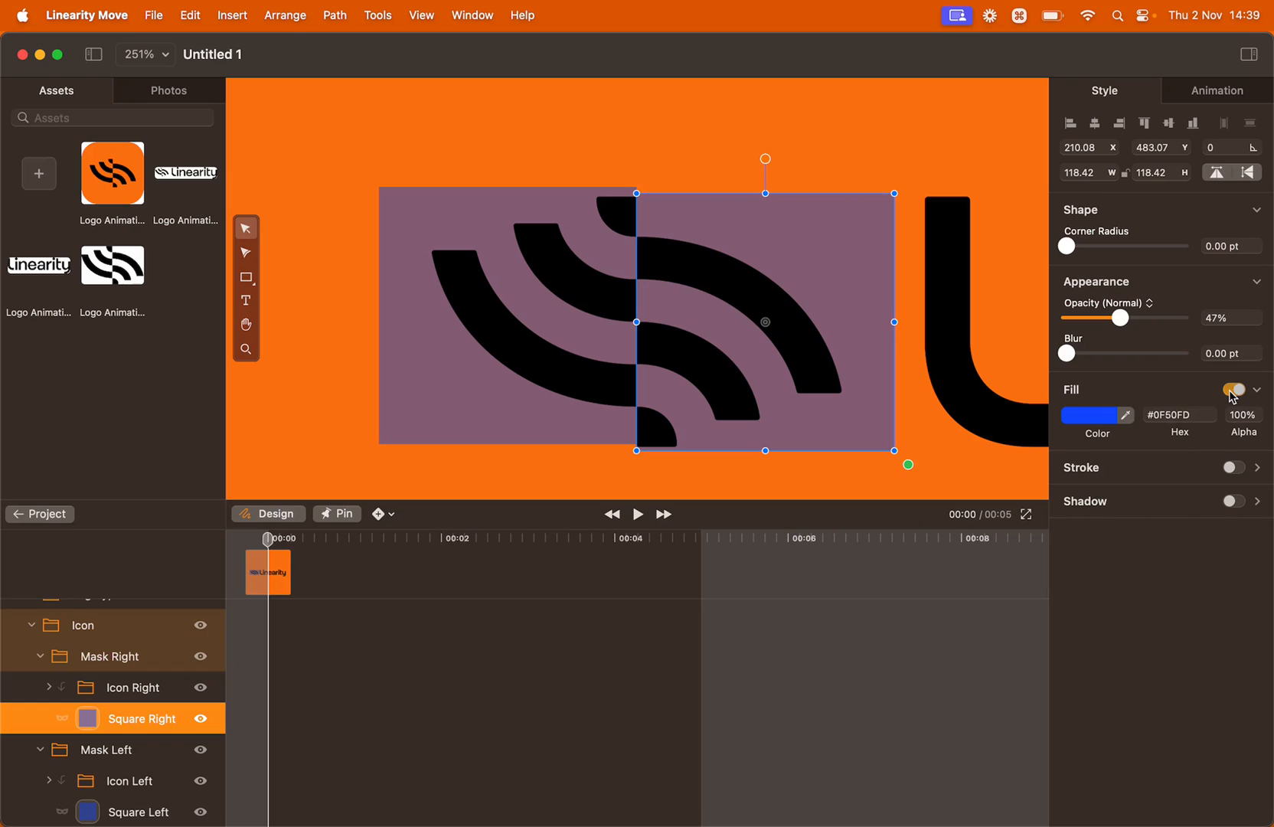
pyautogui.click(1233, 389)
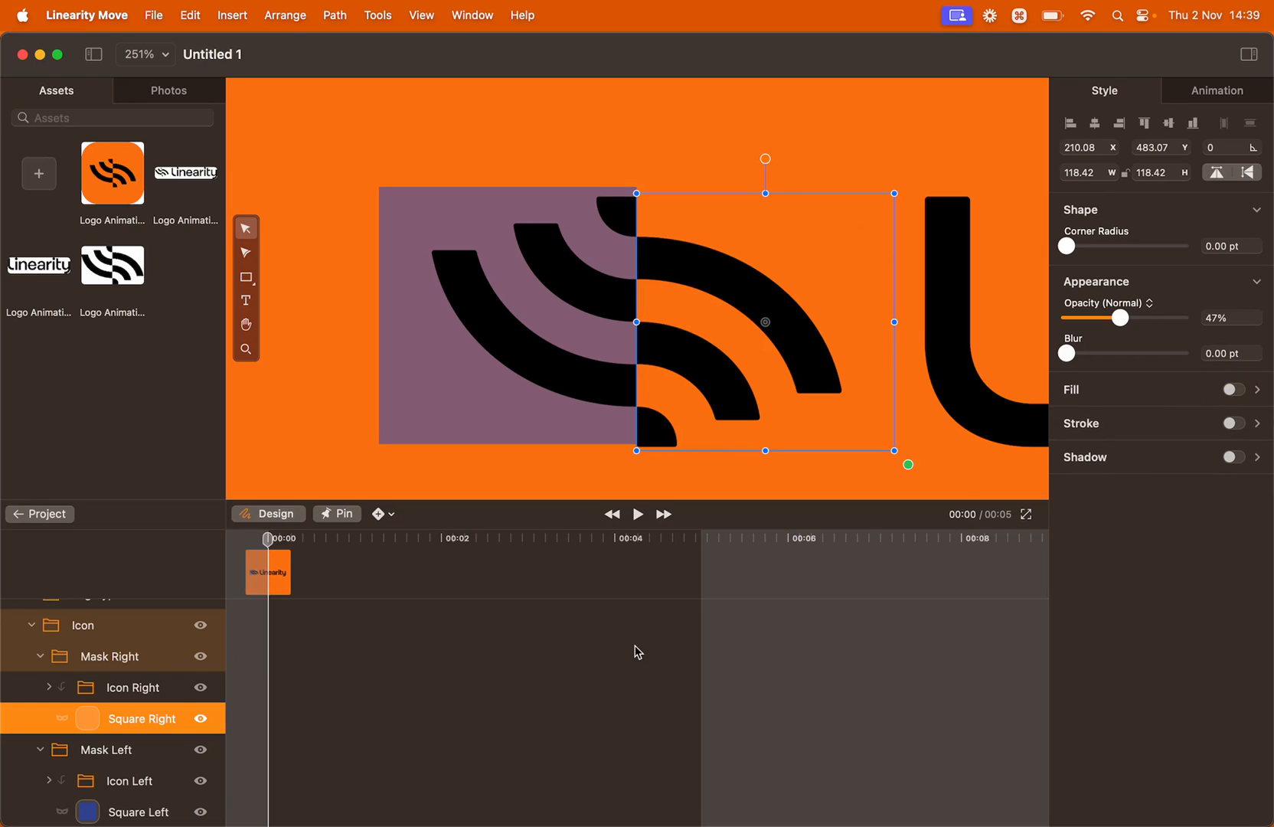
pyautogui.click(139, 811)
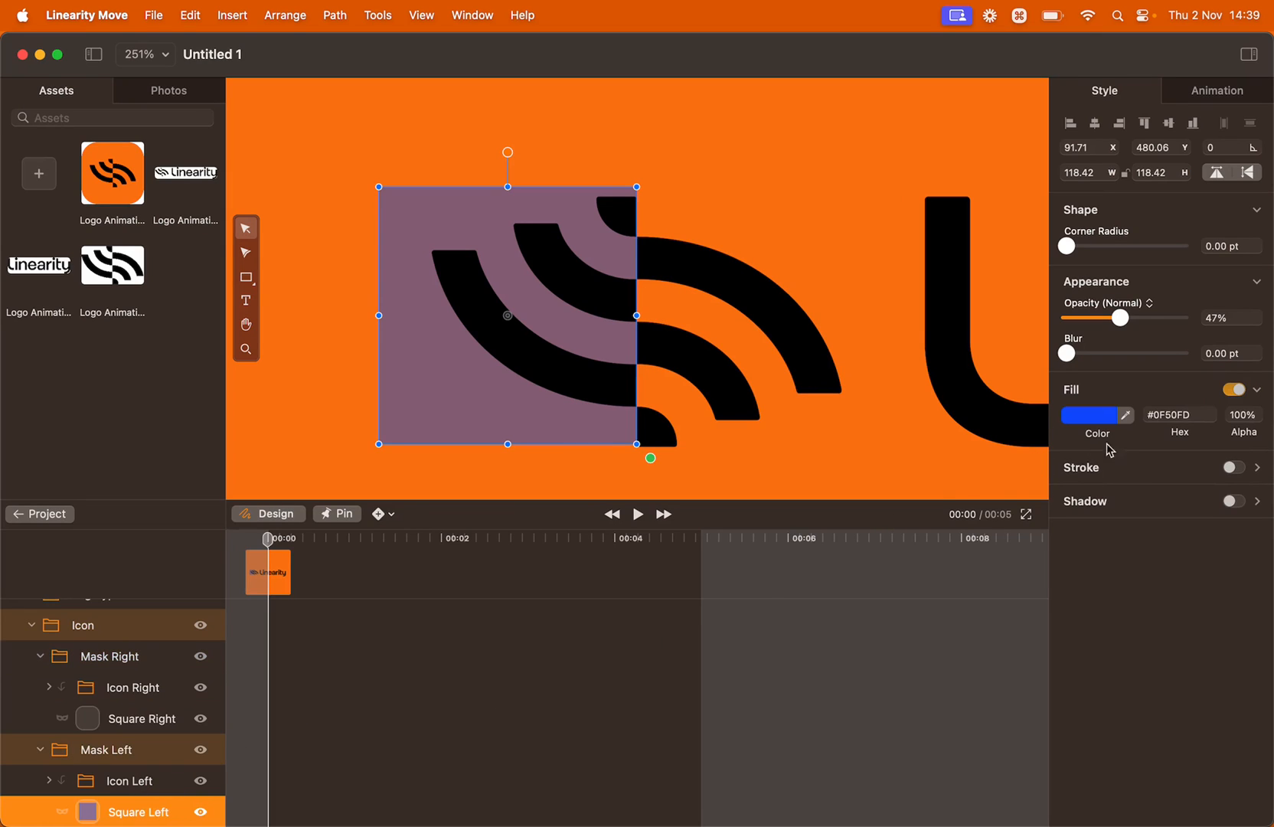
pyautogui.click(1234, 389)
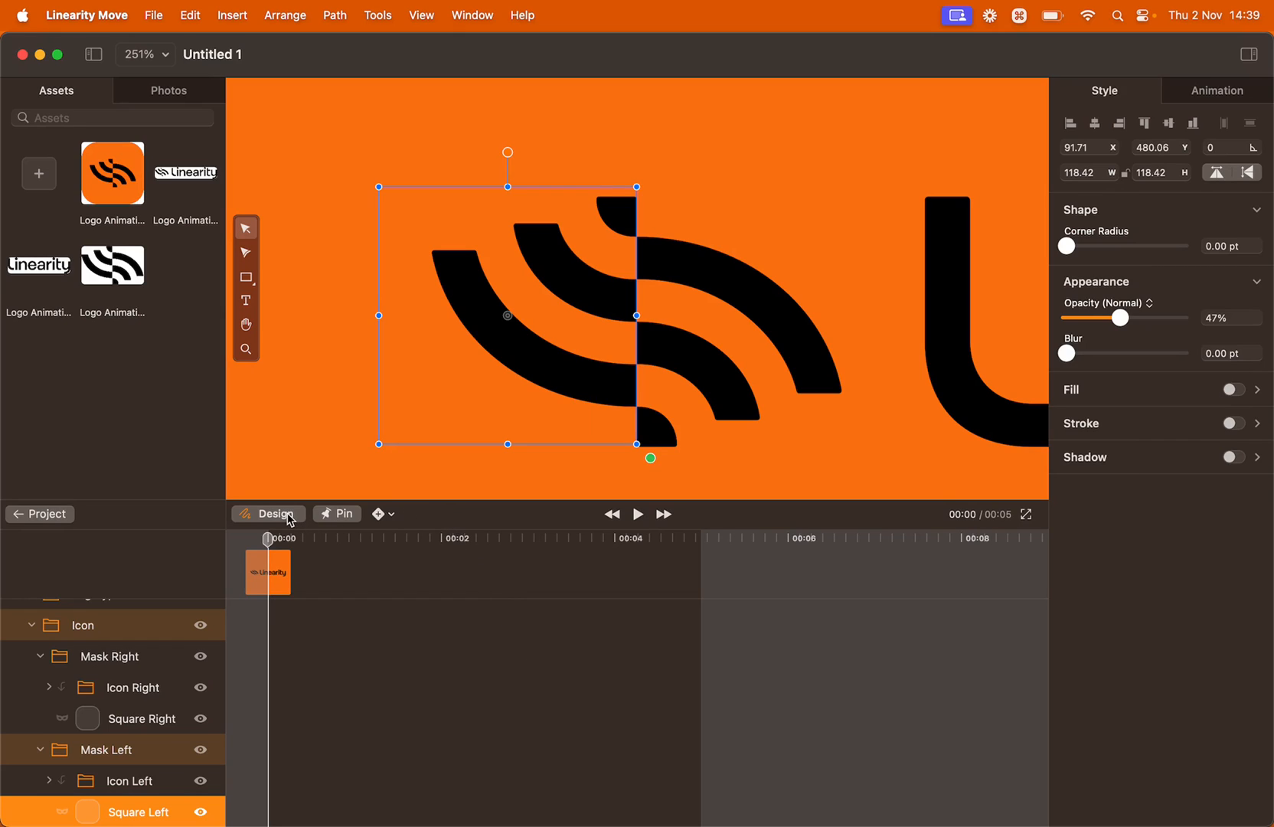
# - In Animate mode, keyframe Square Left's corners collapsed at 00:00 and restored at 00:01, then preview
pyautogui.click(275, 513)
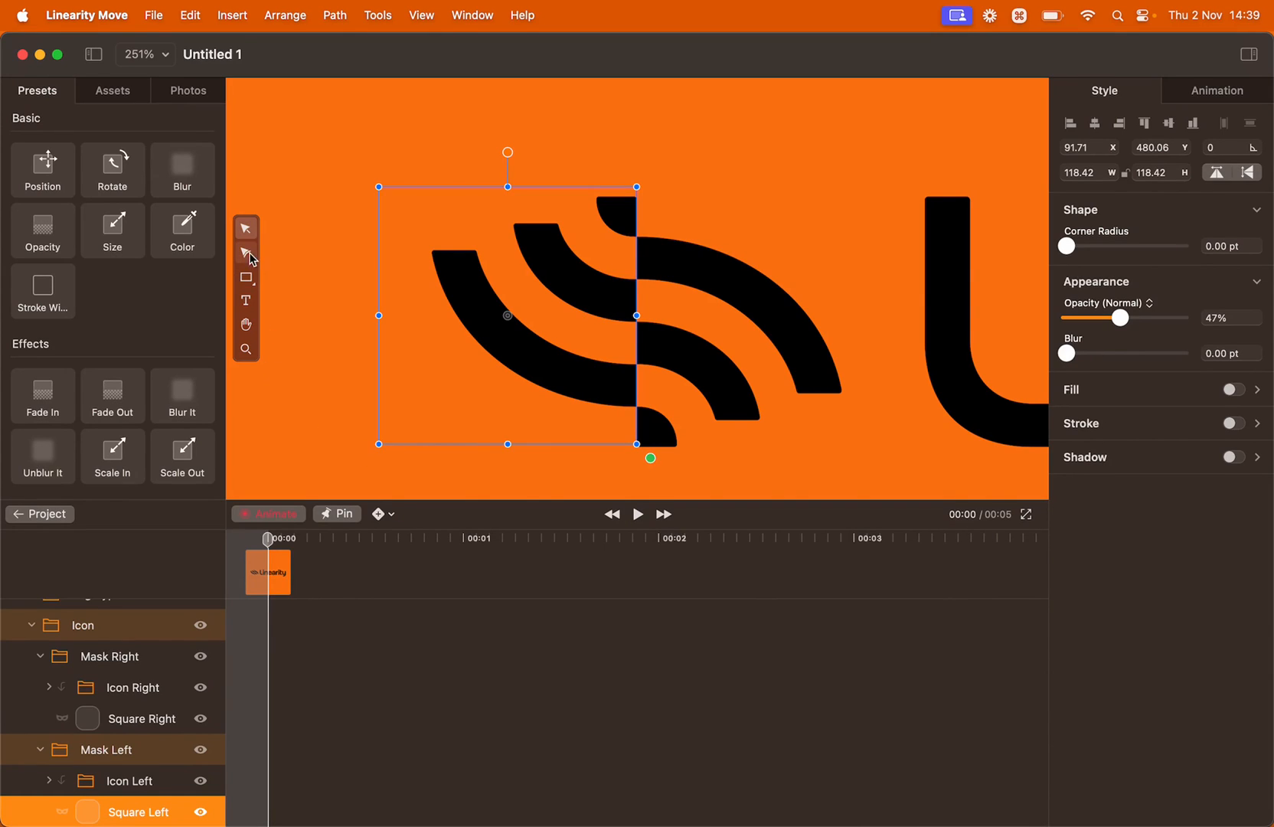
pyautogui.click(245, 252)
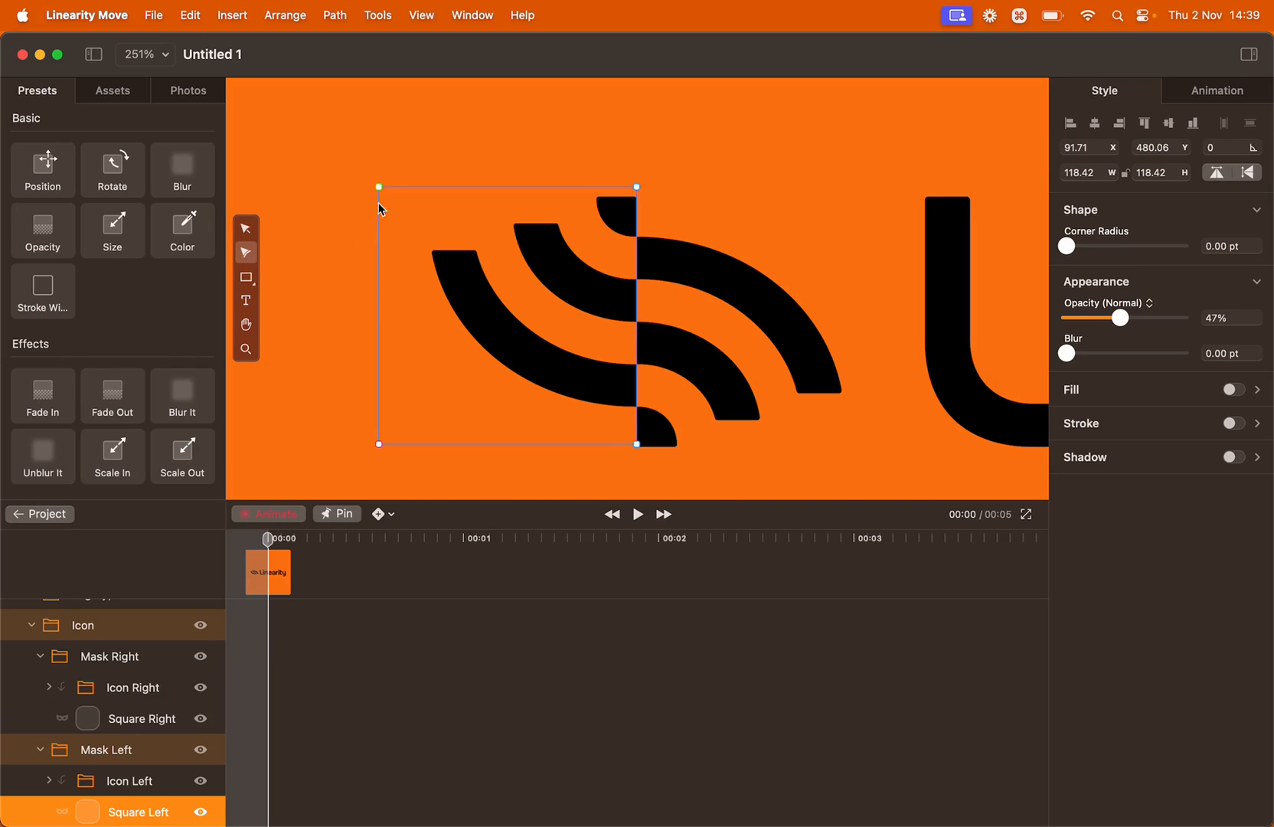
pyautogui.moveTo(379, 193)
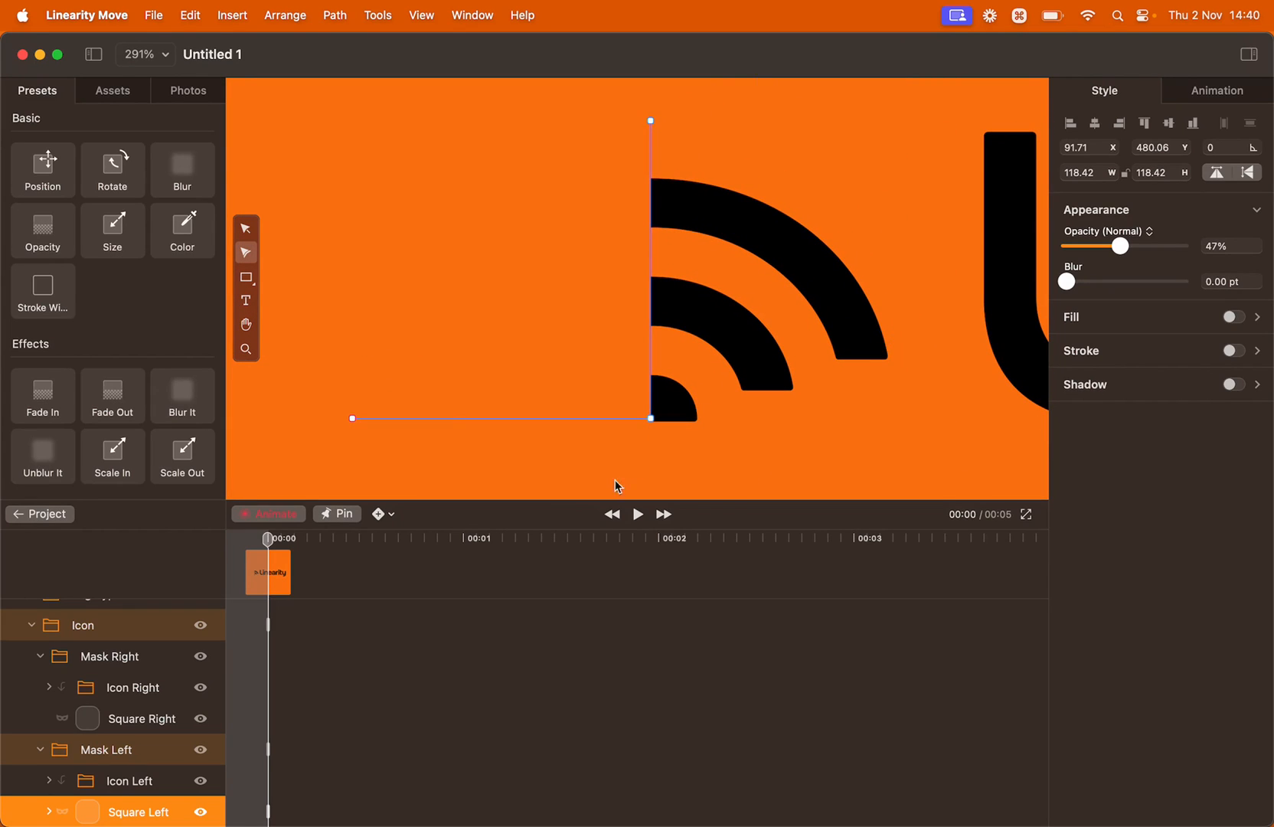
pyautogui.moveTo(270, 543)
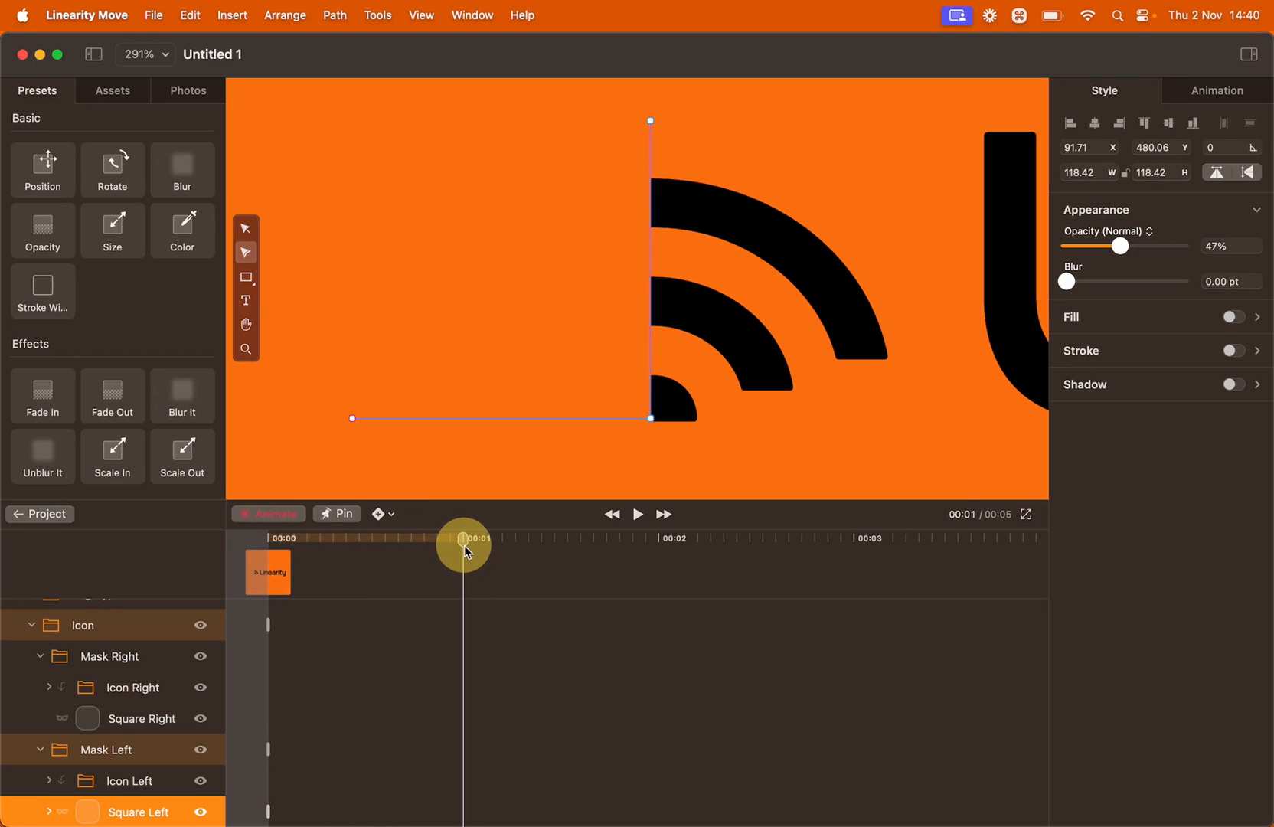
pyautogui.moveTo(573, 490)
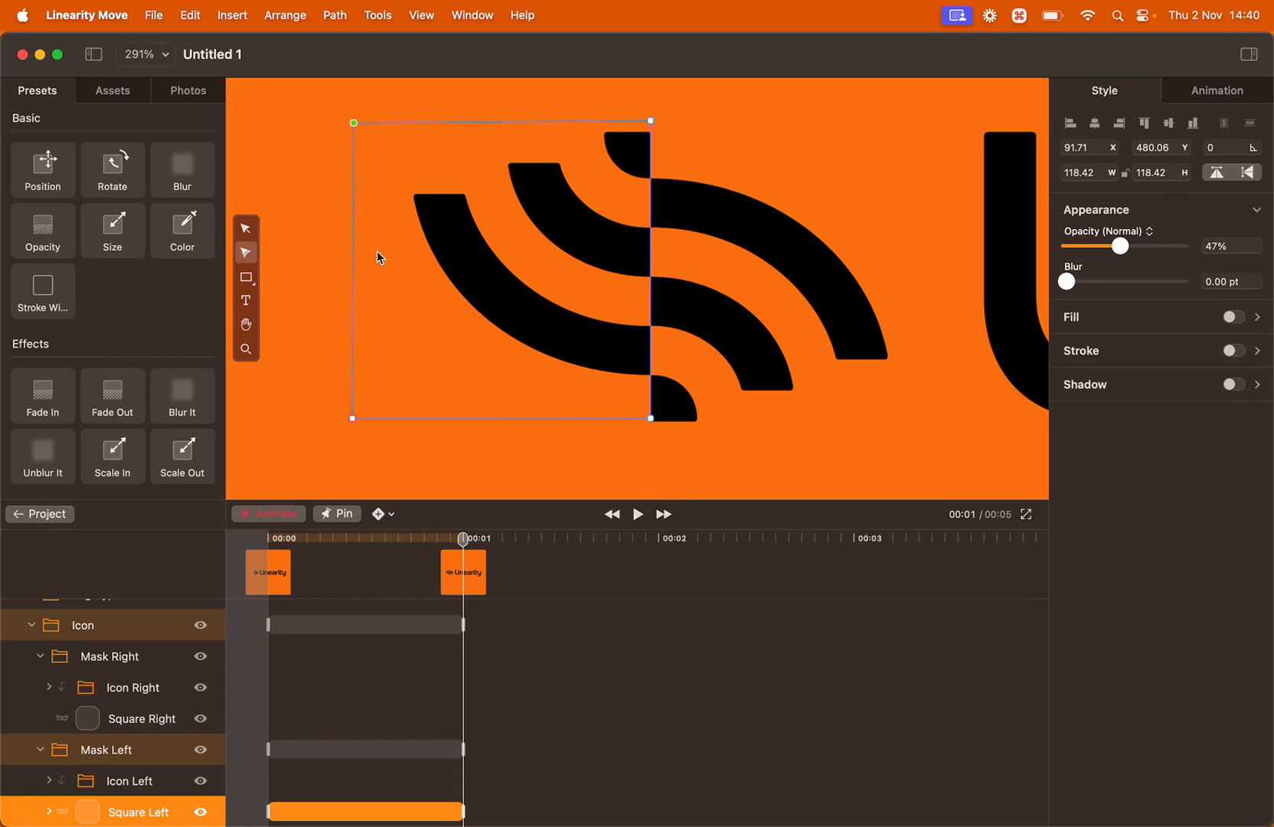
pyautogui.moveTo(470, 554)
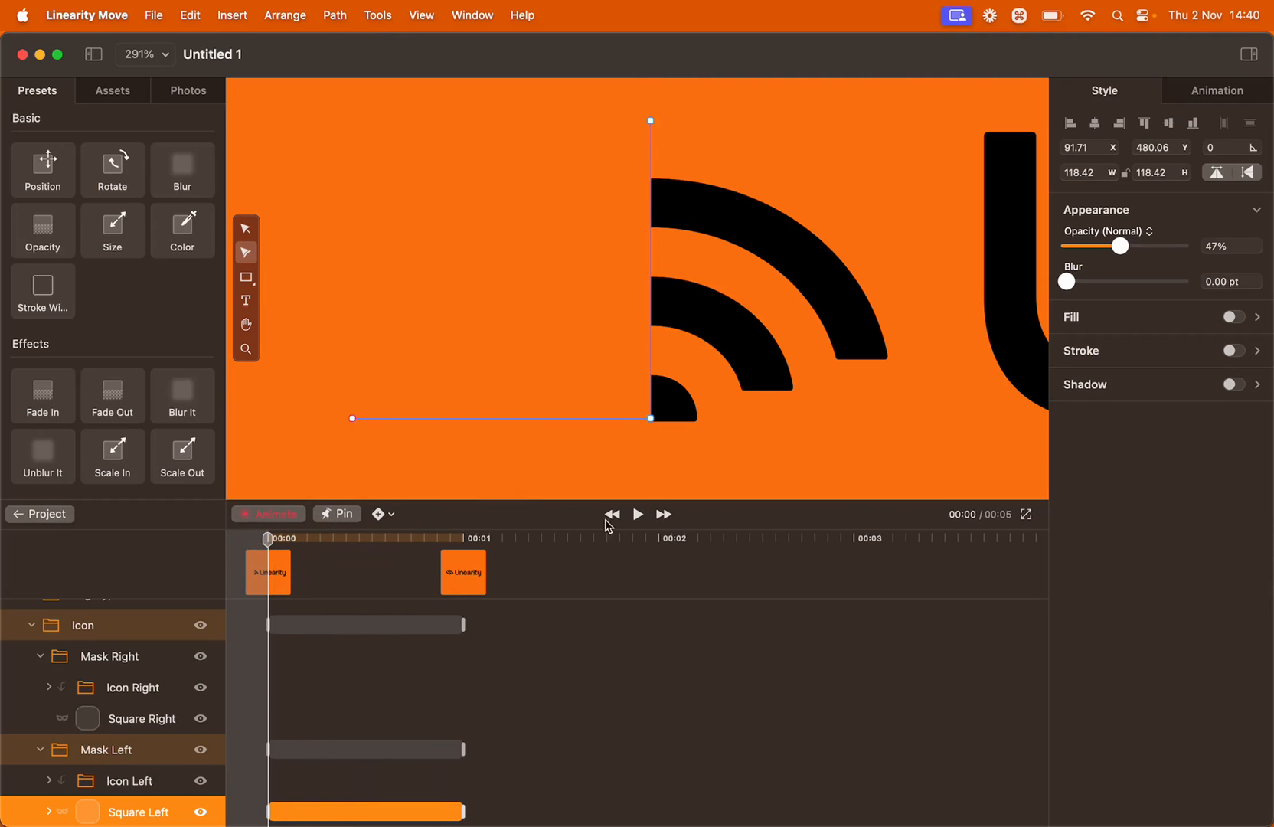
pyautogui.click(639, 513)
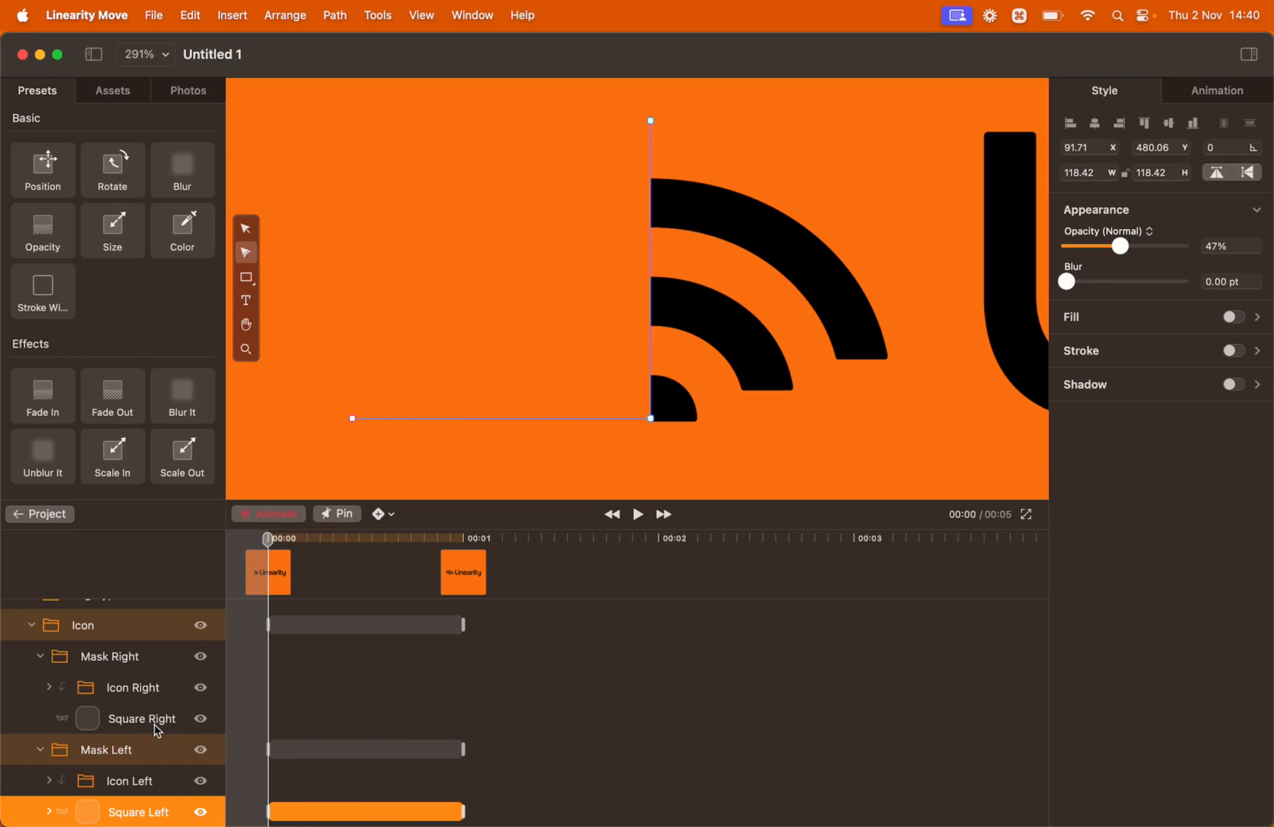
# - Keyframe Square Right collapsed at 00:00 and full at 00:01, then preview the icon reveal
pyautogui.click(141, 718)
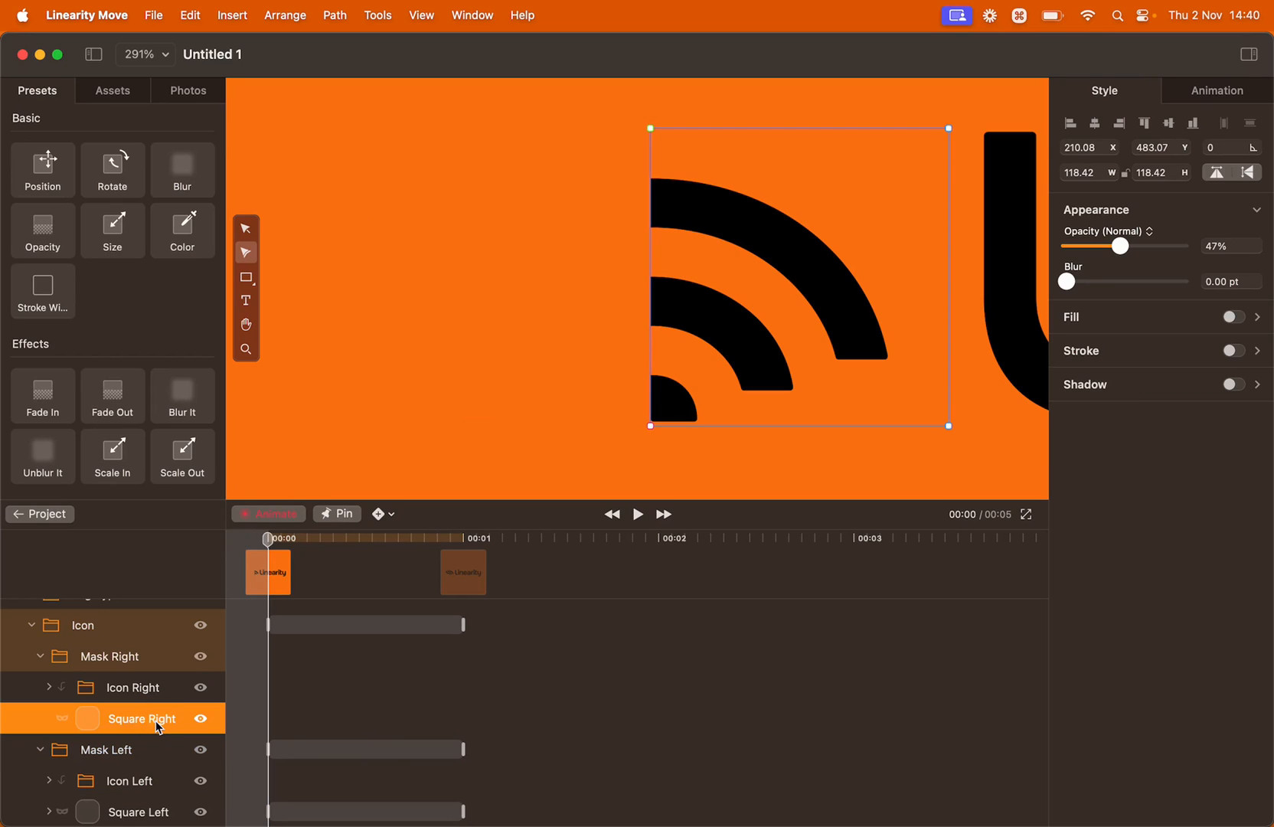
pyautogui.moveTo(527, 410)
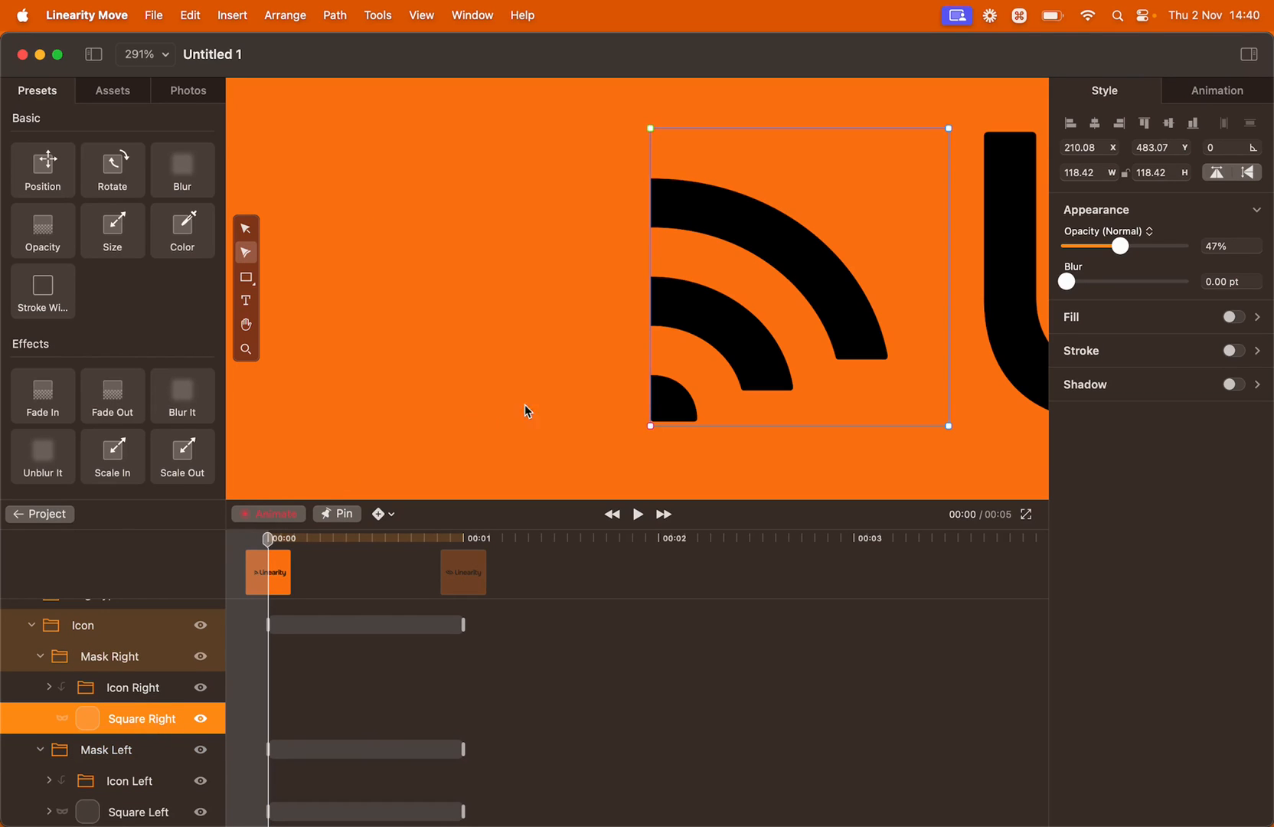
pyautogui.moveTo(933, 445)
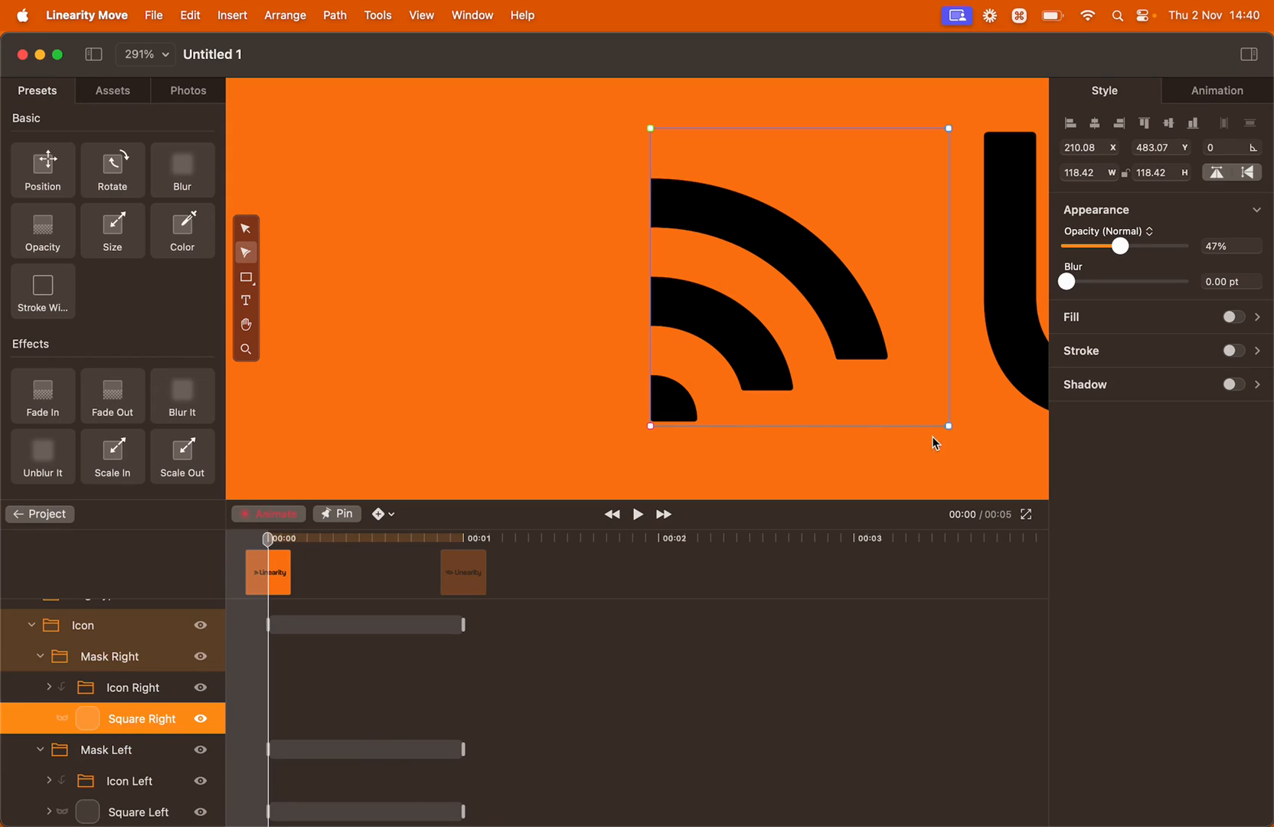
pyautogui.moveTo(954, 436)
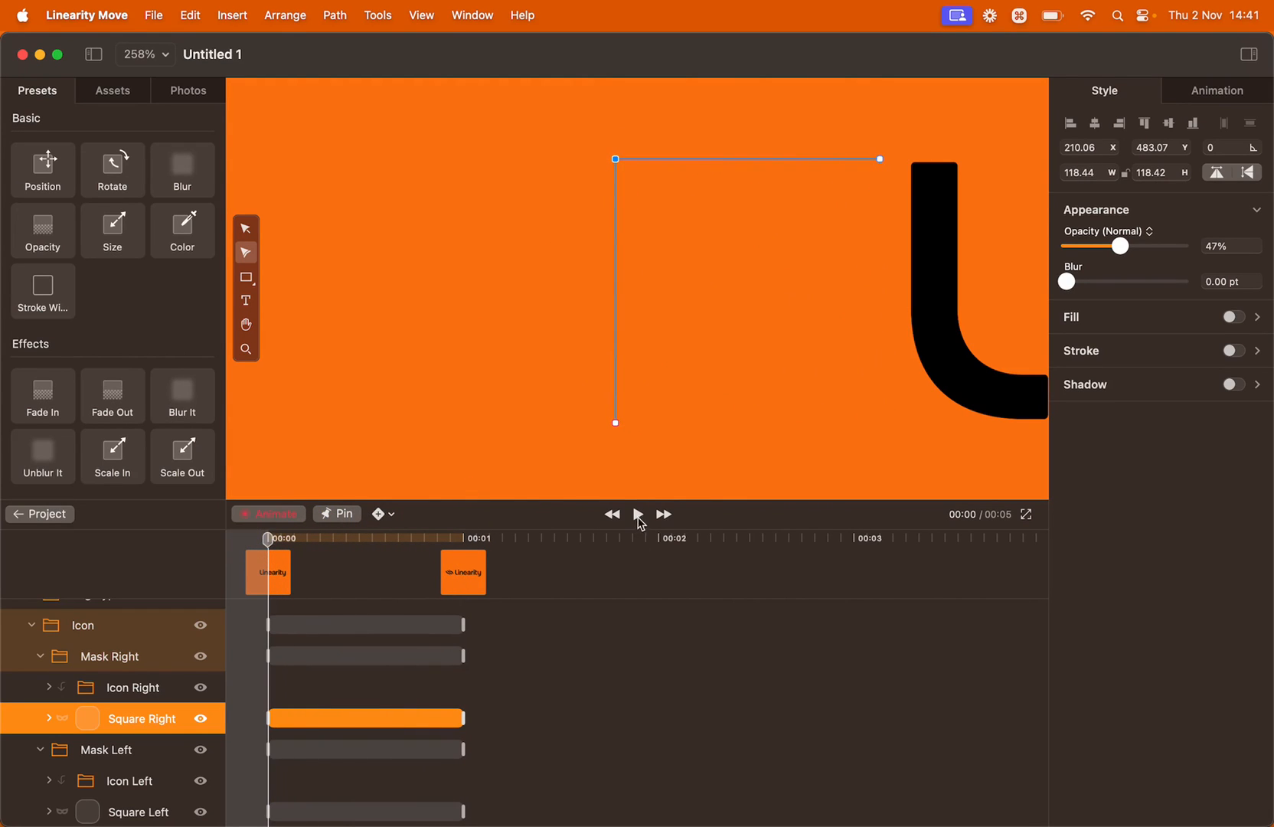
pyautogui.click(637, 515)
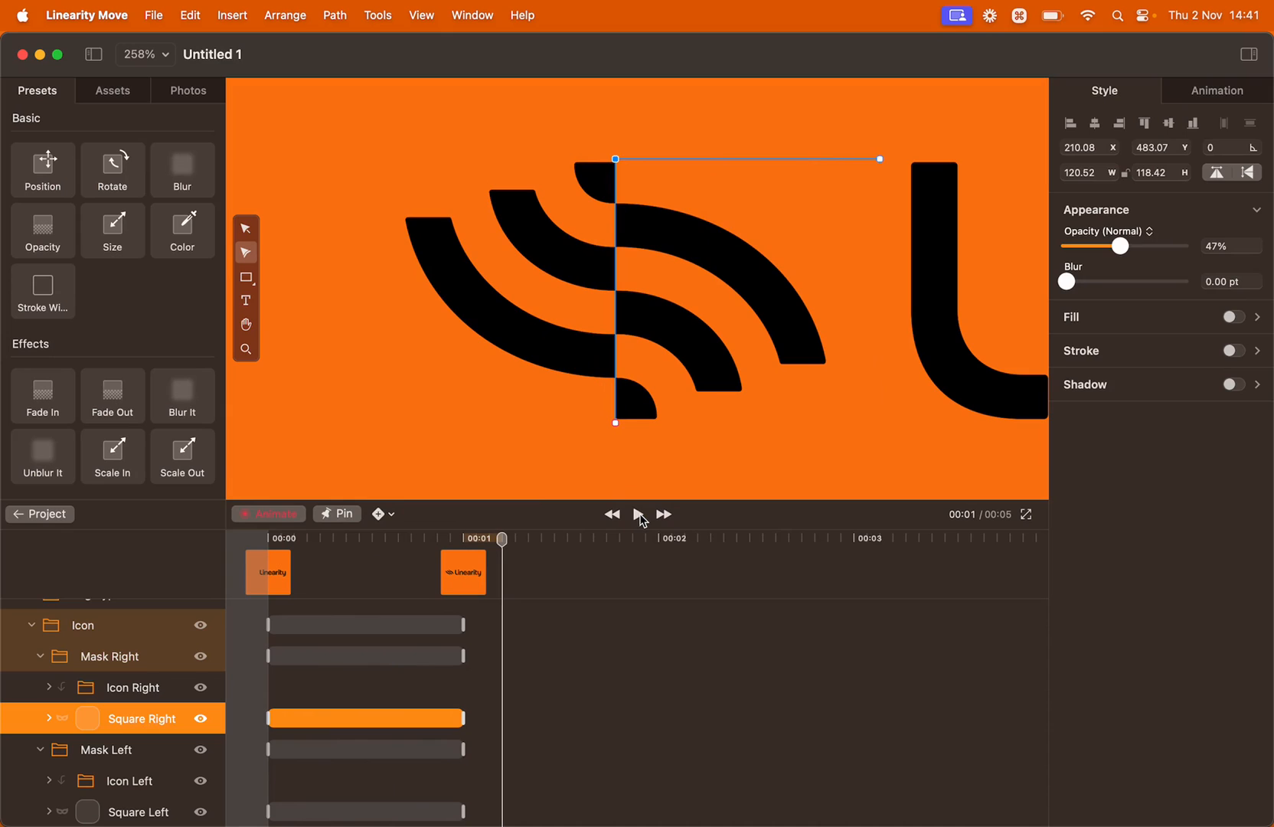
pyautogui.moveTo(504, 542)
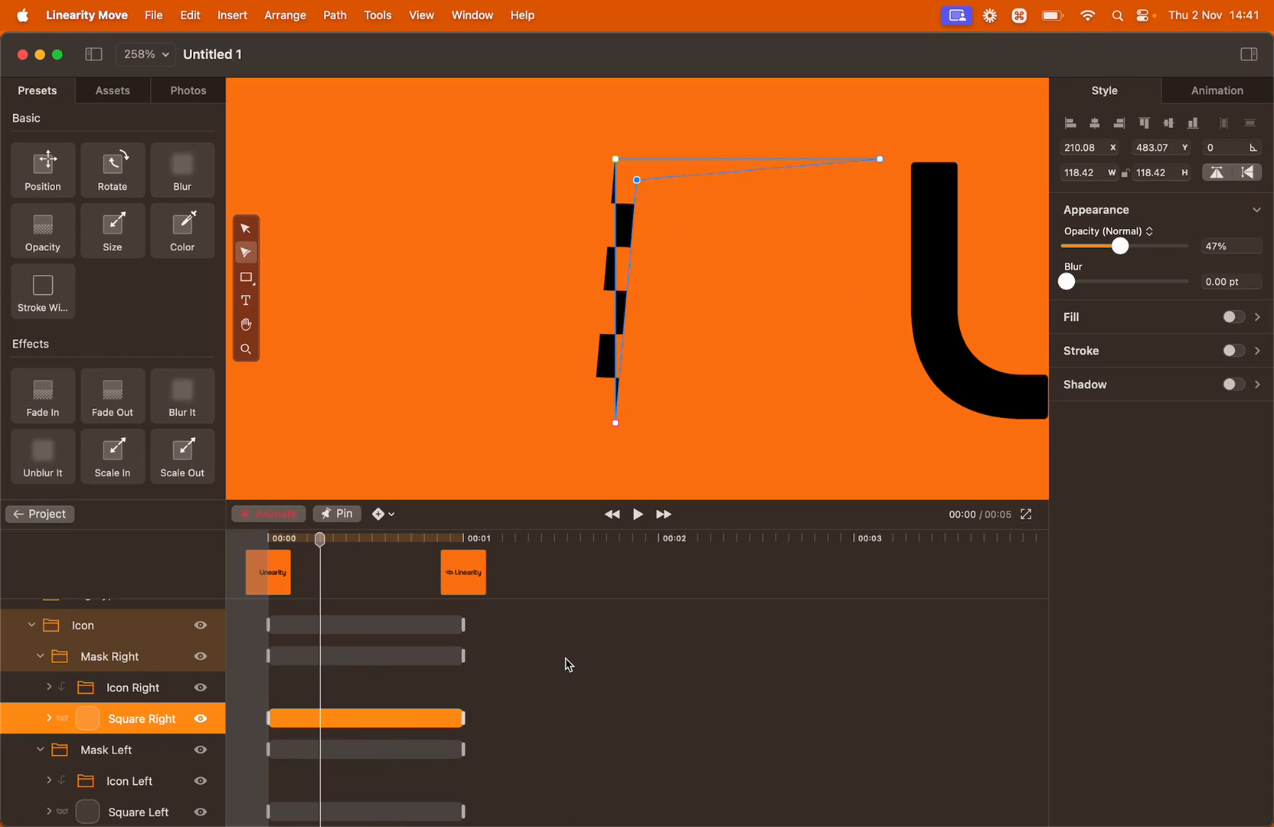
pyautogui.moveTo(161, 666)
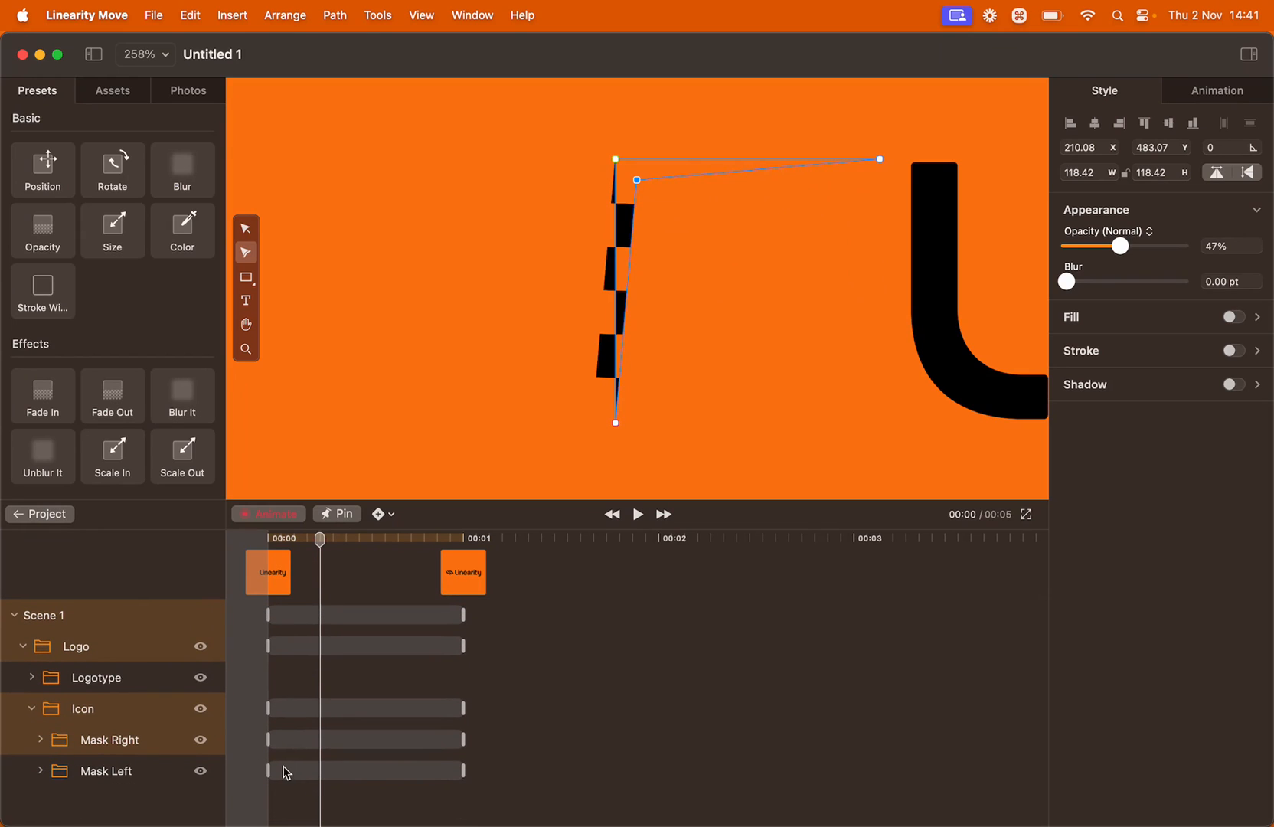
pyautogui.moveTo(296, 745)
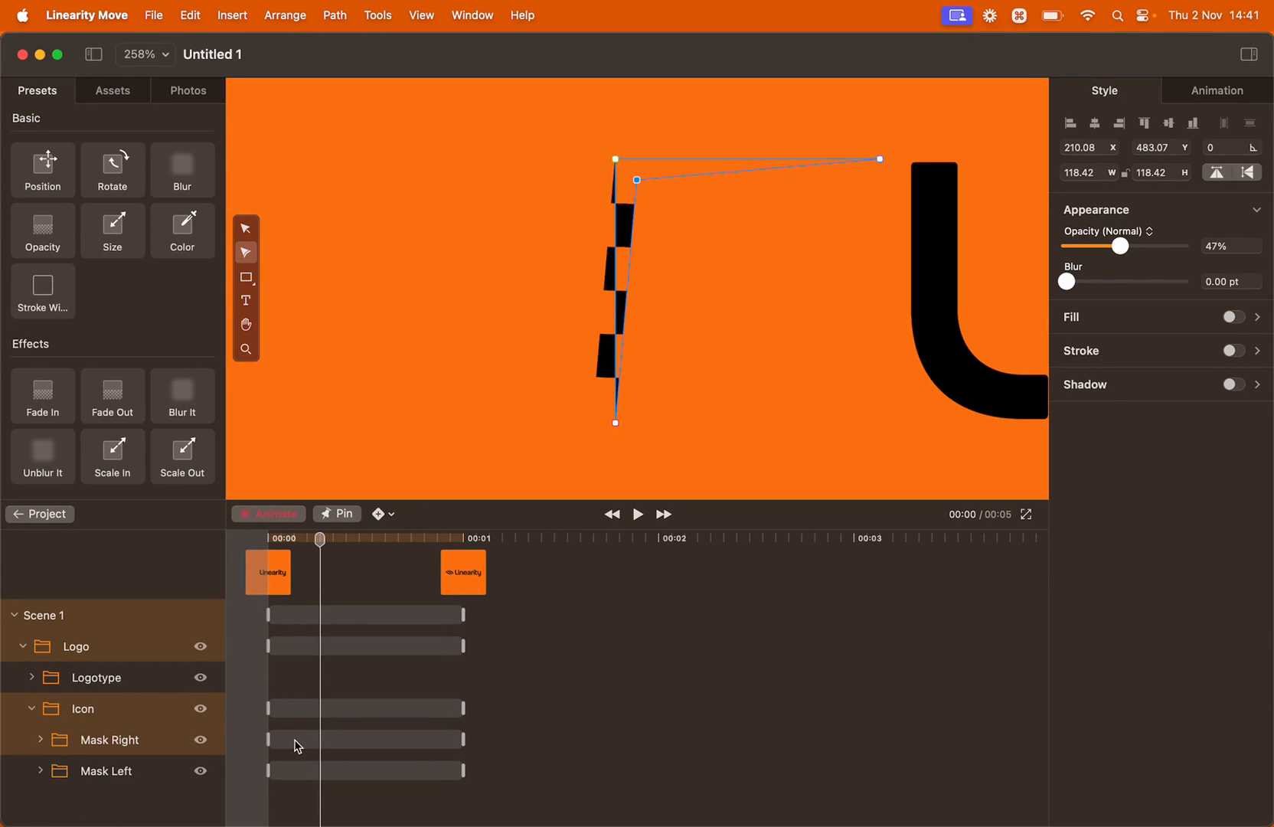
# - Shift Square Right's reveal bar later than Square Left's and rewind to the start
pyautogui.click(108, 740)
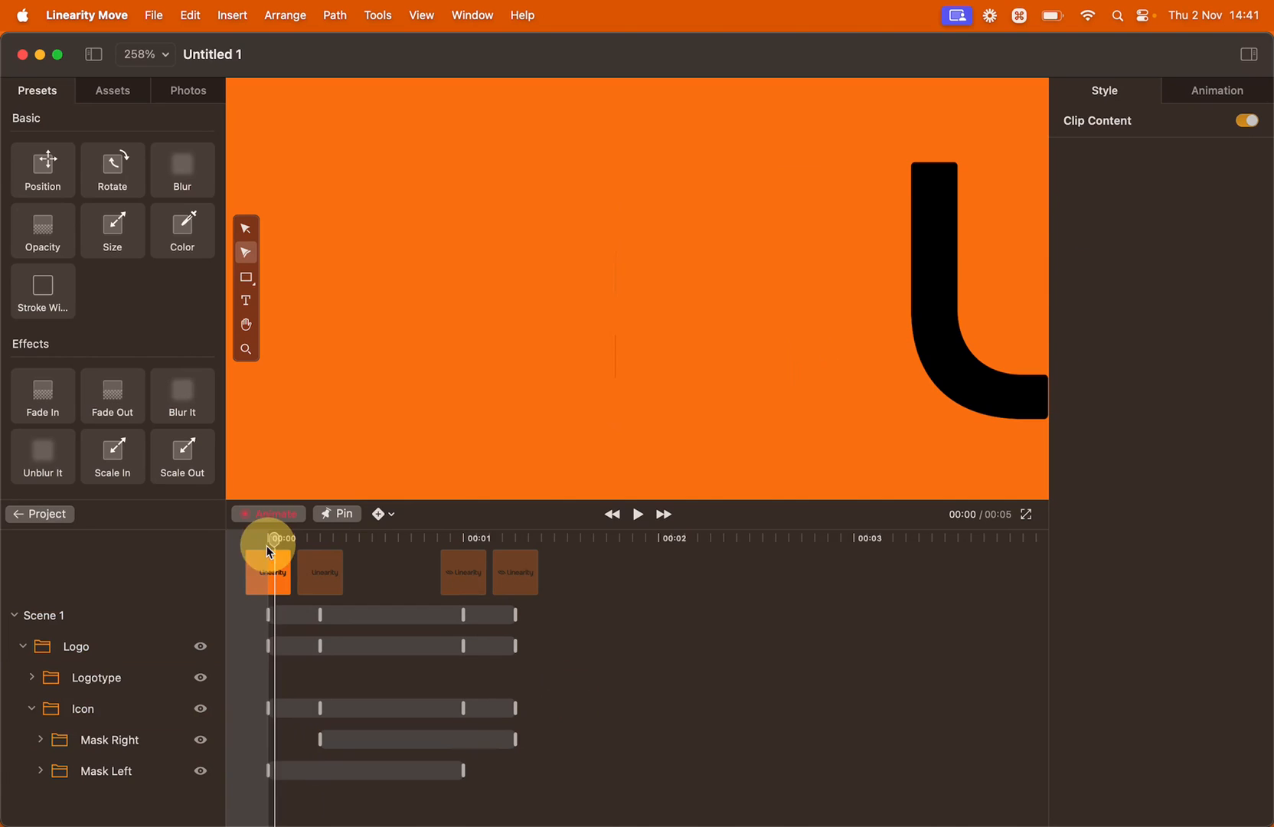
pyautogui.click(639, 513)
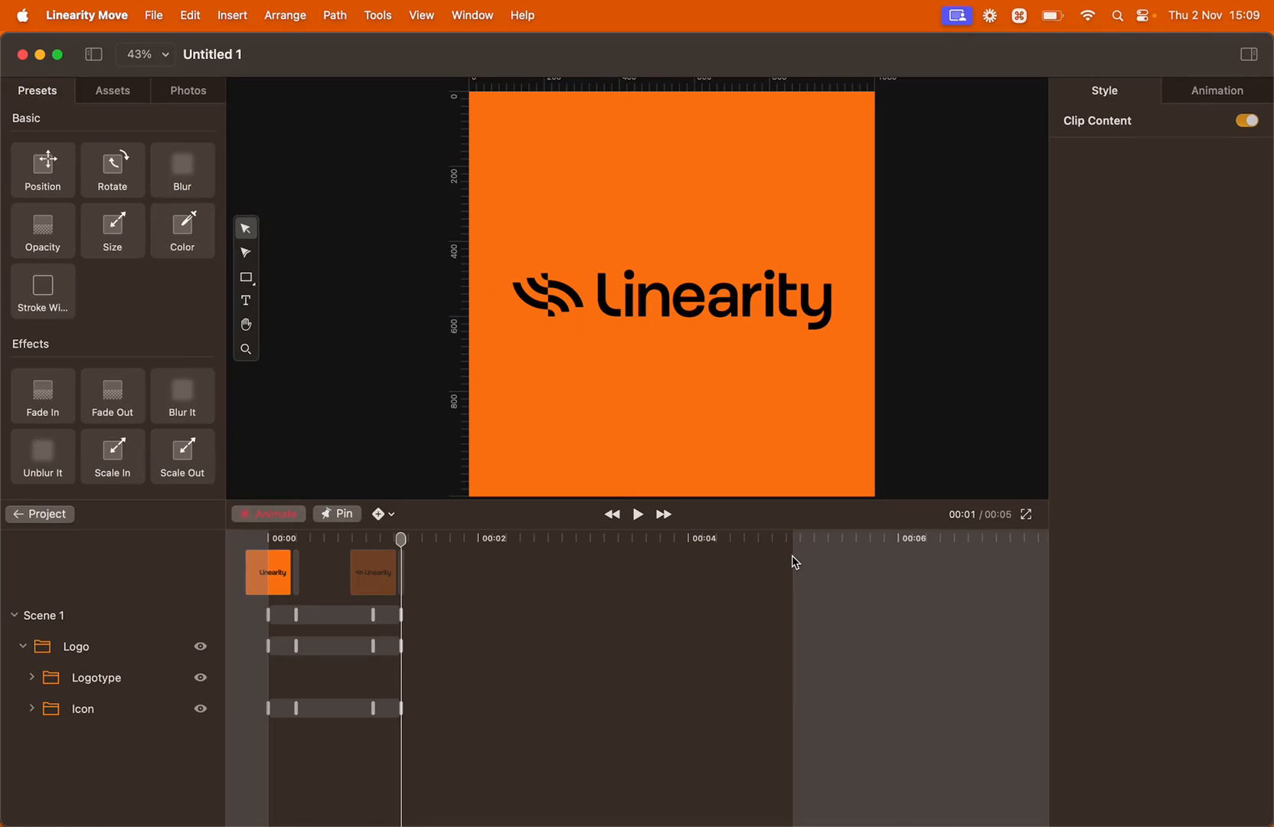
pyautogui.moveTo(786, 567)
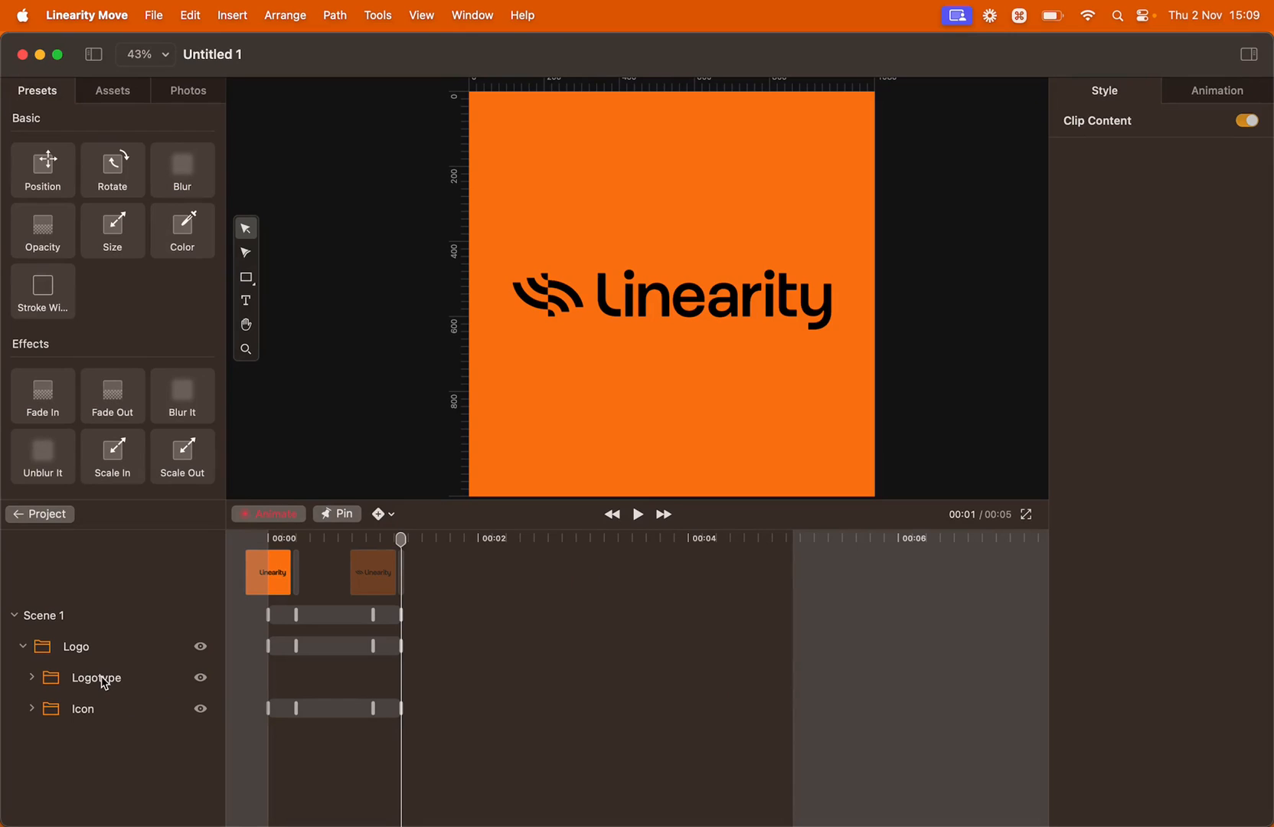
# - Expand the Logotype group and select Letter 1–9 for a fade/slide-in preset
pyautogui.click(97, 677)
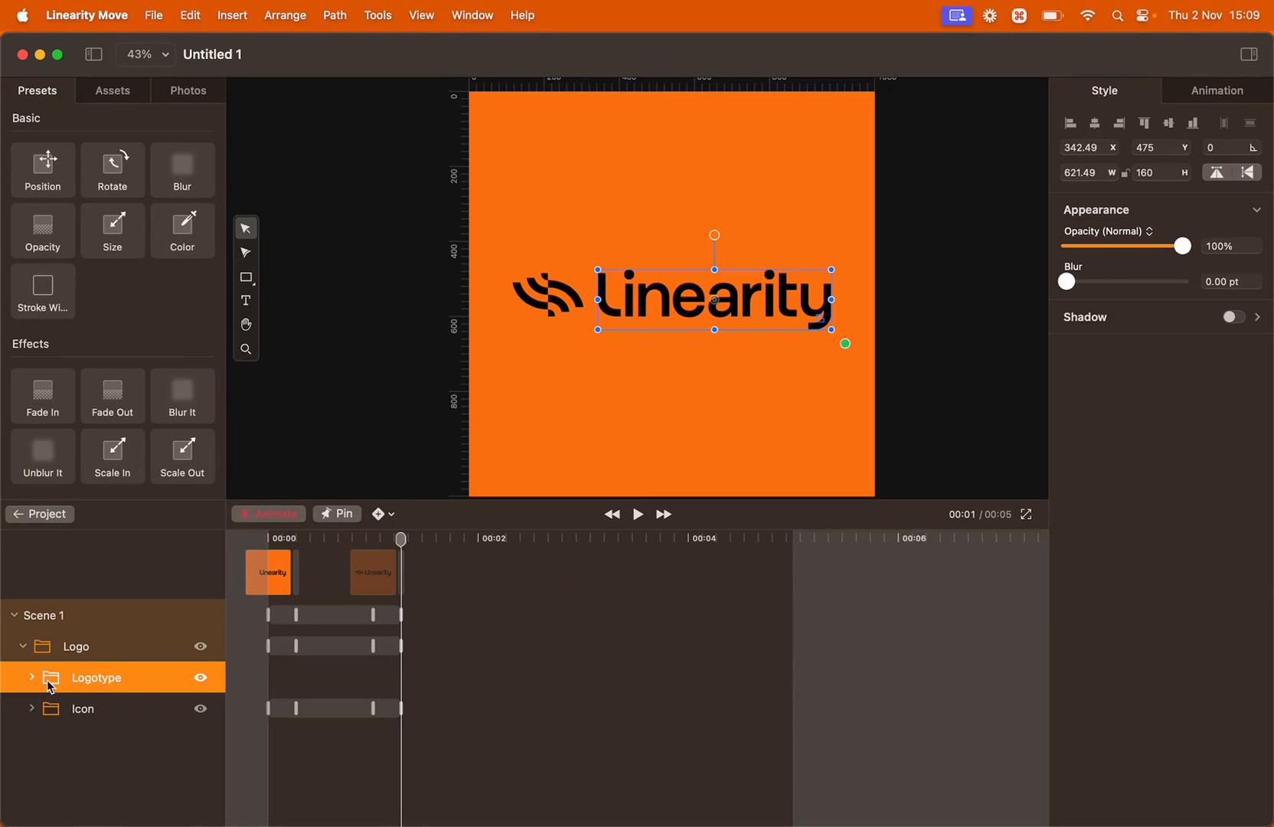
pyautogui.click(32, 677)
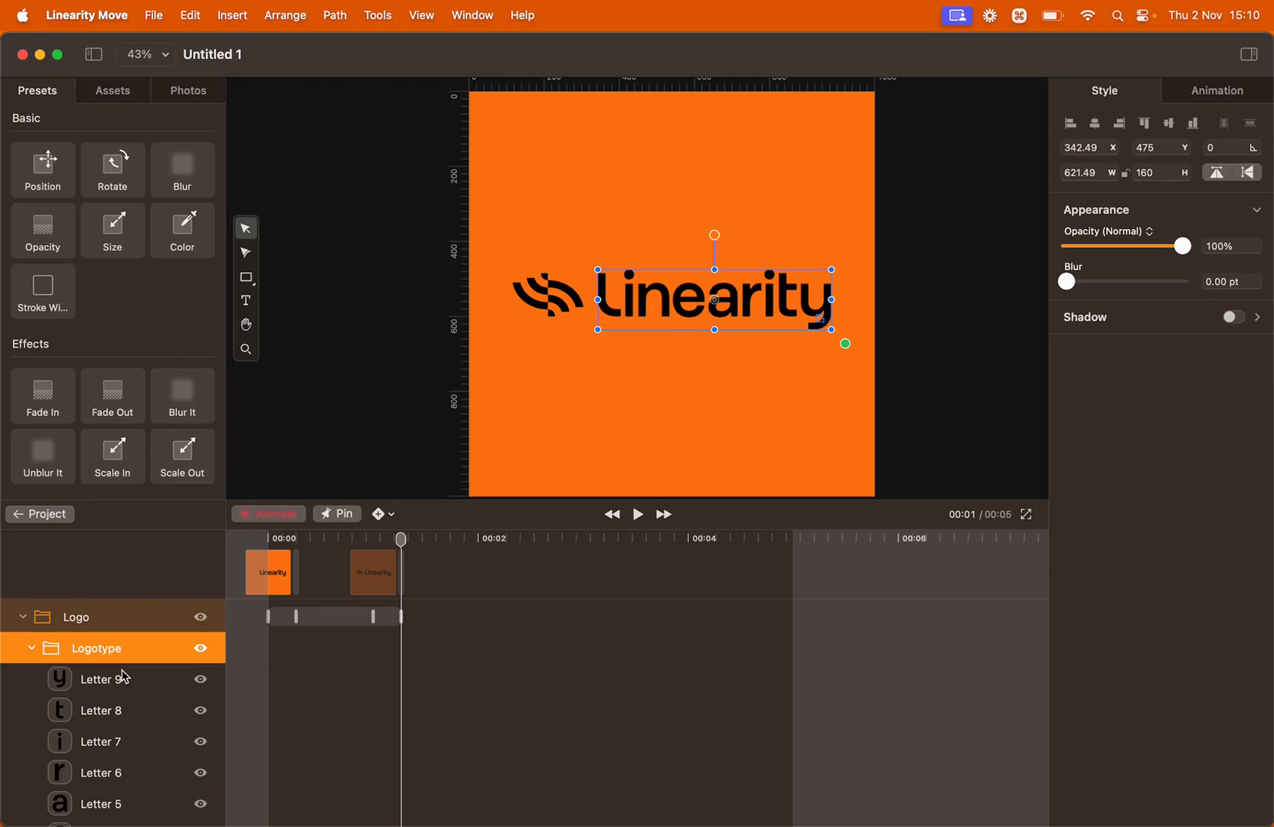
pyautogui.scroll(-3)
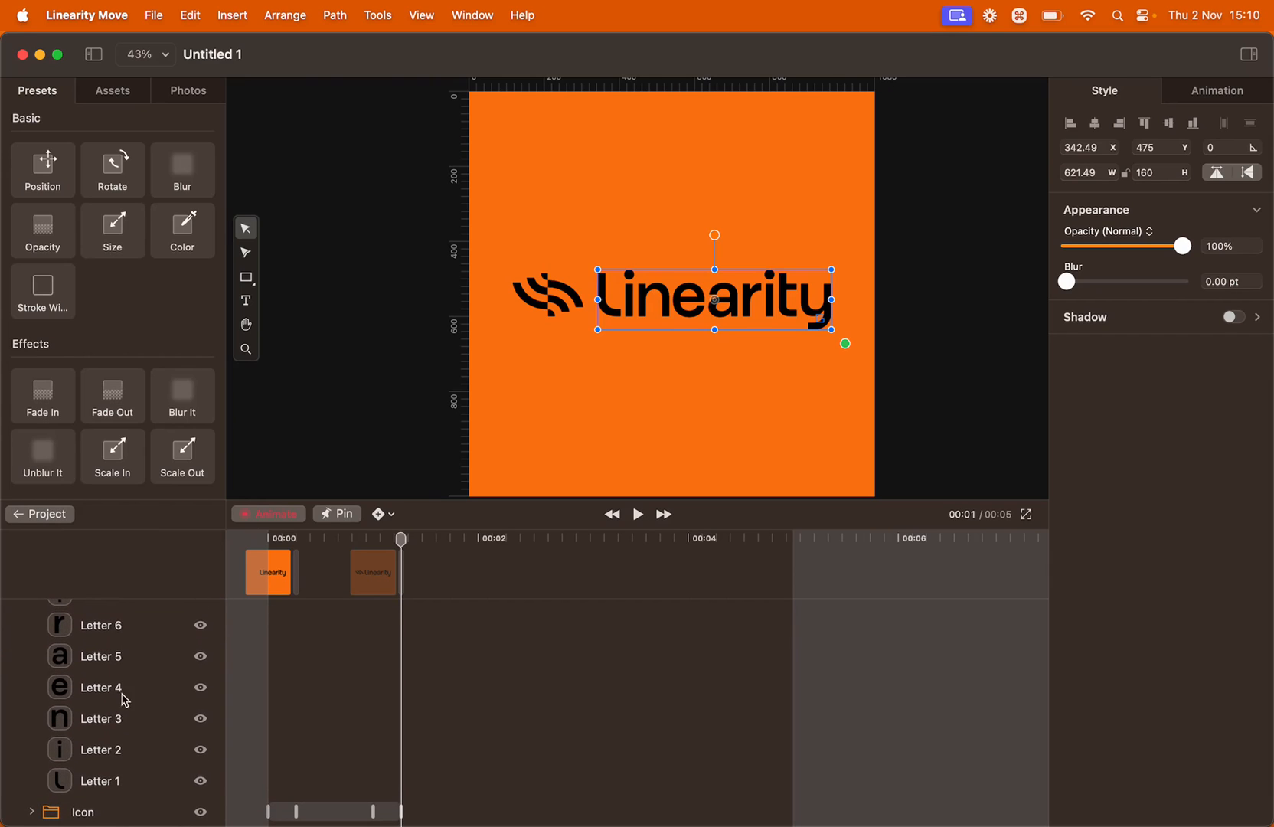
pyautogui.click(100, 781)
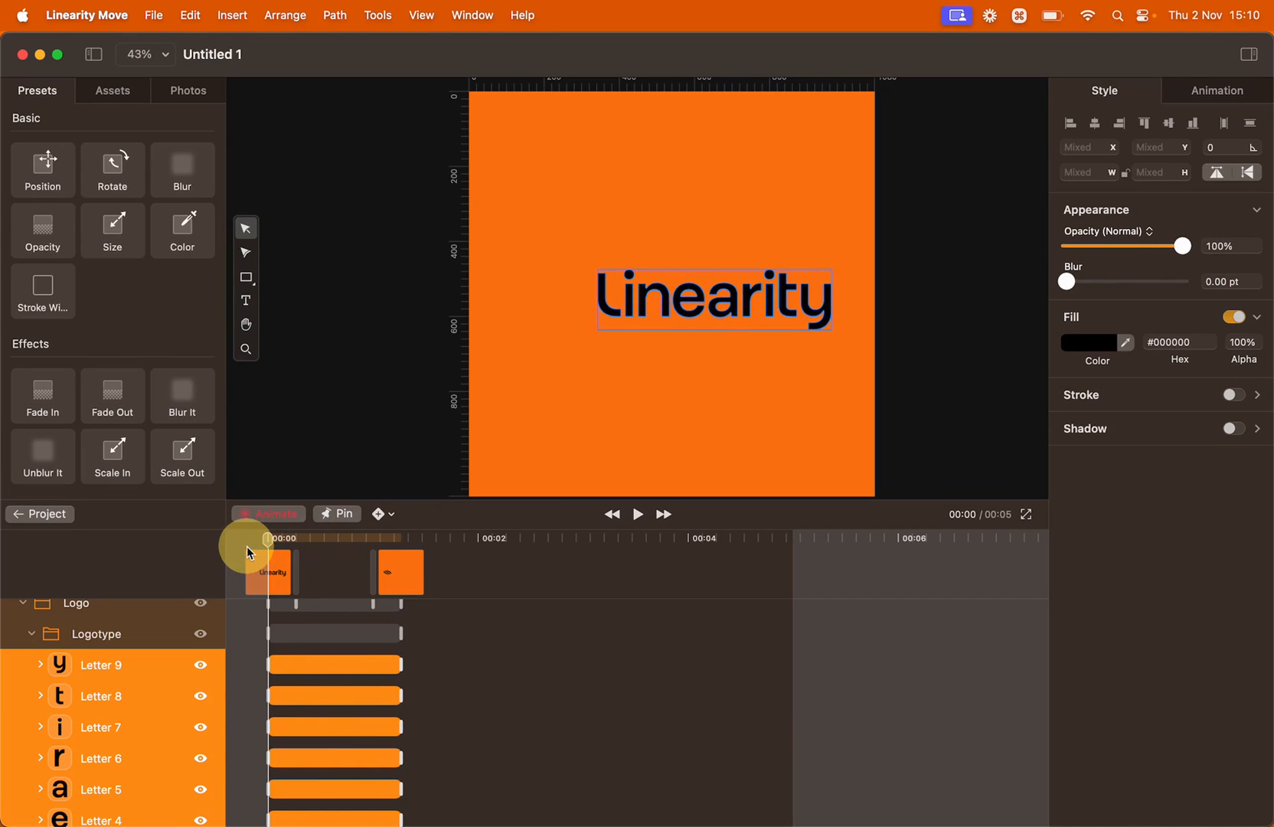
# - Place the letter animations after the icon reveal and preview the full logo appearing
pyautogui.click(639, 513)
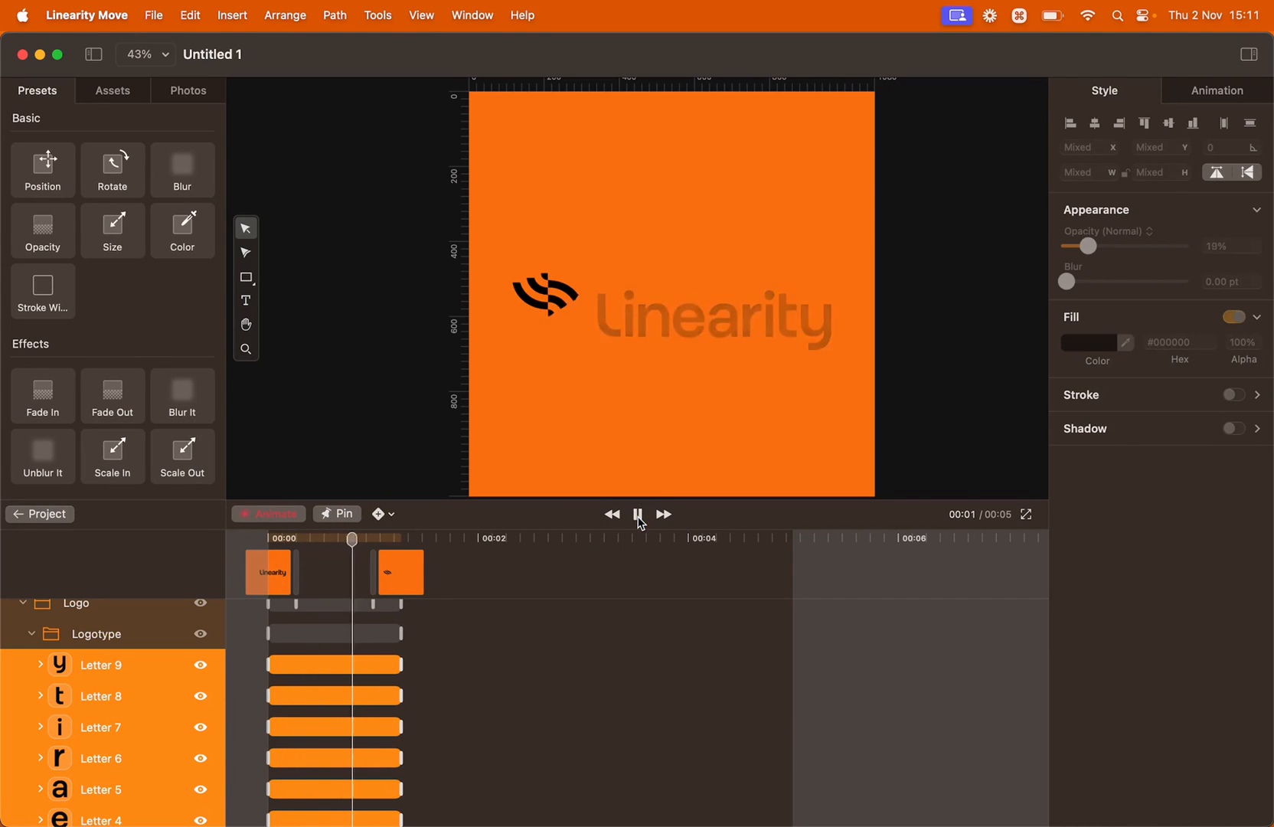
pyautogui.click(638, 515)
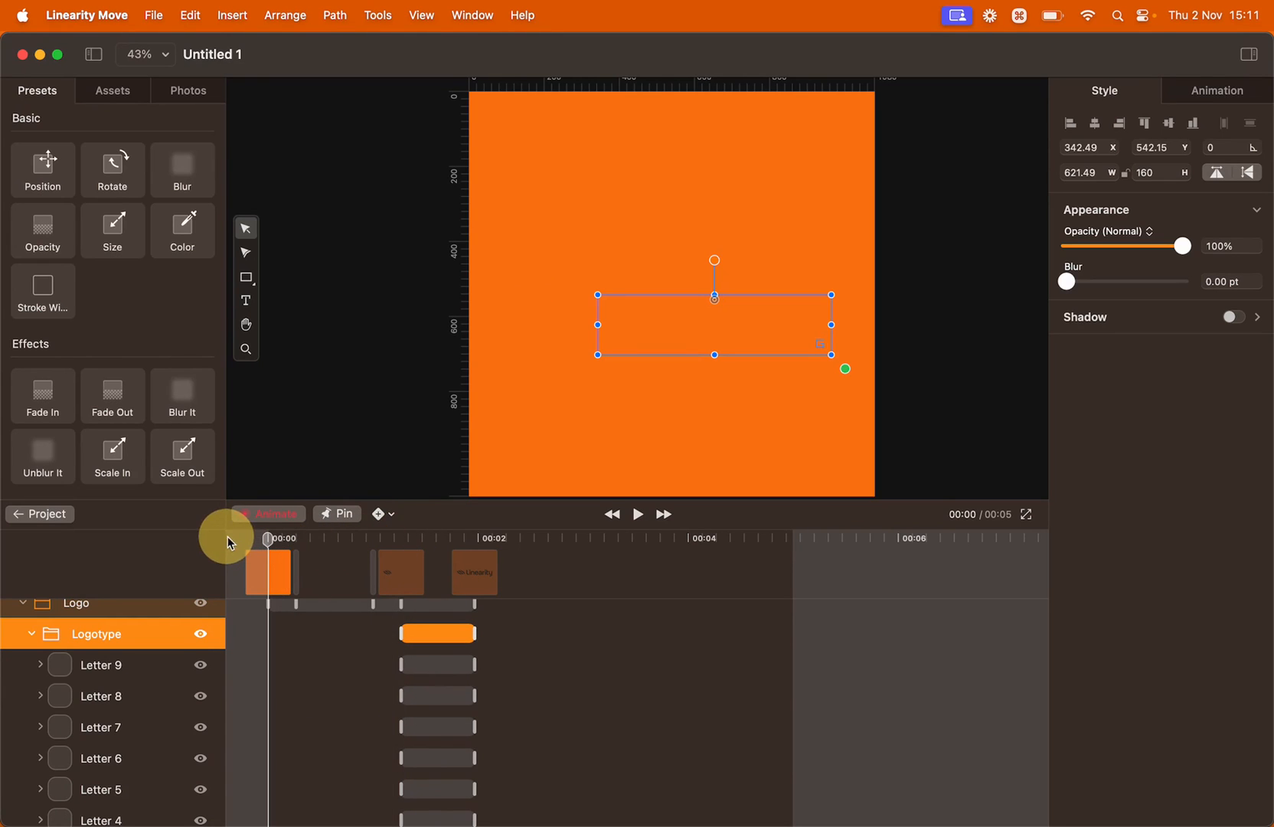
pyautogui.click(639, 515)
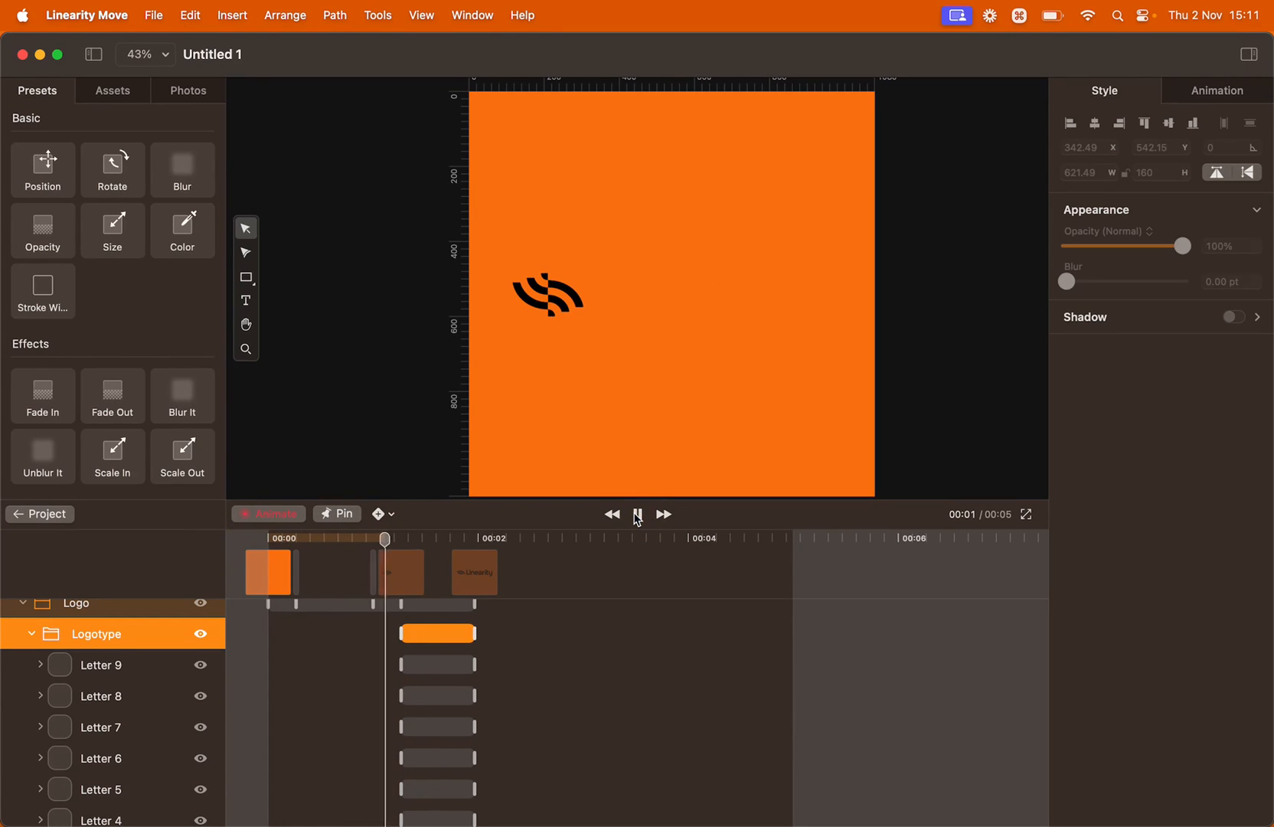
pyautogui.click(637, 513)
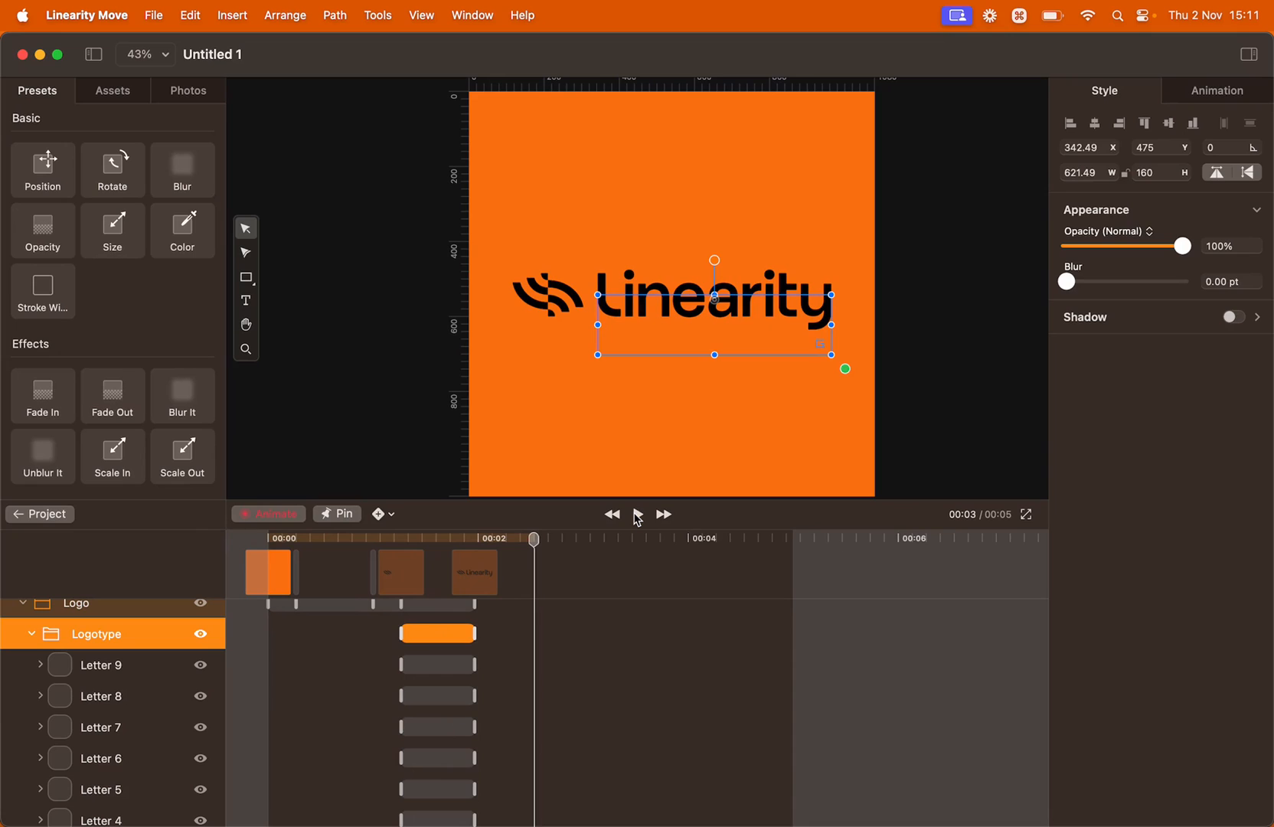
pyautogui.moveTo(553, 542)
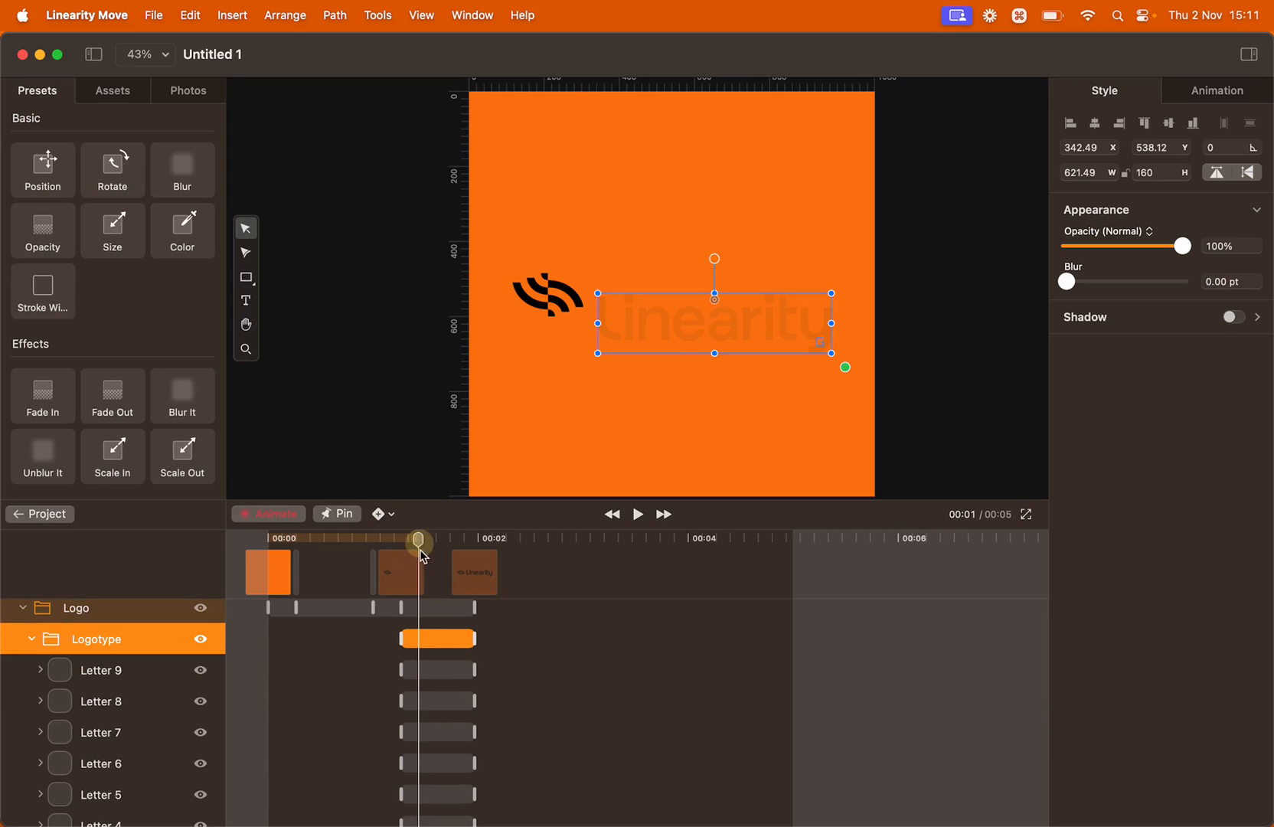
# - Drag Letter 2, Letter 3, Letter 4 and following bars progressively later into a cascade
pyautogui.click(99, 749)
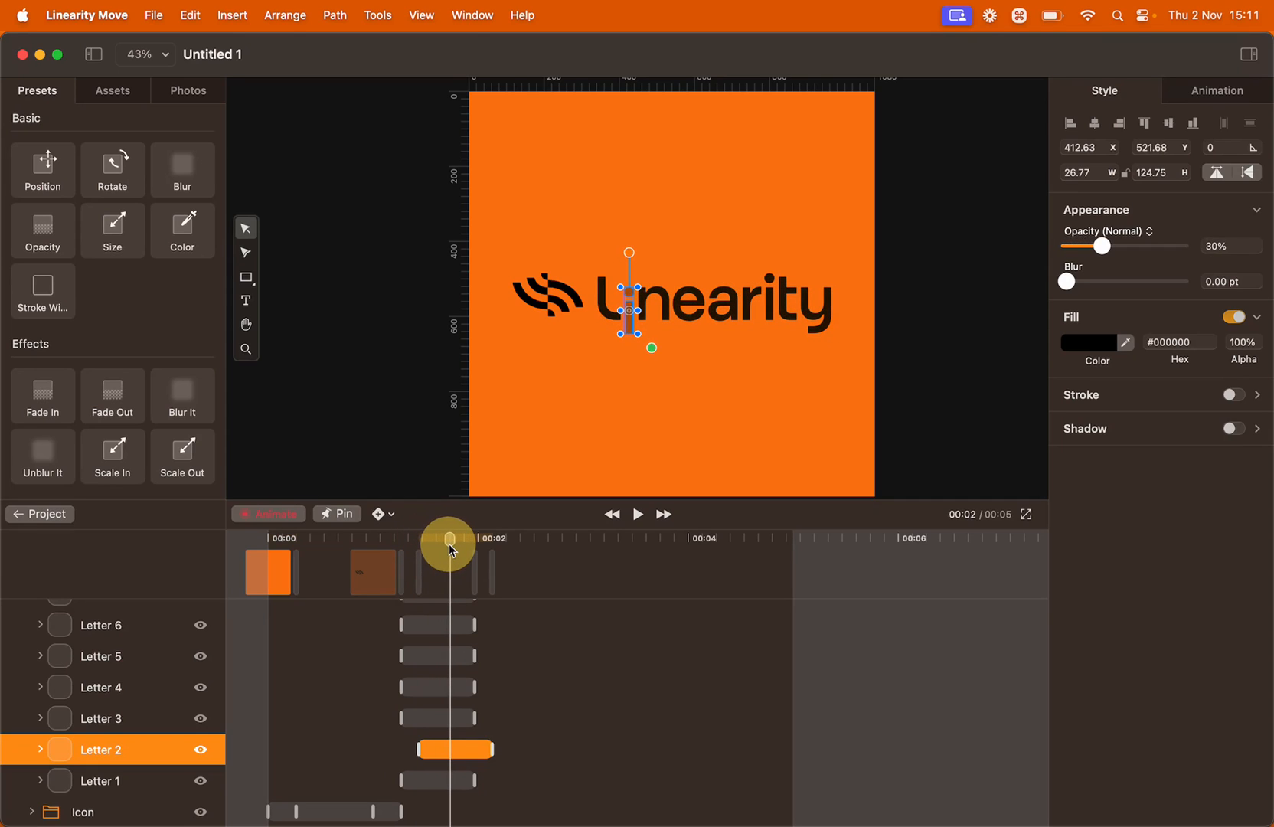
pyautogui.click(455, 718)
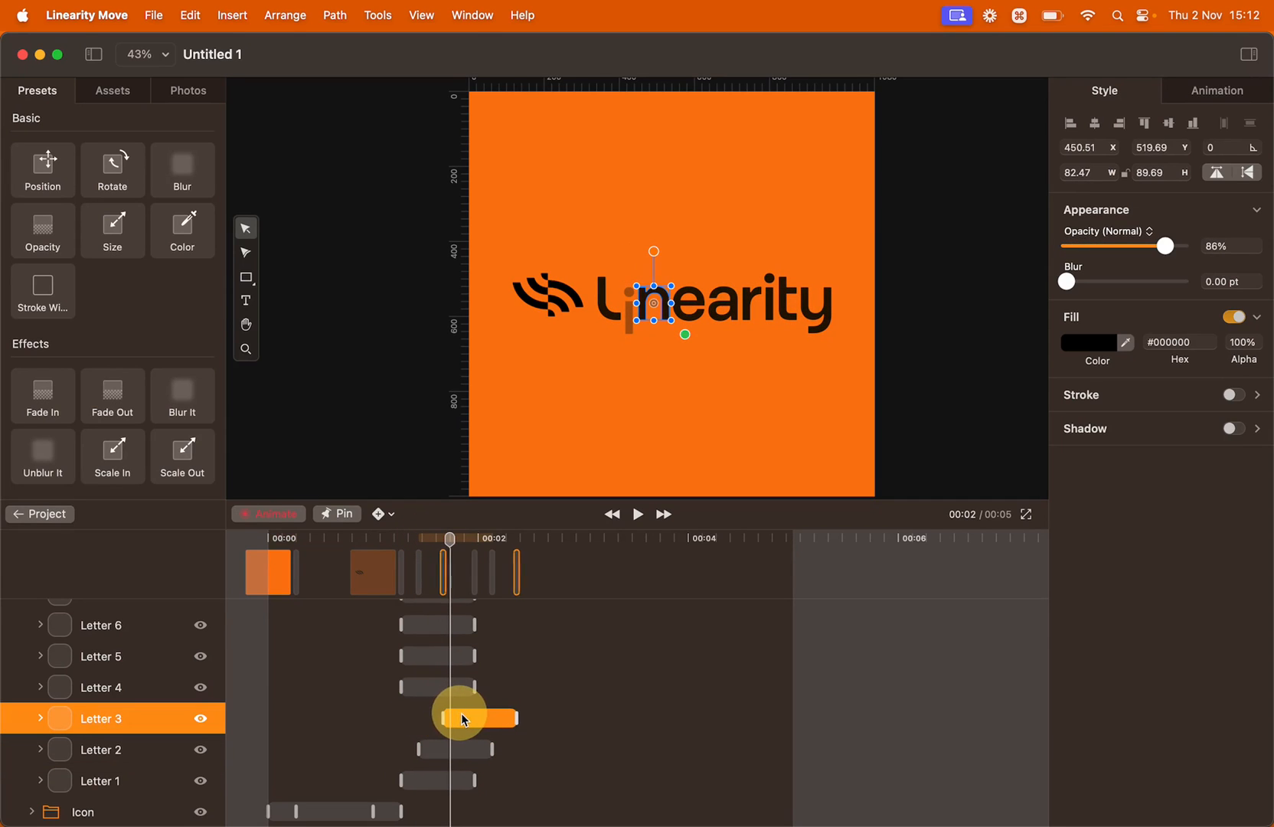
pyautogui.click(99, 781)
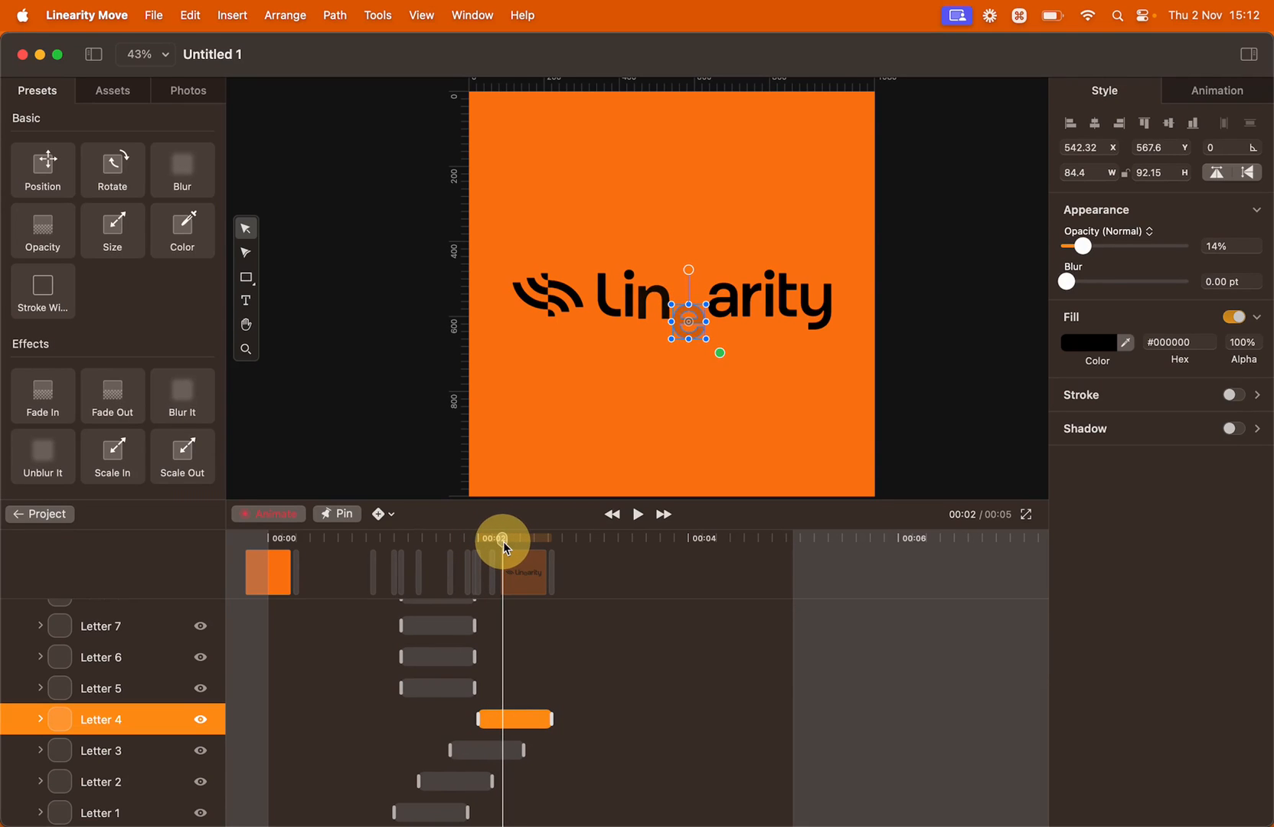
pyautogui.click(533, 689)
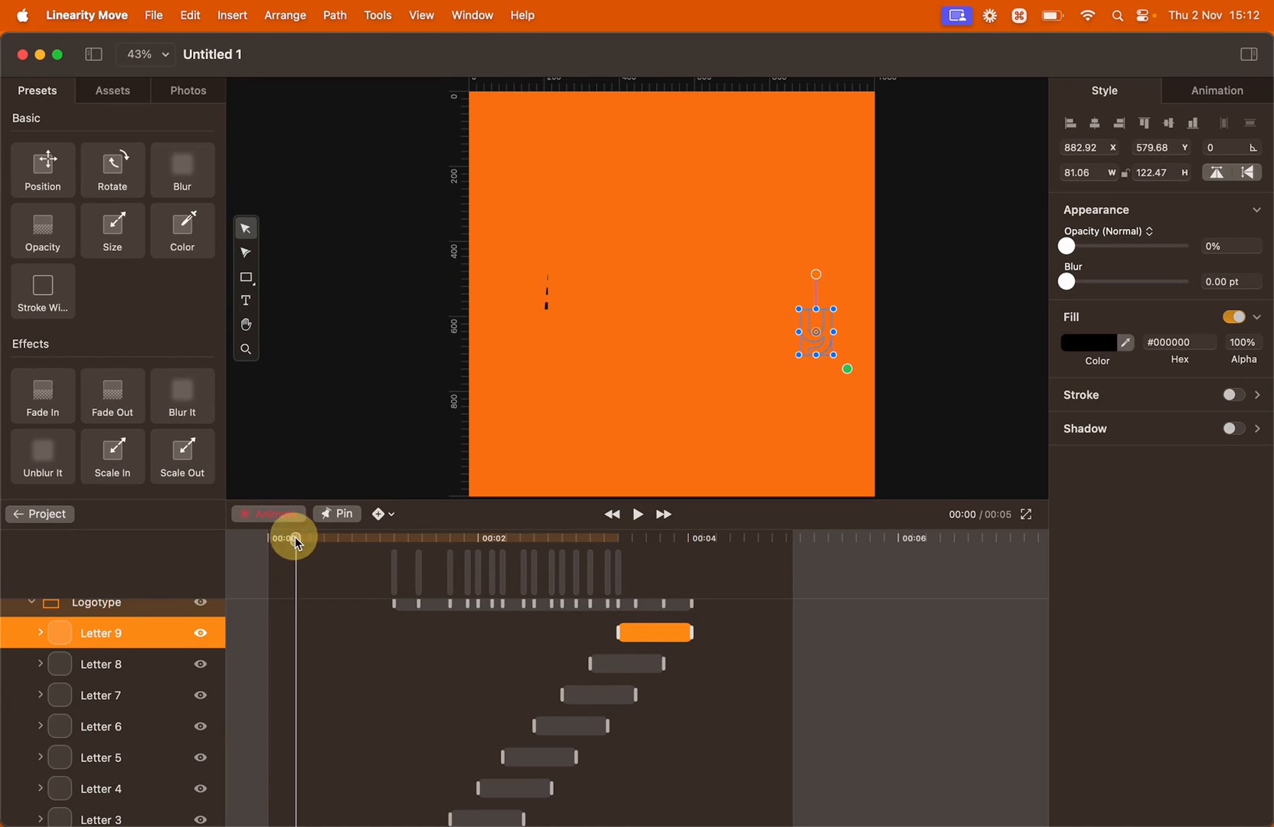
# - Rewind to 00:00, preview the staggered letters and collapse Logotype in the Layers panel
pyautogui.click(613, 513)
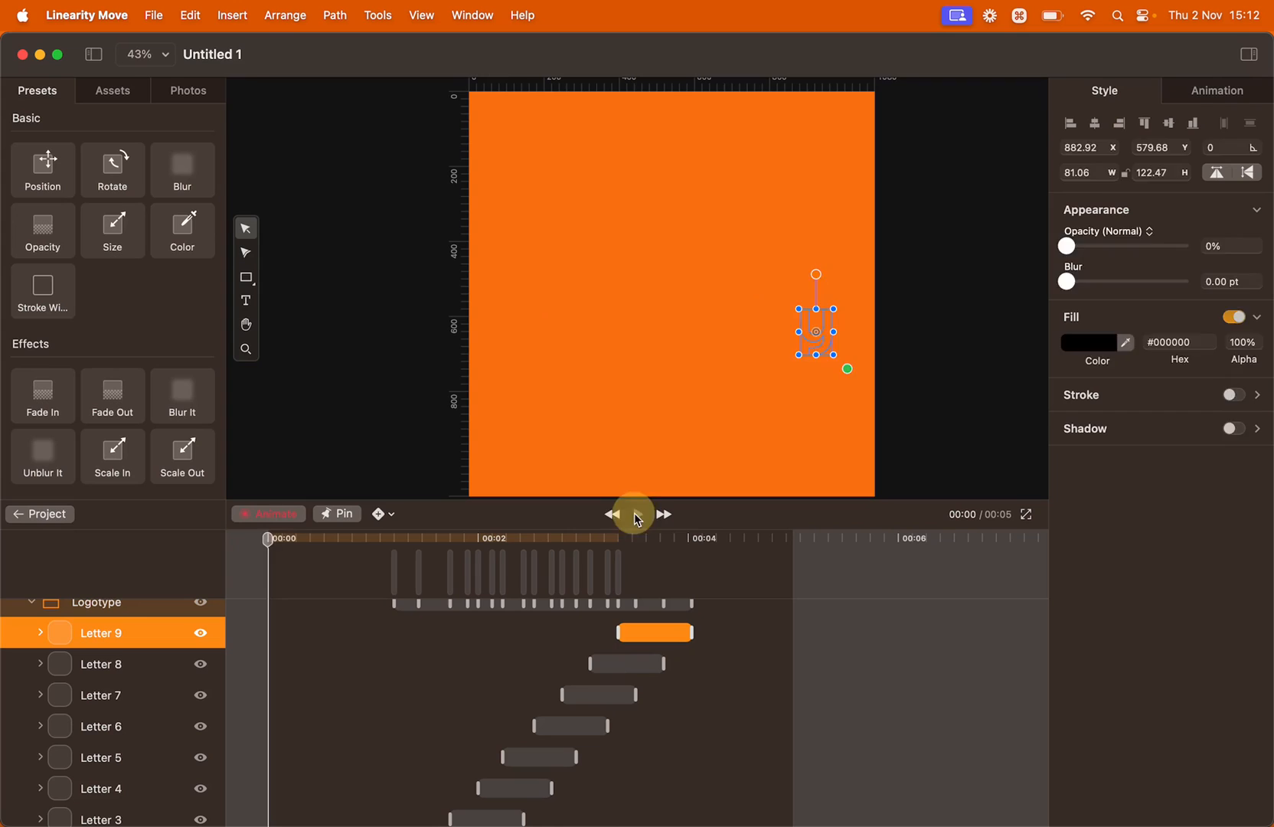
pyautogui.click(636, 514)
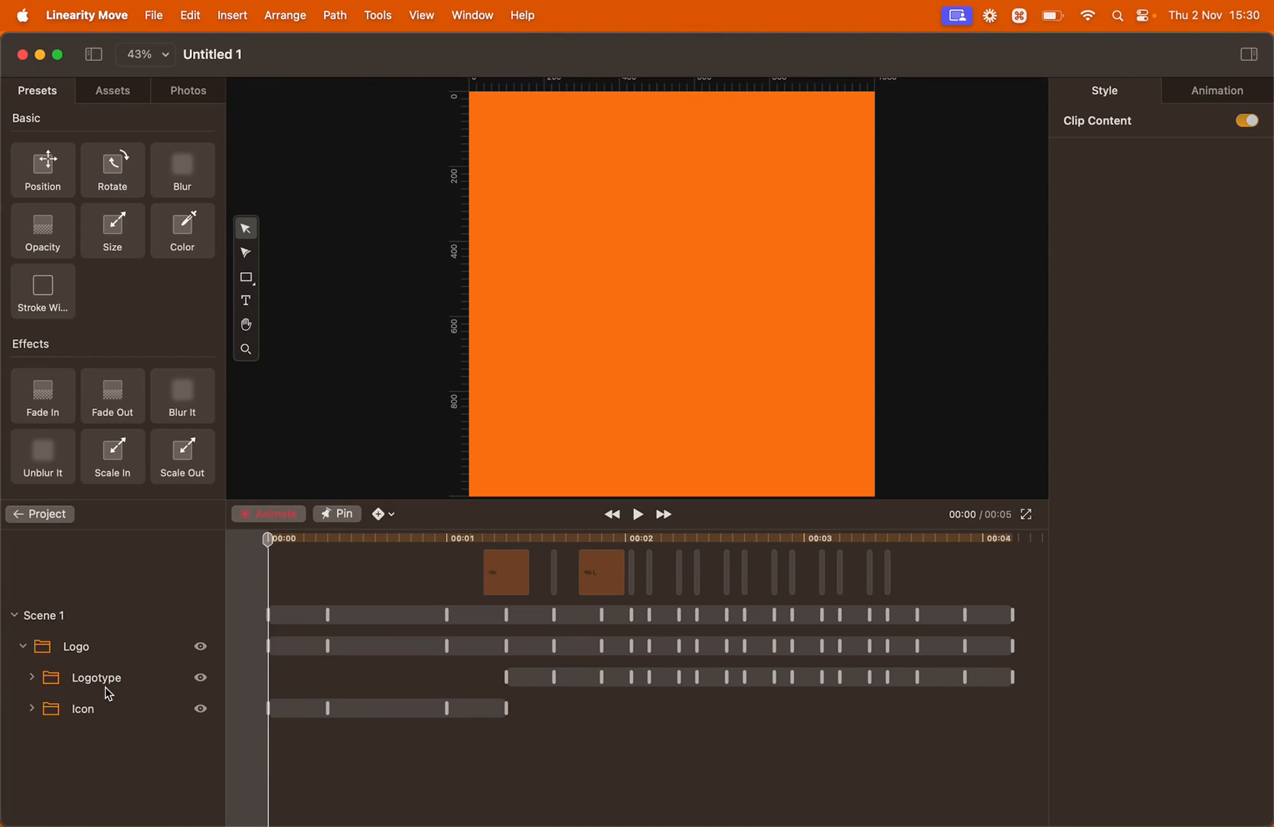
# - Select the Logo group and keyframe W 2380 and X 240 at the end time
pyautogui.click(76, 646)
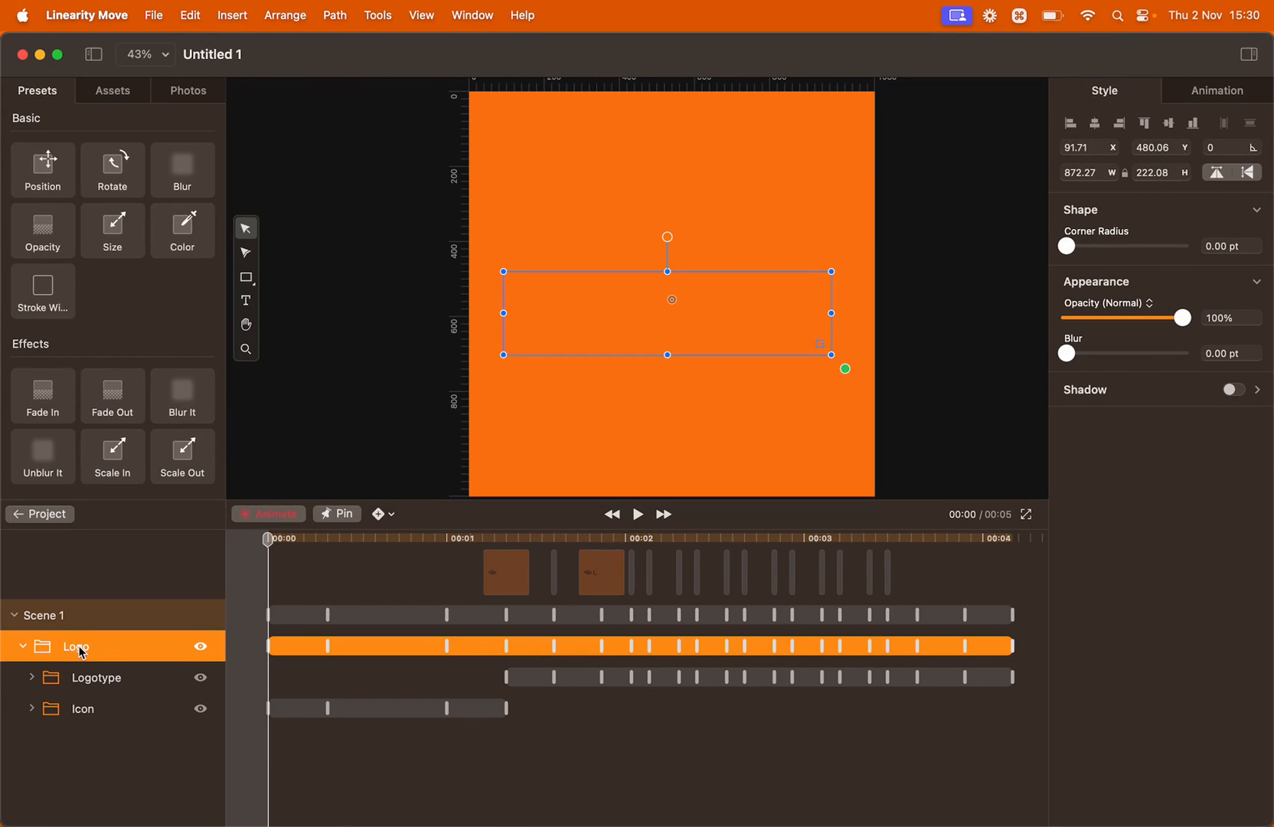
pyautogui.moveTo(698, 436)
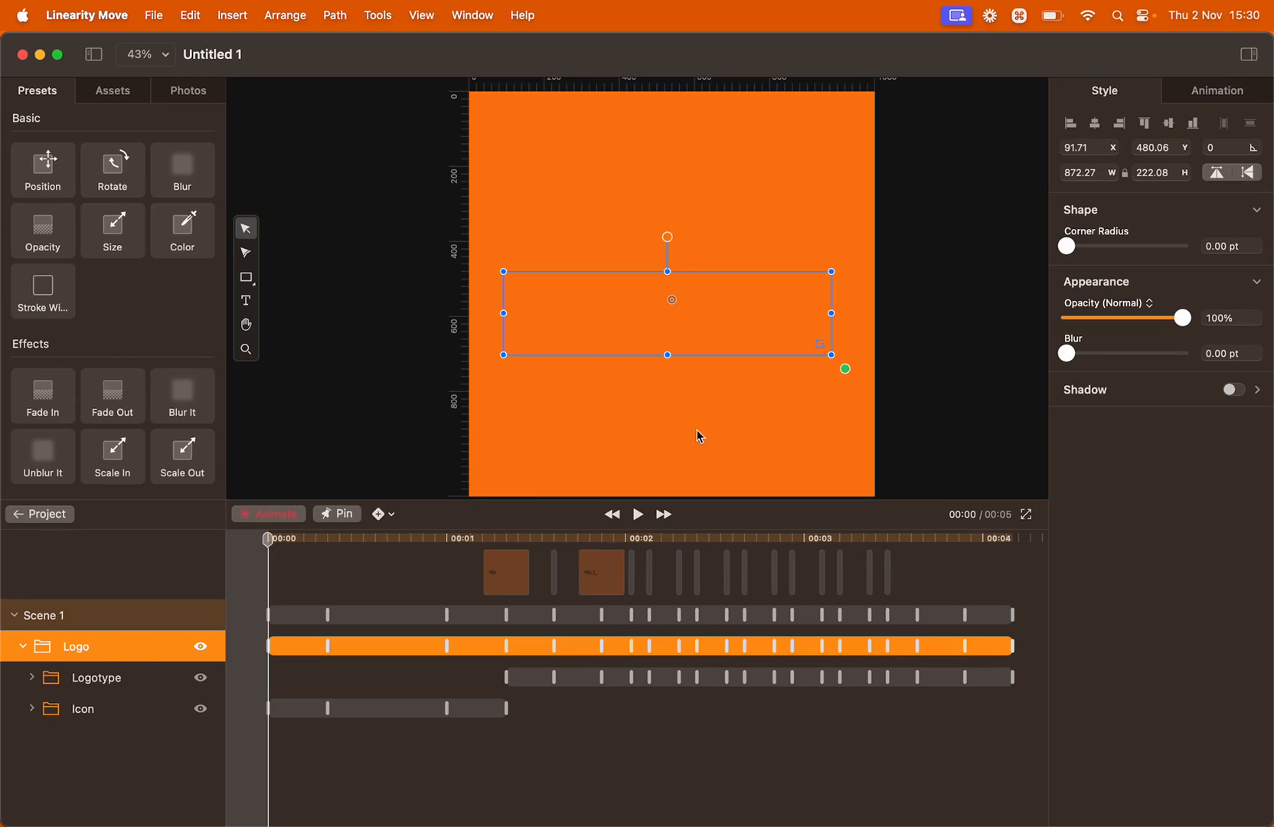
pyautogui.moveTo(1139, 213)
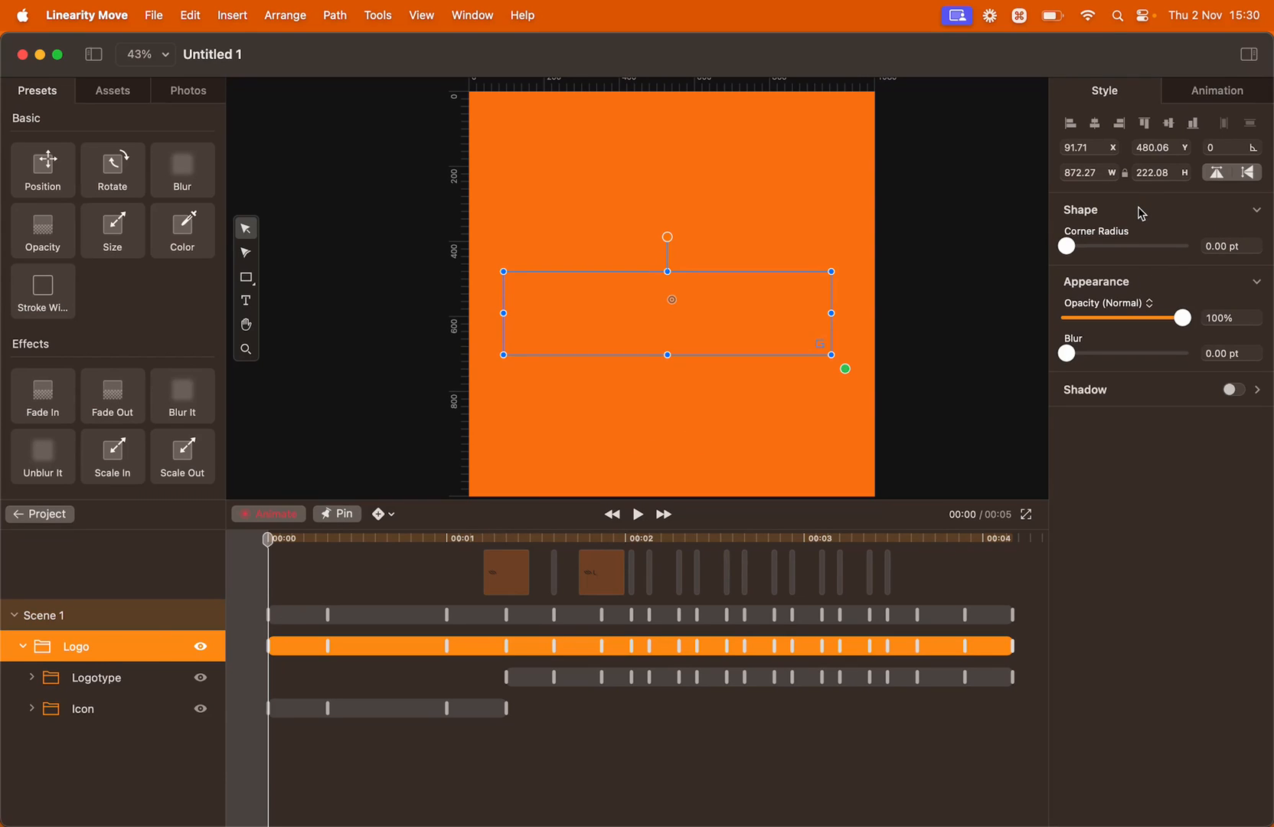
pyautogui.moveTo(1132, 192)
pyautogui.write('2380')
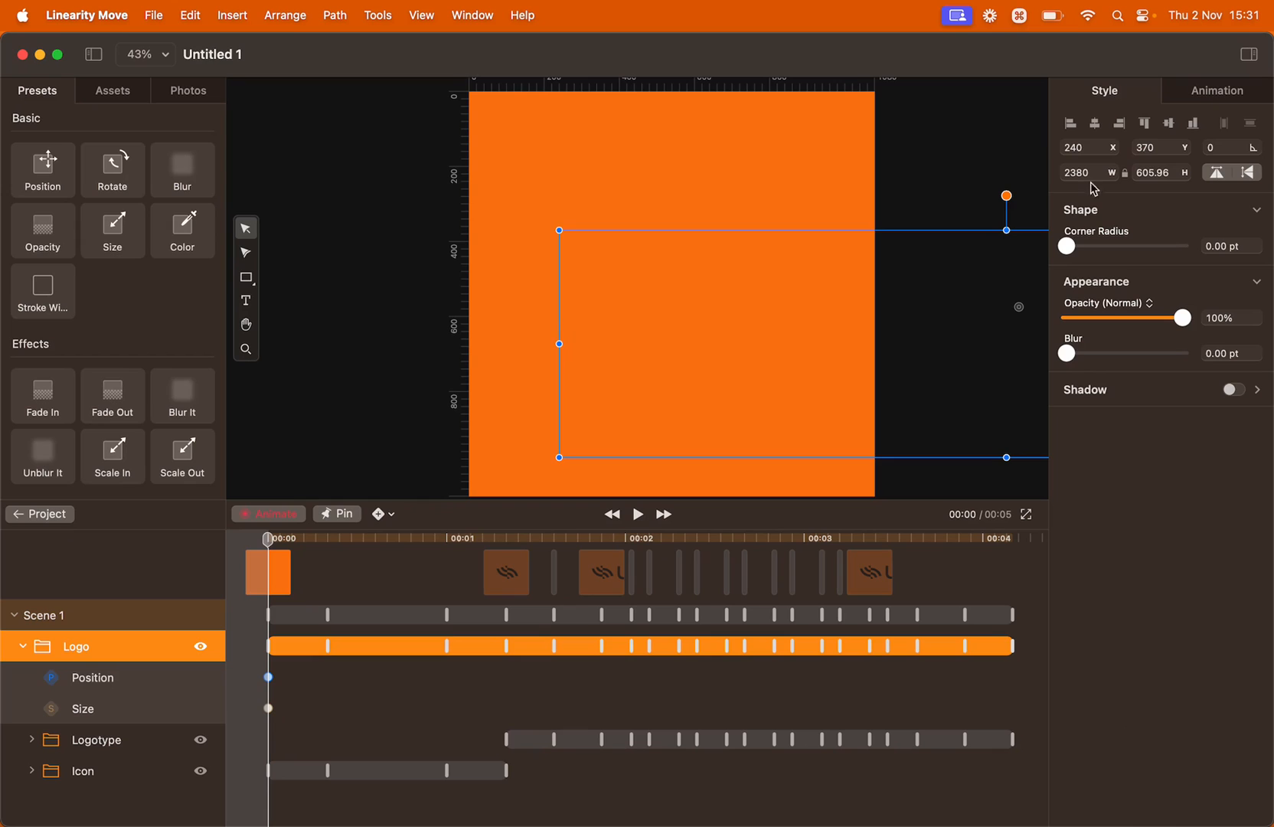
pyautogui.moveTo(296, 553)
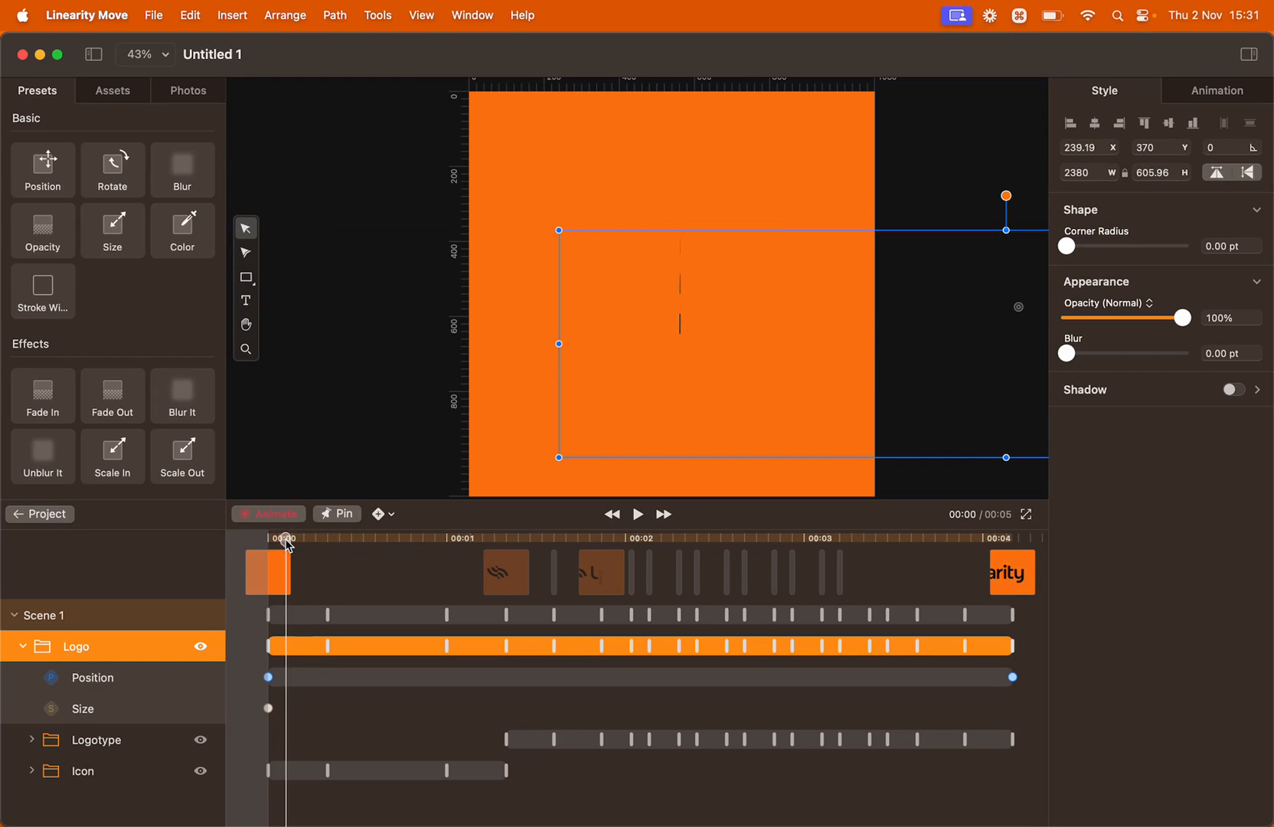
# - Preview the zoom and pan, then move the Position start keyframe to 00:01
pyautogui.click(638, 514)
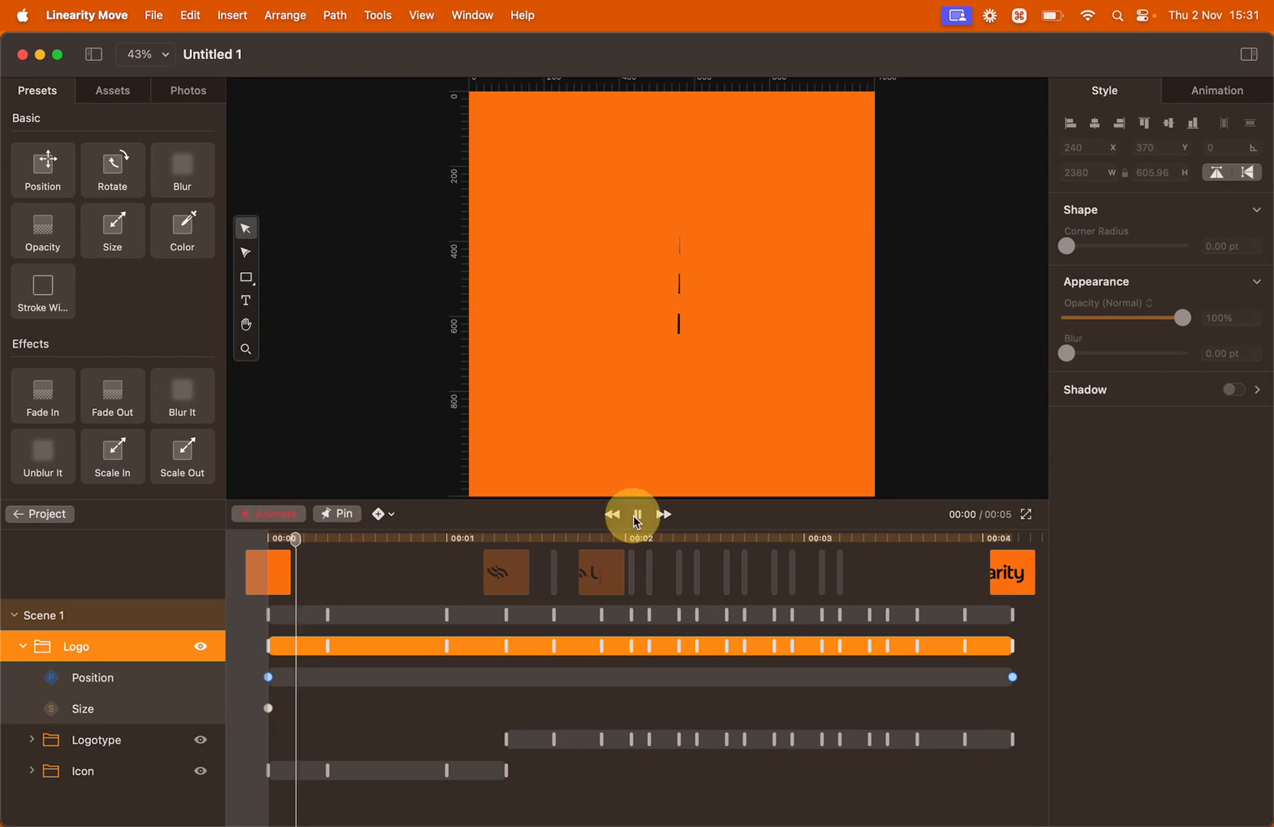
pyautogui.click(637, 513)
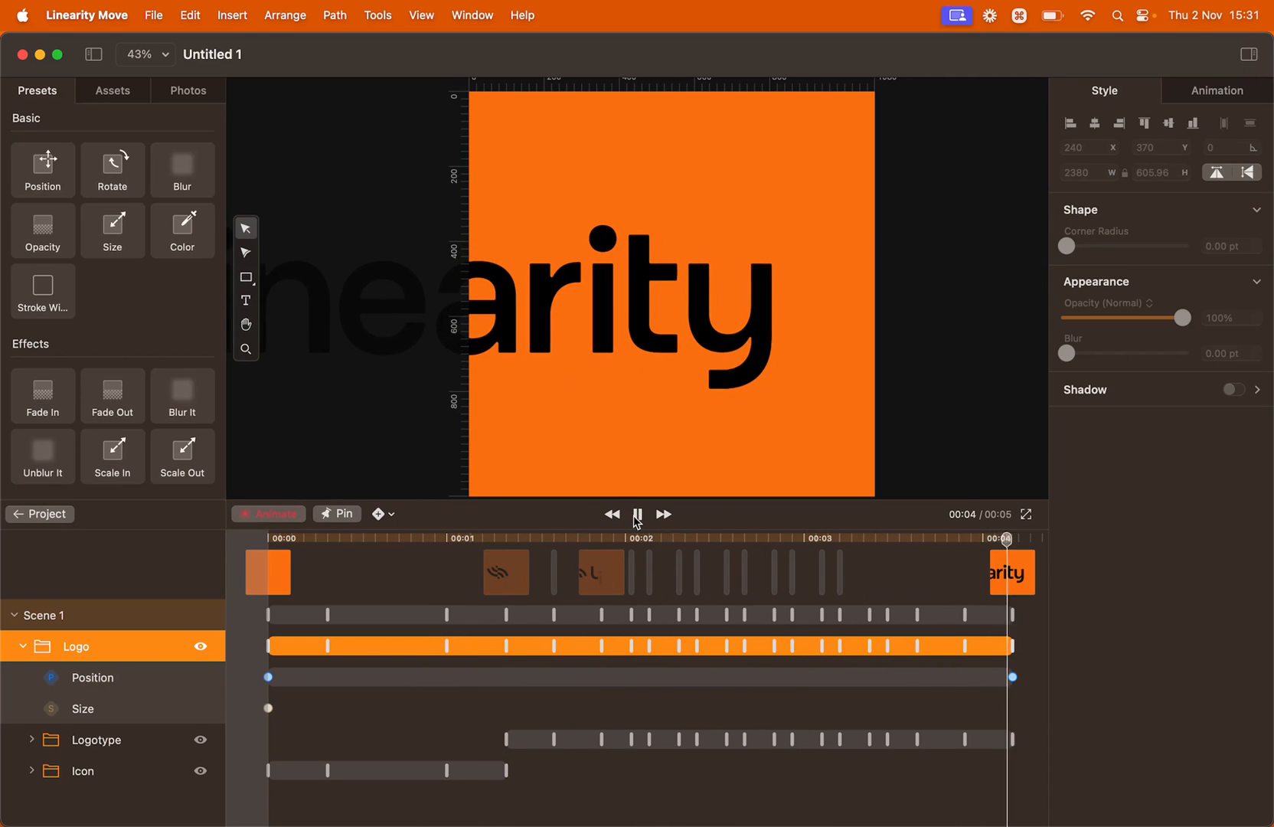
pyautogui.click(637, 515)
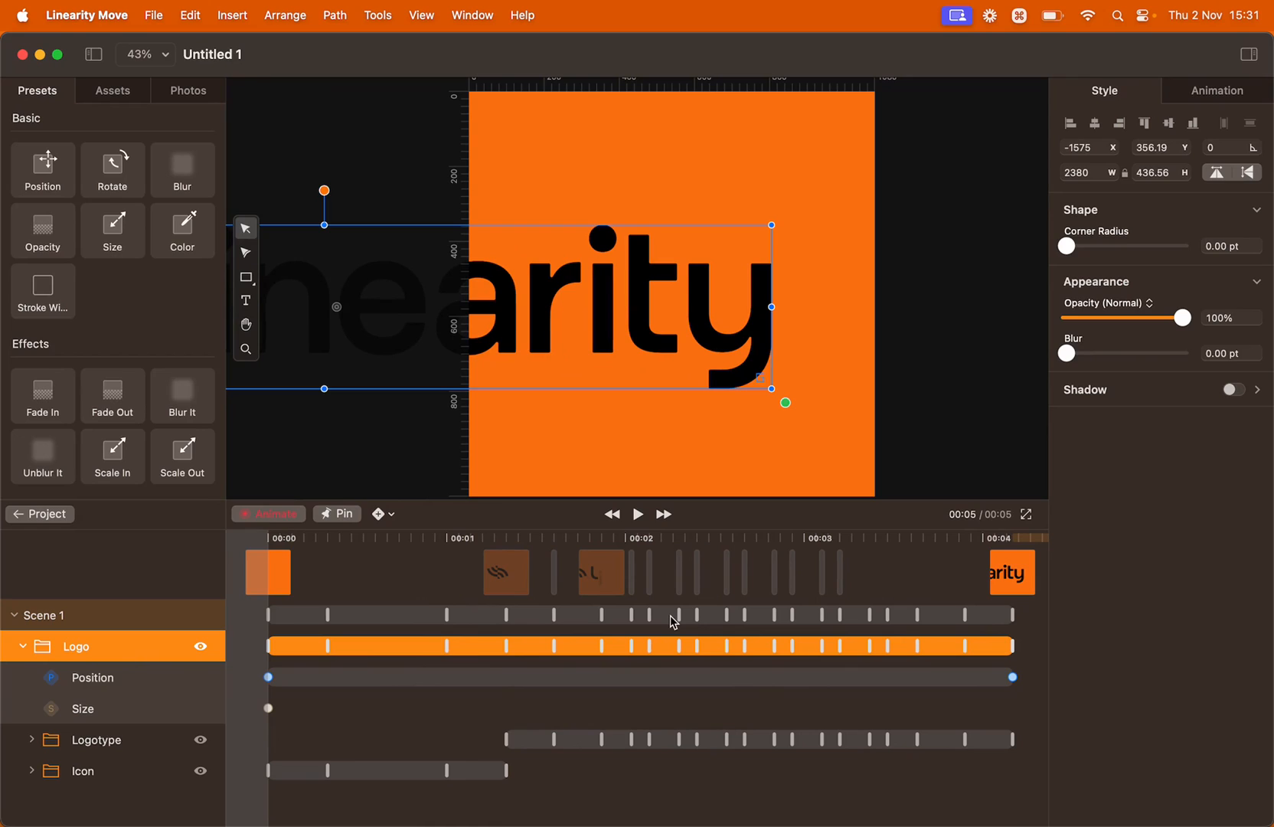
pyautogui.moveTo(508, 552)
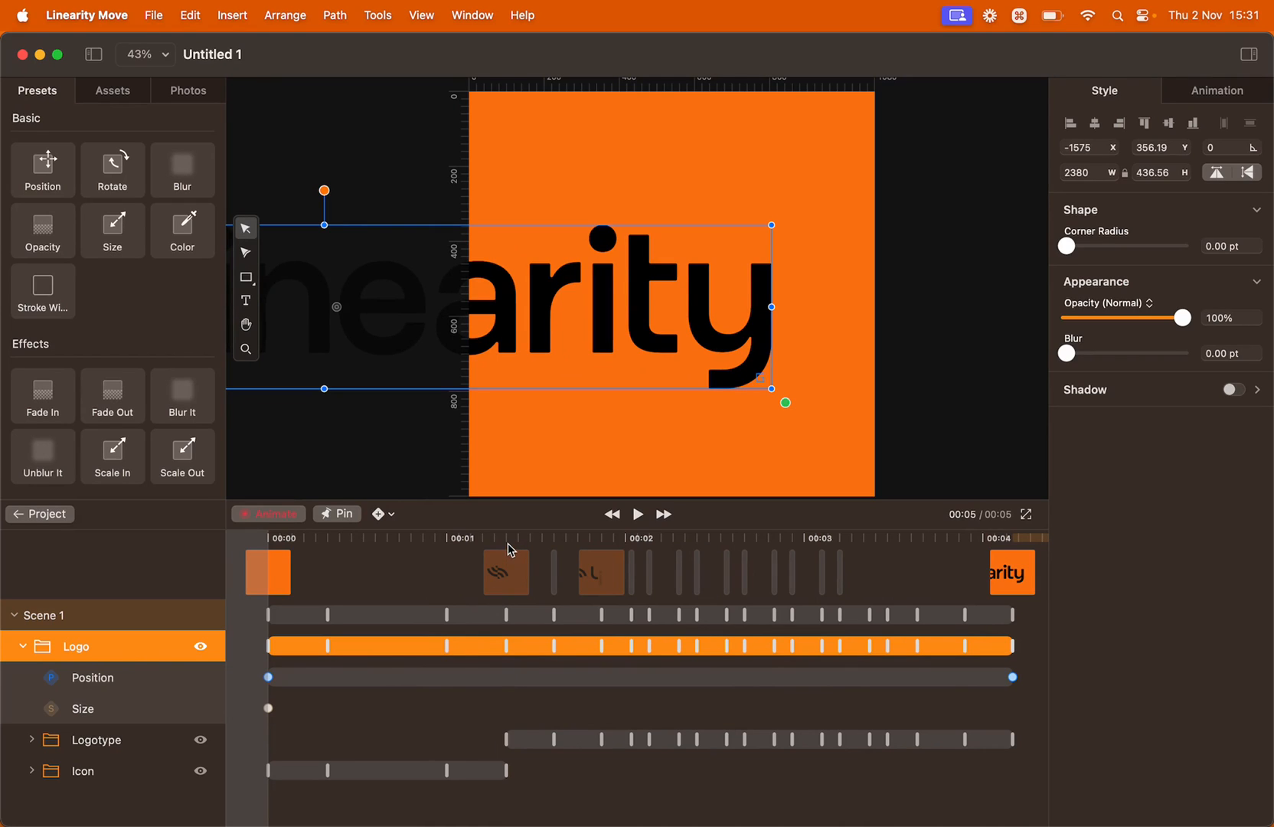
pyautogui.click(505, 538)
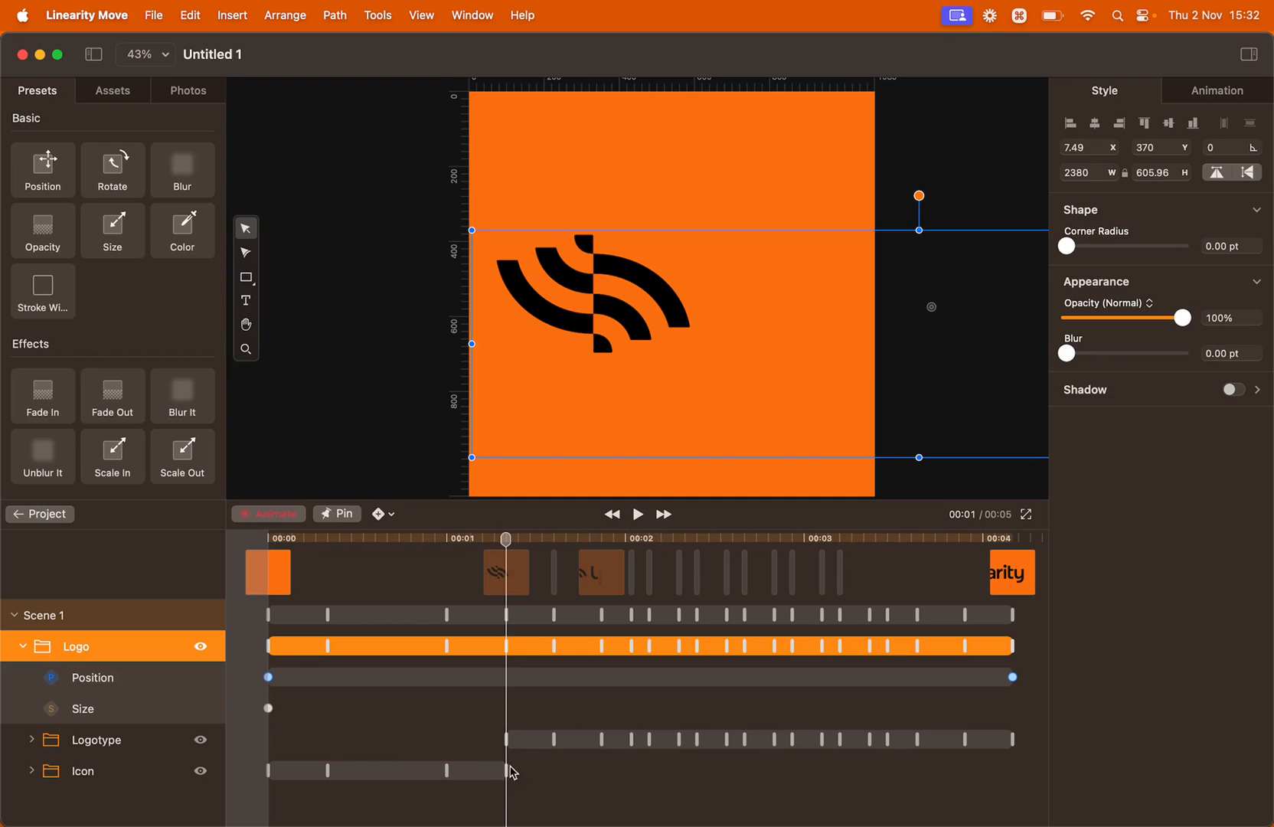
pyautogui.moveTo(270, 677)
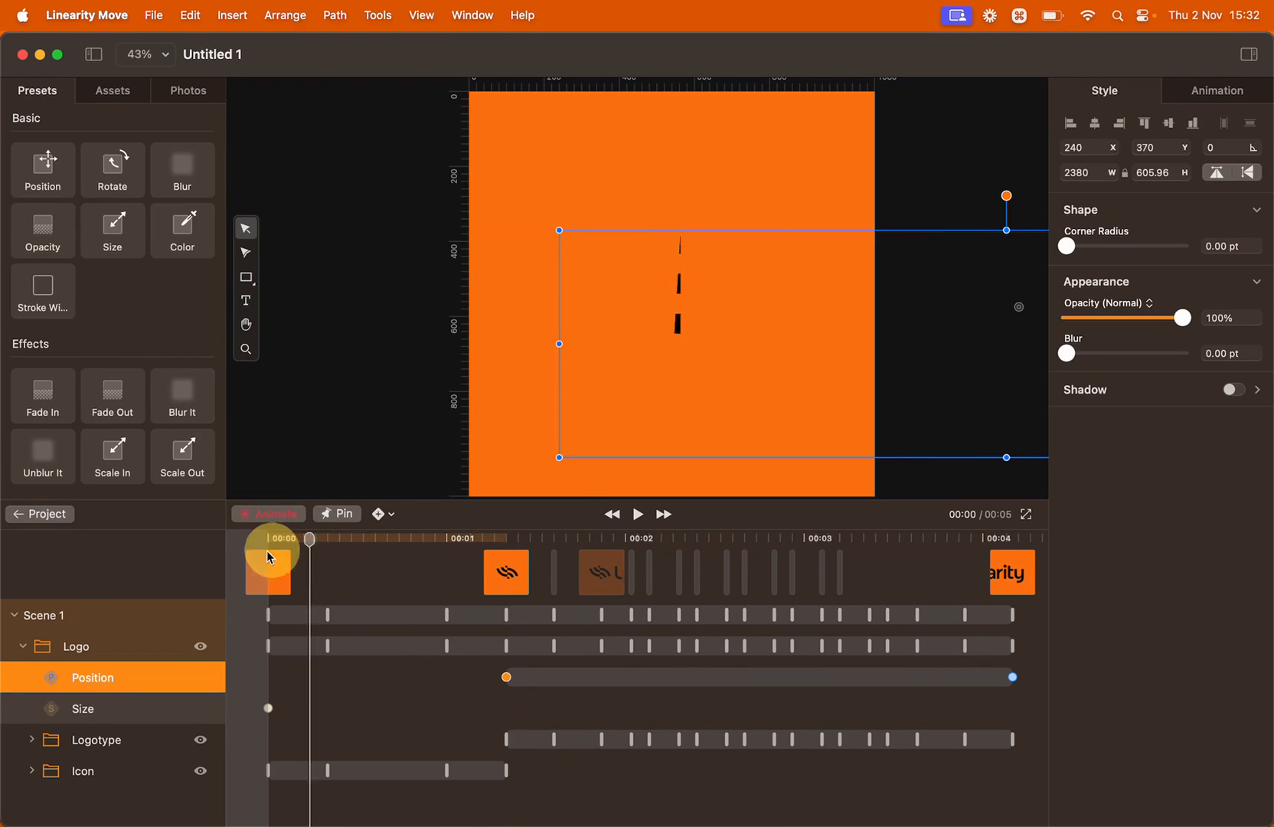
# - Play back the animation so the pan begins at the one-second mark
pyautogui.click(639, 513)
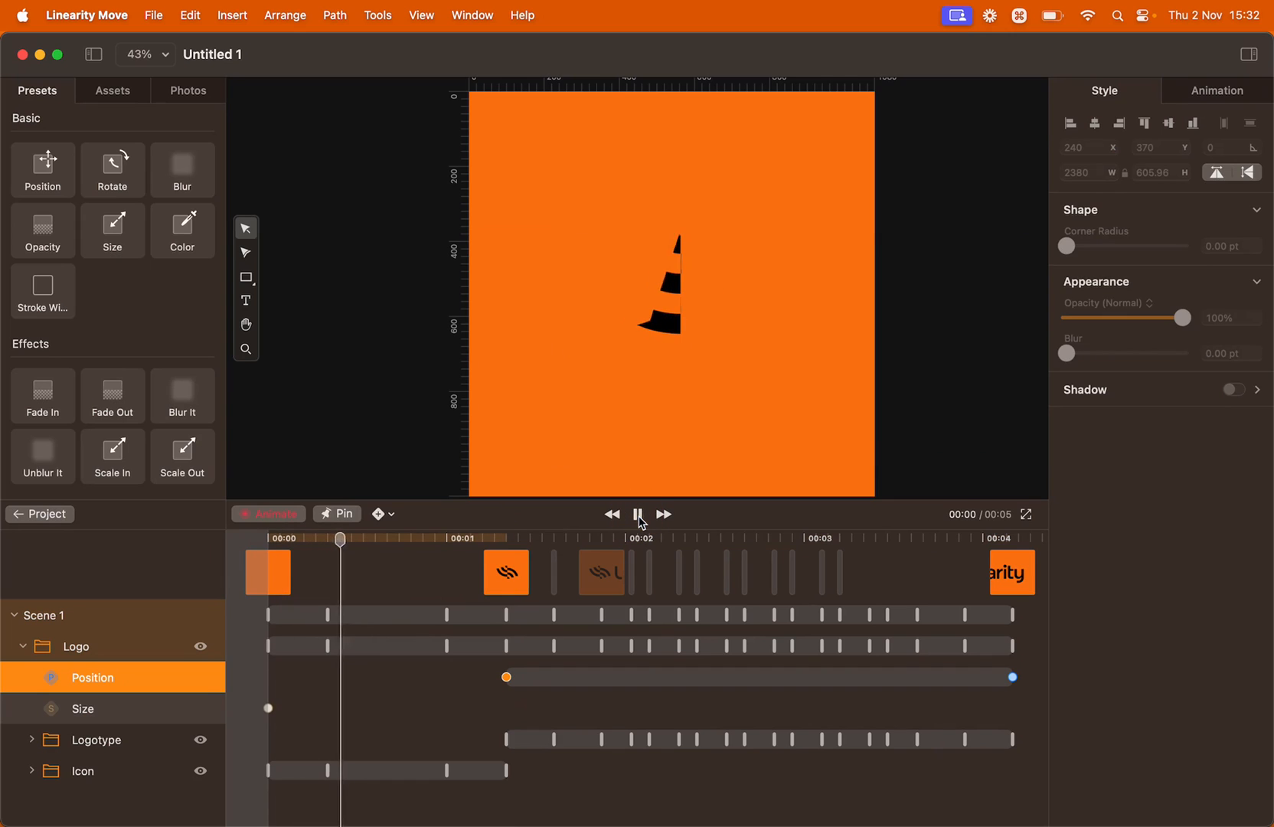
pyautogui.click(639, 513)
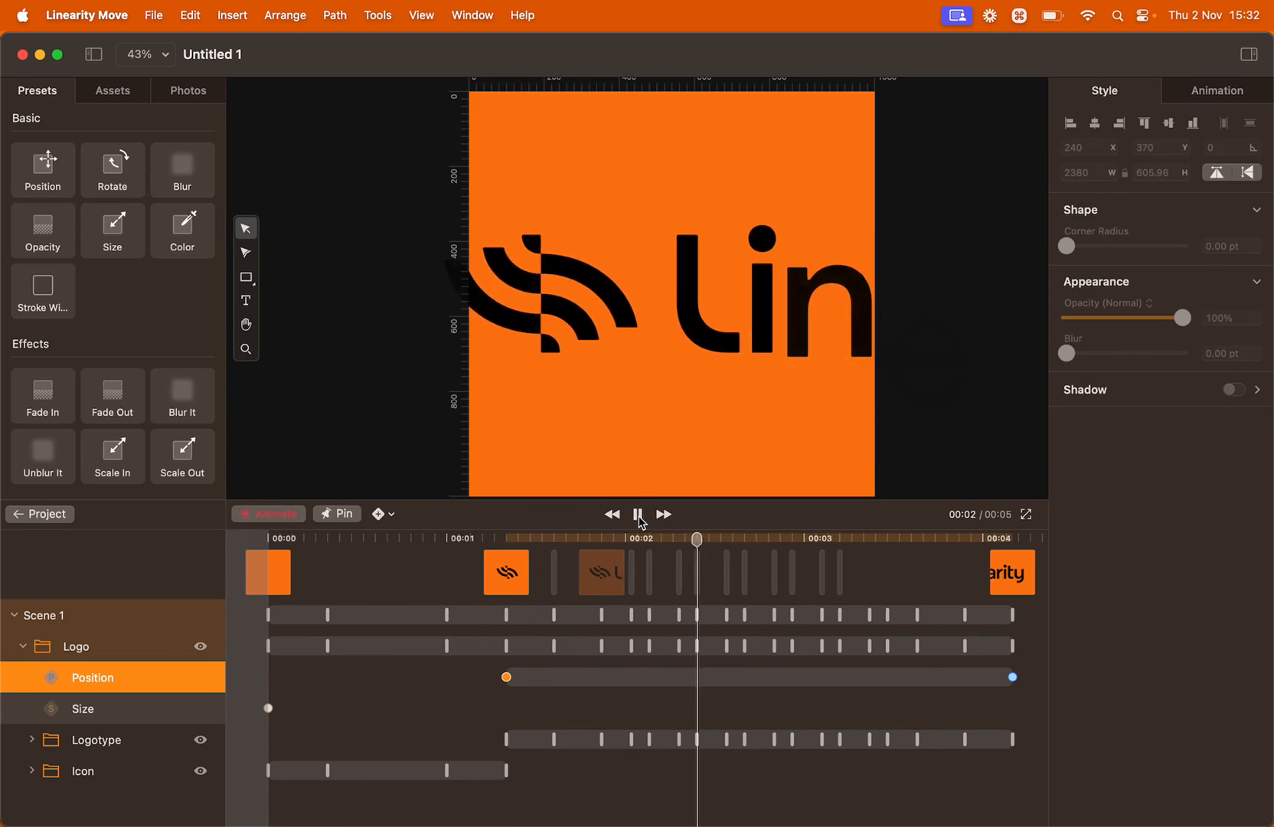
pyautogui.click(638, 513)
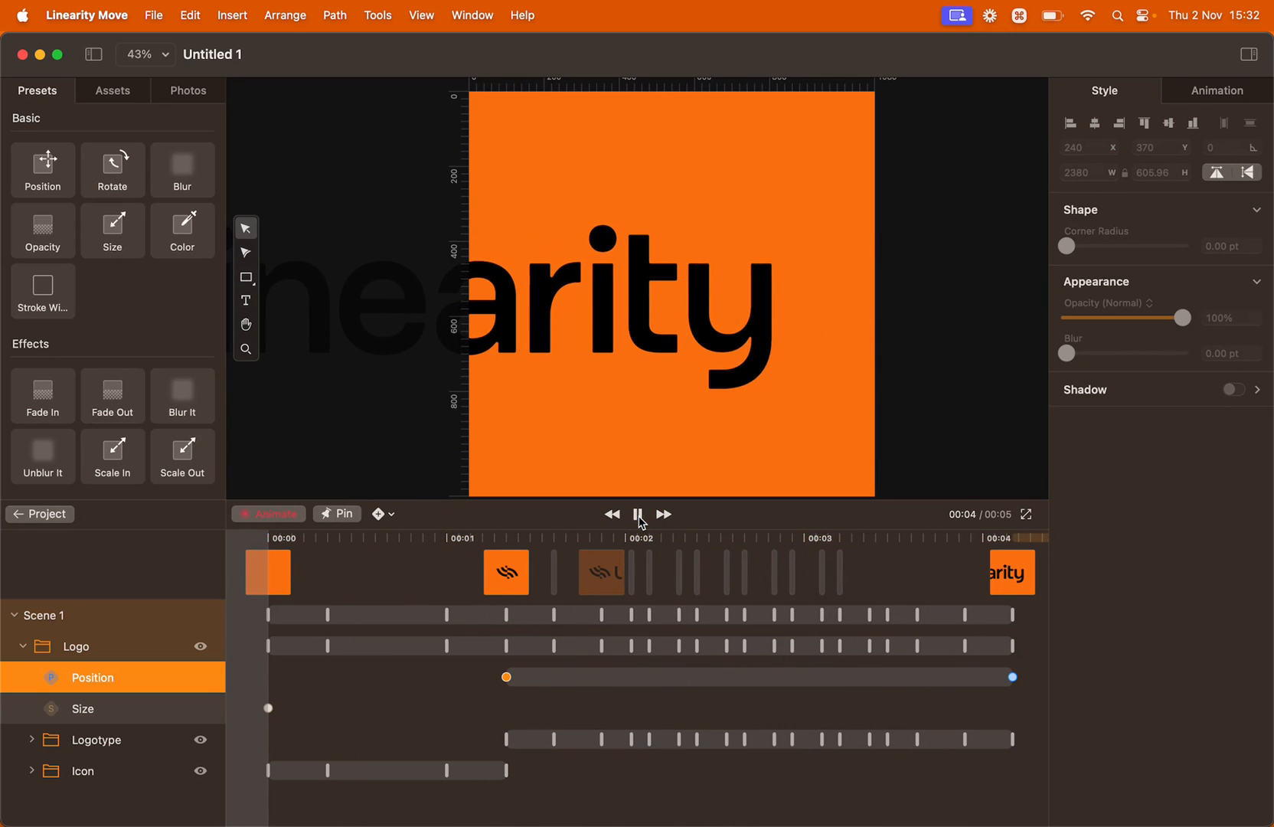
pyautogui.click(639, 514)
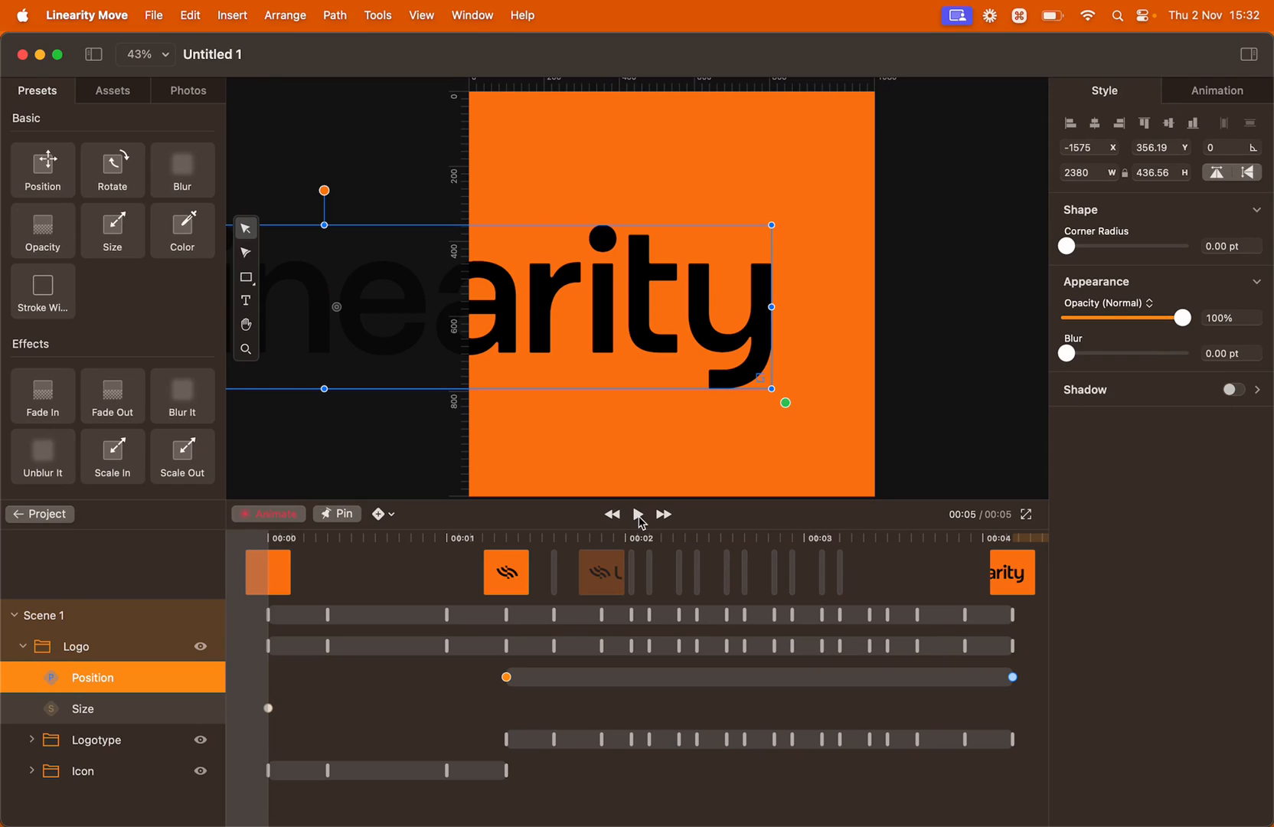
pyautogui.moveTo(926, 553)
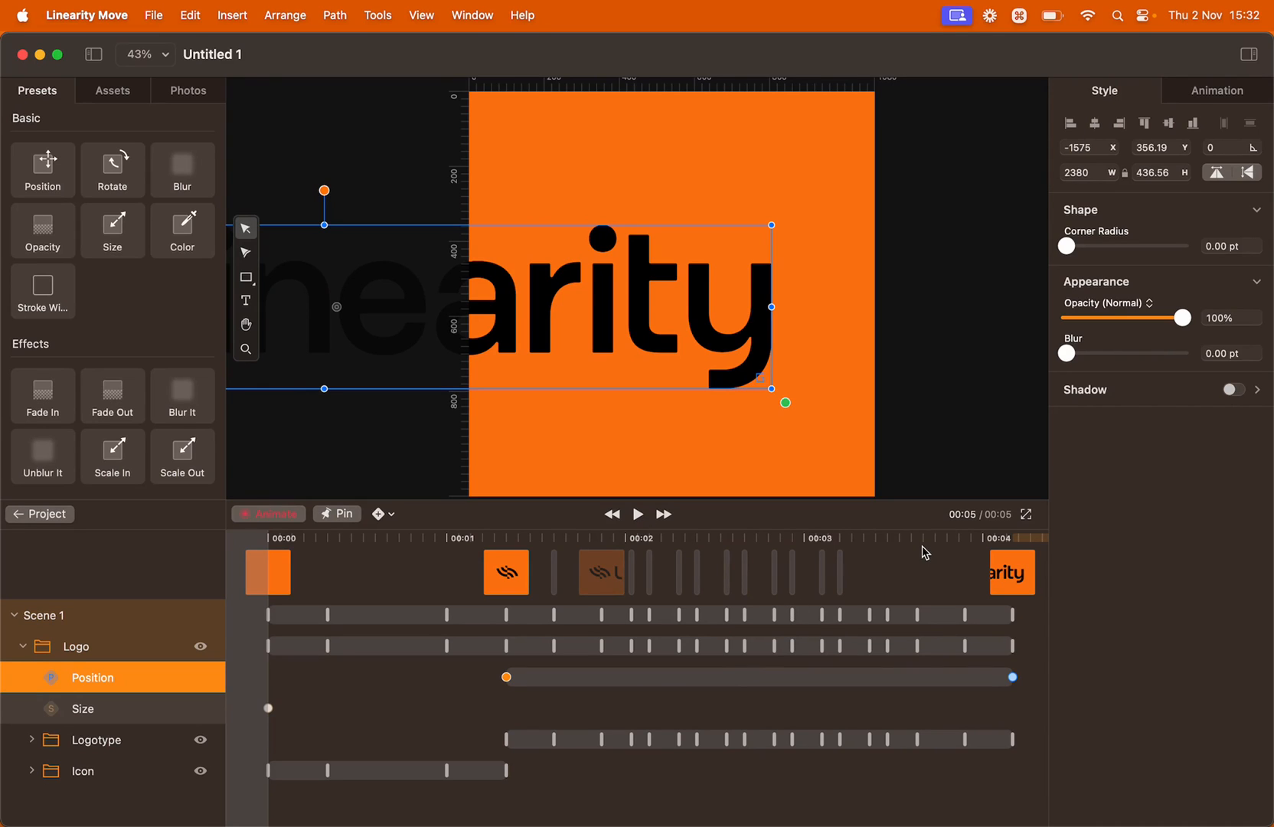
pyautogui.moveTo(269, 709)
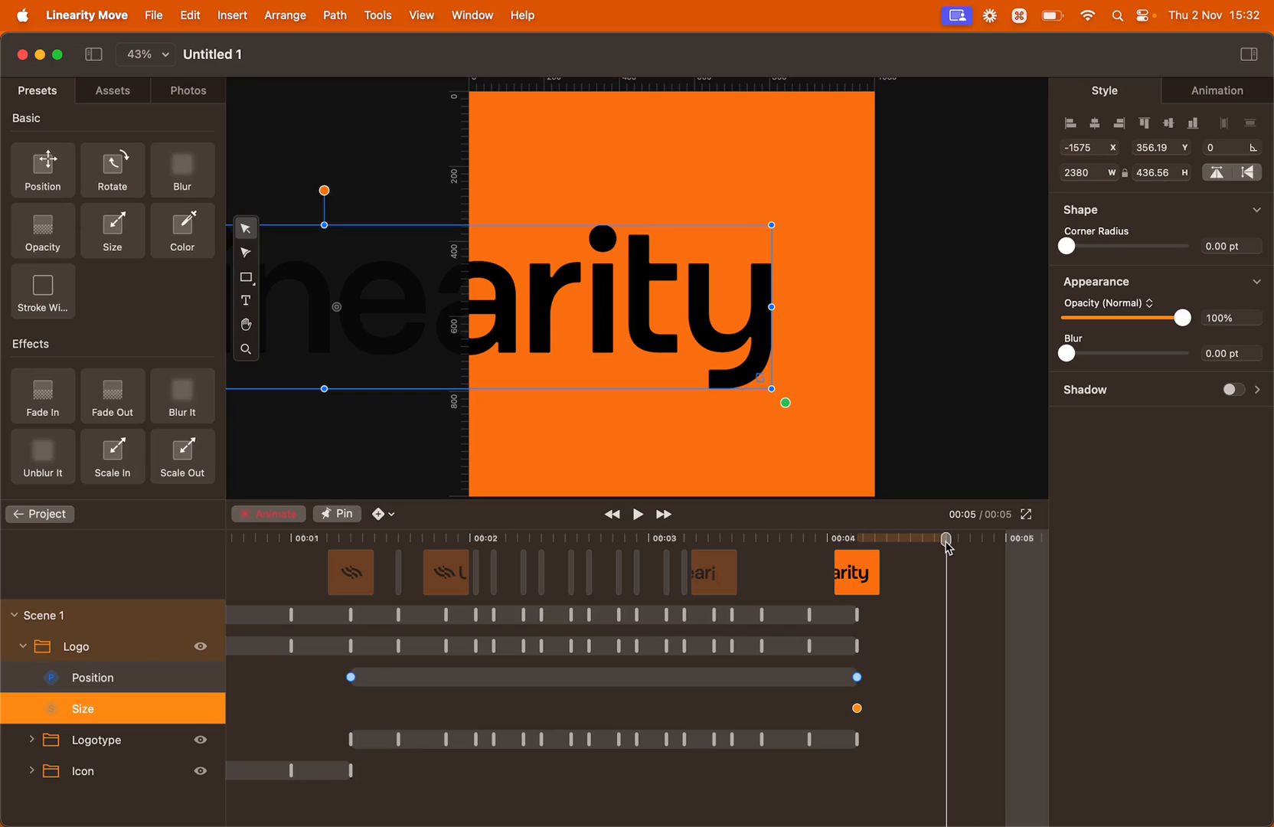
pyautogui.moveTo(1123, 207)
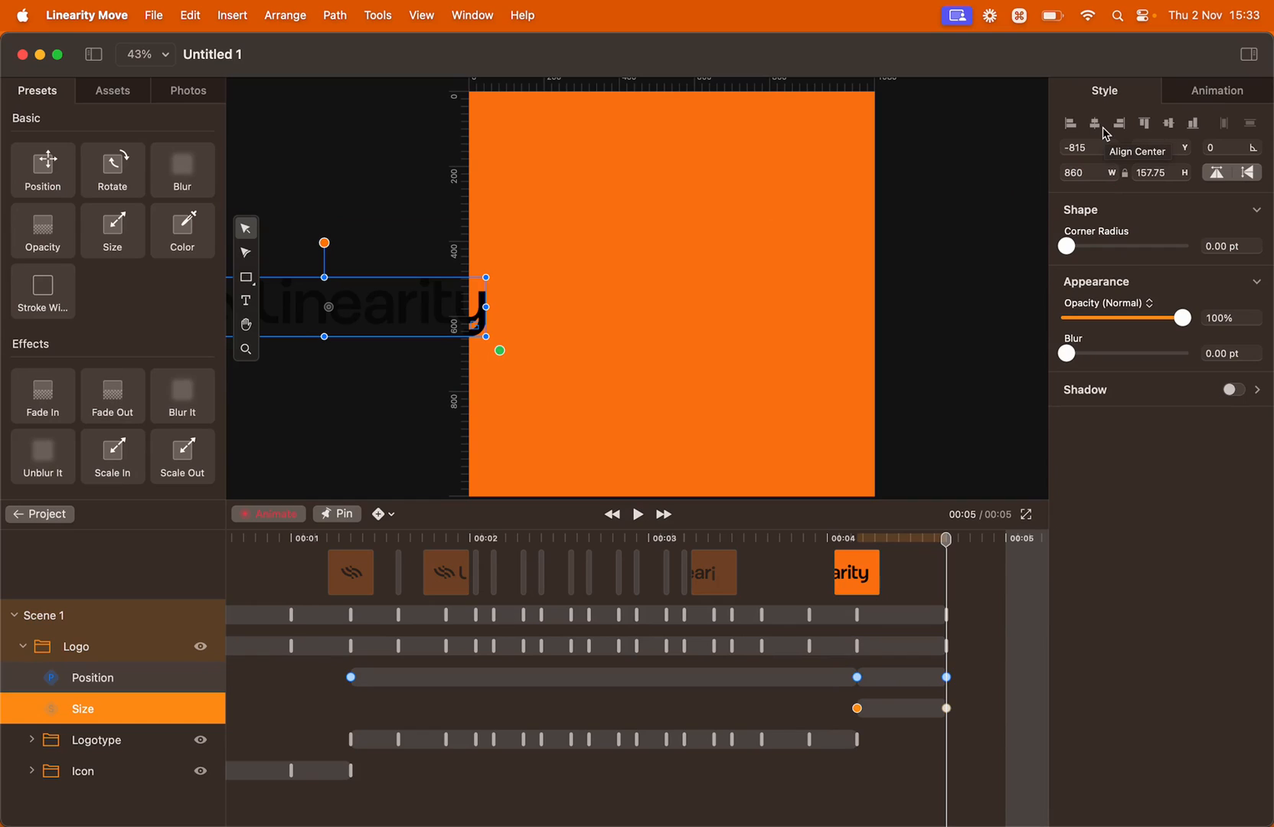
pyautogui.moveTo(1182, 124)
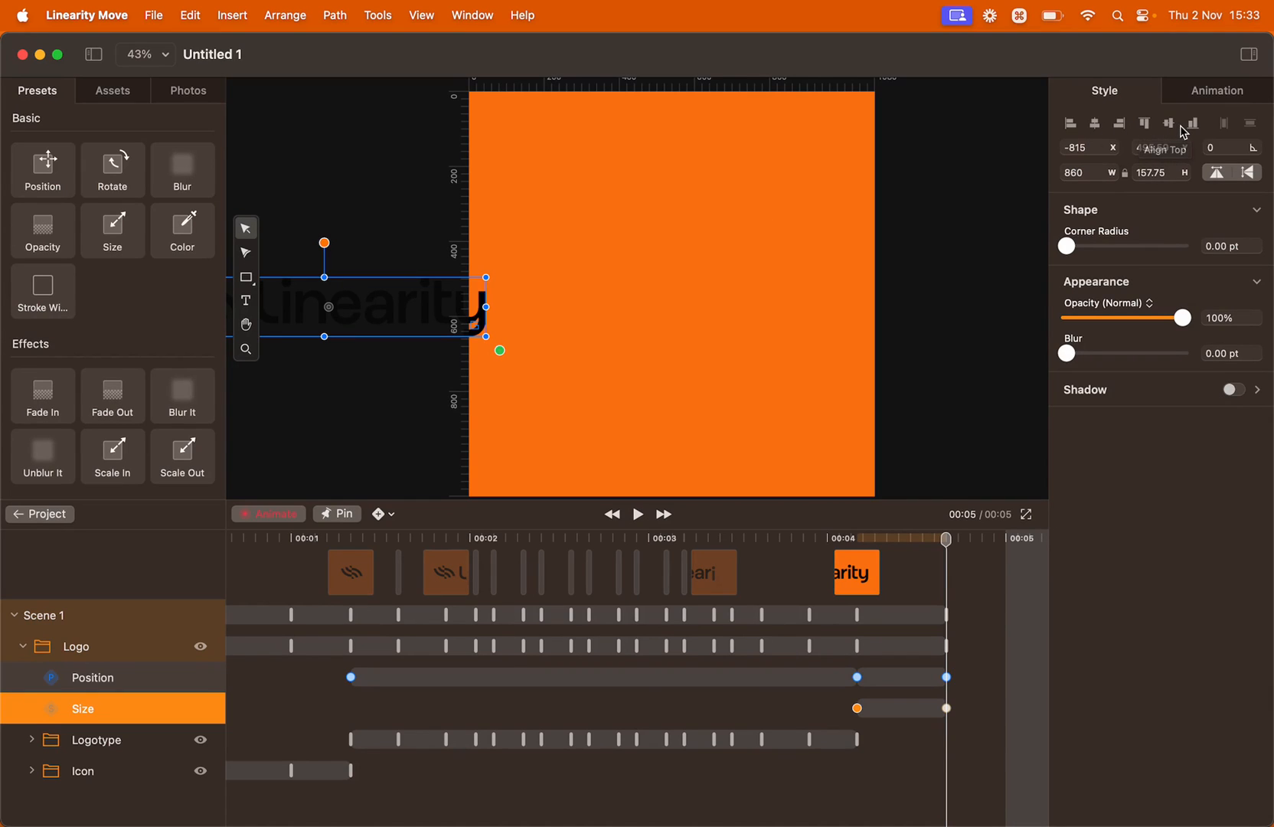
pyautogui.moveTo(1170, 124)
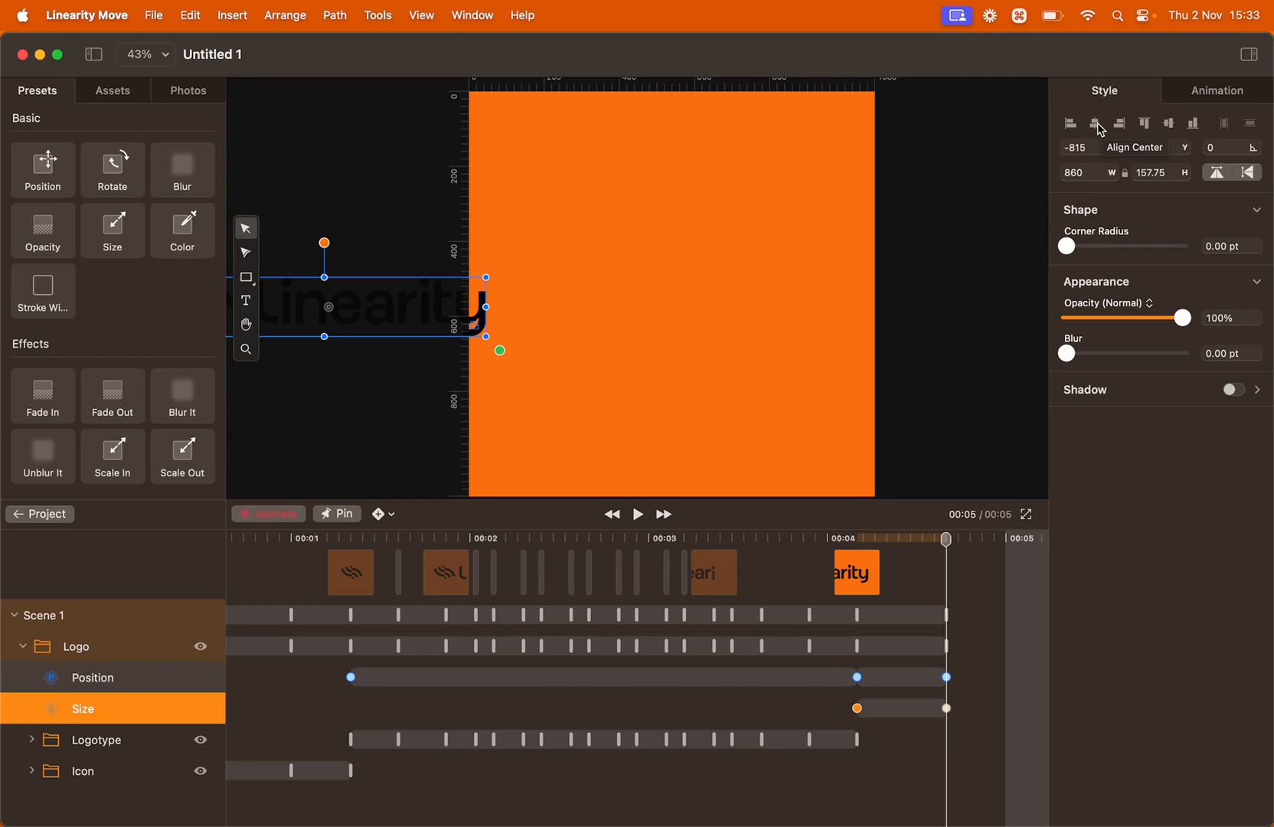
# - Scale the logo down at 00:05 and align it centre and middle on the artboard
pyautogui.click(1168, 124)
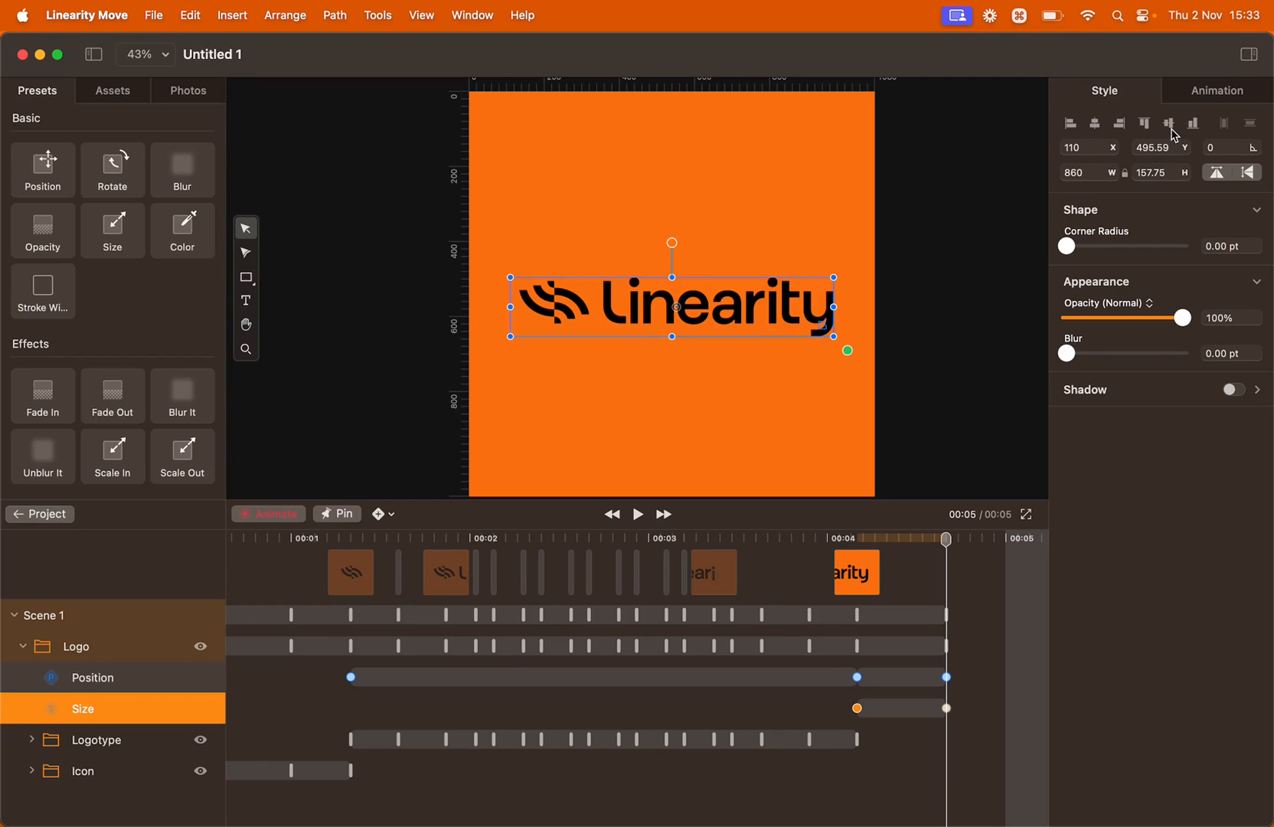
pyautogui.click(1171, 124)
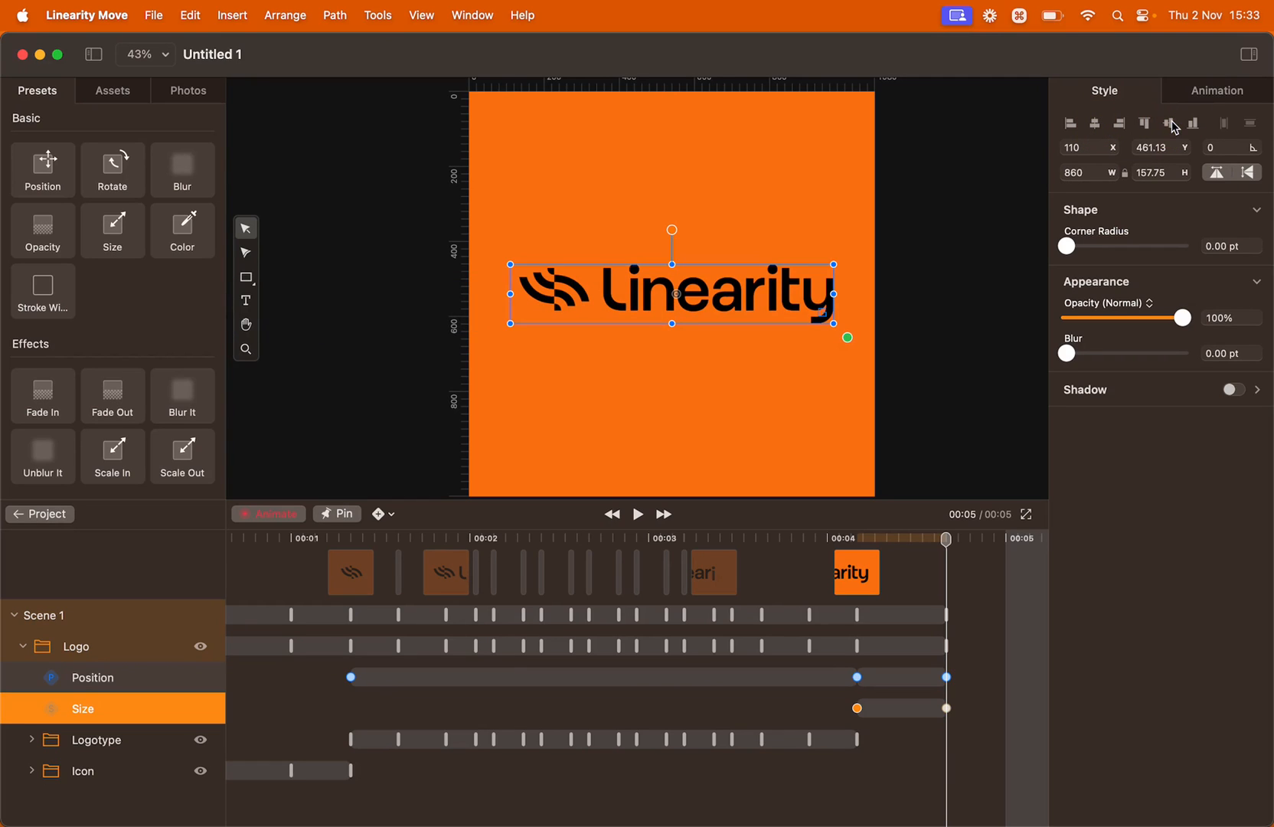
pyautogui.moveTo(877, 554)
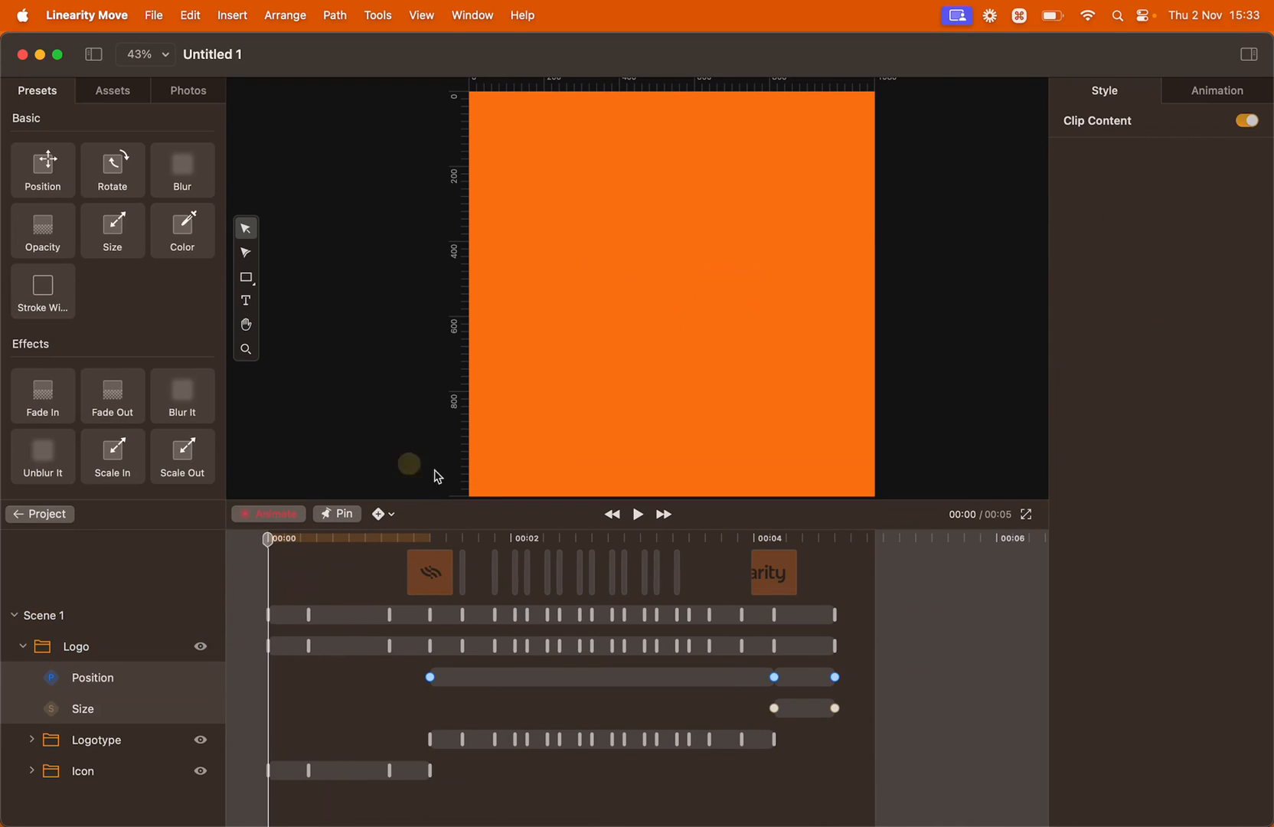
pyautogui.click(639, 513)
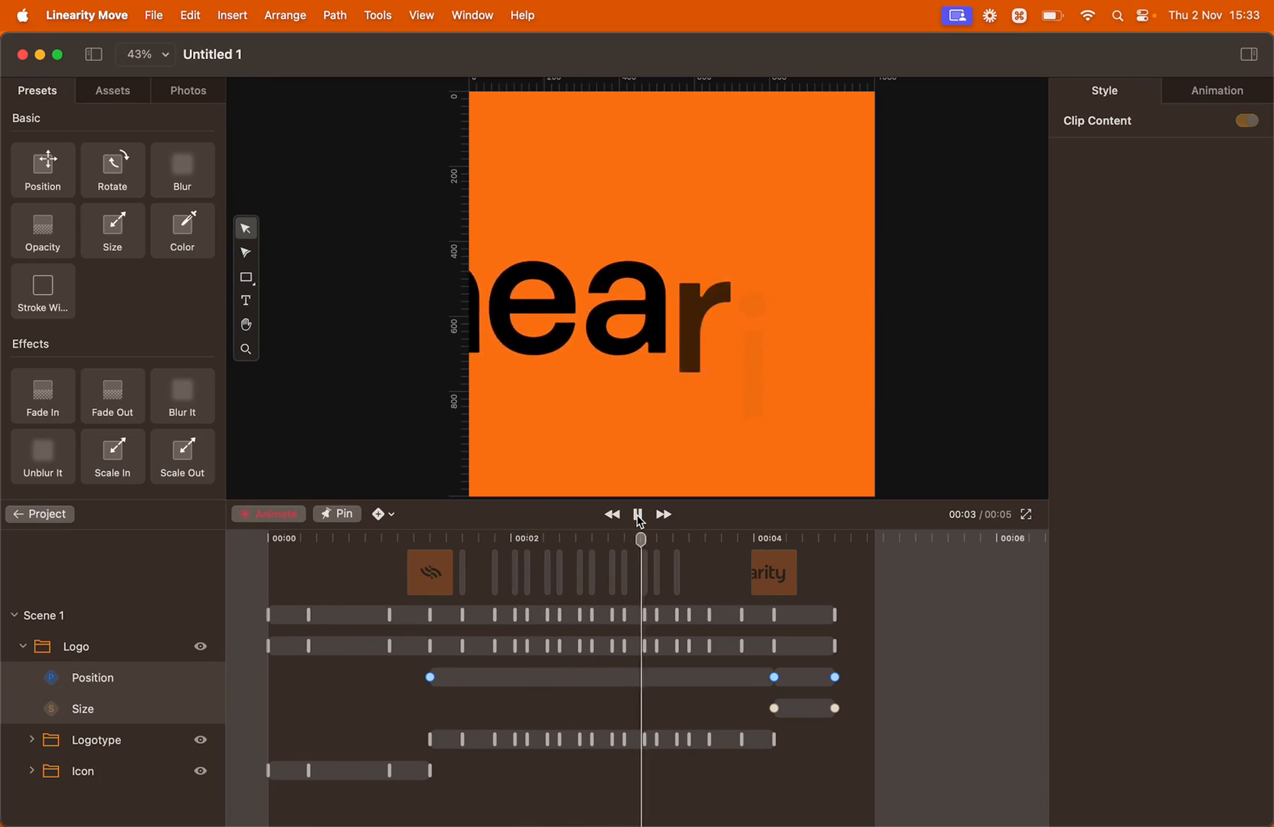
pyautogui.click(637, 515)
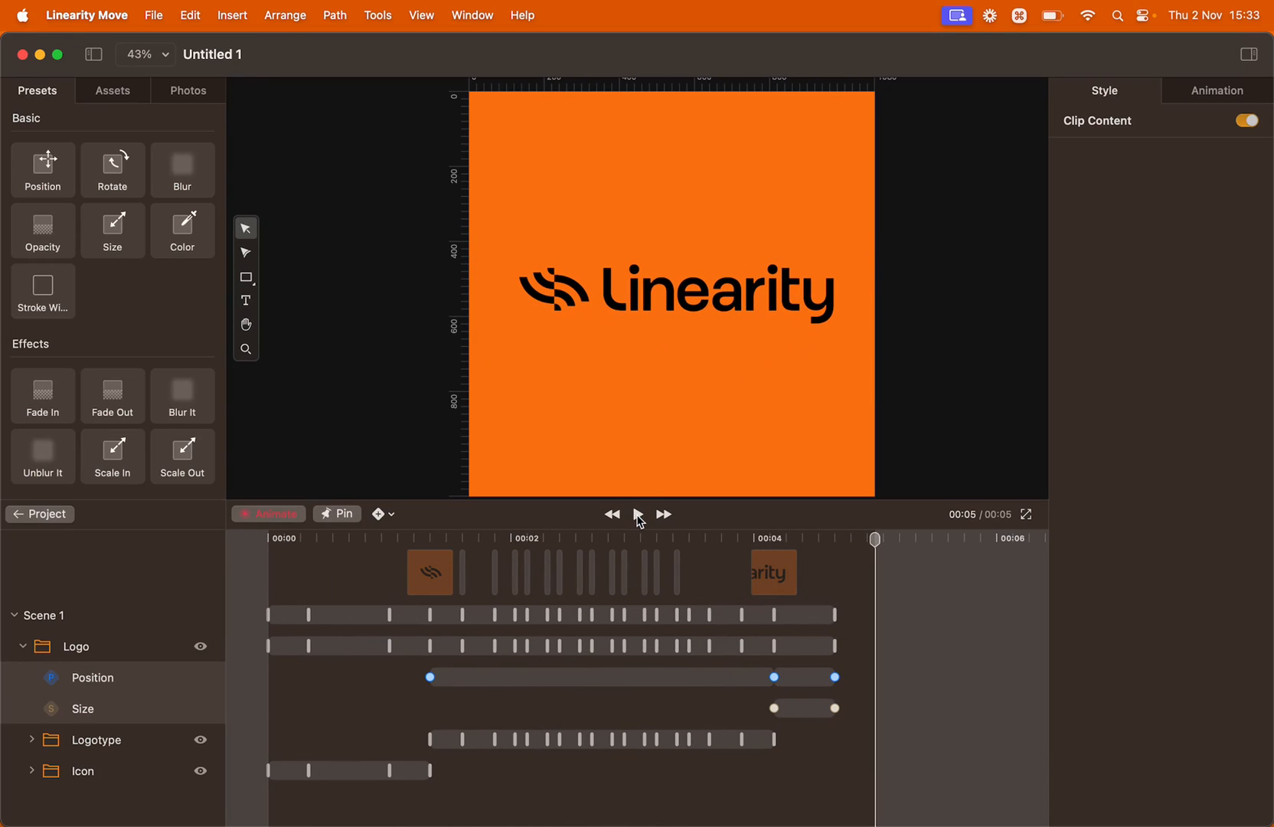
pyautogui.moveTo(838, 658)
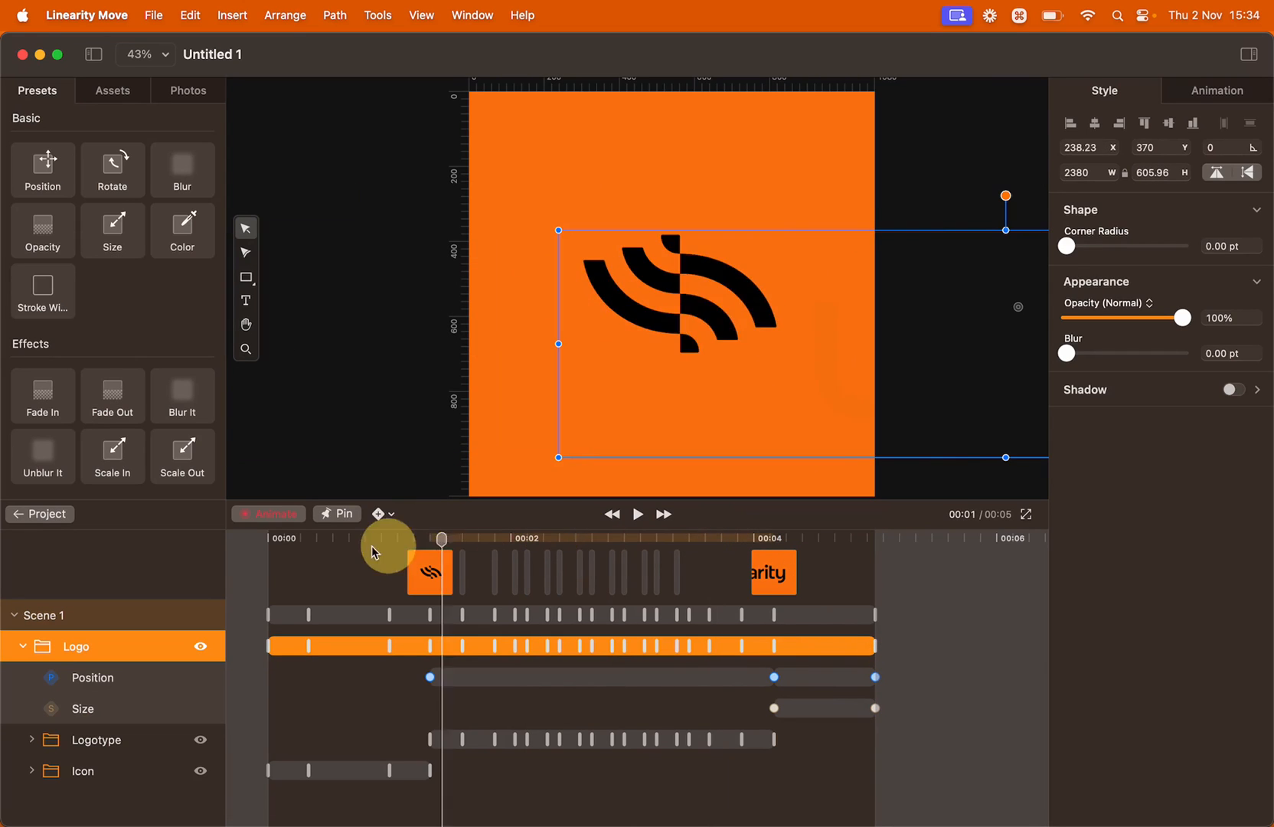
pyautogui.click(638, 513)
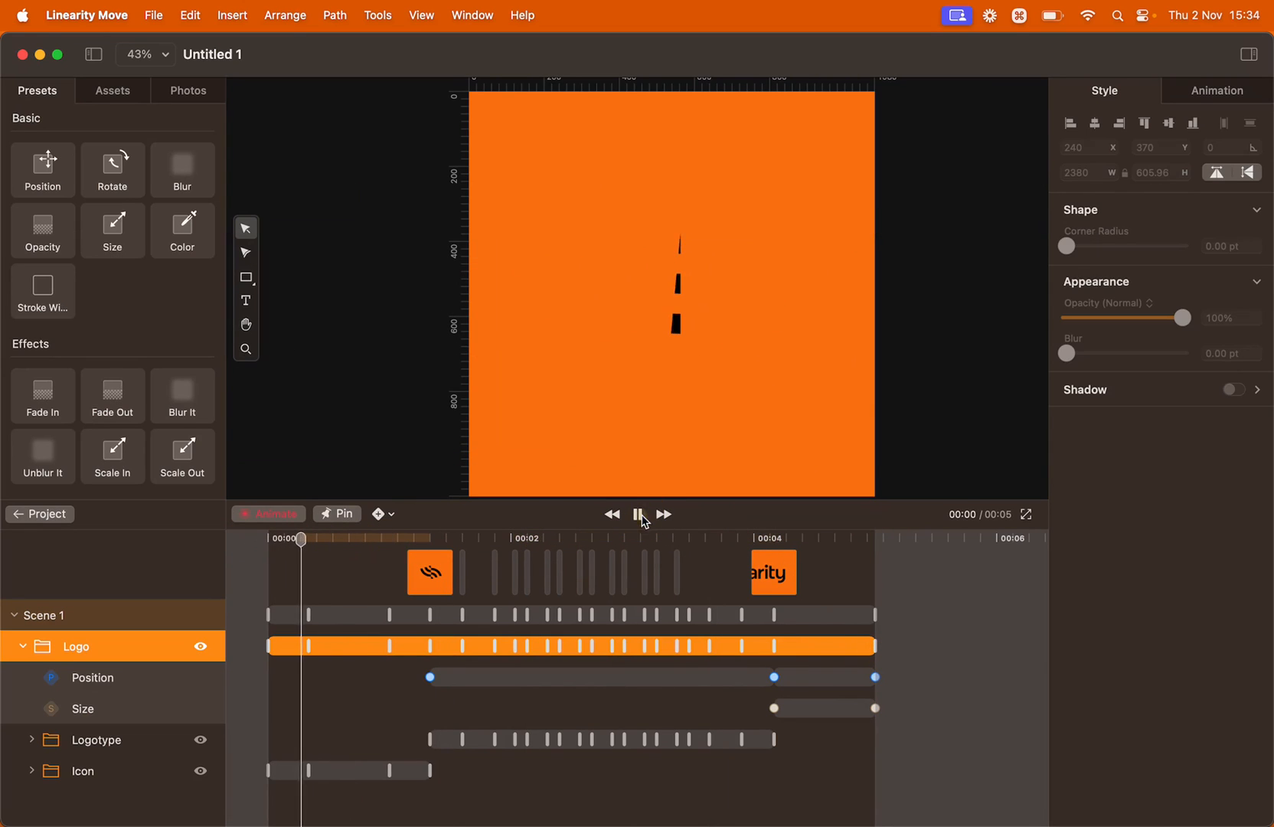
pyautogui.click(638, 513)
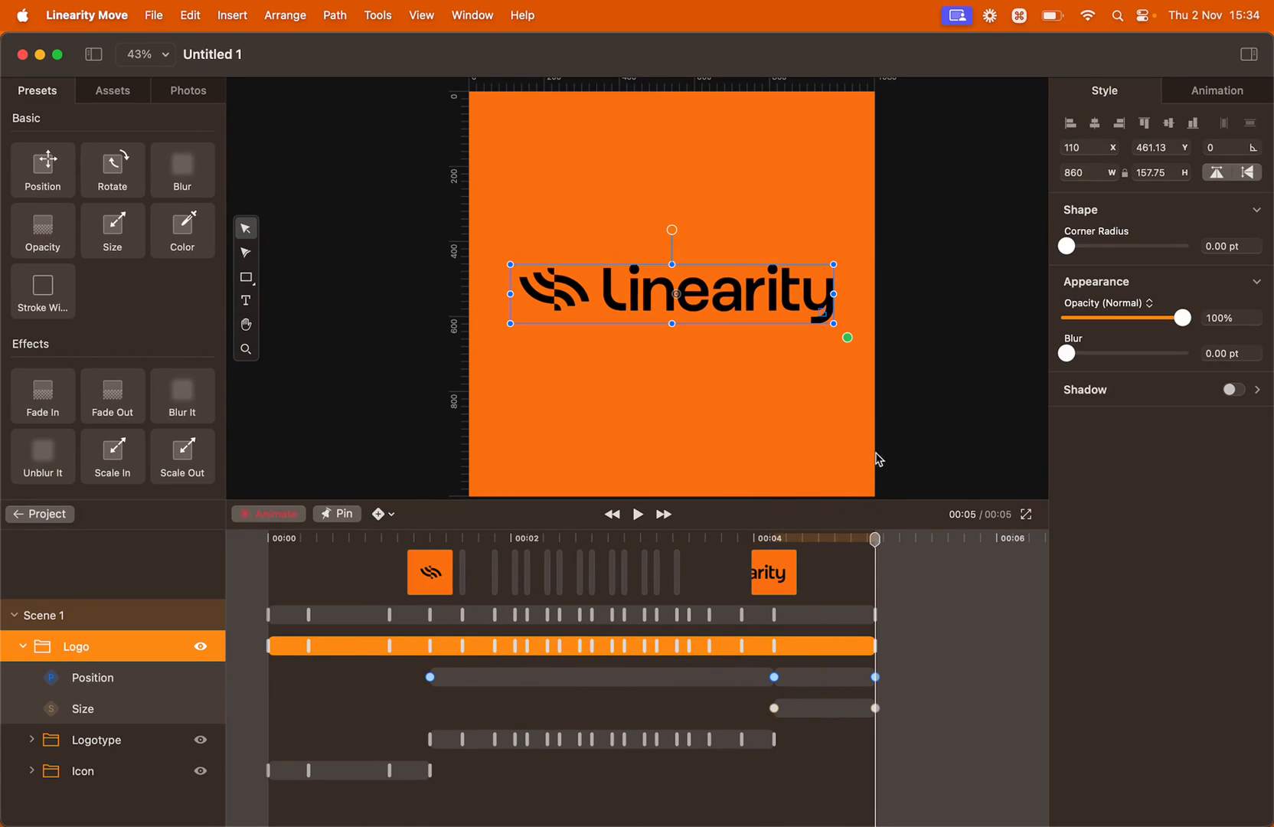
pyautogui.click(716, 400)
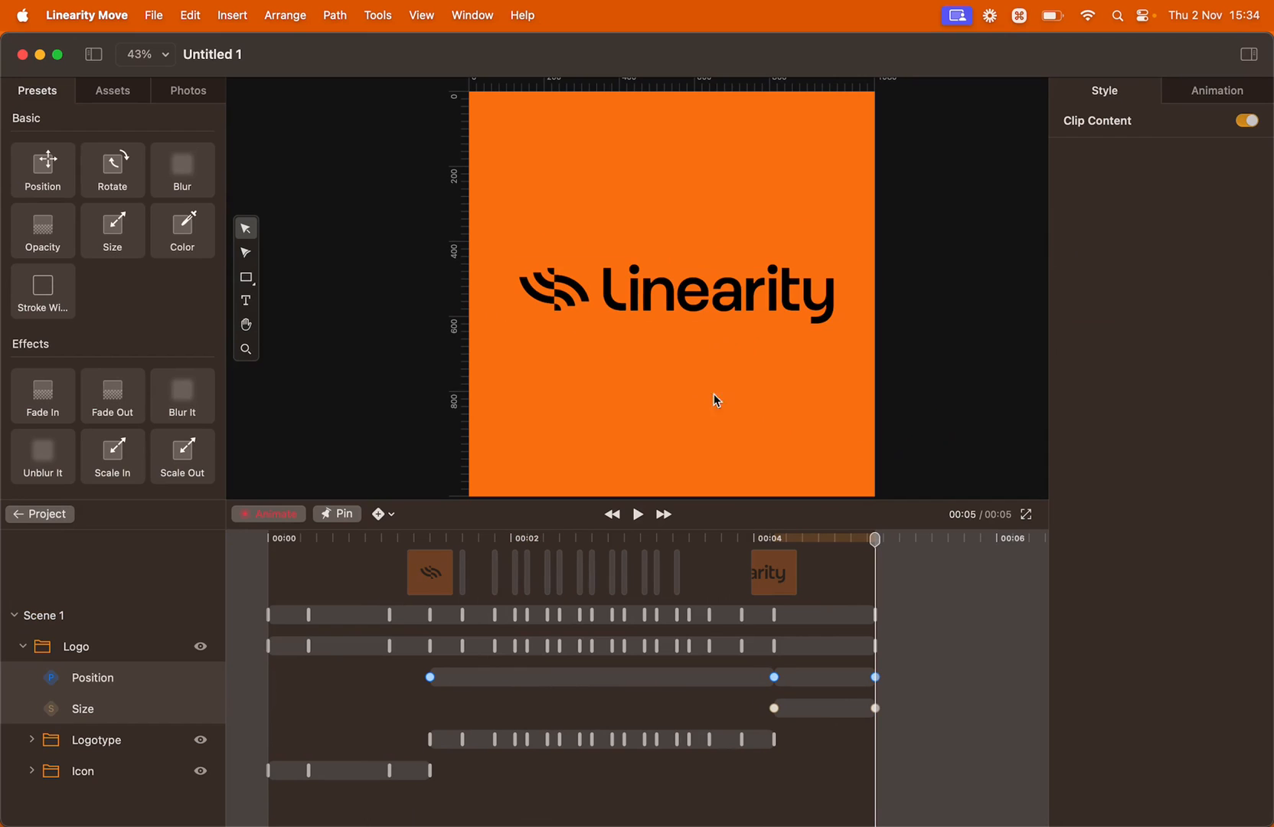
# - Export Scene 1 at 1080×1080, 30 fps as animation.mp4 in the 2 Logo Animation folder
pyautogui.click(153, 16)
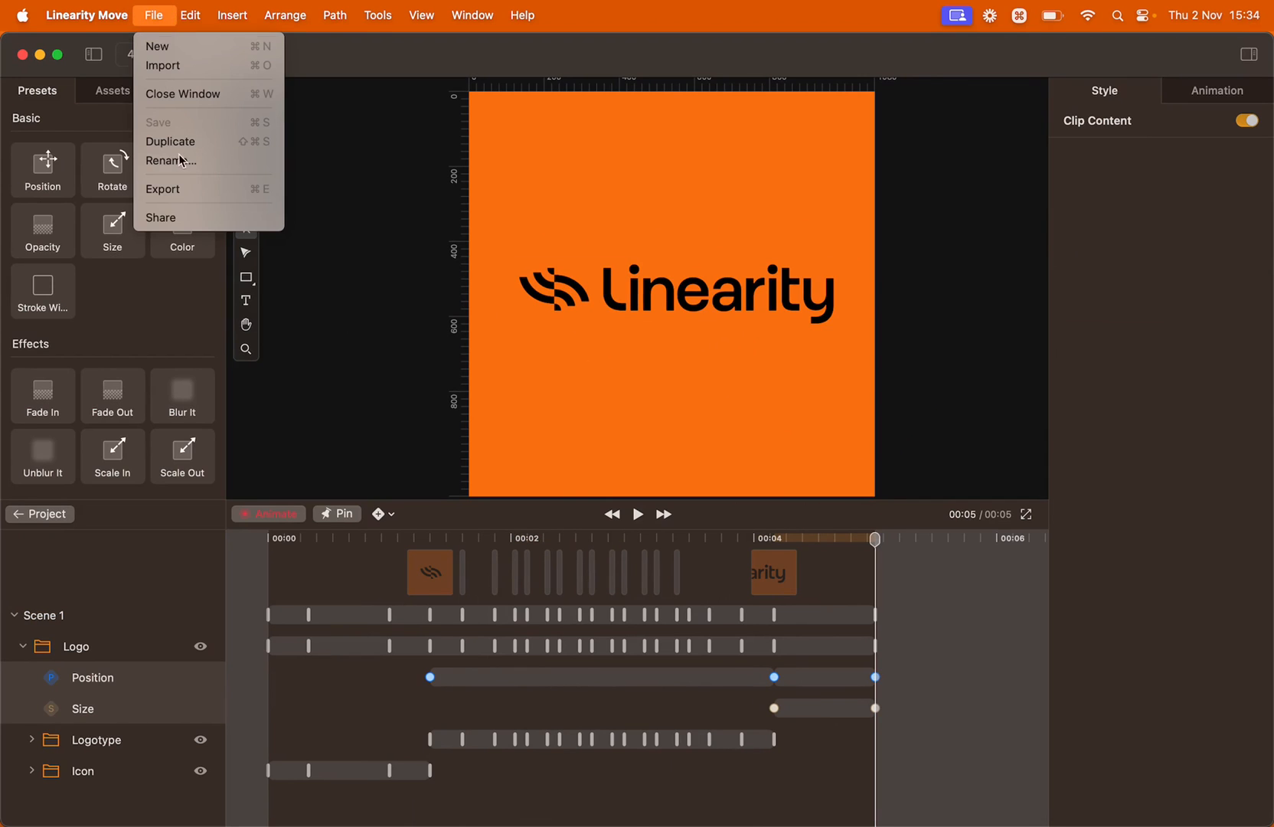
pyautogui.click(163, 188)
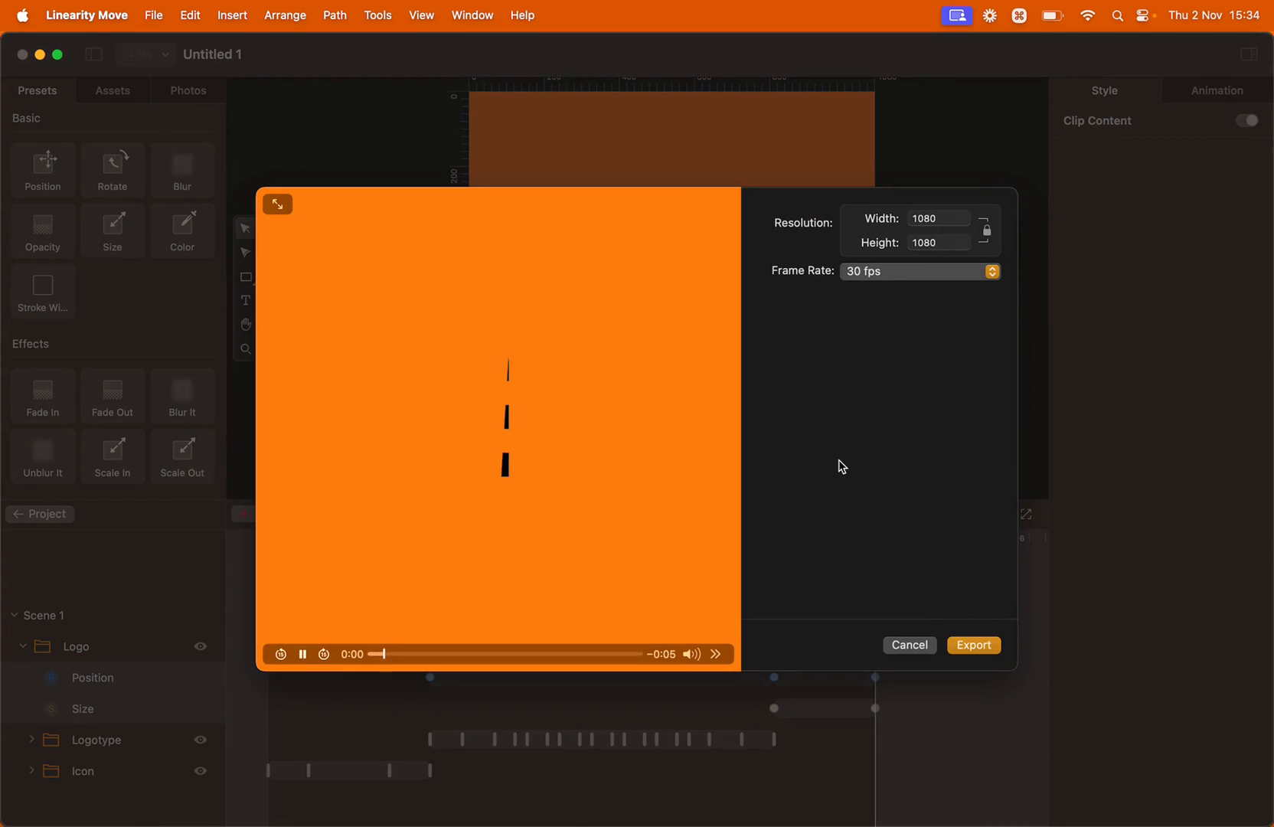
pyautogui.click(973, 644)
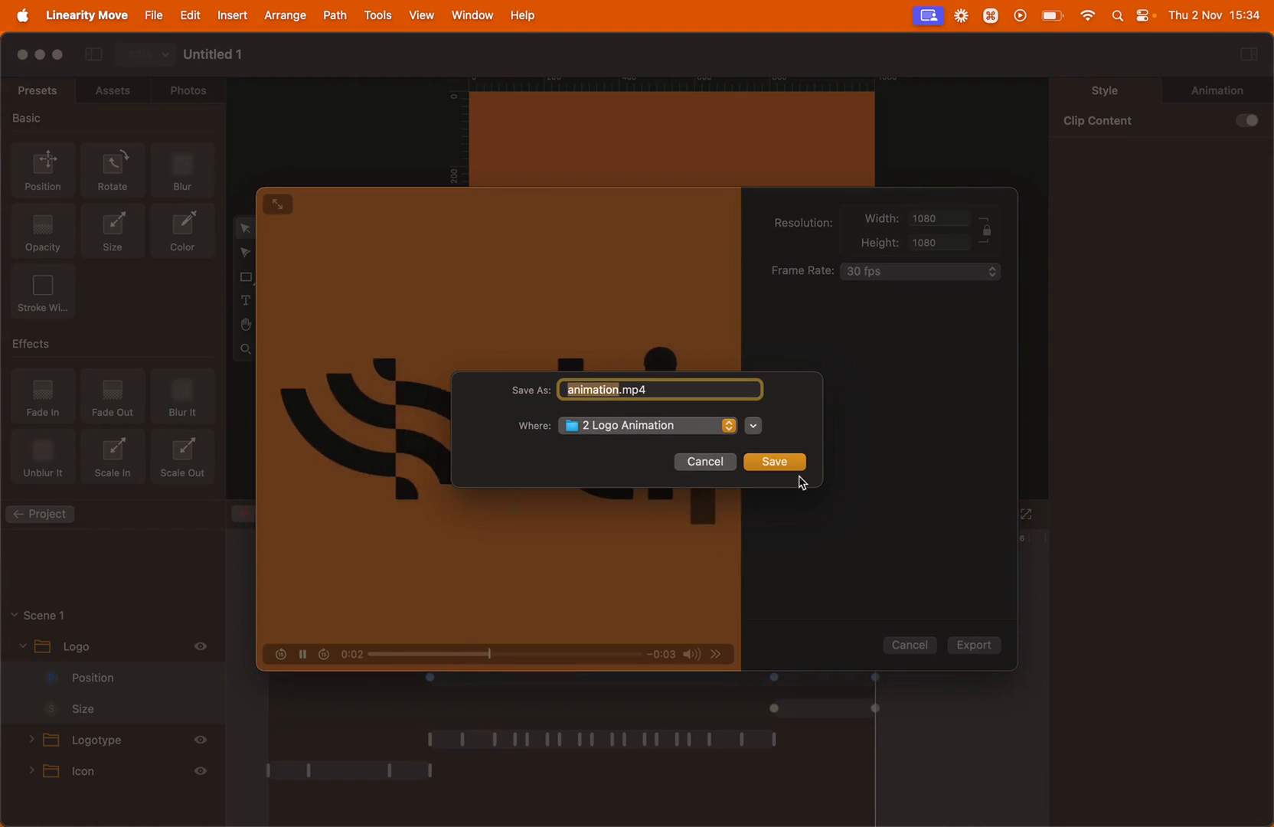
pyautogui.click(773, 461)
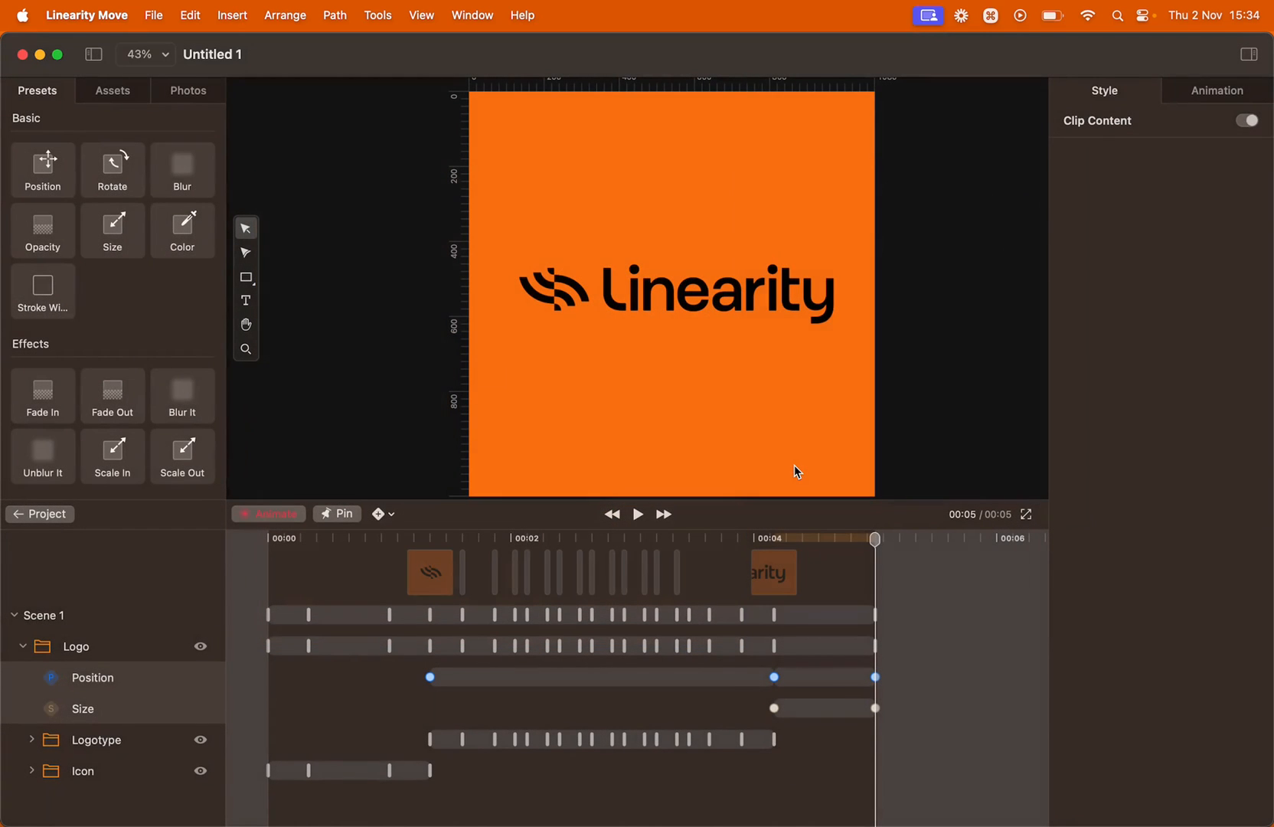
pyautogui.click(1250, 121)
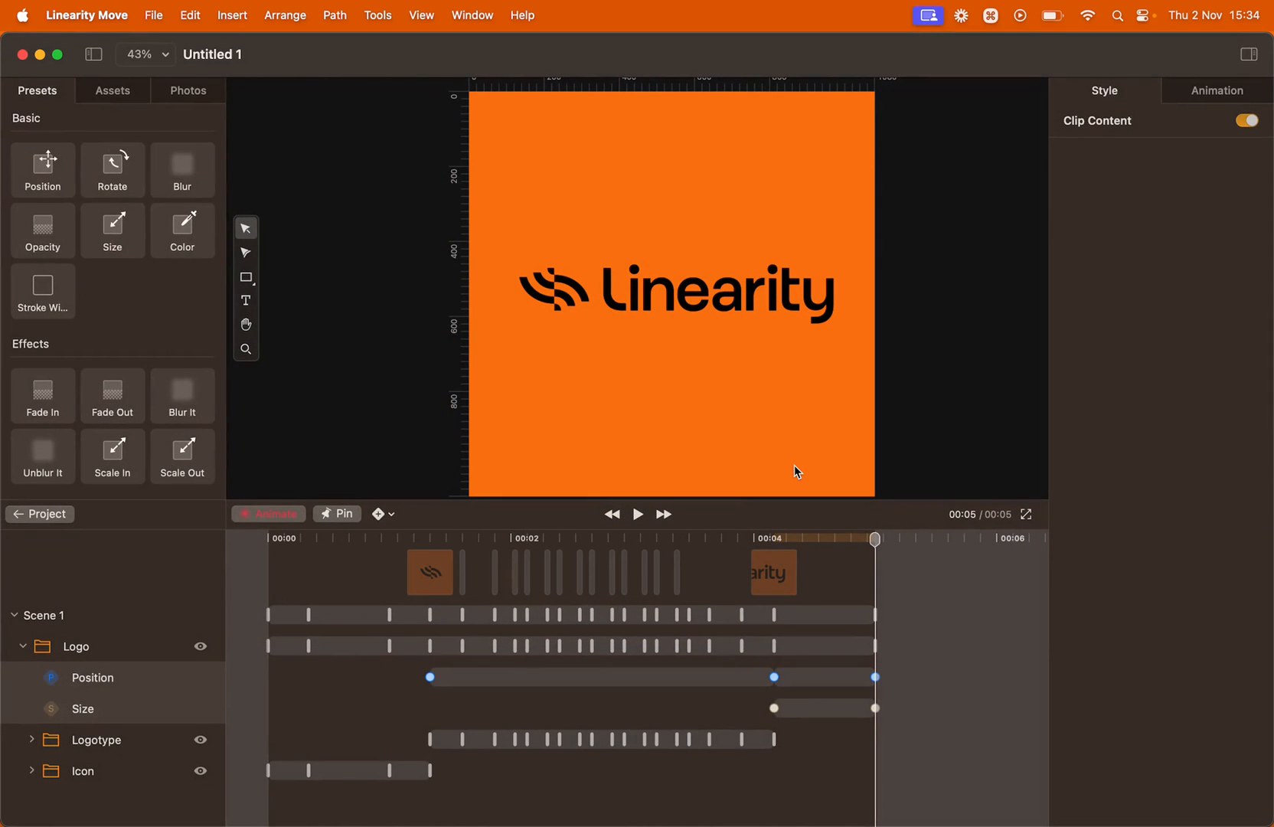